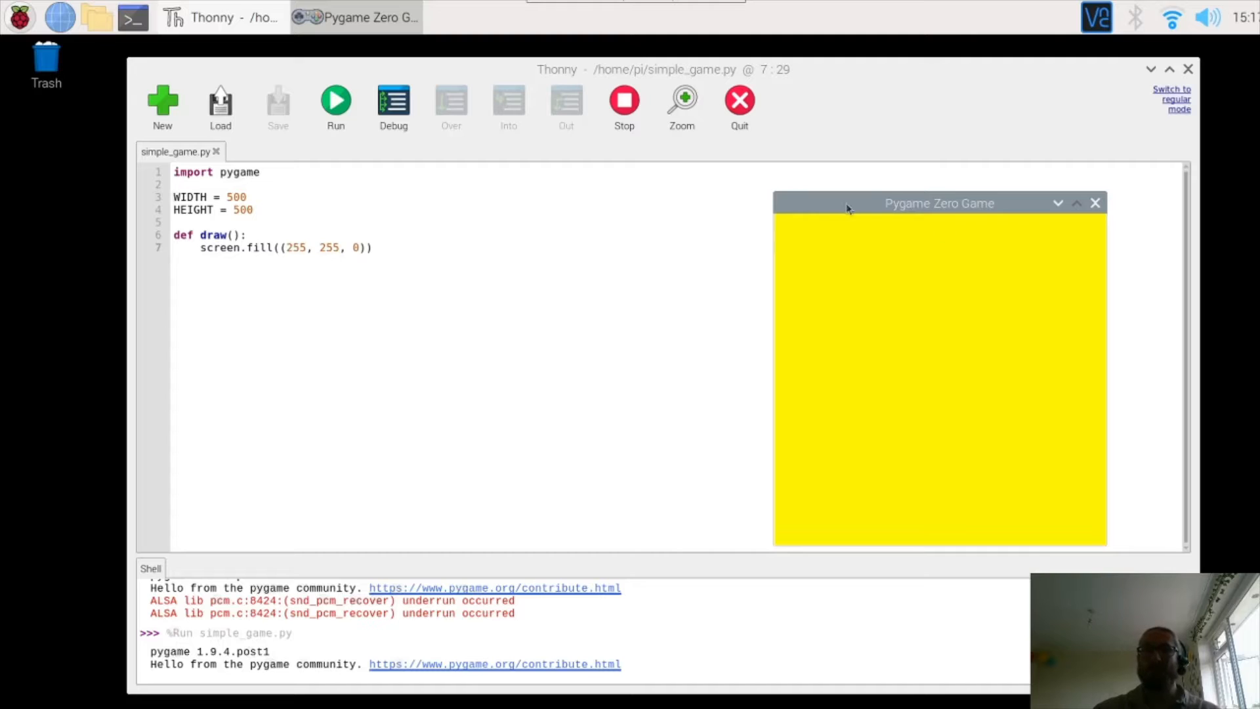
Browse to github.com/tecoed in Chromium's address bar.
drag(848, 208, 844, 193)
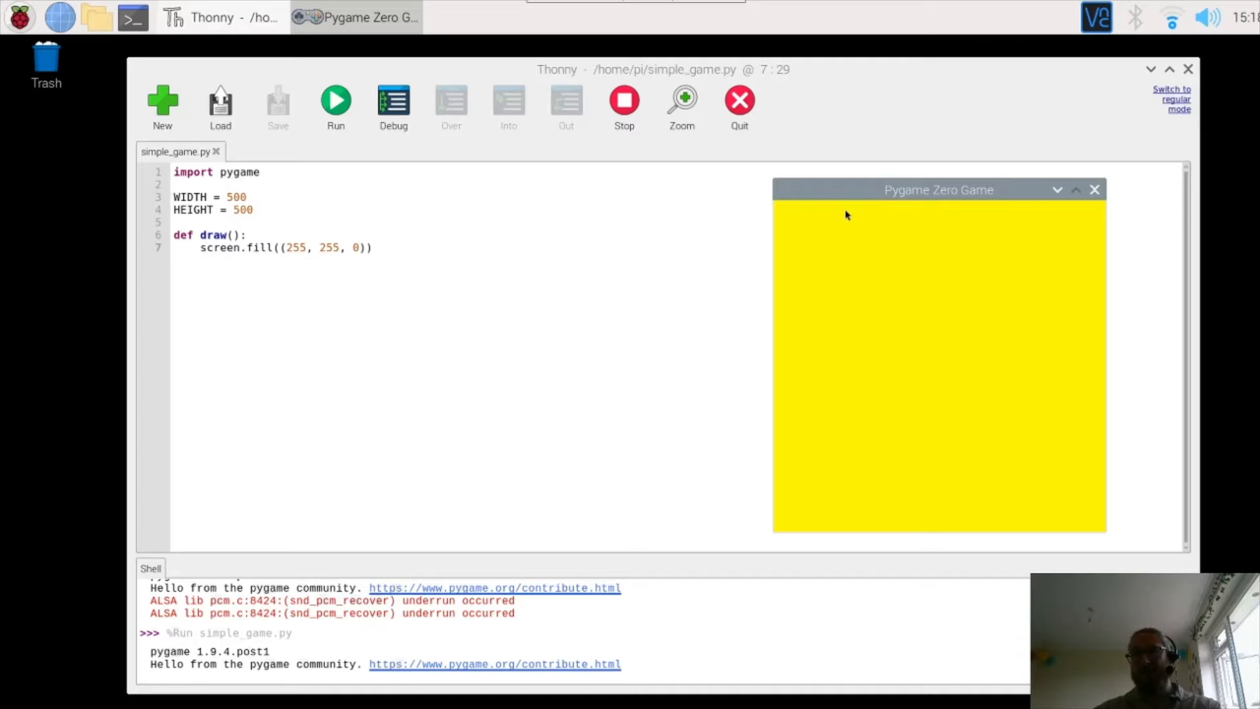
mouse_move(1023, 255)
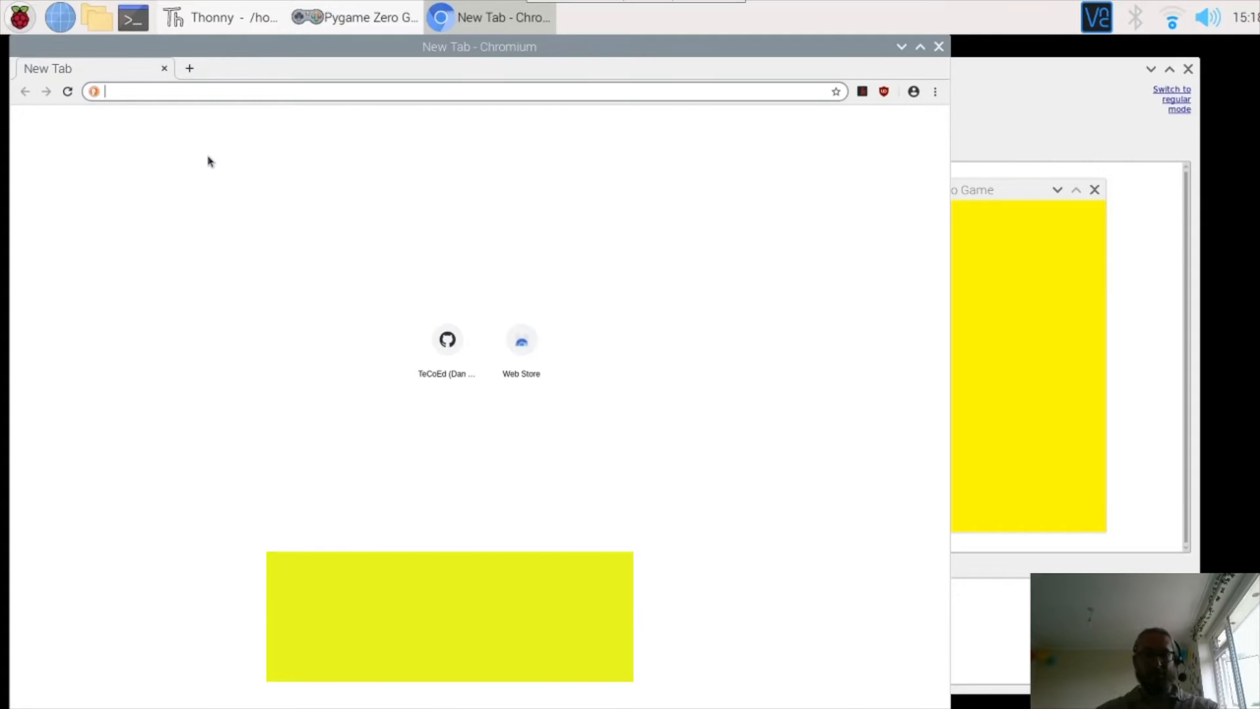
text(githun)
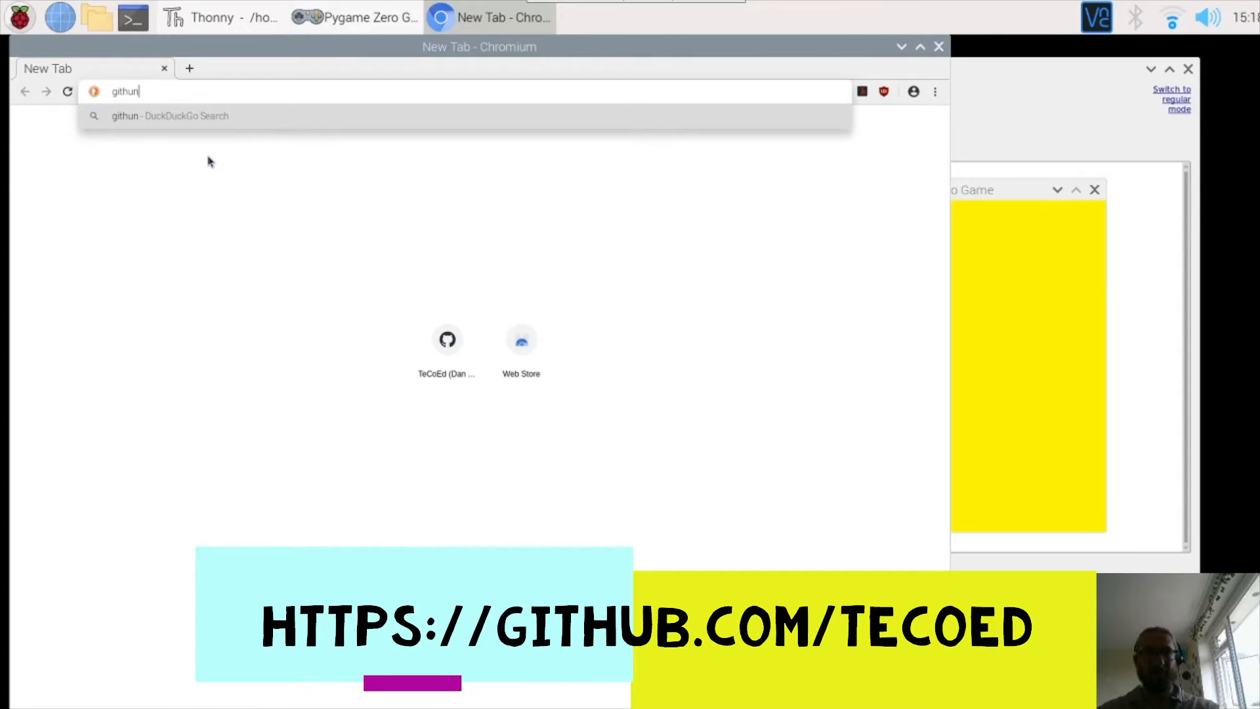
text(b.com)
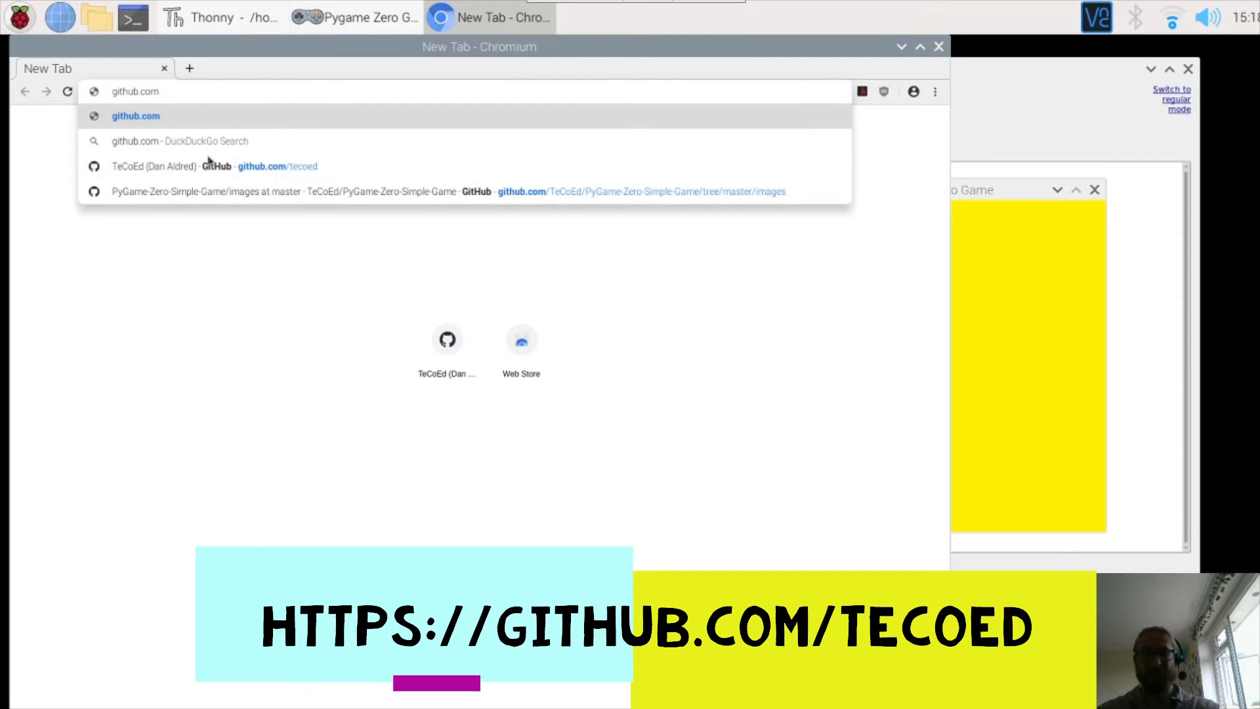
text(/tecoed)
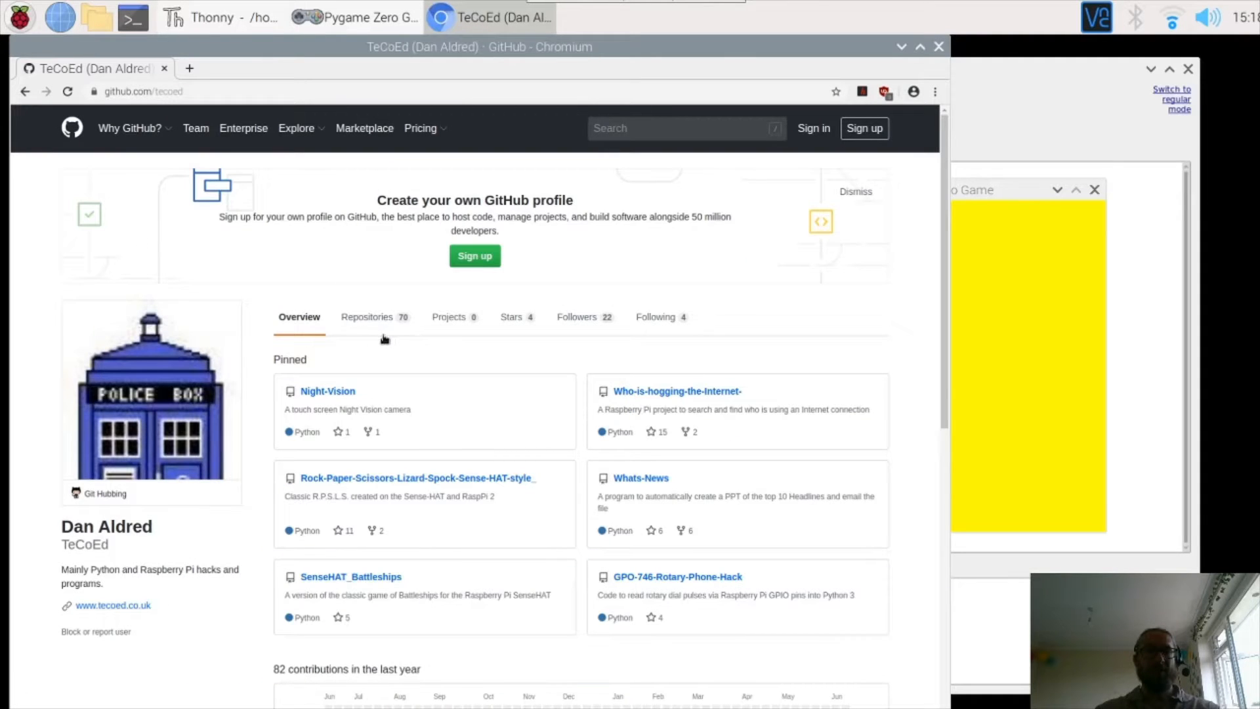
mouse_move(135, 124)
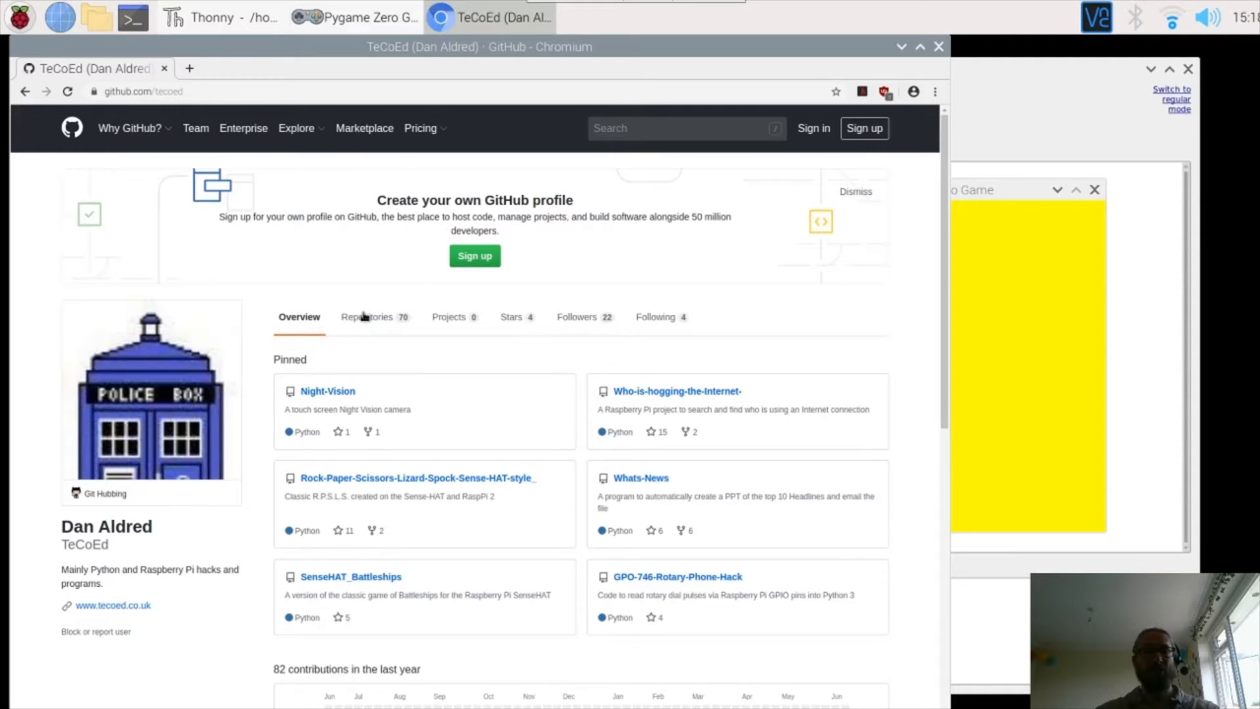
mouse_move(366, 316)
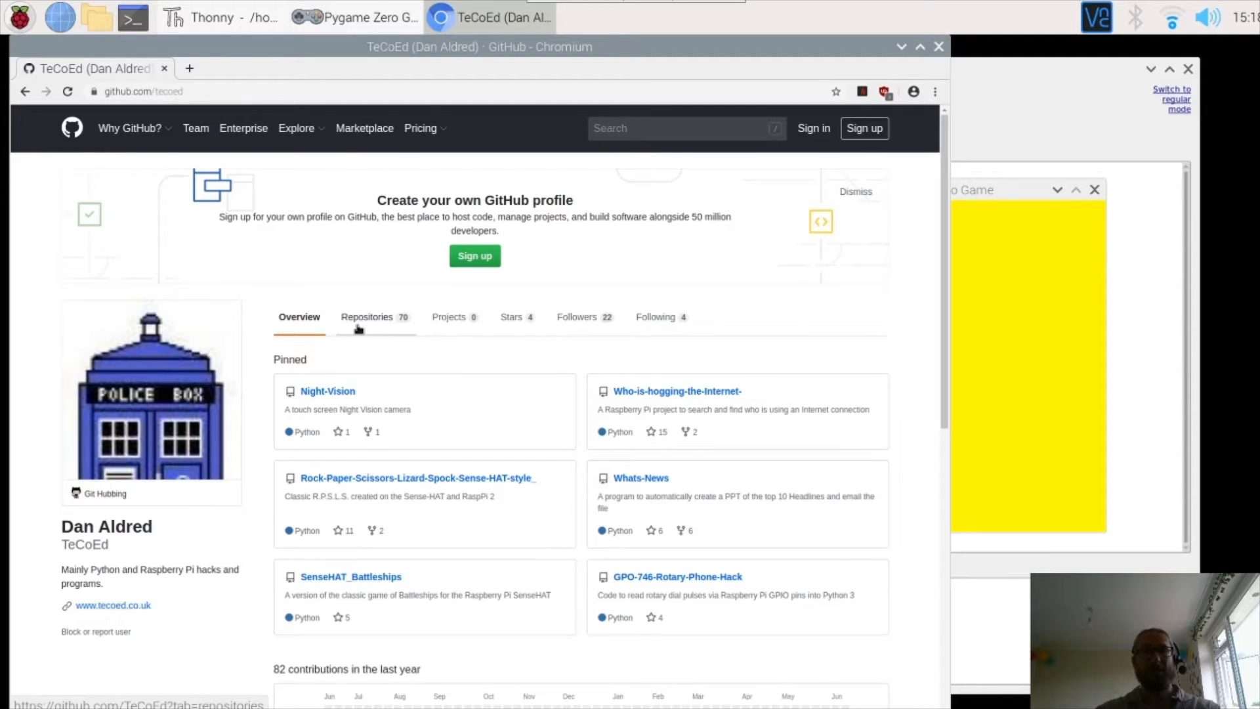
From the Repositories tab, open the PyGame-Zero-Simple-Game repository.
click(366, 317)
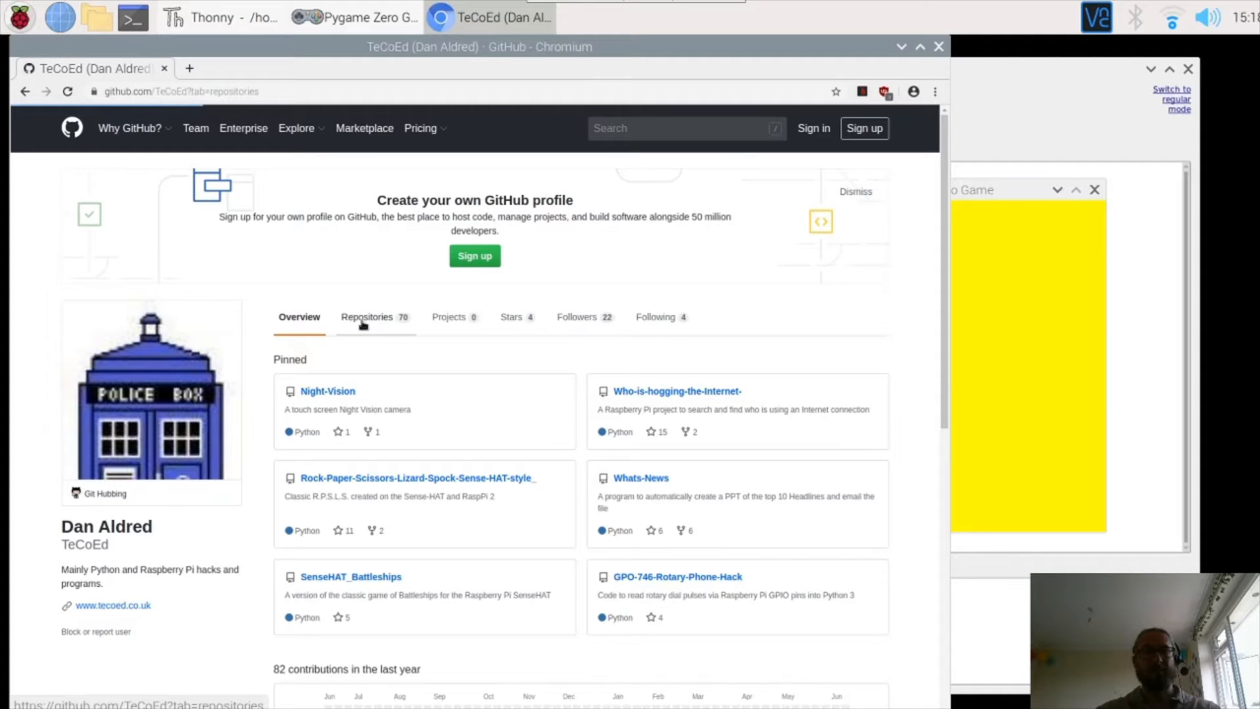
click(366, 316)
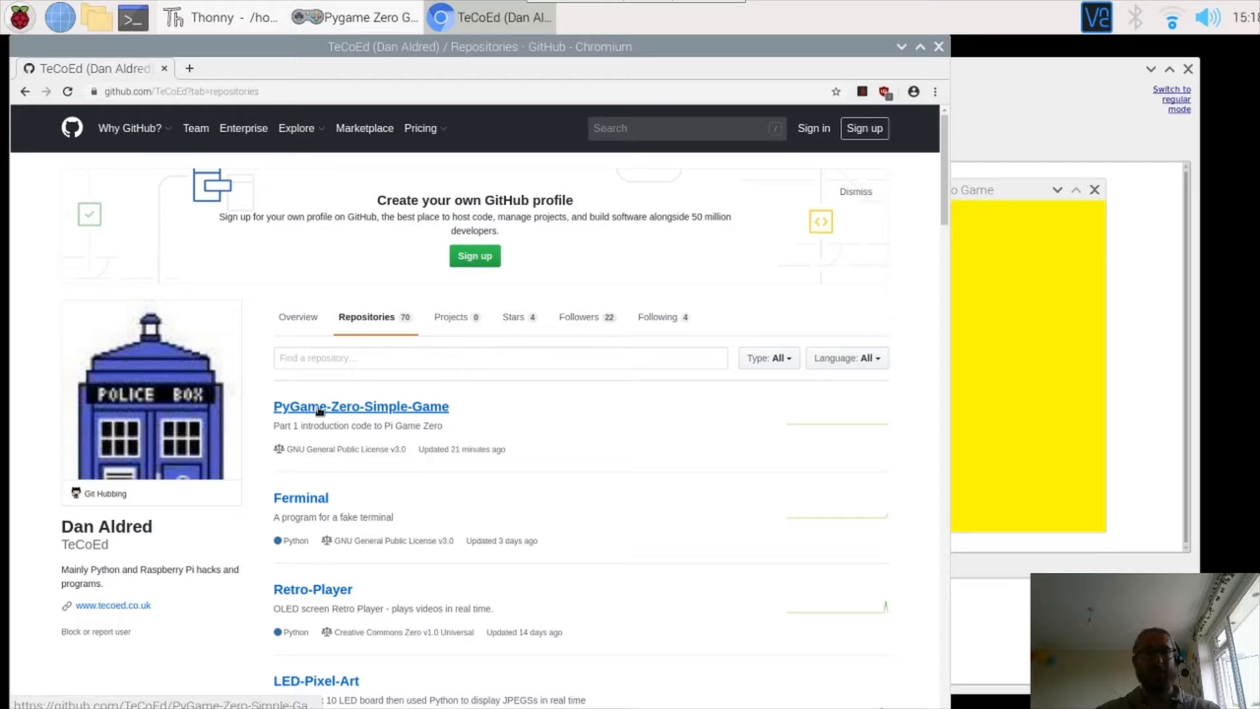
click(360, 405)
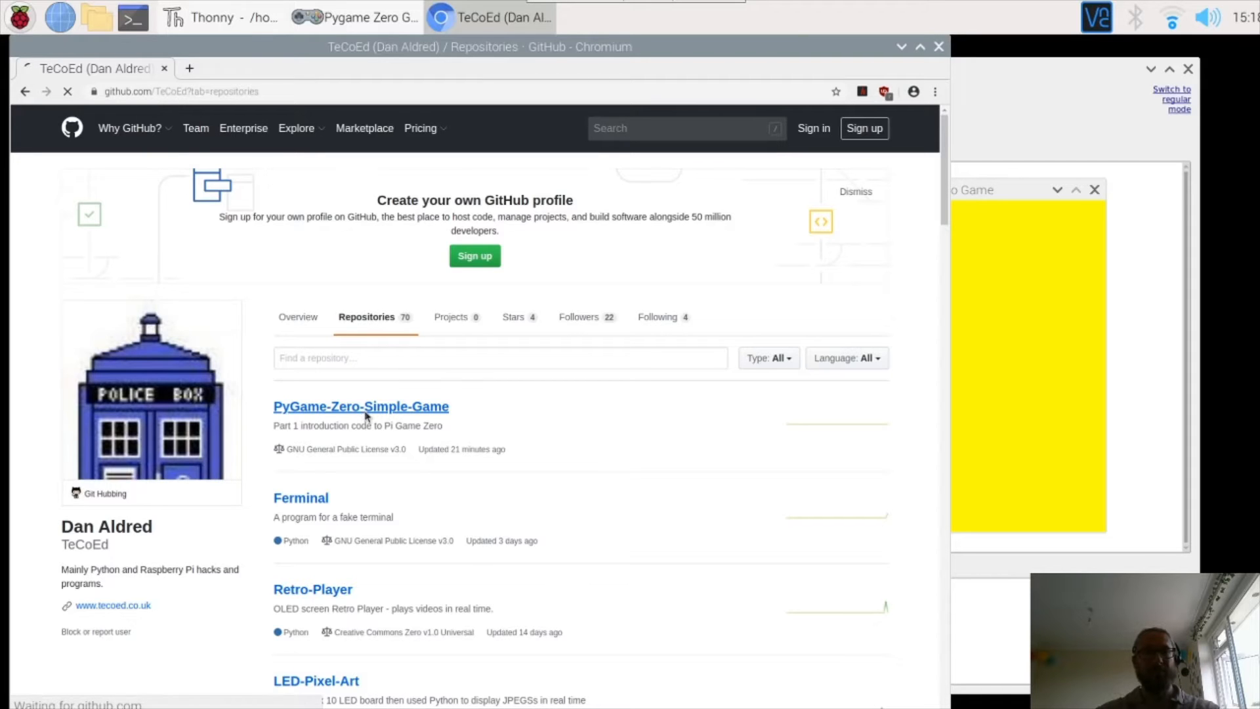
click(360, 406)
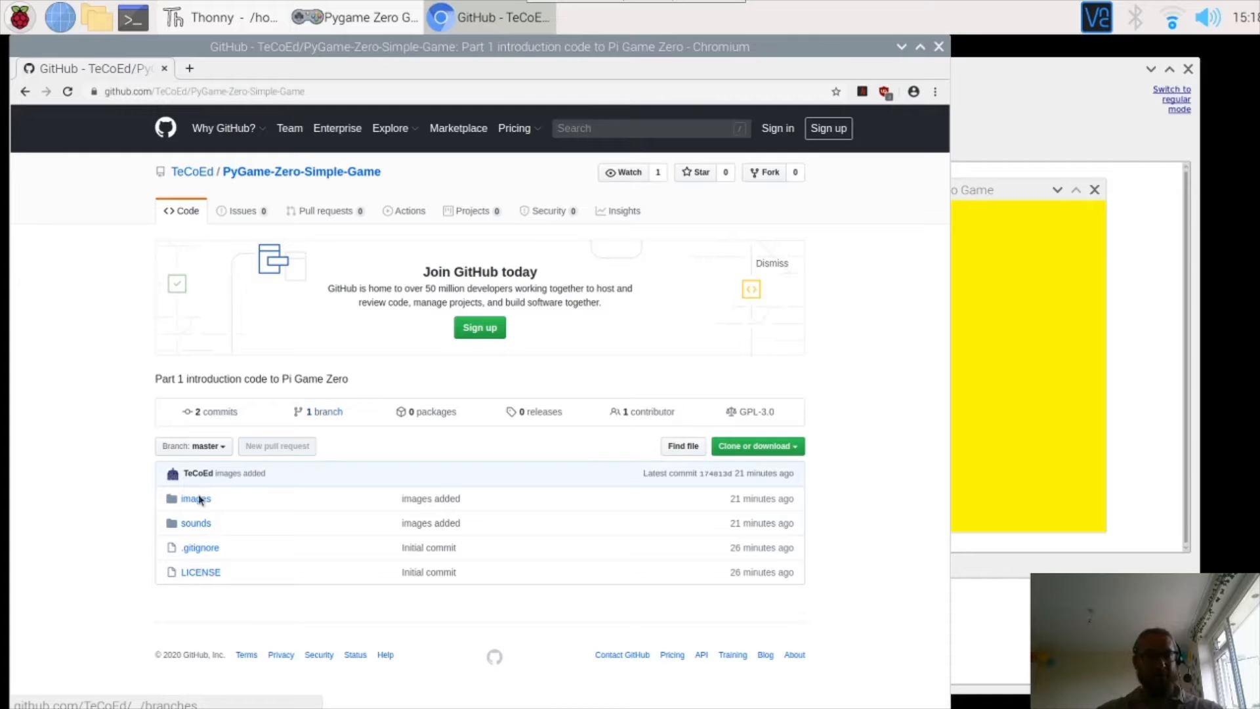
Open the repository's images folder listing alien.png, mbros.png and pi.png.
click(195, 498)
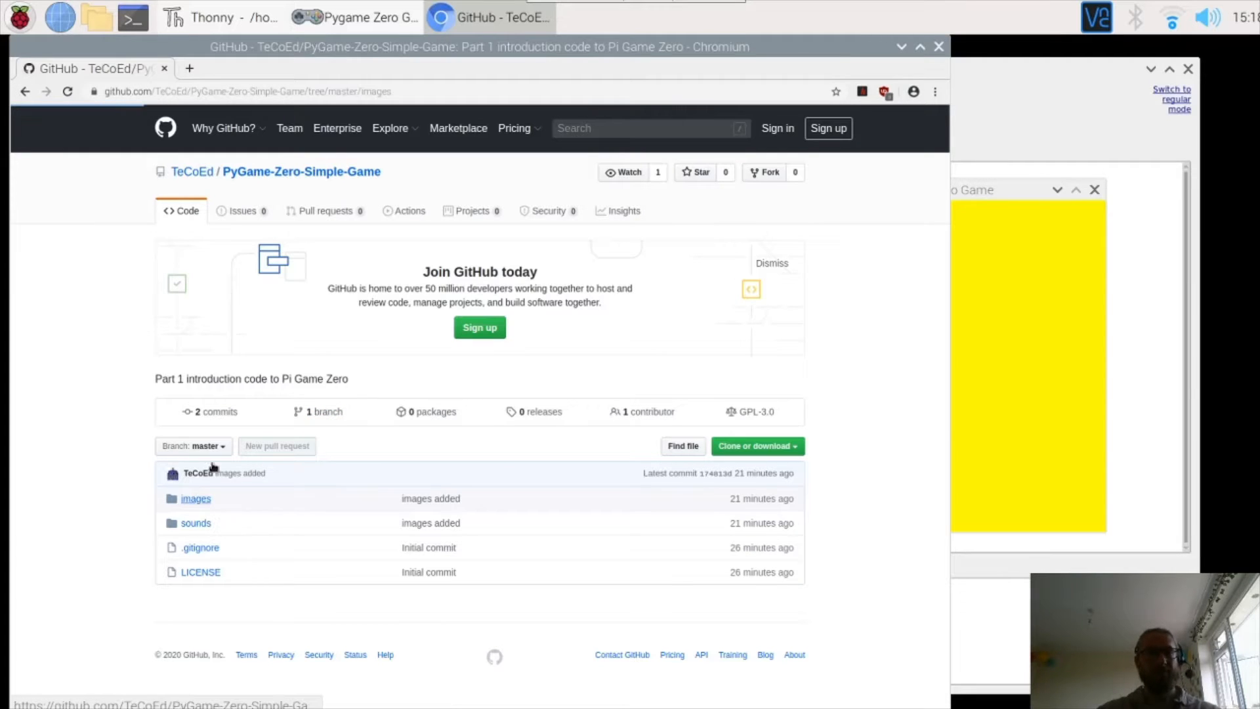
click(194, 498)
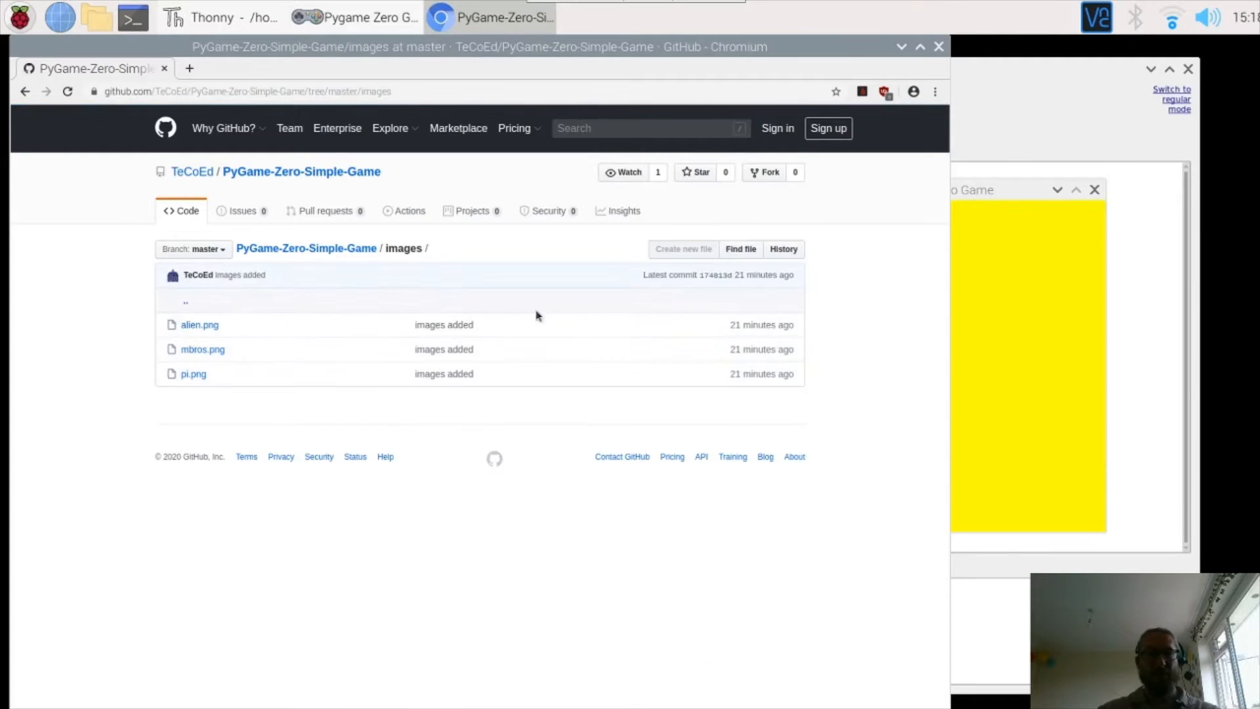
mouse_move(193, 373)
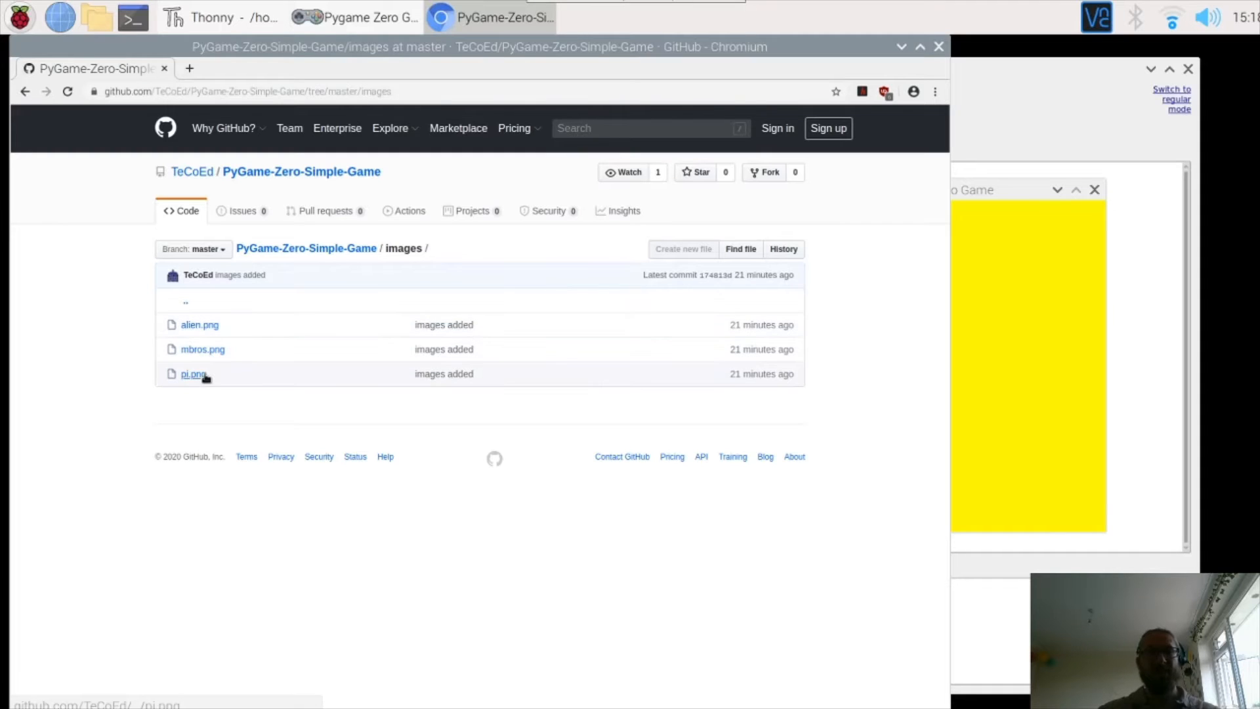
mouse_move(193, 373)
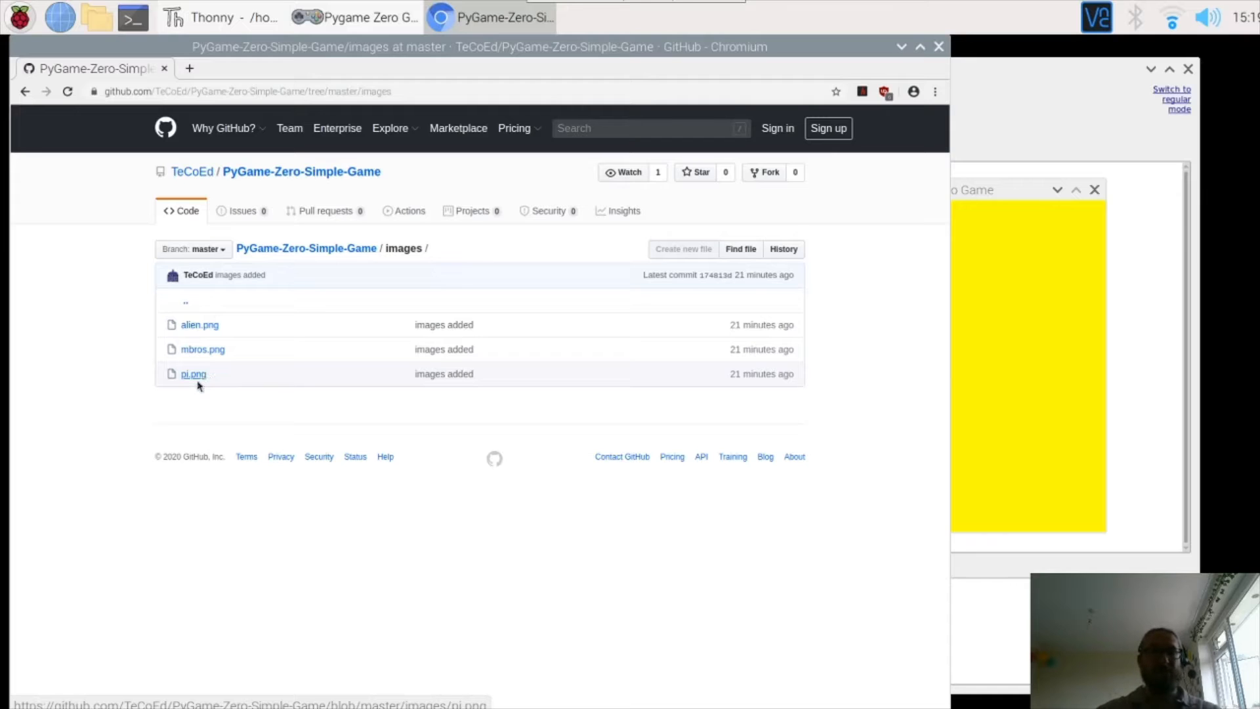
mouse_move(200, 325)
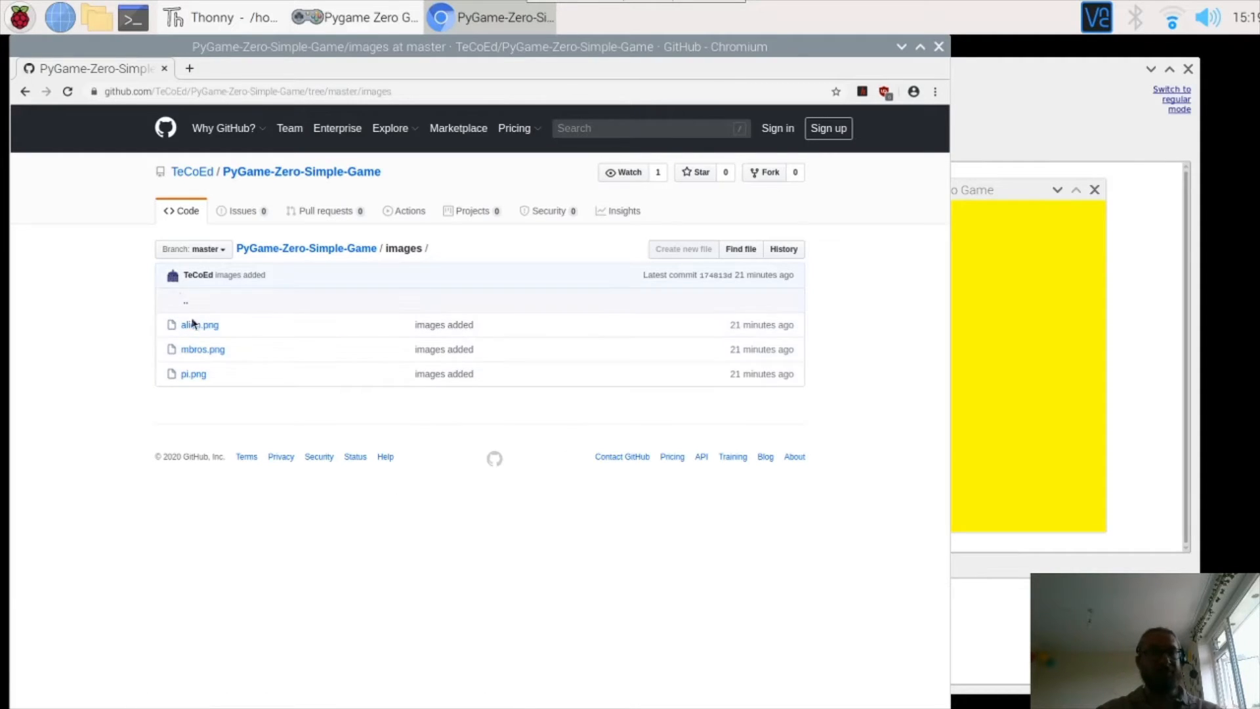
mouse_move(97, 17)
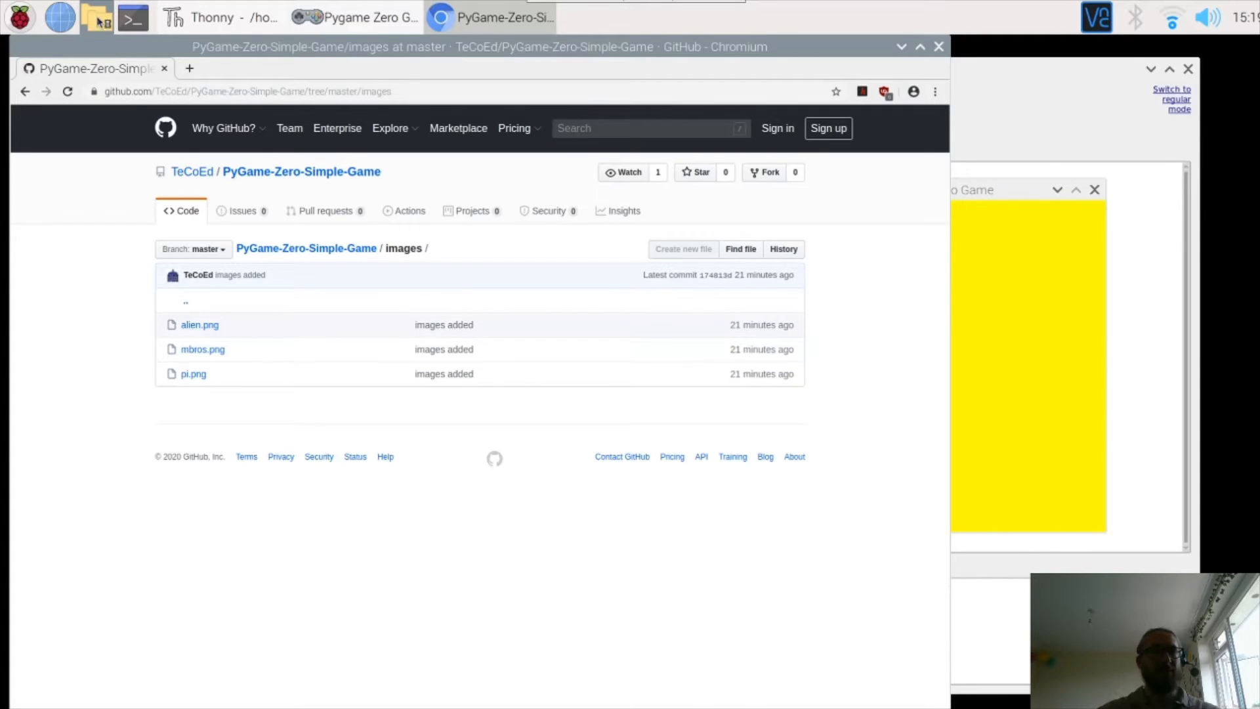
Create a new folder named images in /home/pi via the file manager's New Folder dialog.
click(96, 17)
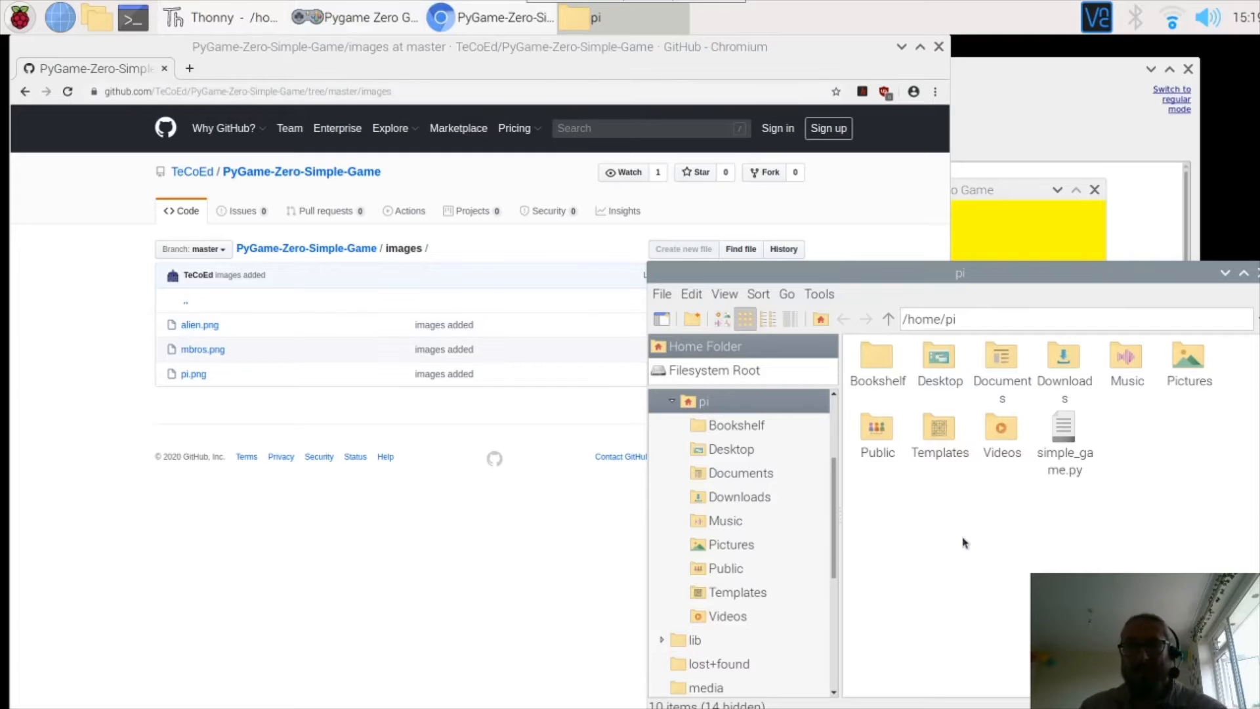
right_click(964, 543)
text(im)
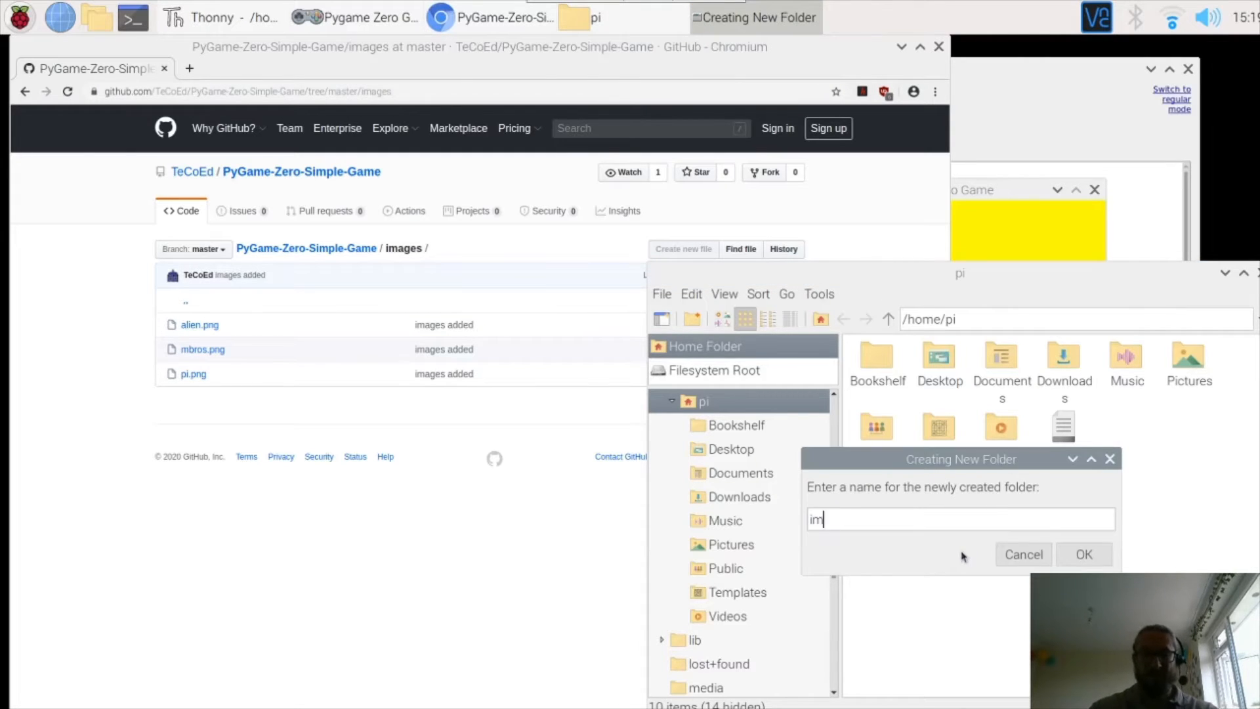
text(ag)
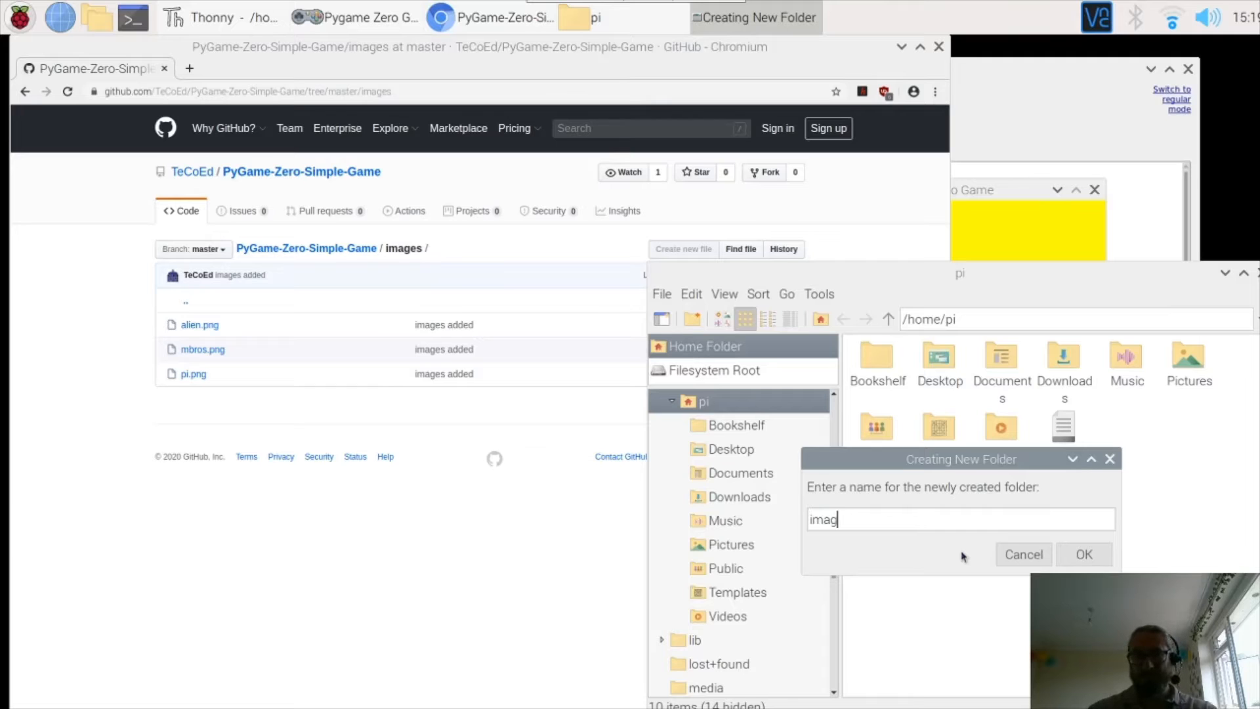
text(es)
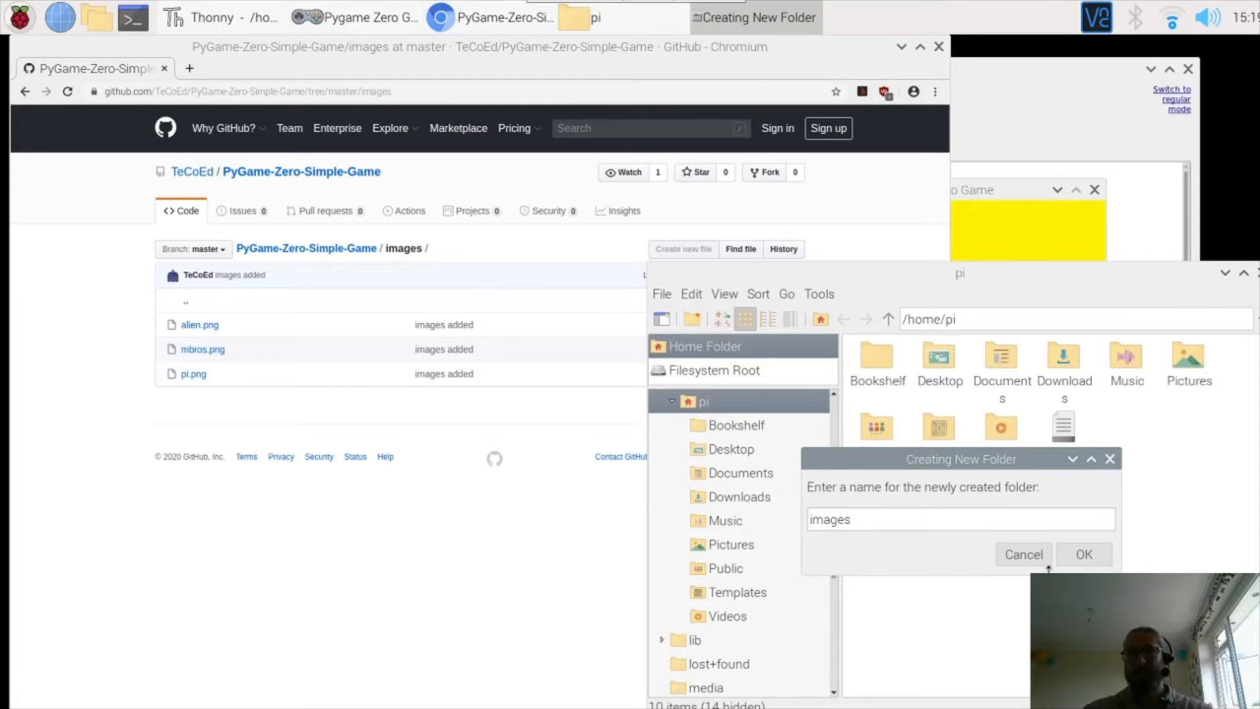
click(1084, 554)
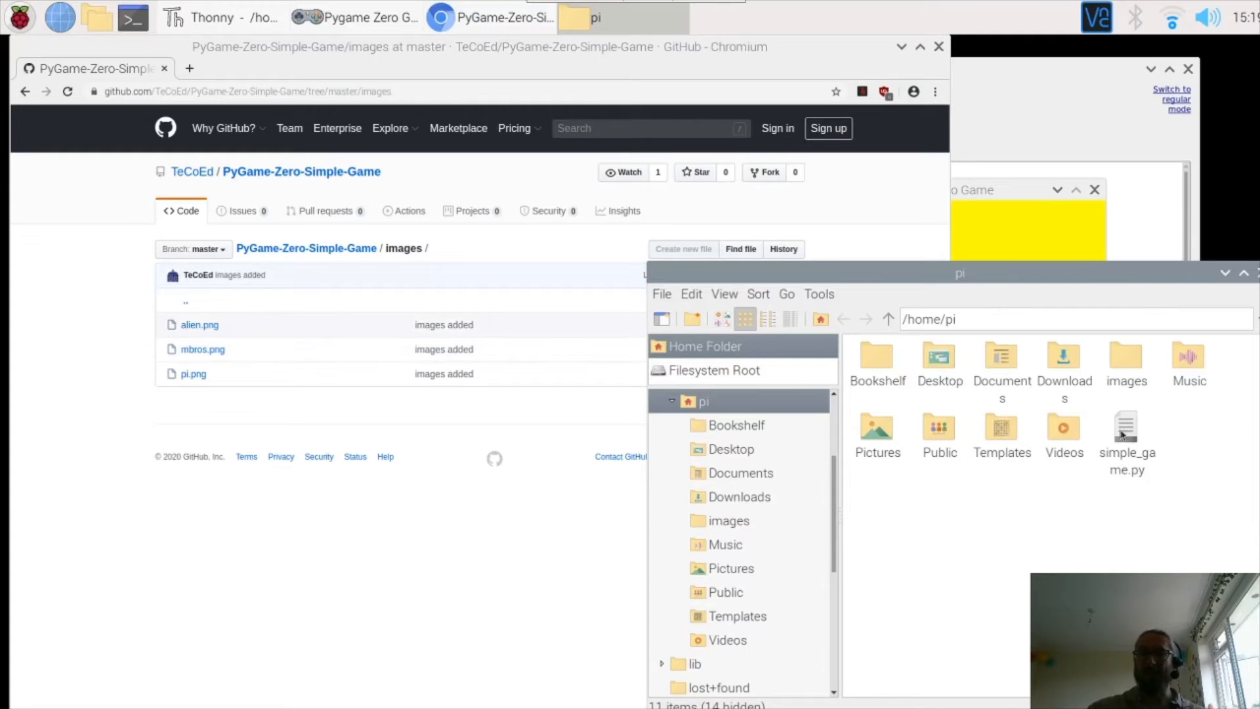
mouse_move(1126, 430)
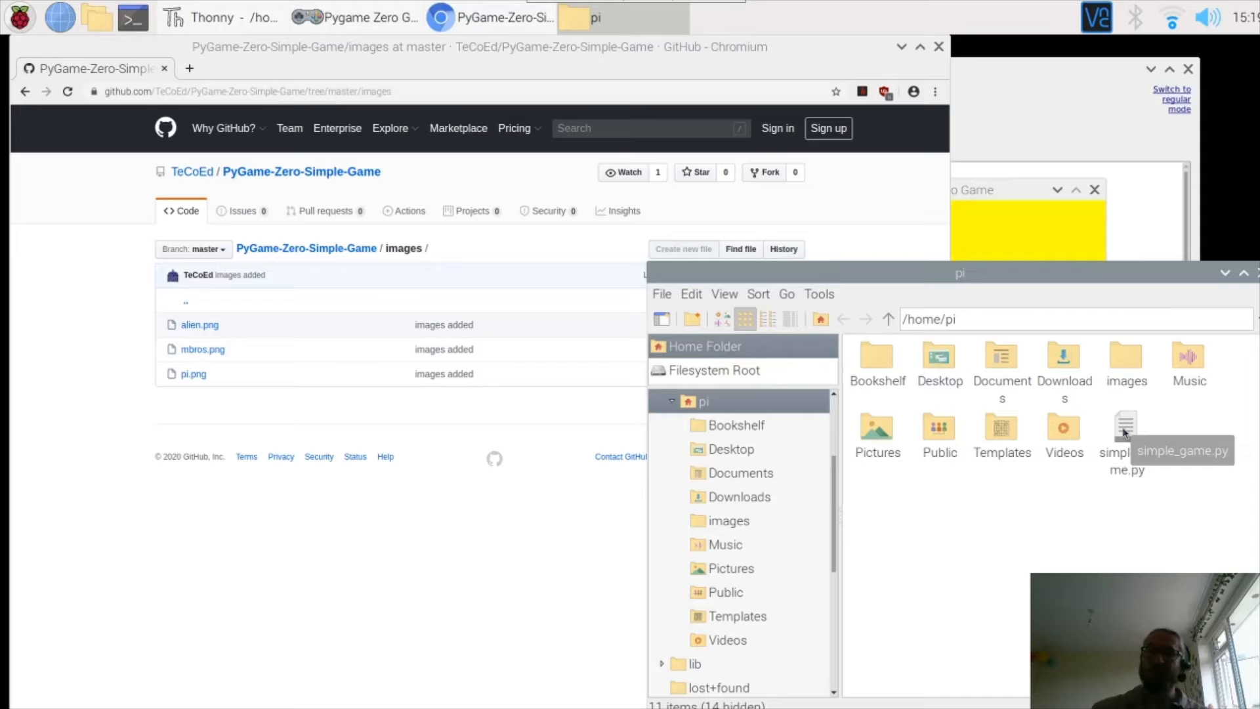
mouse_move(1125, 361)
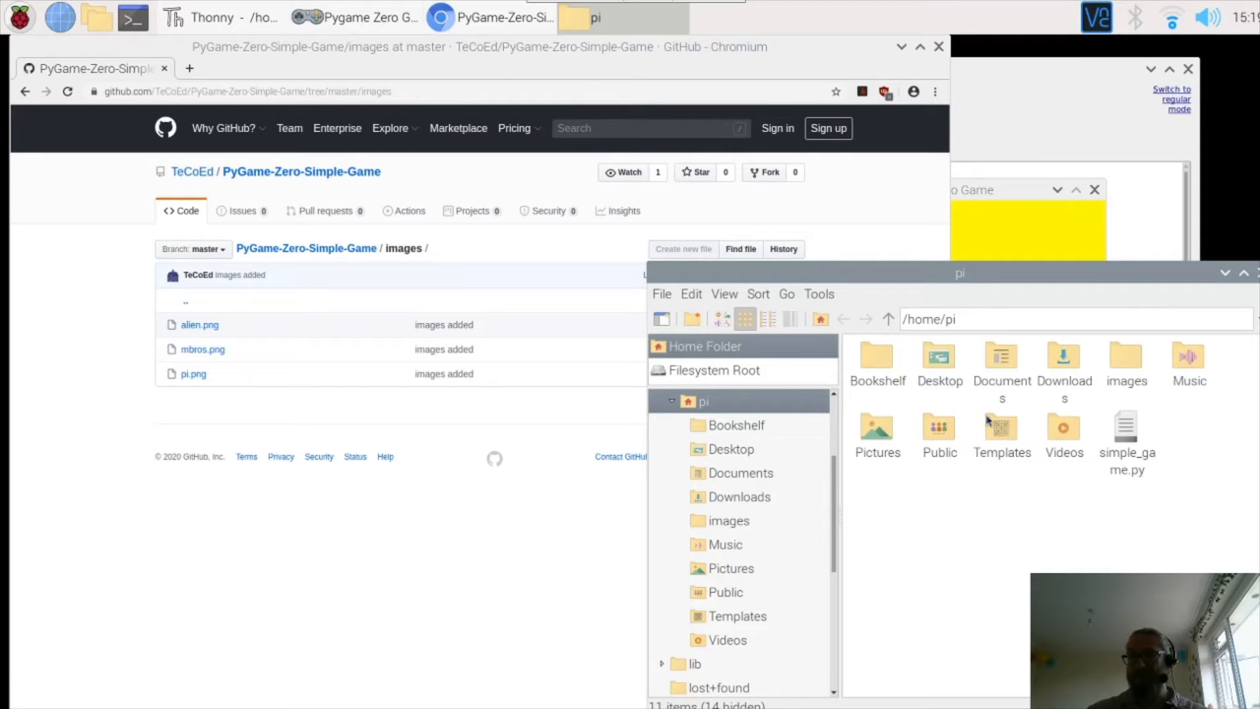
mouse_move(957, 448)
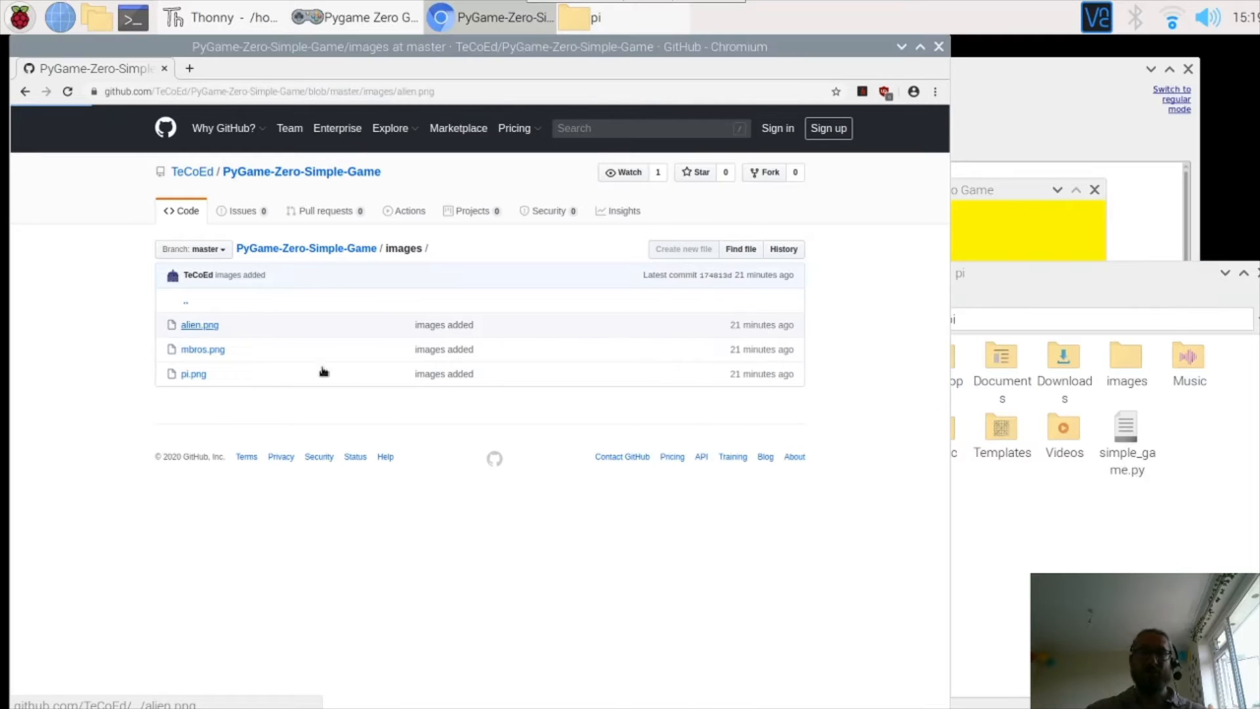
Open alien.png on GitHub and start Save image as… for the alien picture.
click(199, 325)
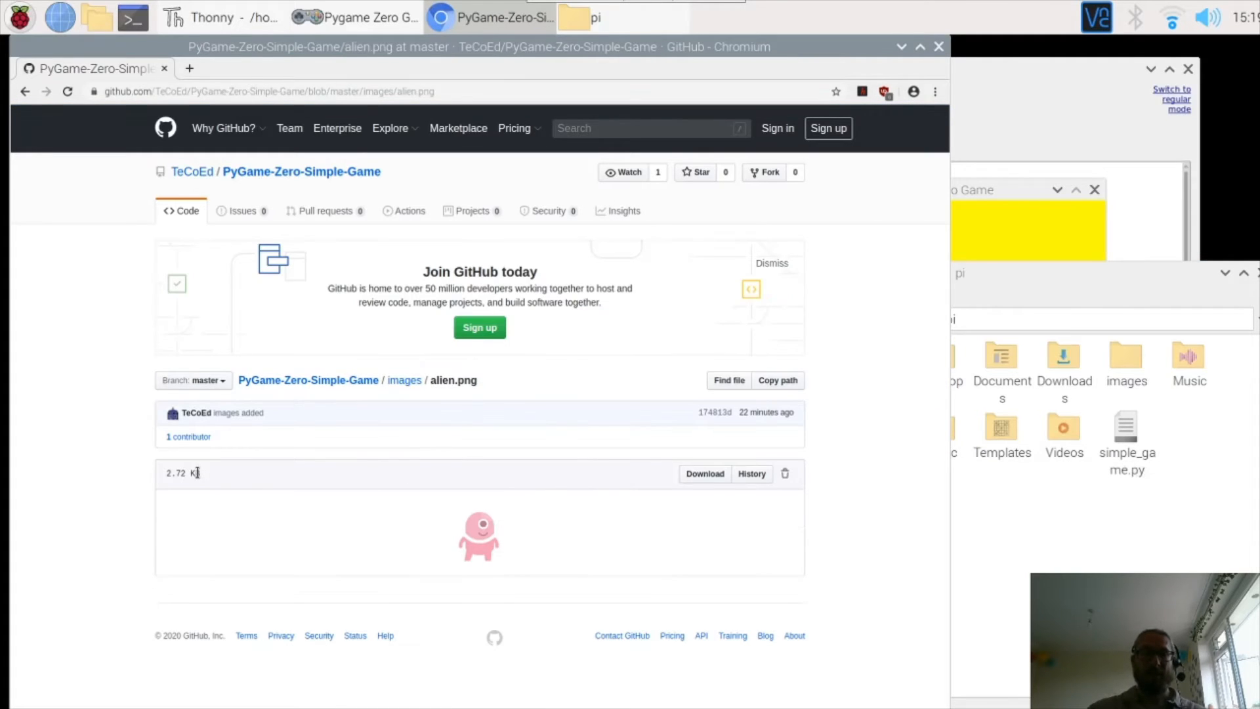
right_click(478, 536)
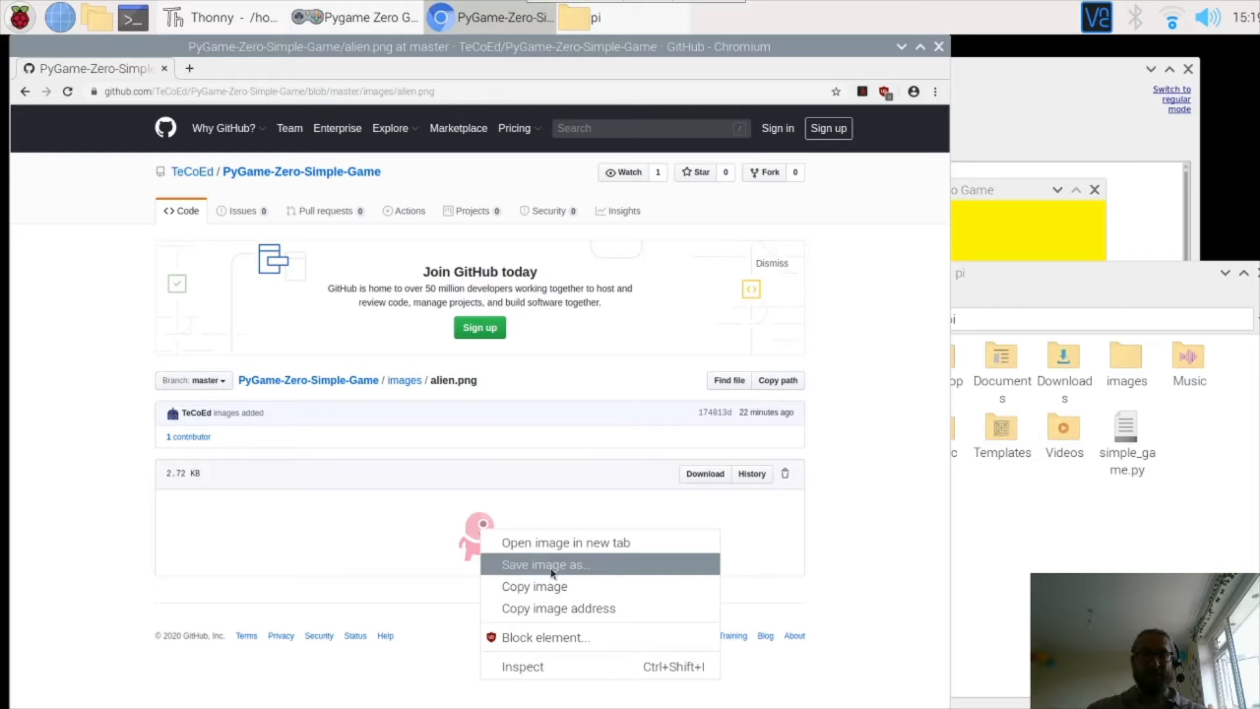
click(545, 565)
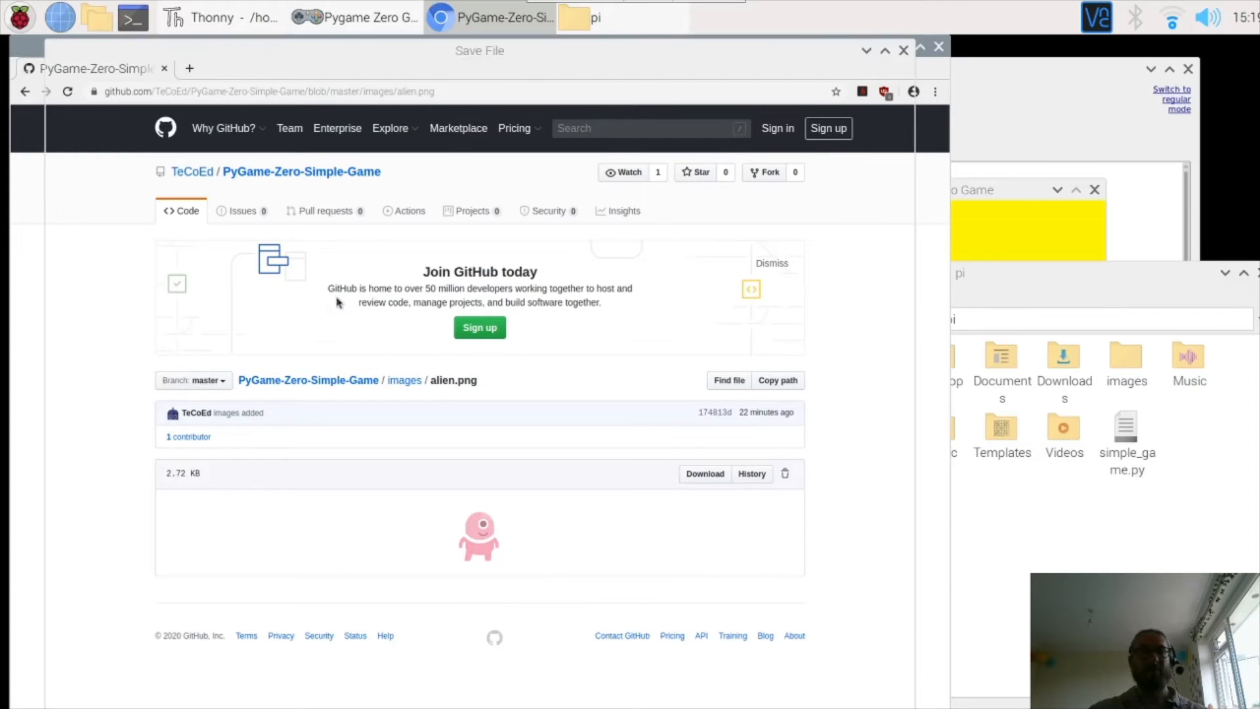
click(704, 473)
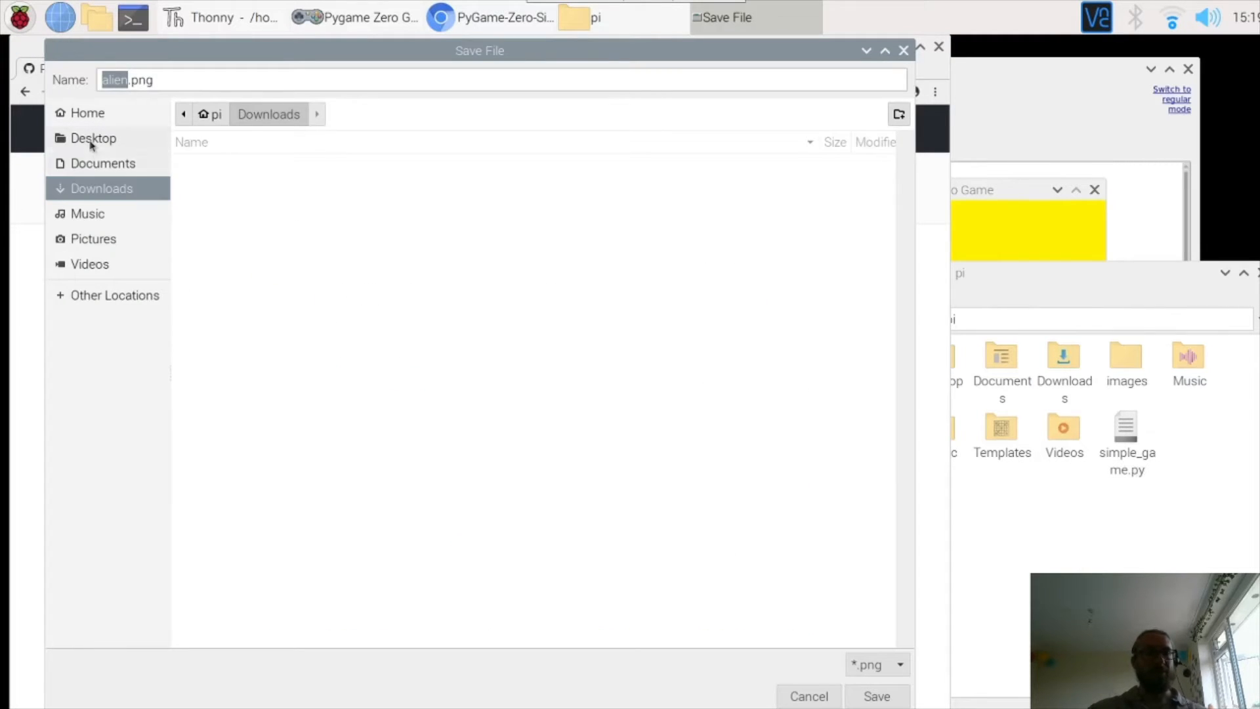
Choose Home > images as destination, save alien.png there, and return to the images listing.
click(103, 163)
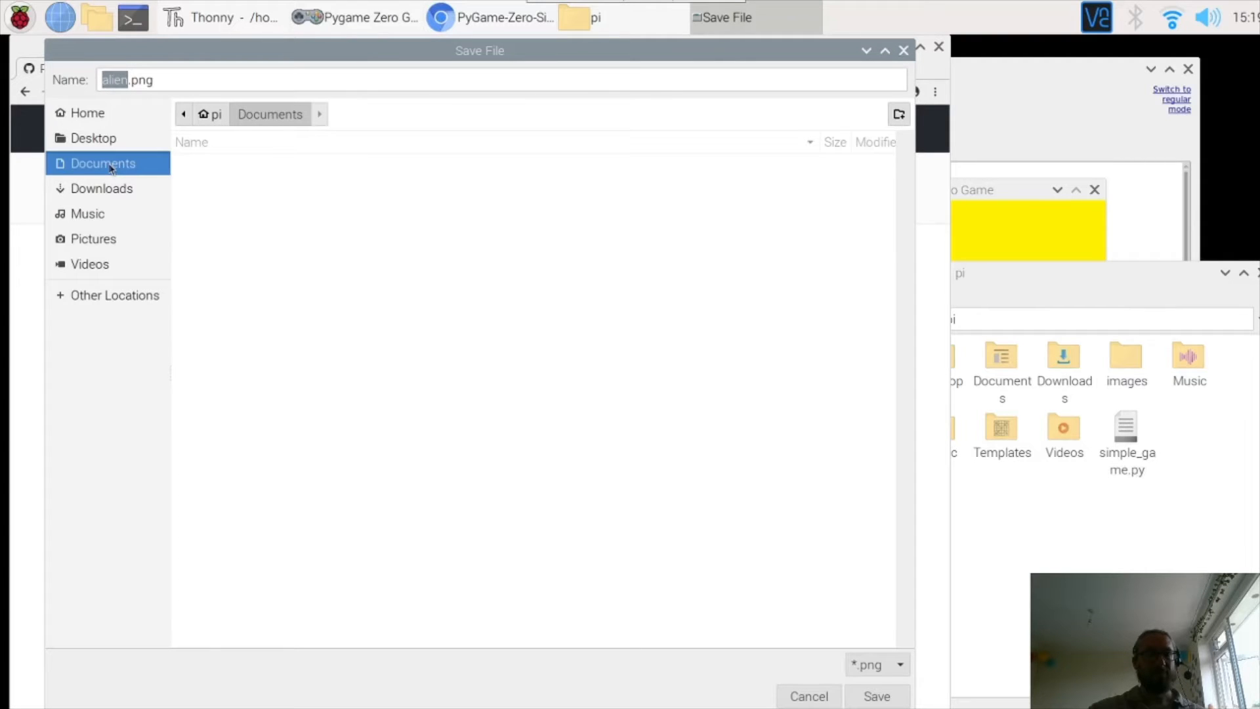
click(87, 112)
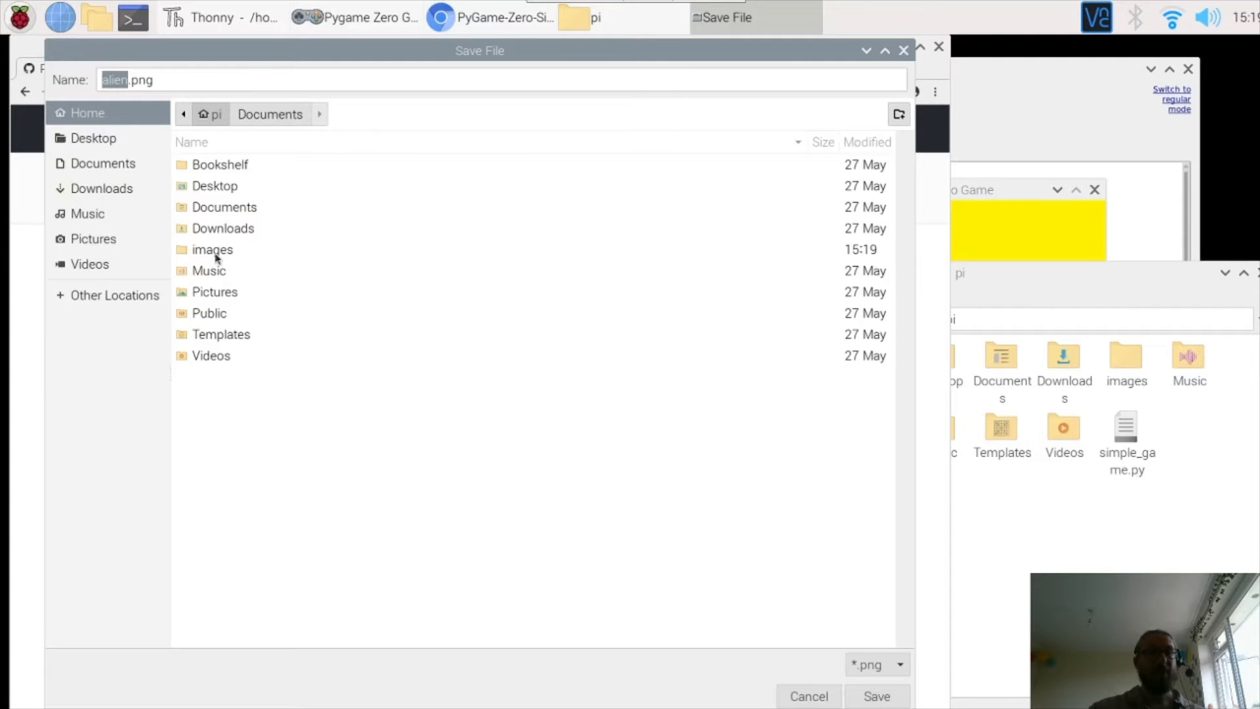
double_click(213, 250)
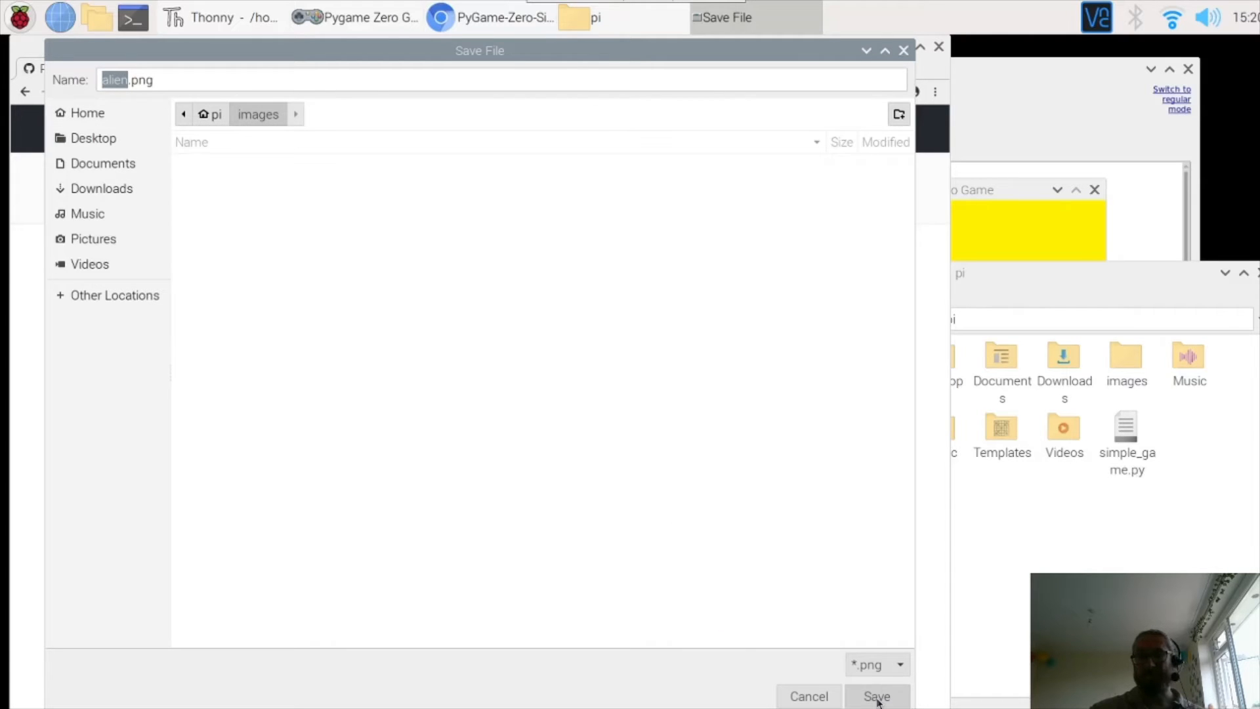
click(875, 696)
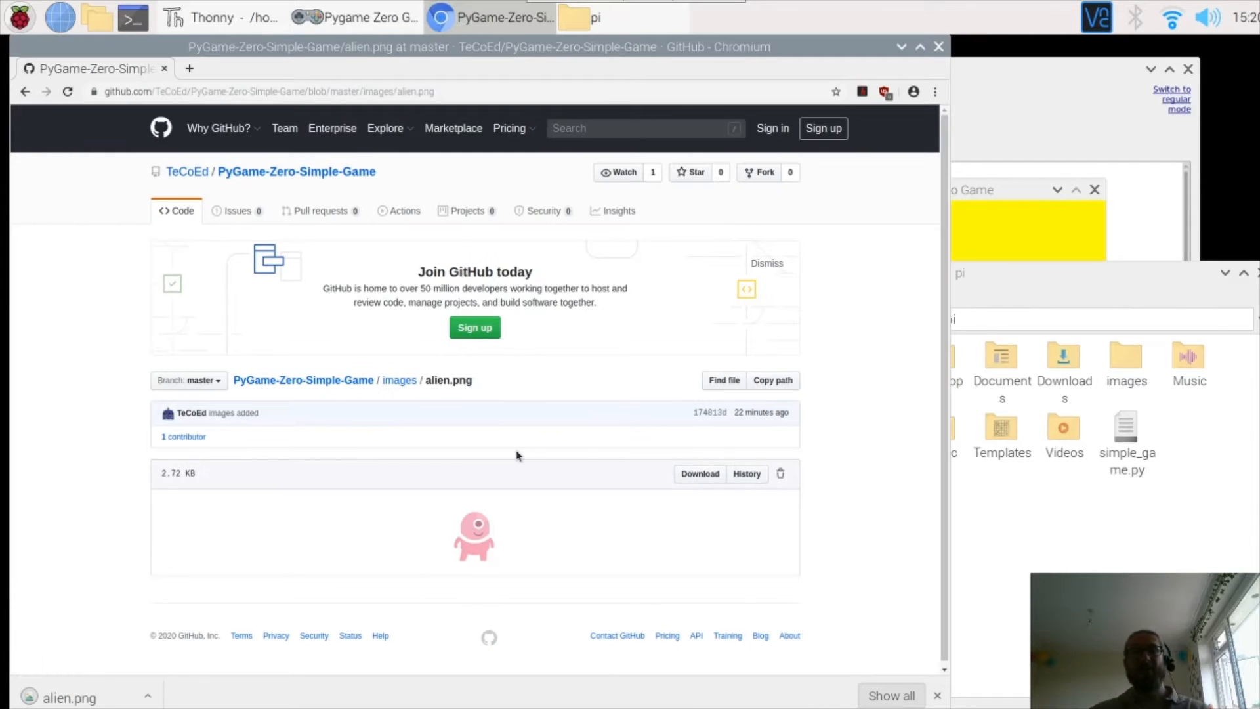
click(25, 90)
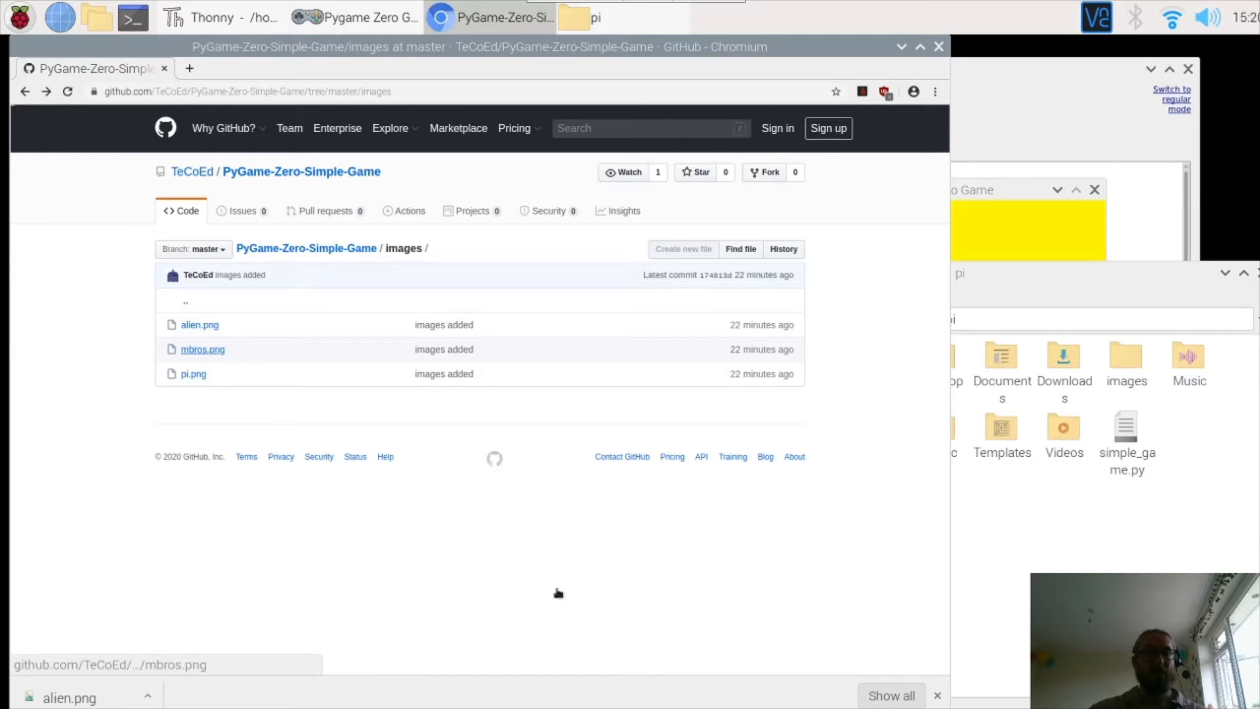
Save the Luigi picture mbros.png from GitHub into ~/images.
click(202, 348)
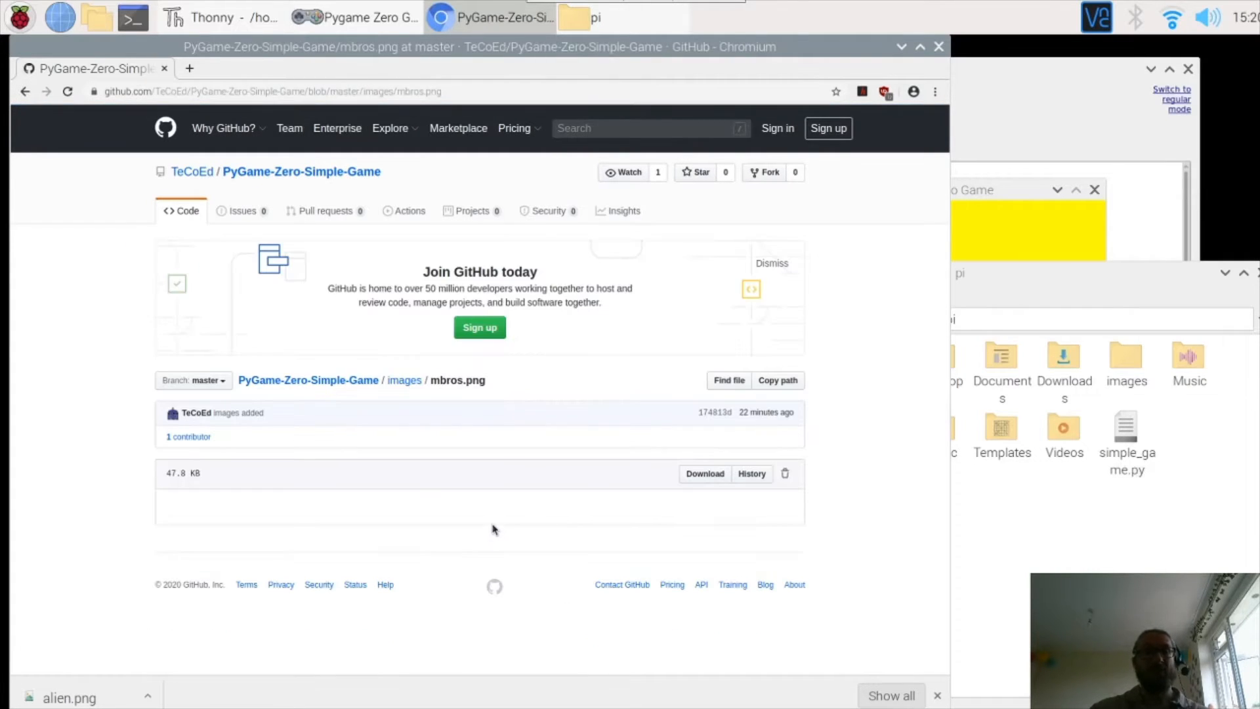
scroll(down, 3)
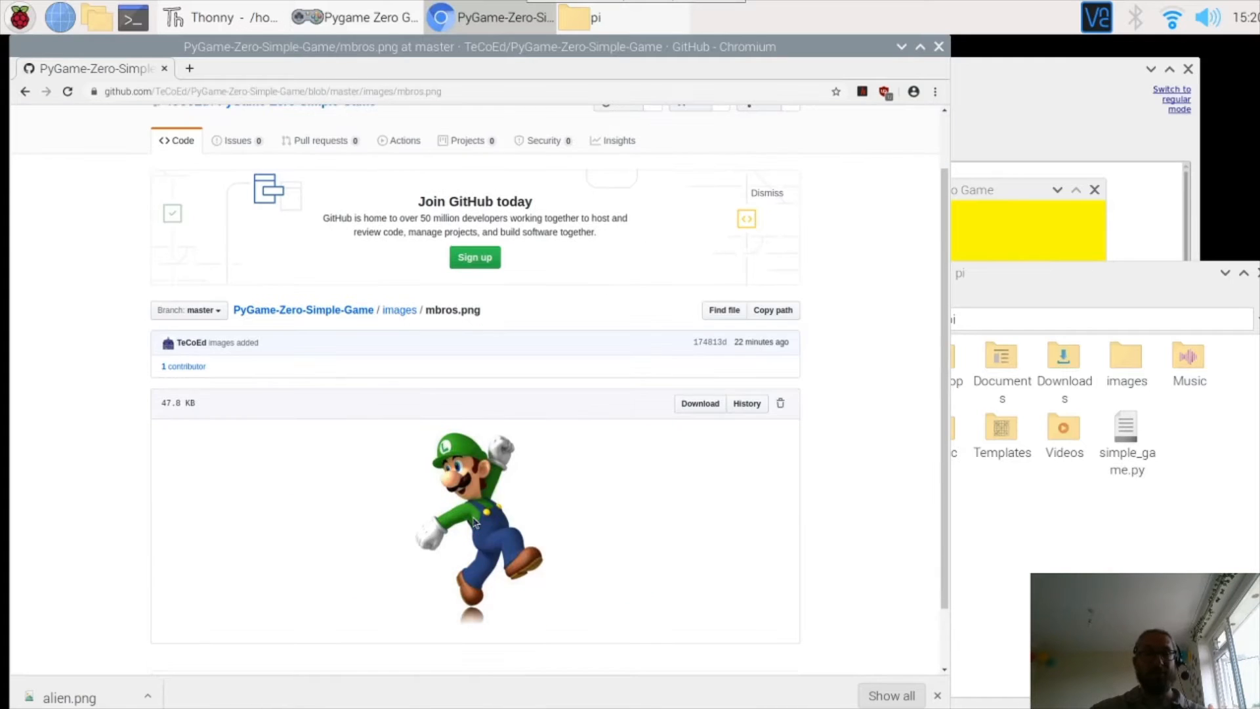
right_click(474, 523)
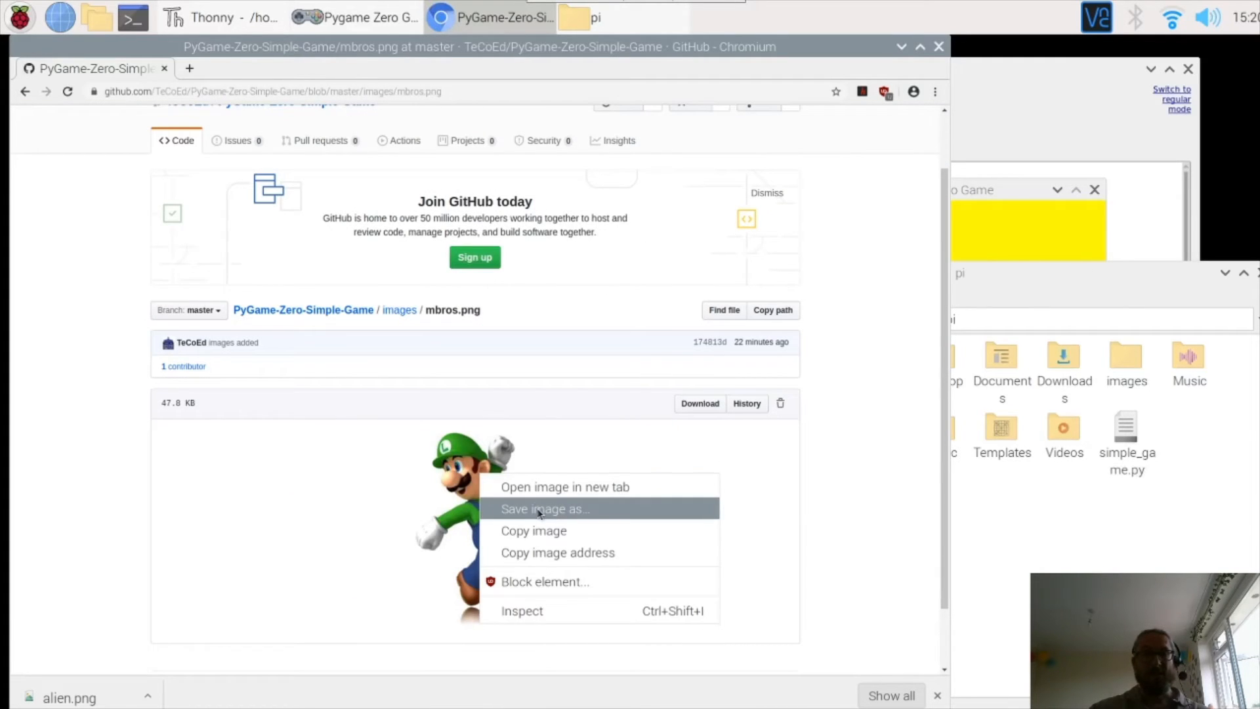
click(544, 508)
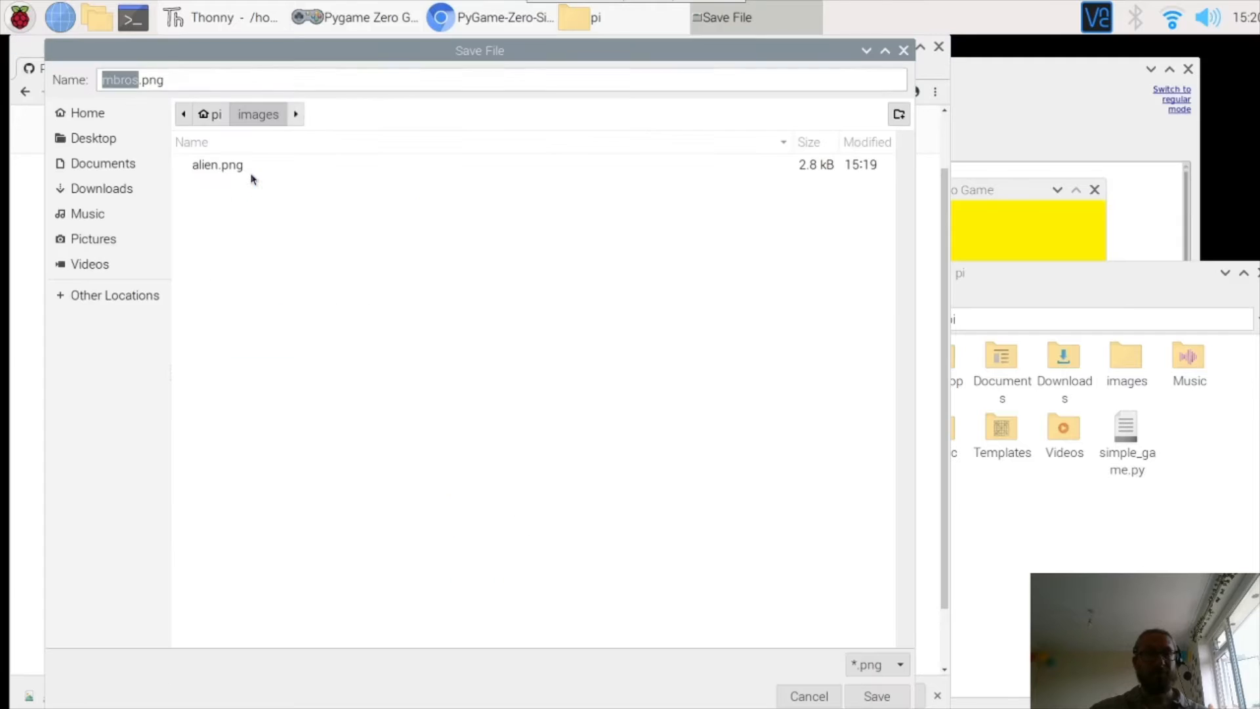
mouse_move(508, 353)
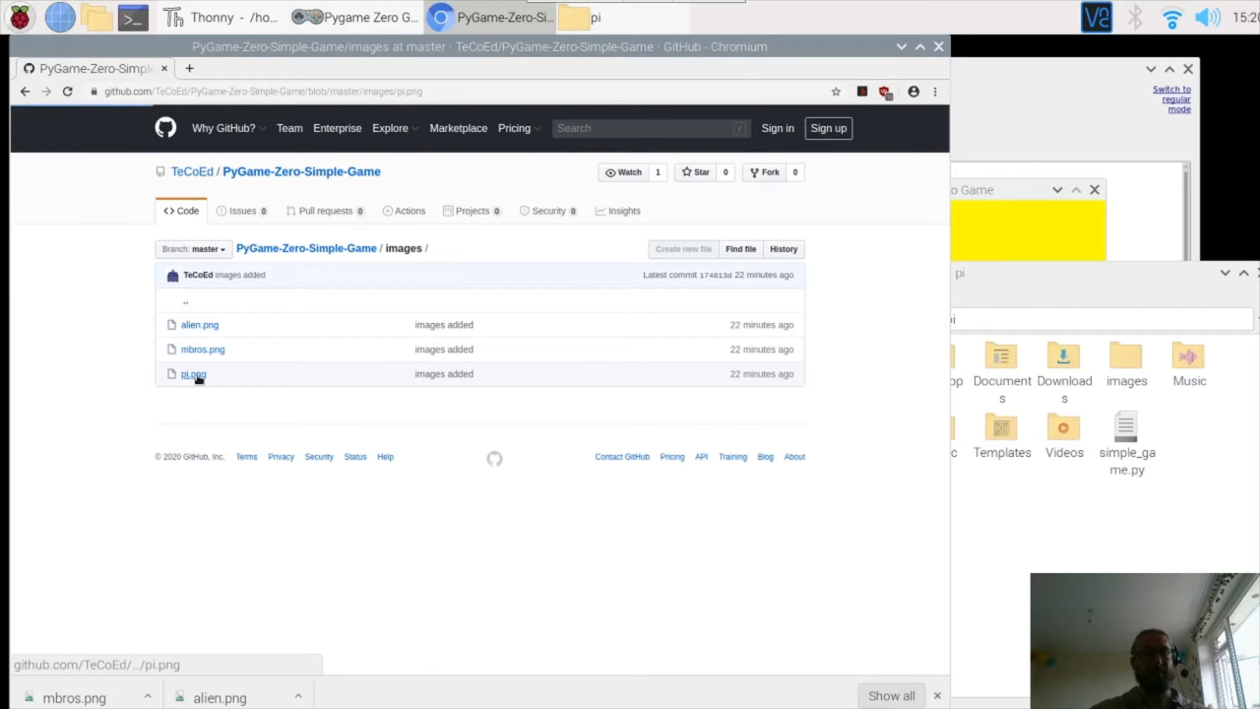
Save the raspberry picture pi.png from GitHub into ~/images.
click(193, 373)
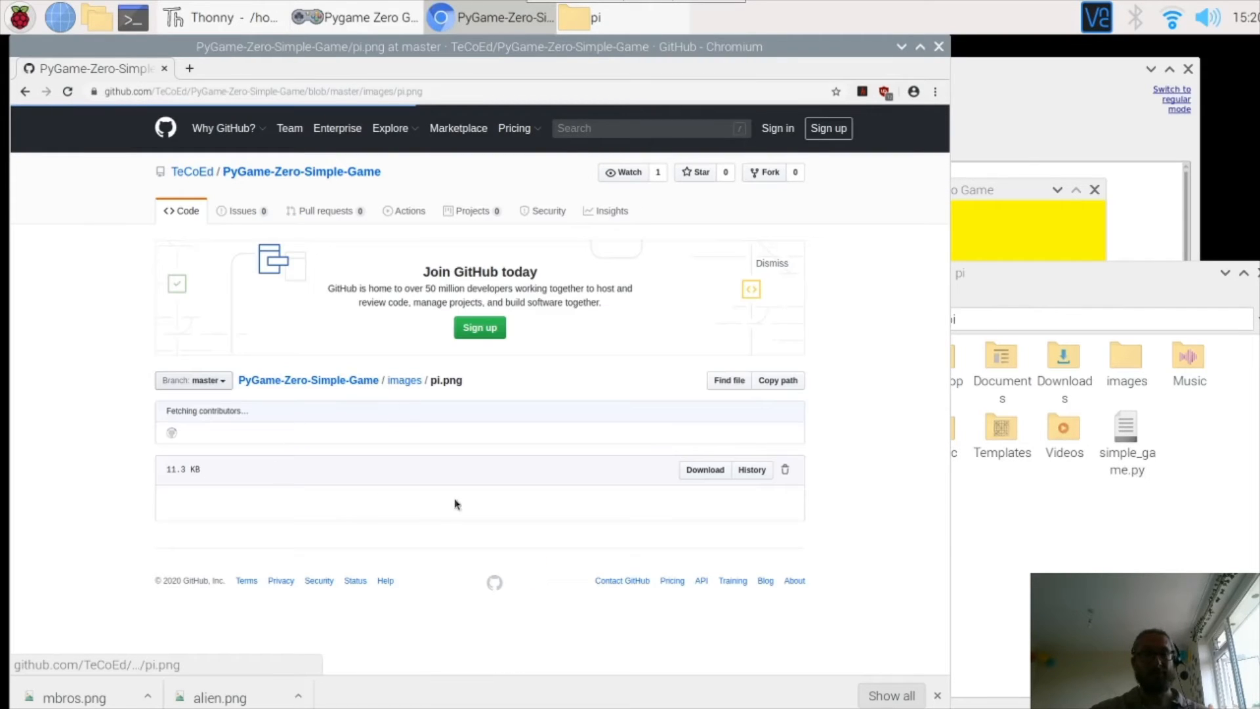
right_click(473, 547)
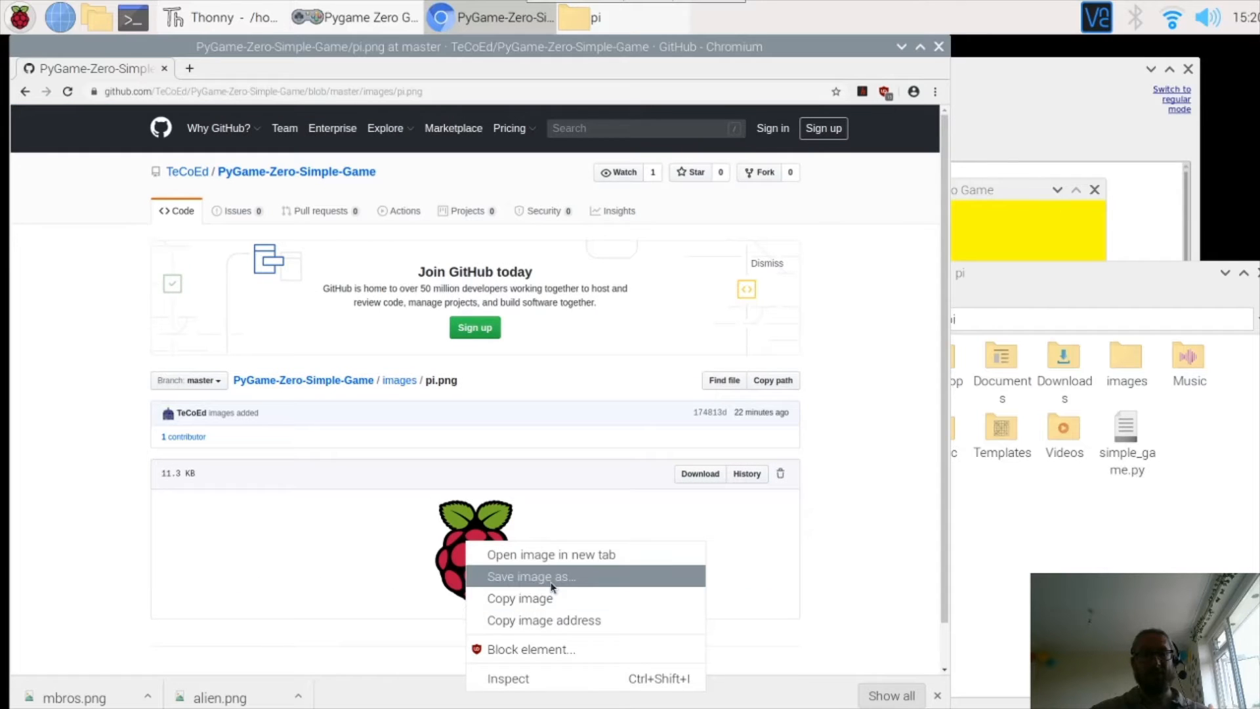
click(530, 577)
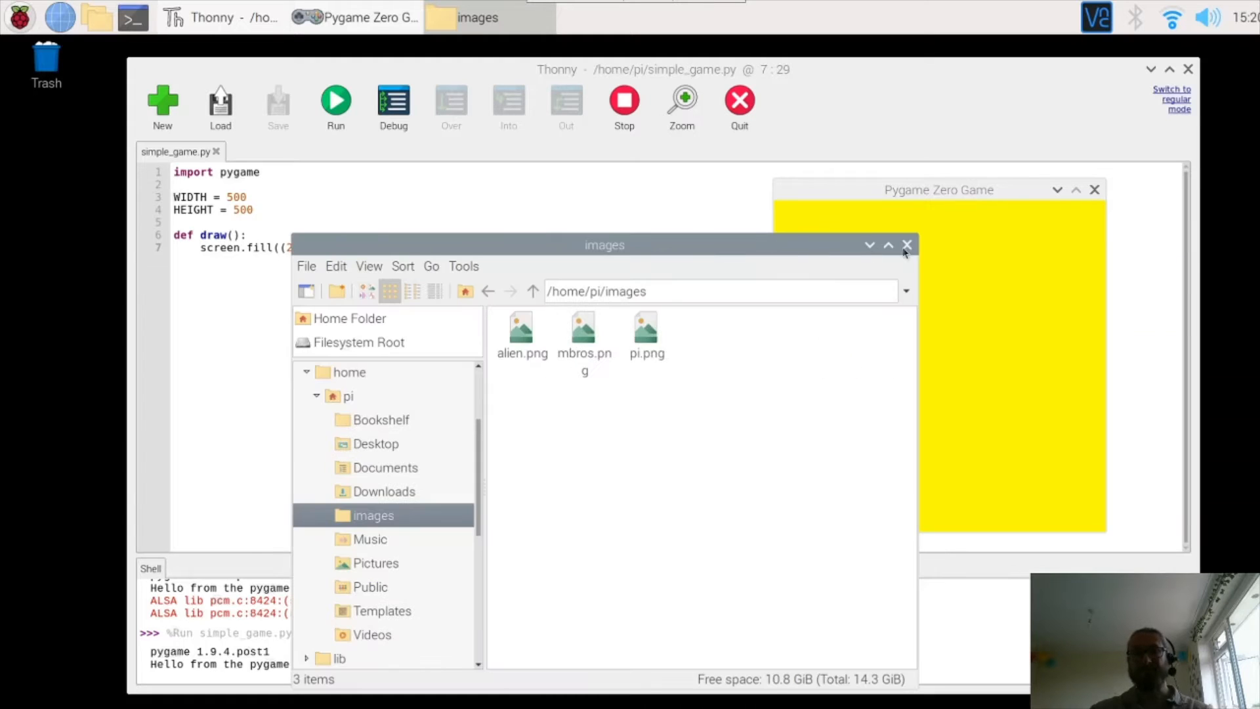
Close the images folder window and the yellow game window, then start a blank Thonny script.
click(906, 244)
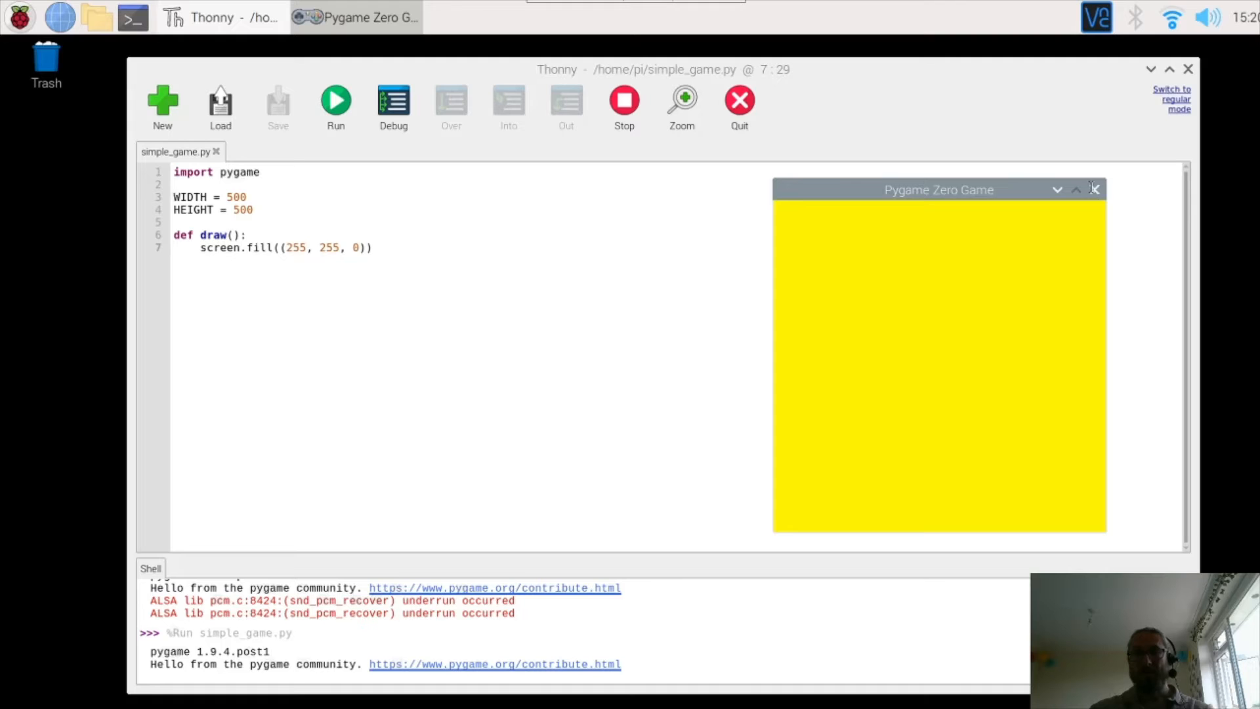
click(1094, 189)
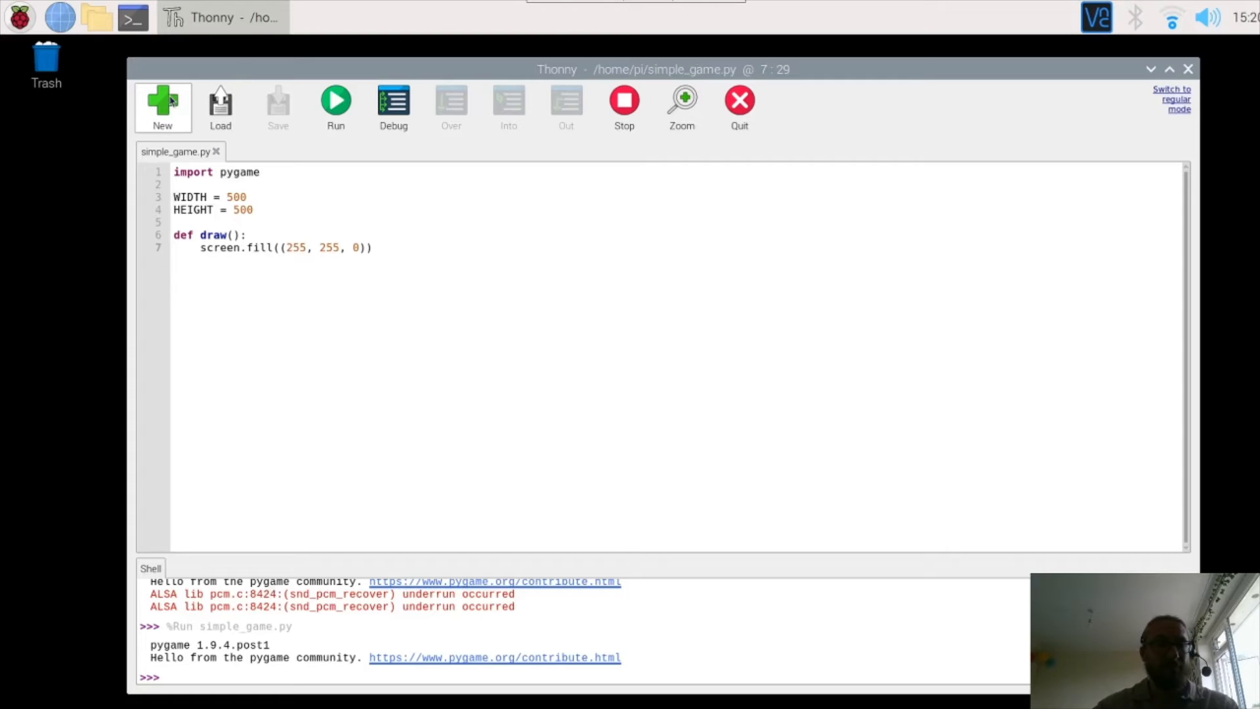
click(162, 108)
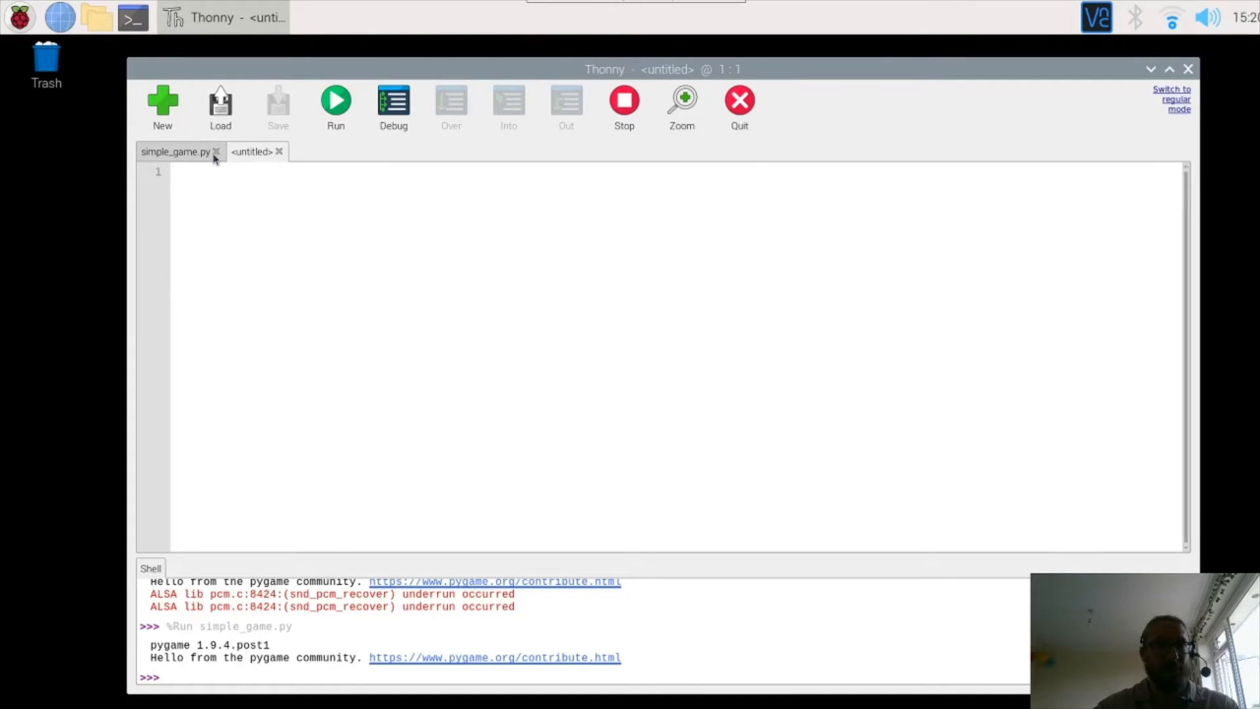
Close simple_game.py and write import pygame and import time with blank lines below.
click(216, 151)
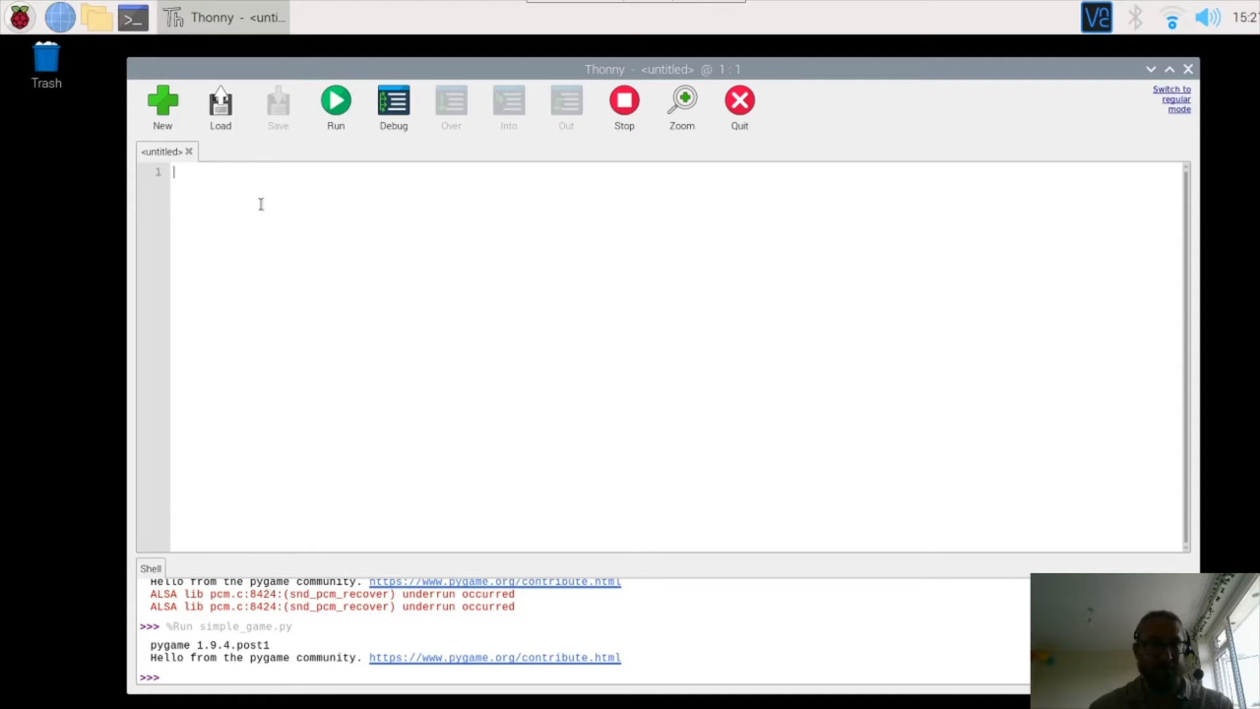
text(imp)
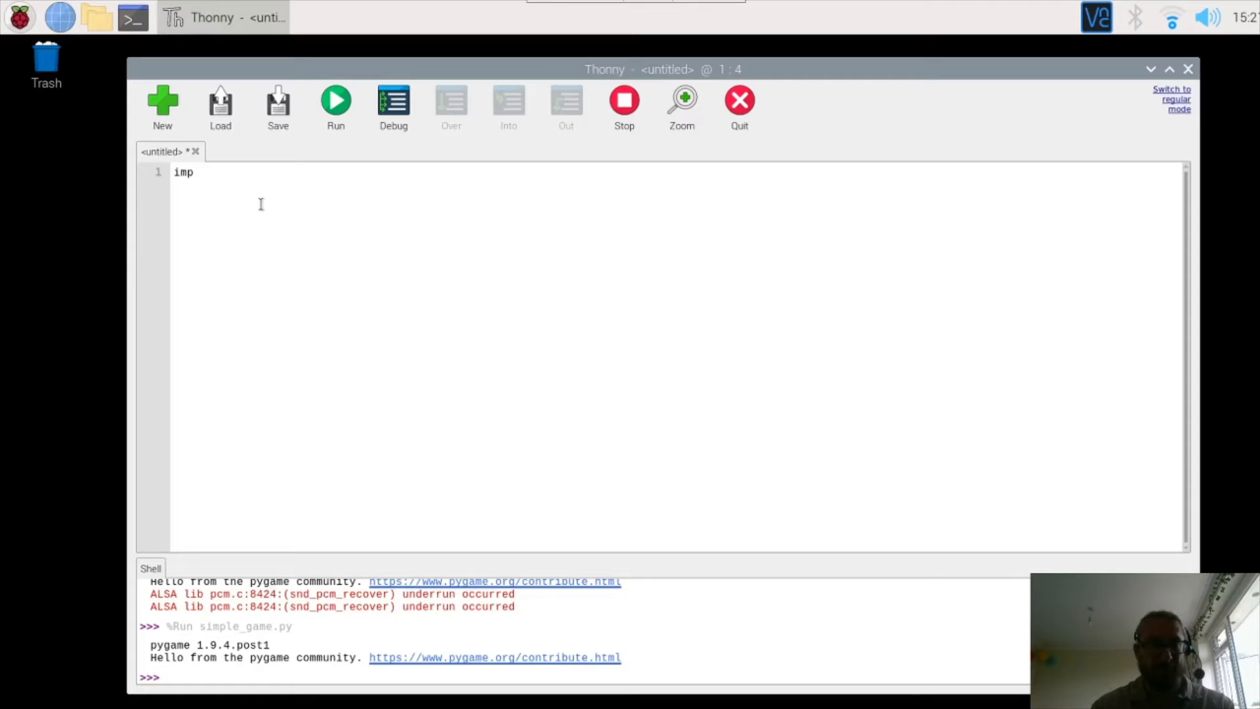
text(ort p)
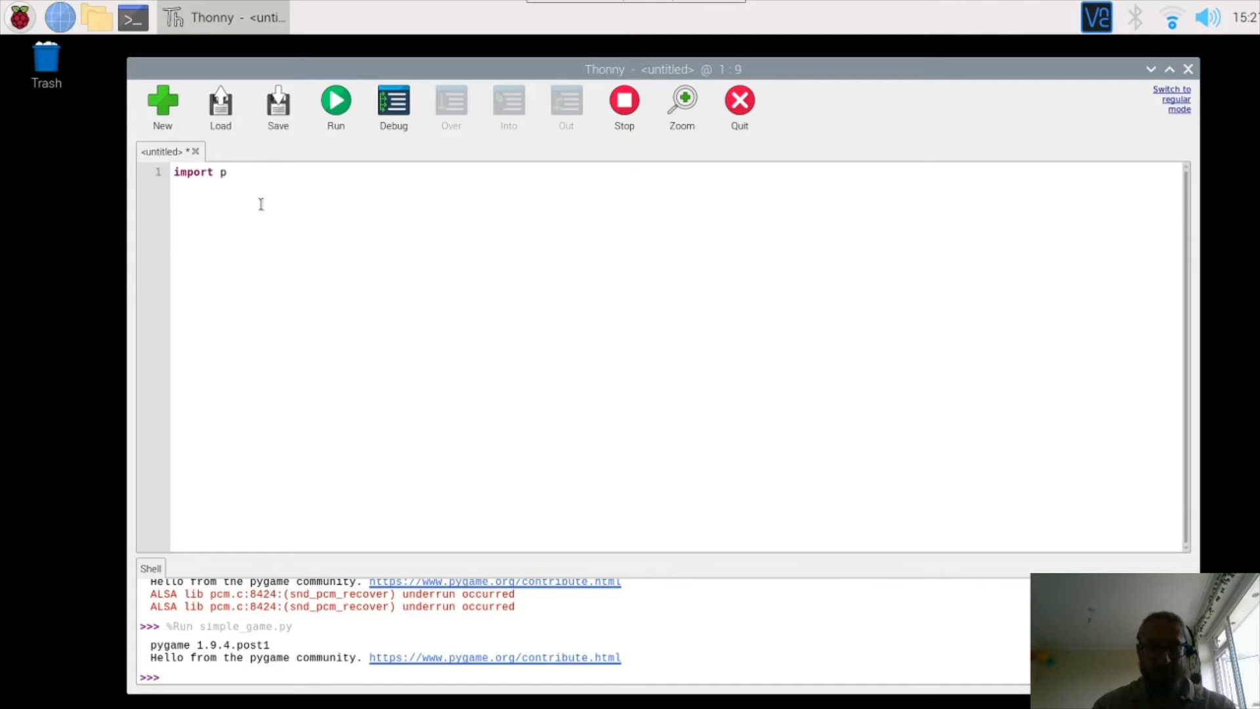
text(ygame)
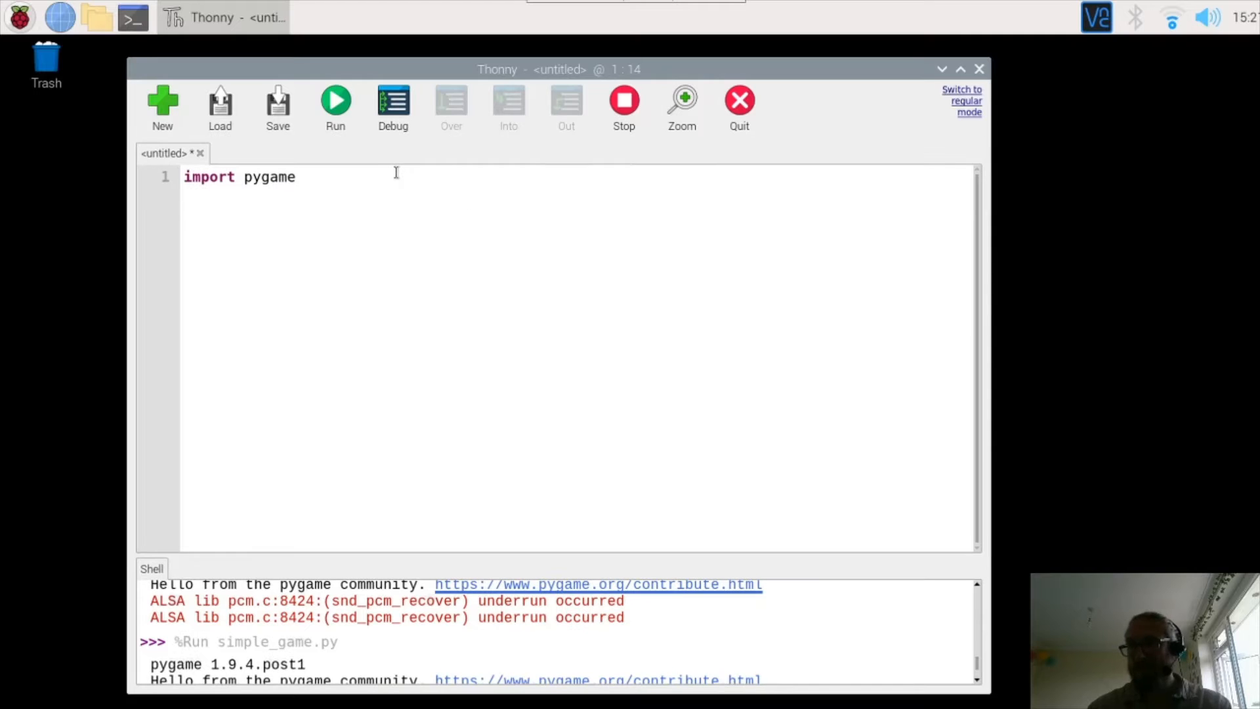
text(im)
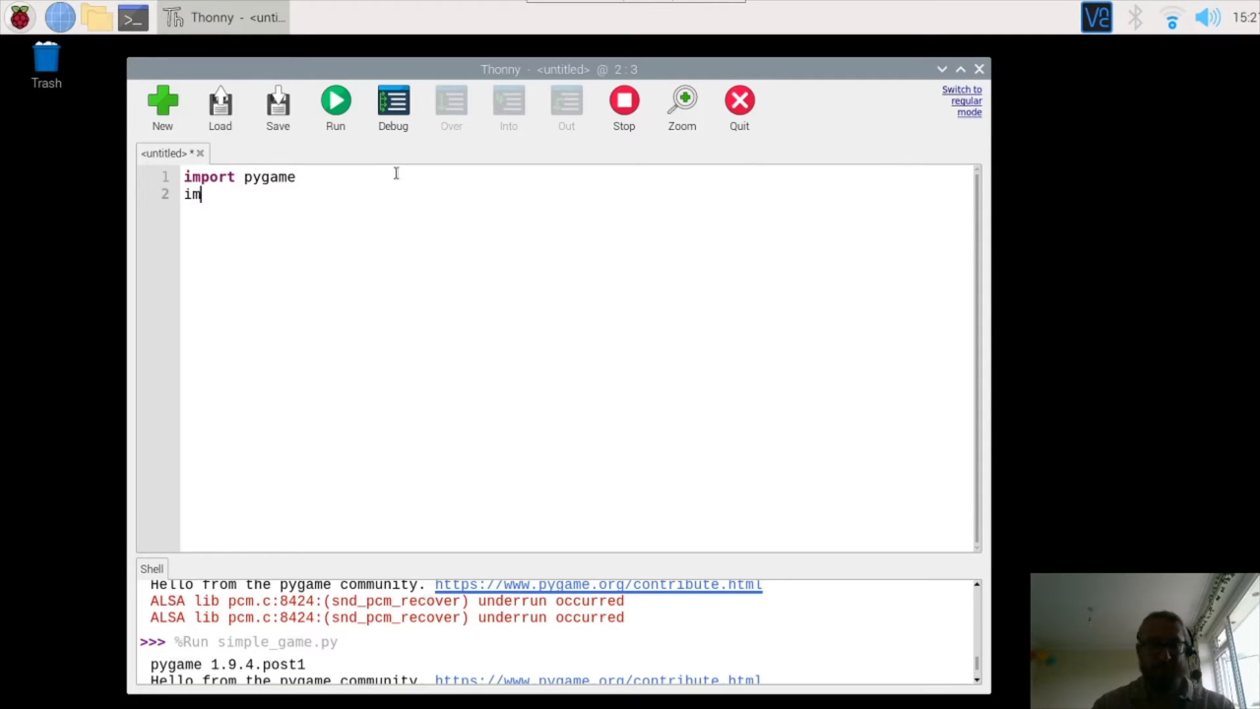
text(port ti)
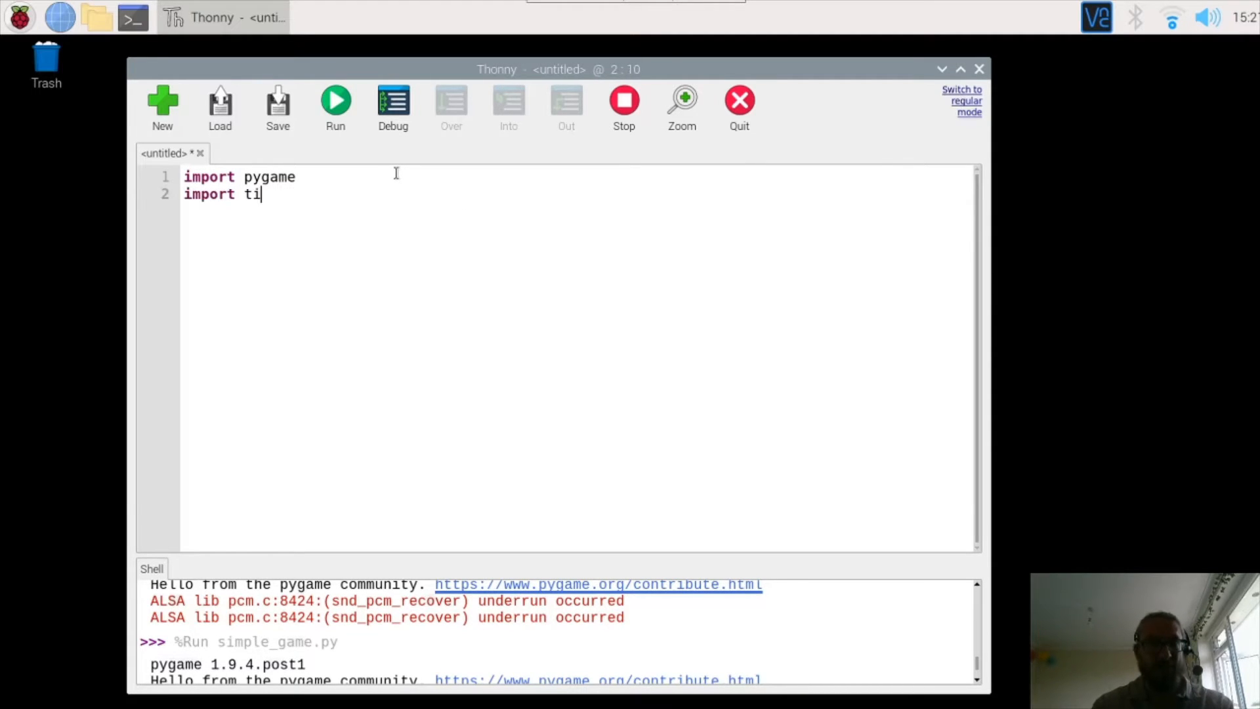
text(me)
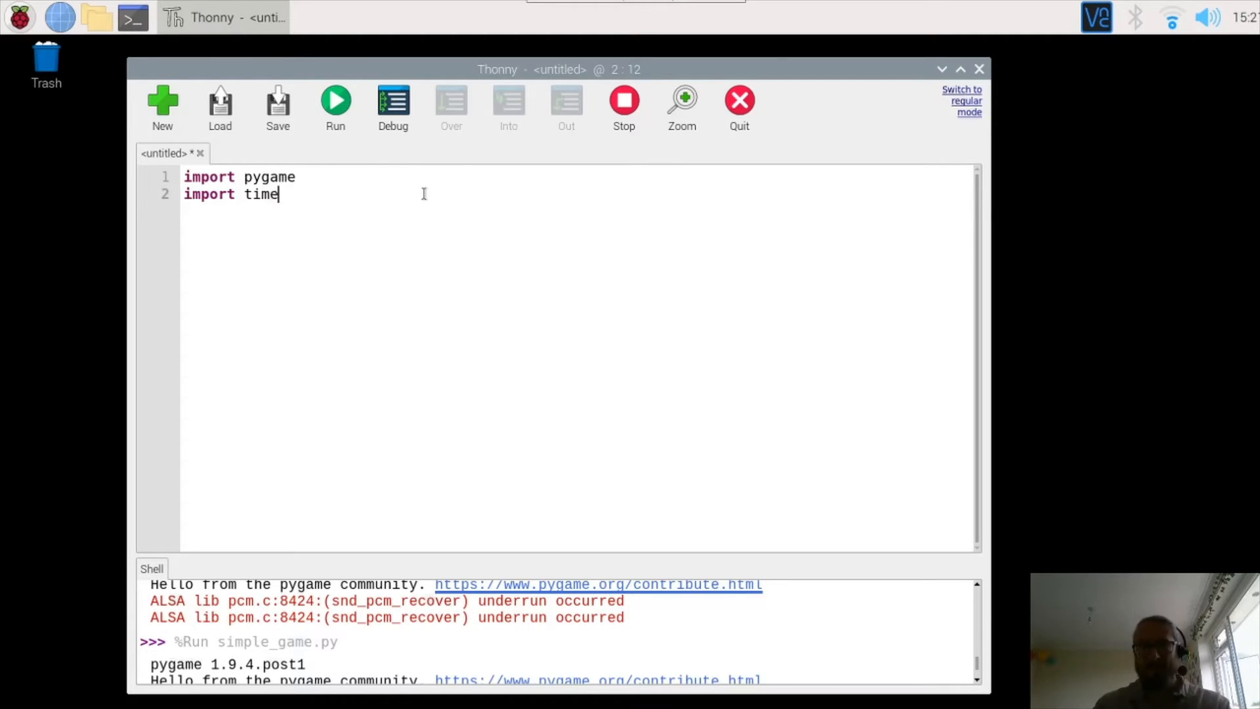
key(Return)
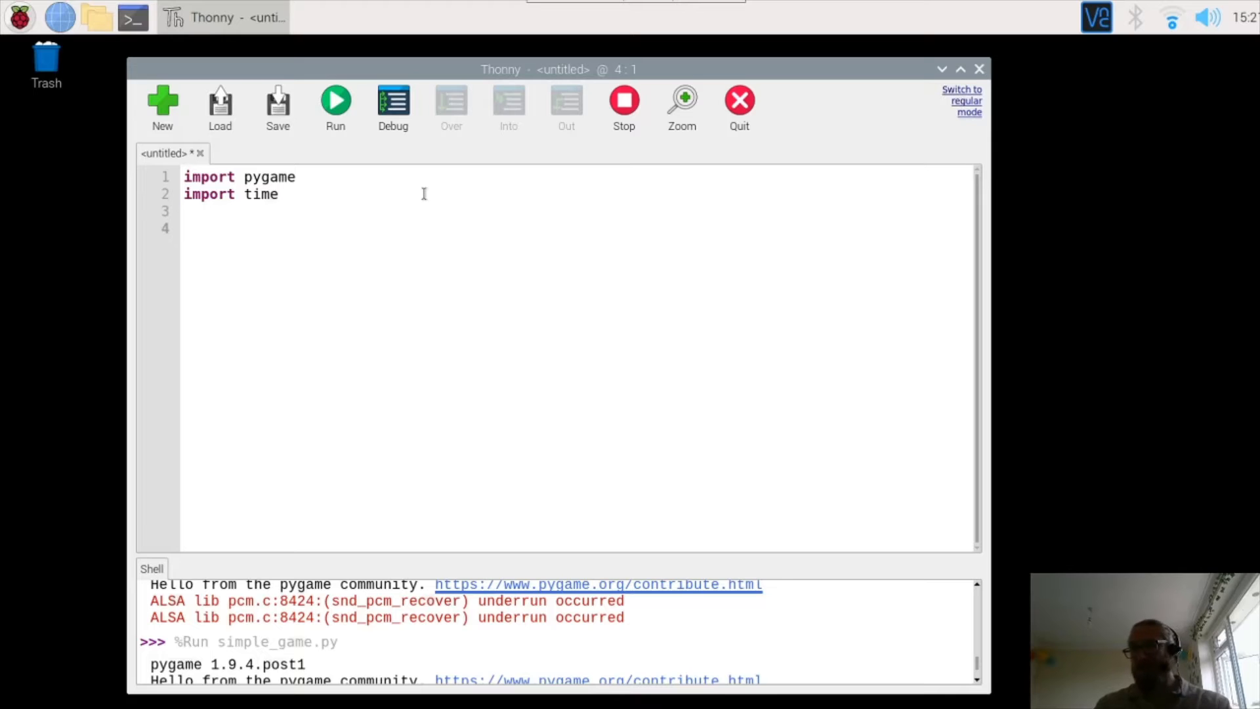
Write game_hero = Actor('mbros') on line 4 of the script.
click(185, 228)
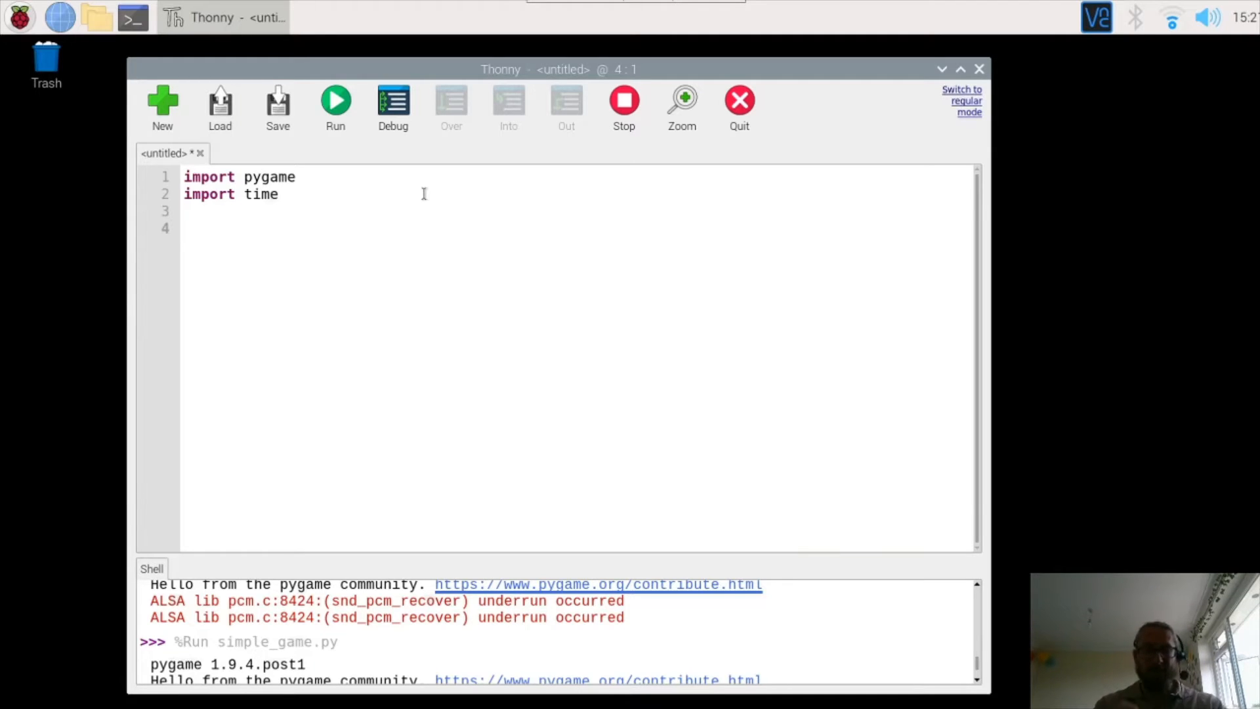
text(game_)
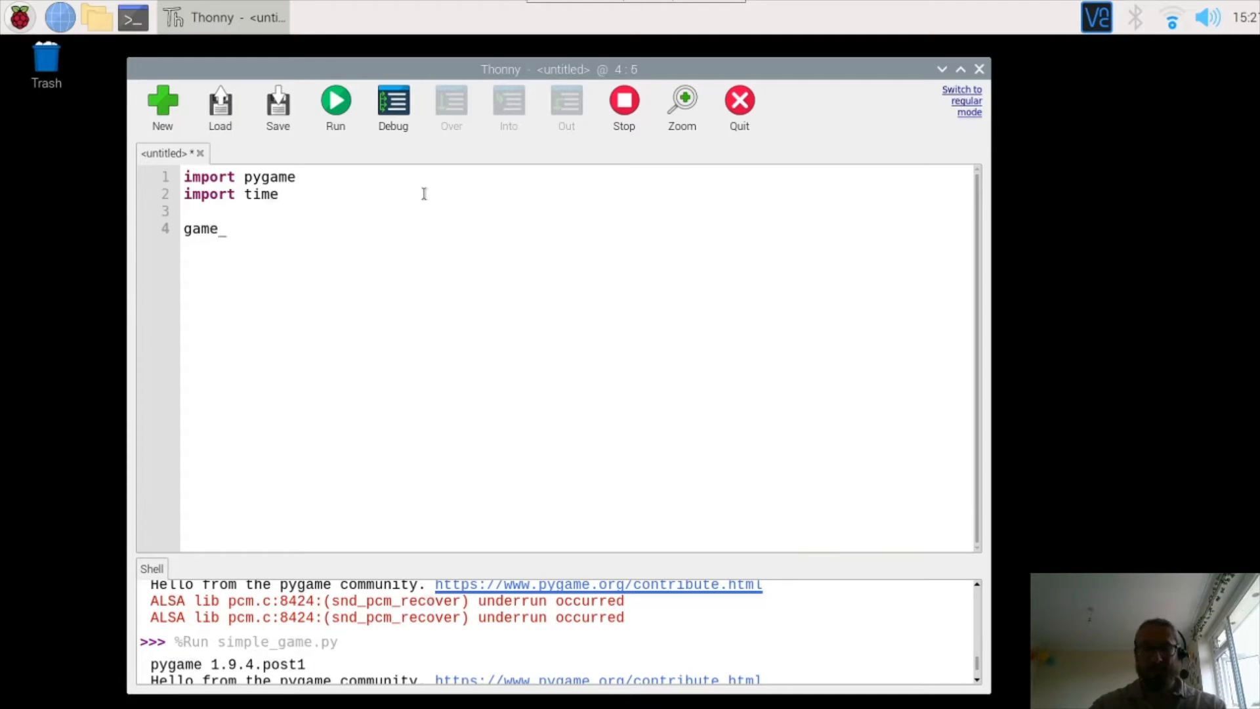
text(hero =)
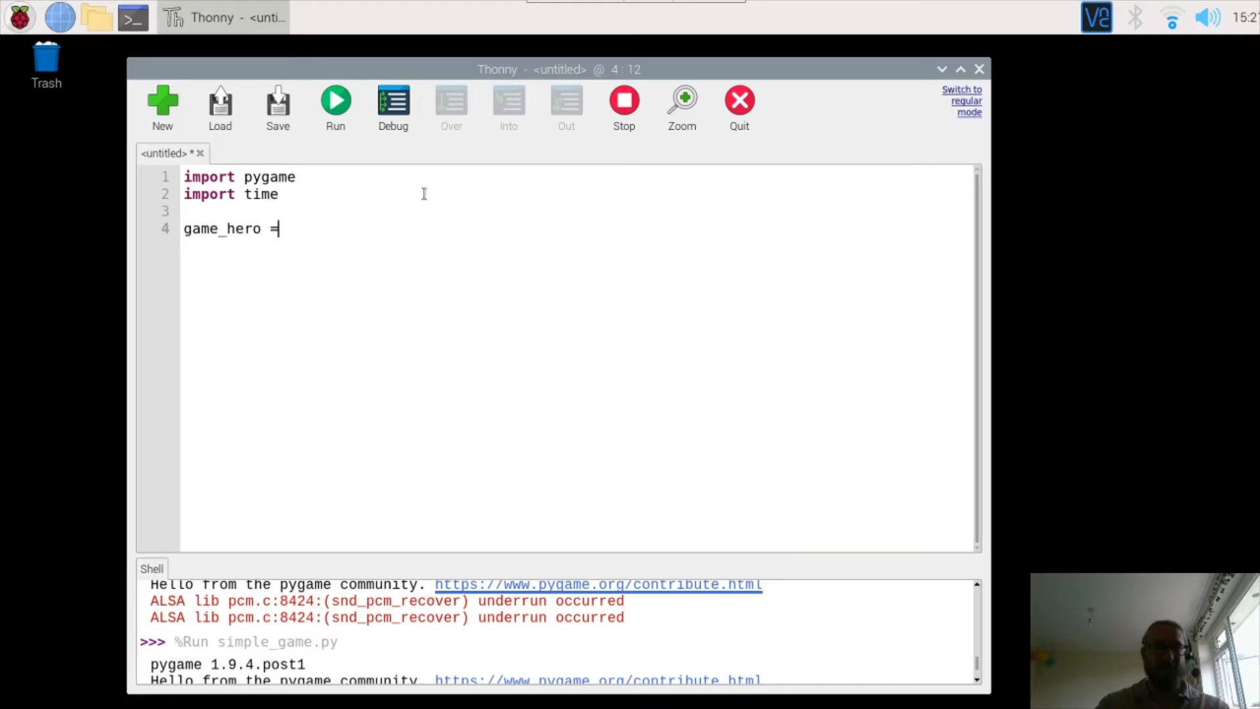
text(Actor)
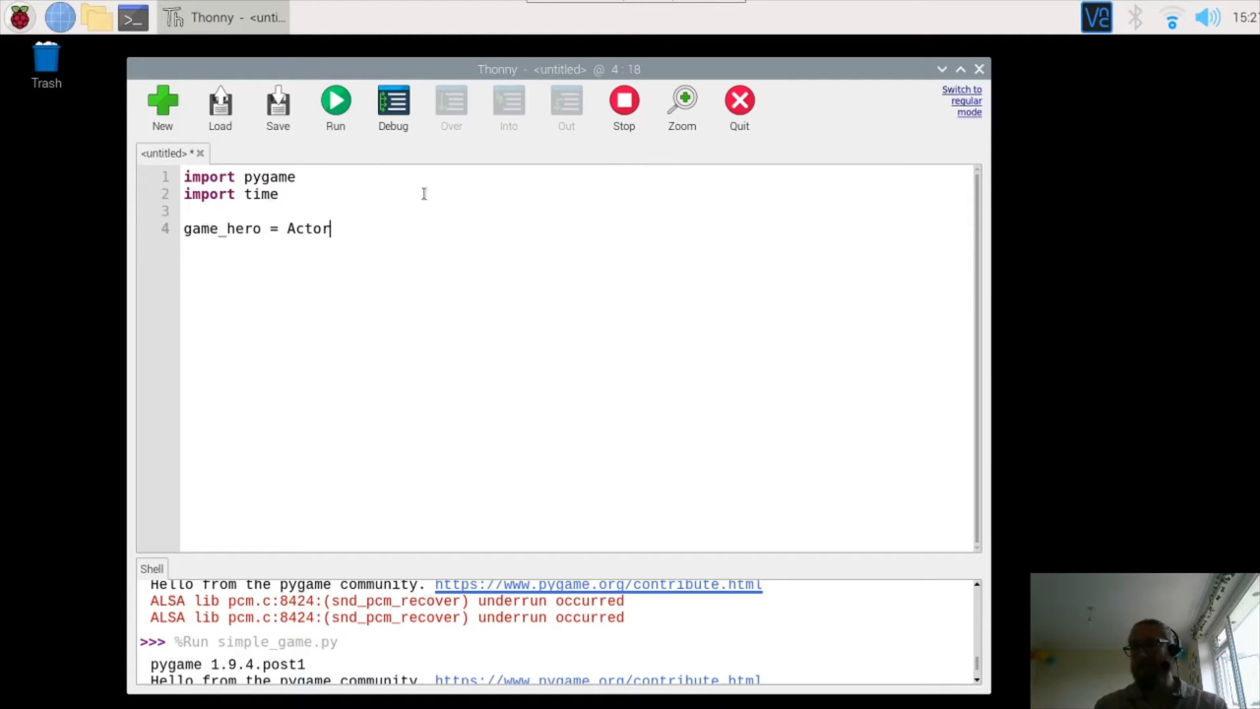
text(()
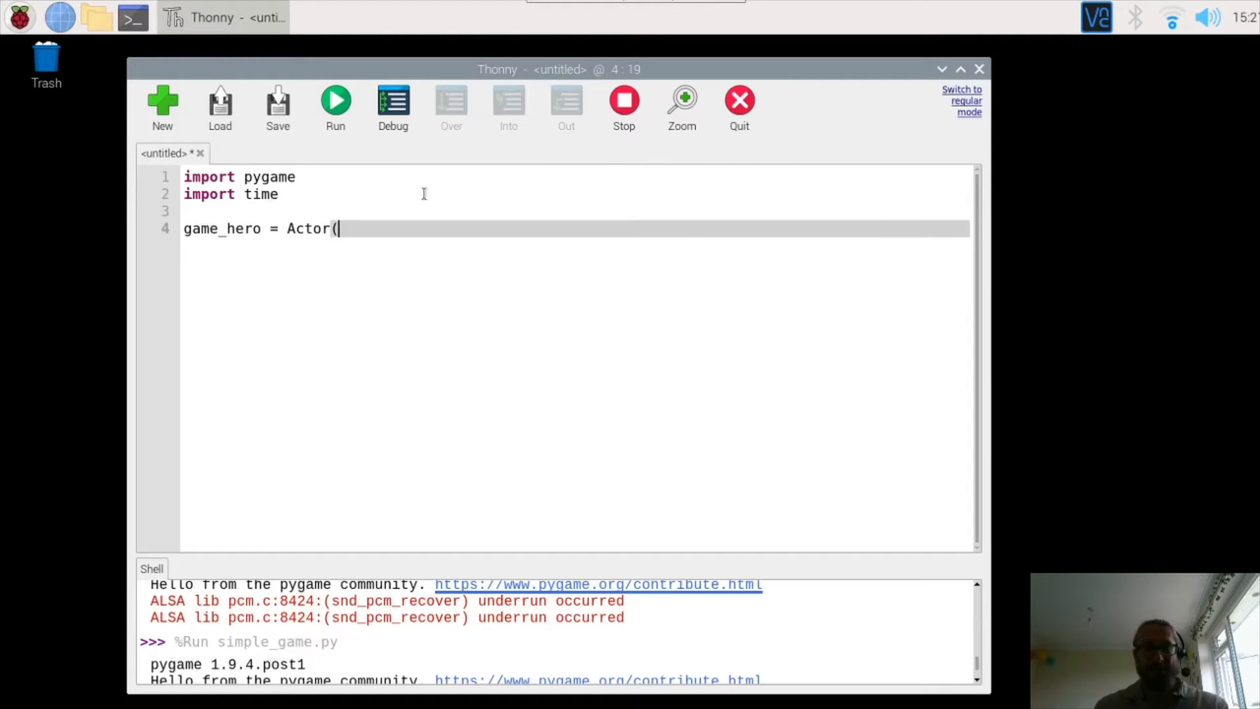
text(')
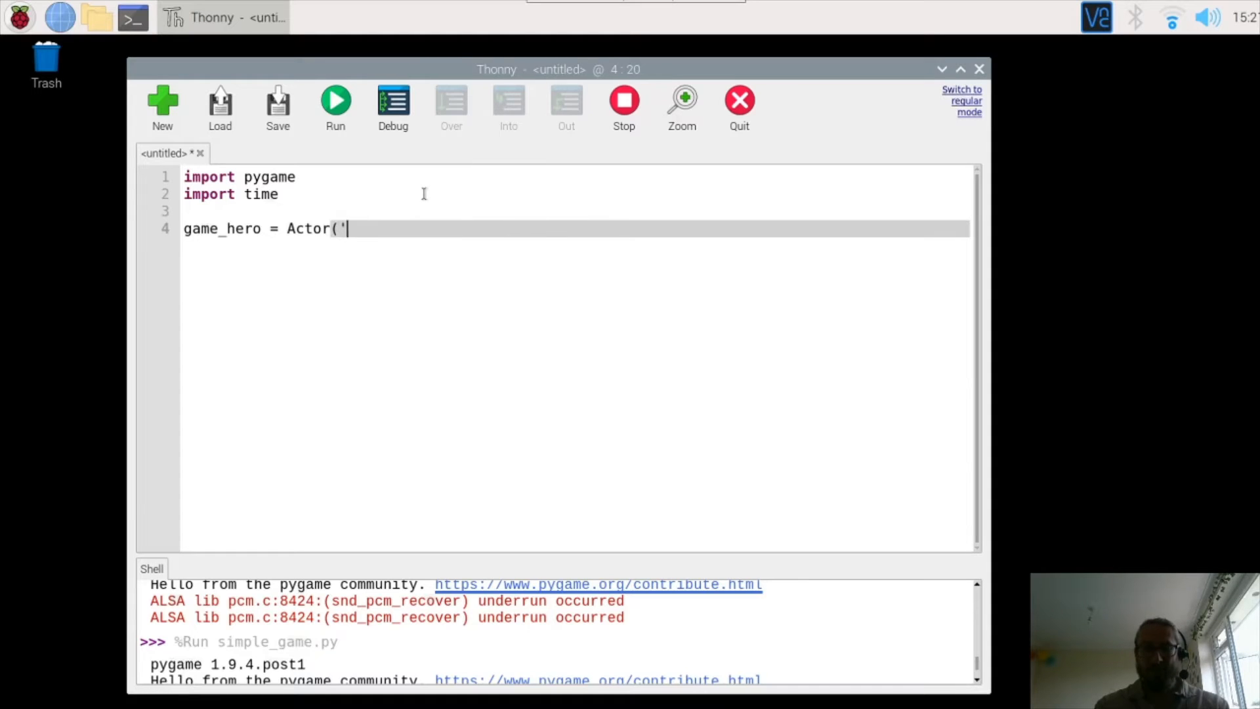
text(mbros)
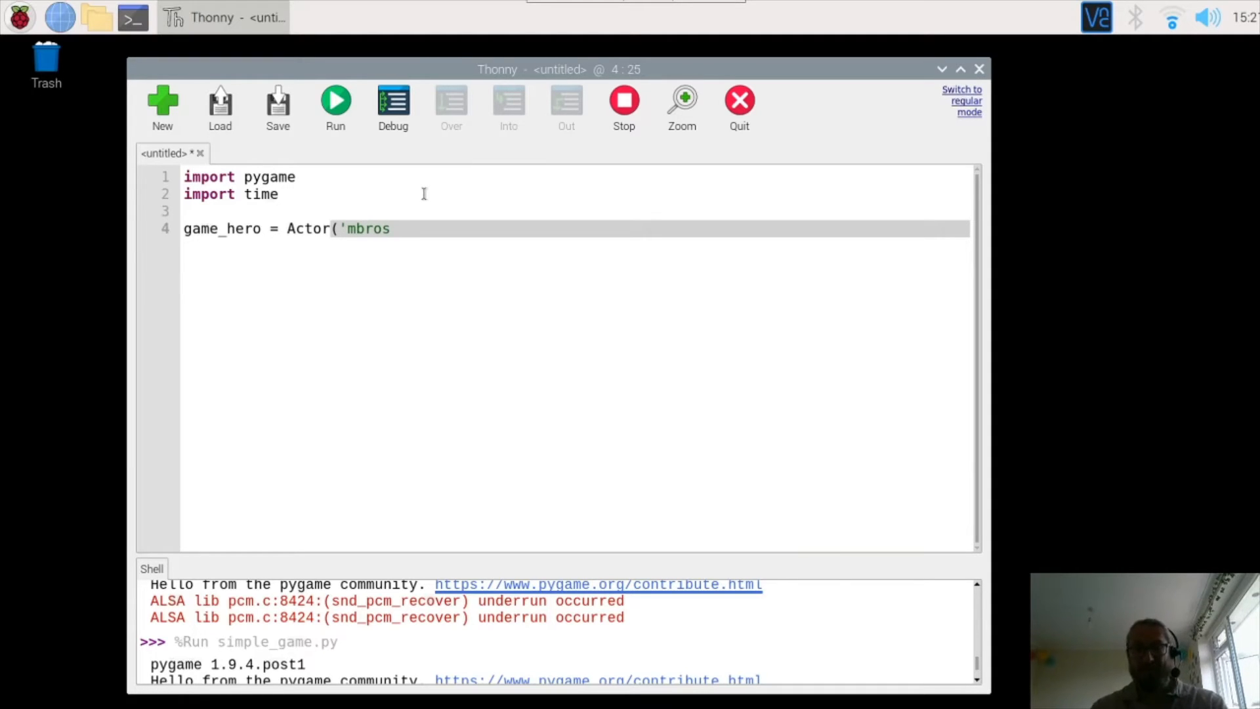
text('))
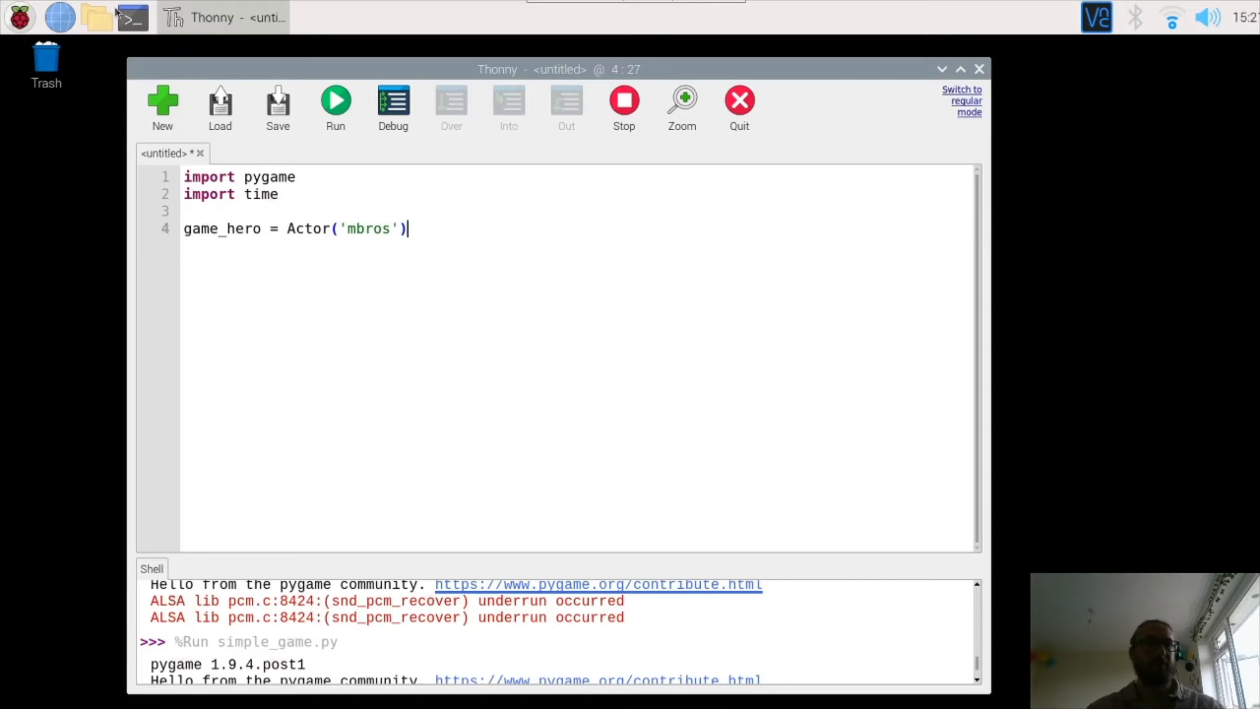
Check the image file names in the images folder, then return to the editor.
click(97, 17)
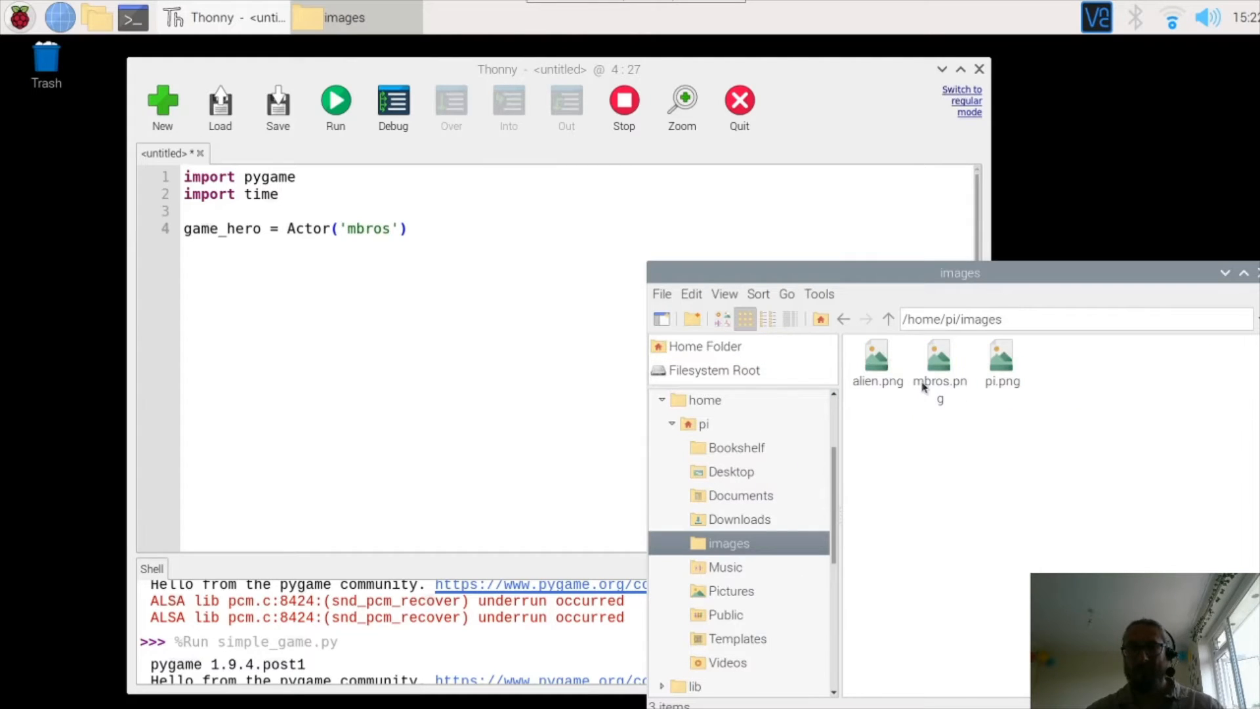
mouse_move(938, 378)
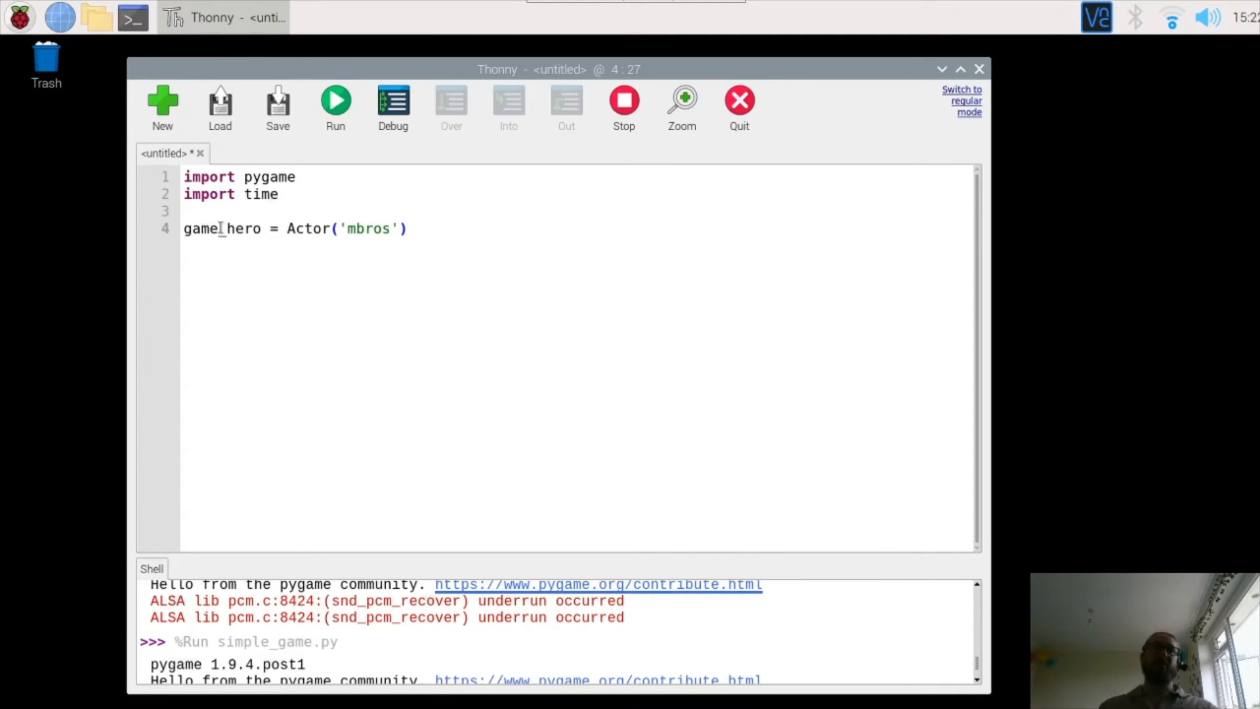
click(408, 229)
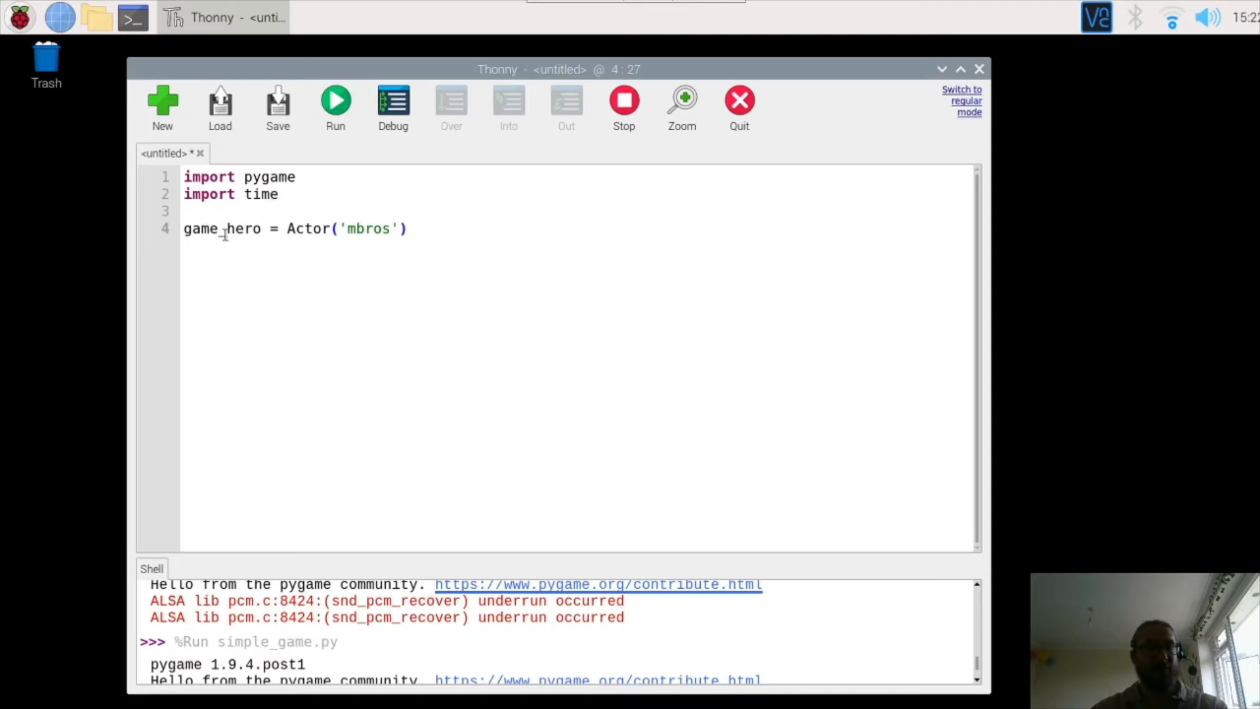
Draft a line setting game_hero's position from game_hero.height on line 5.
key(Return)
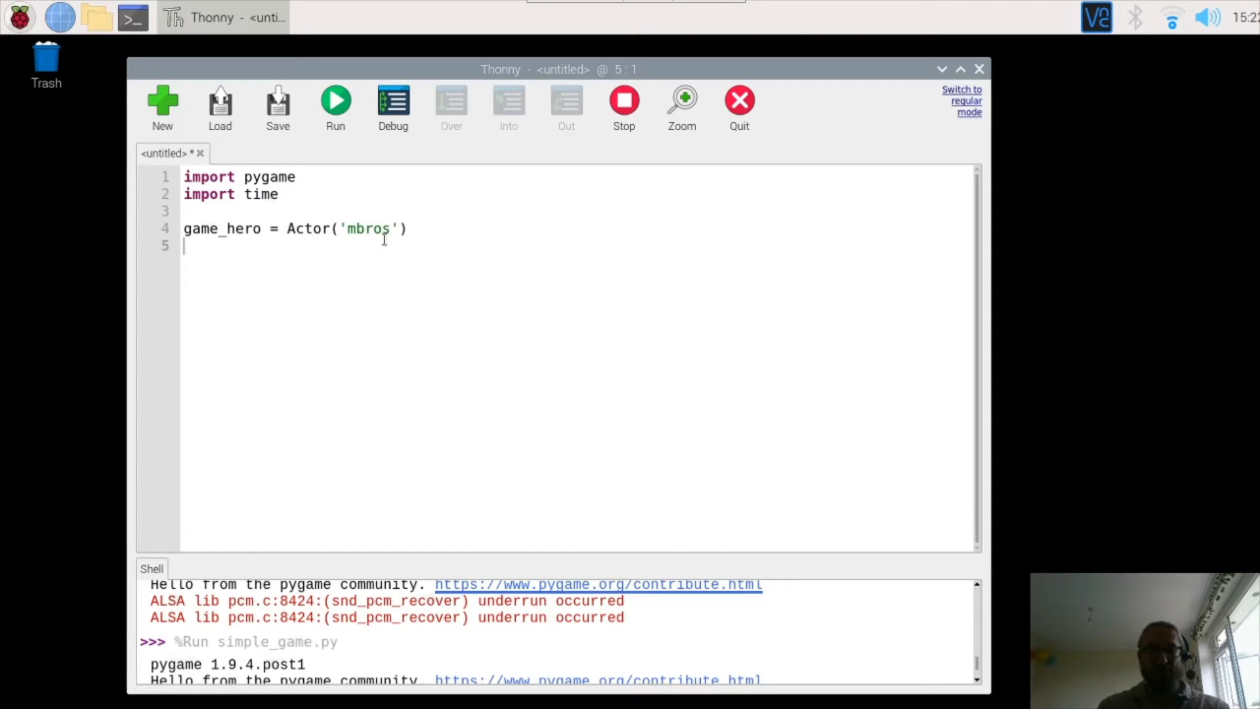
text(game)
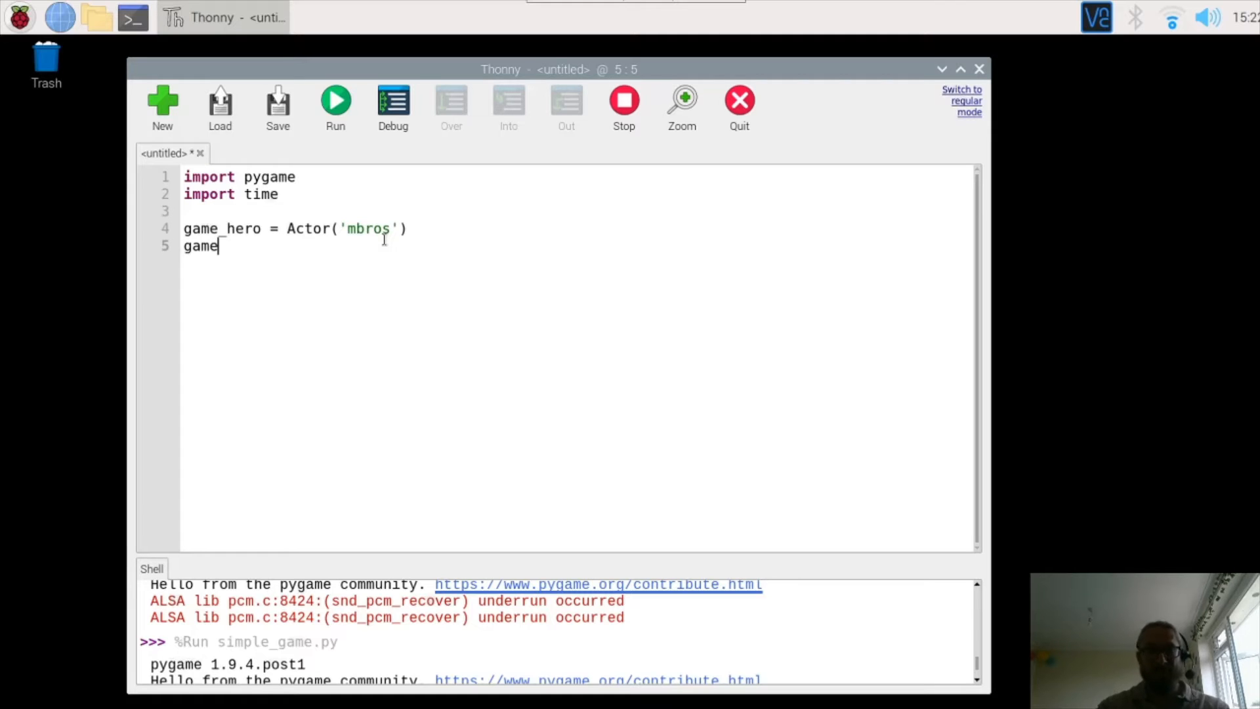
text(_hero.pos =)
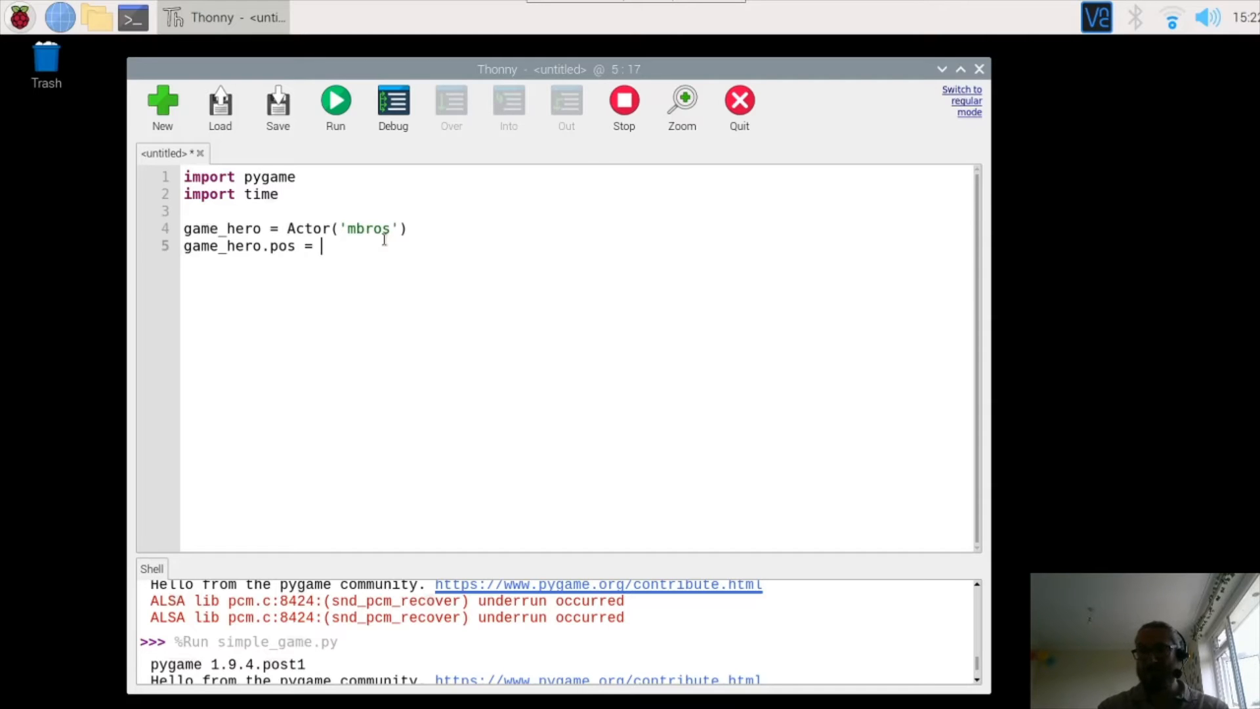
text(ga)
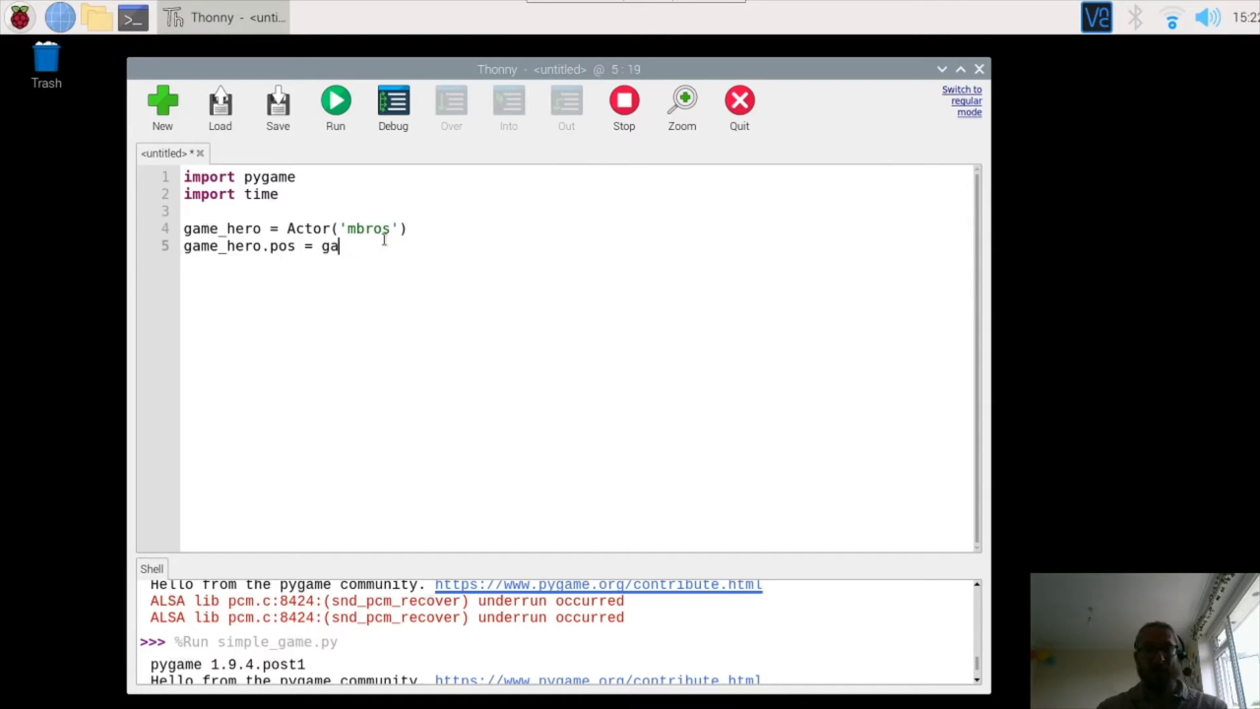
text(me)
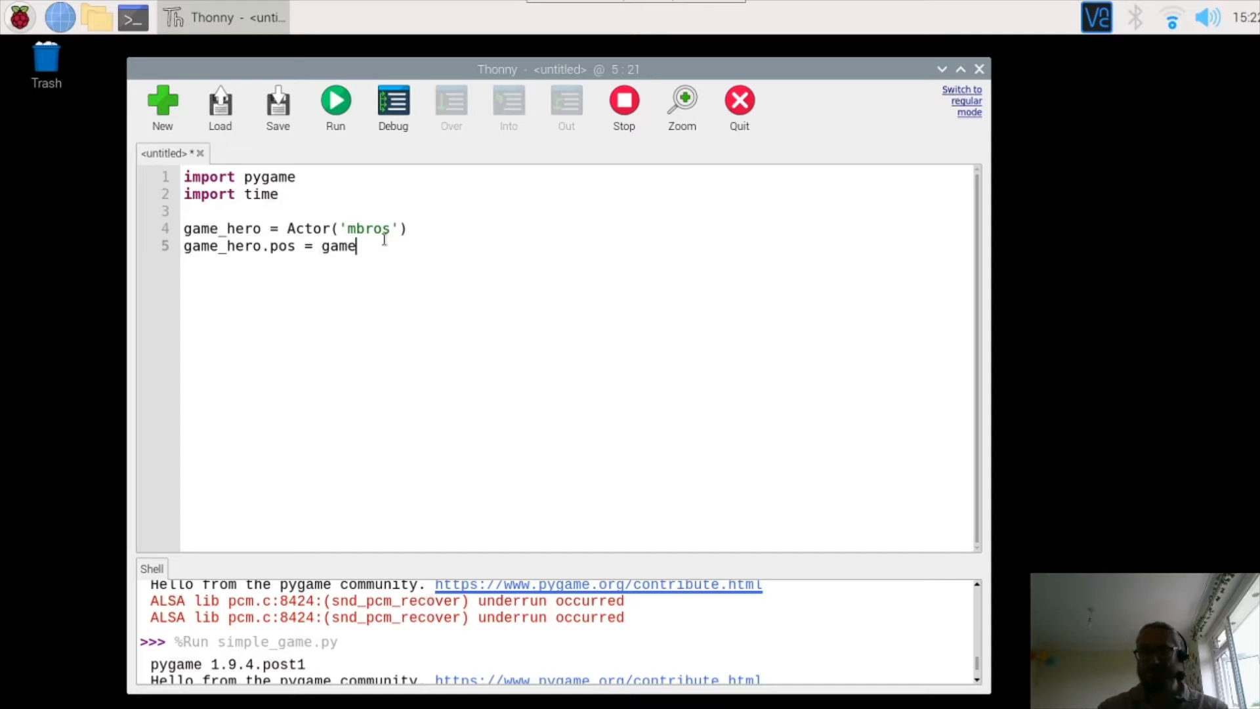
text(_)
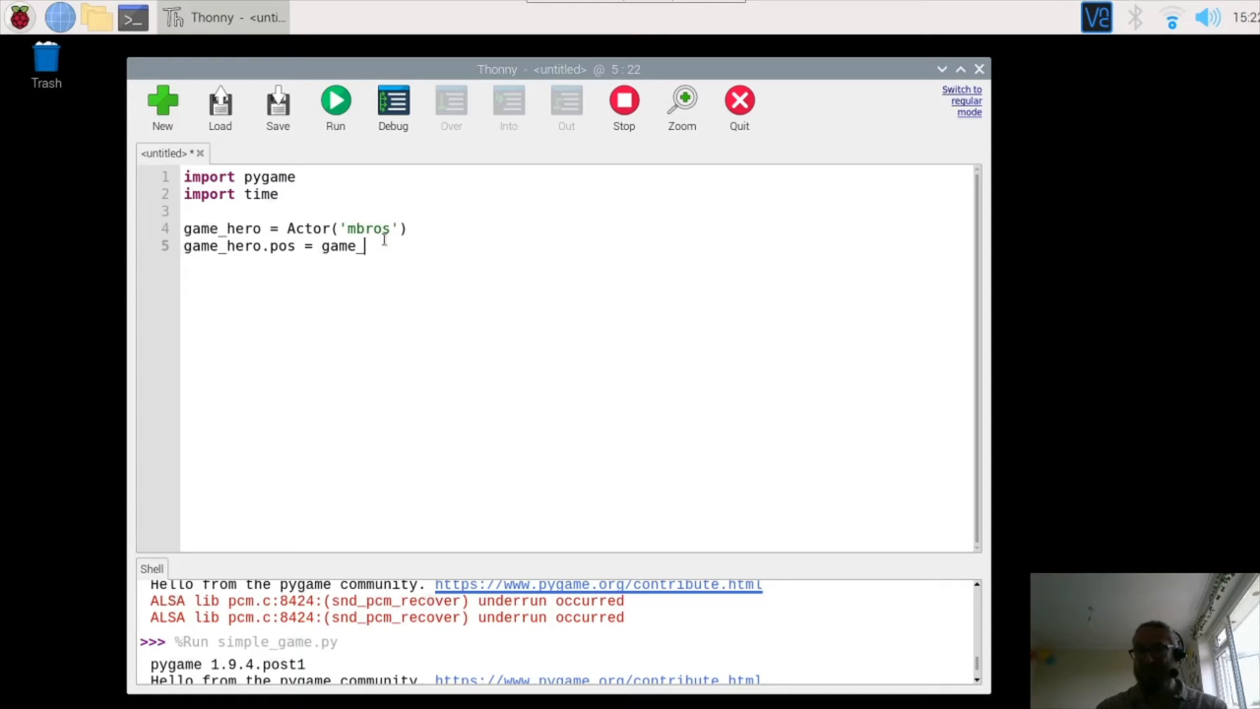
text(h)
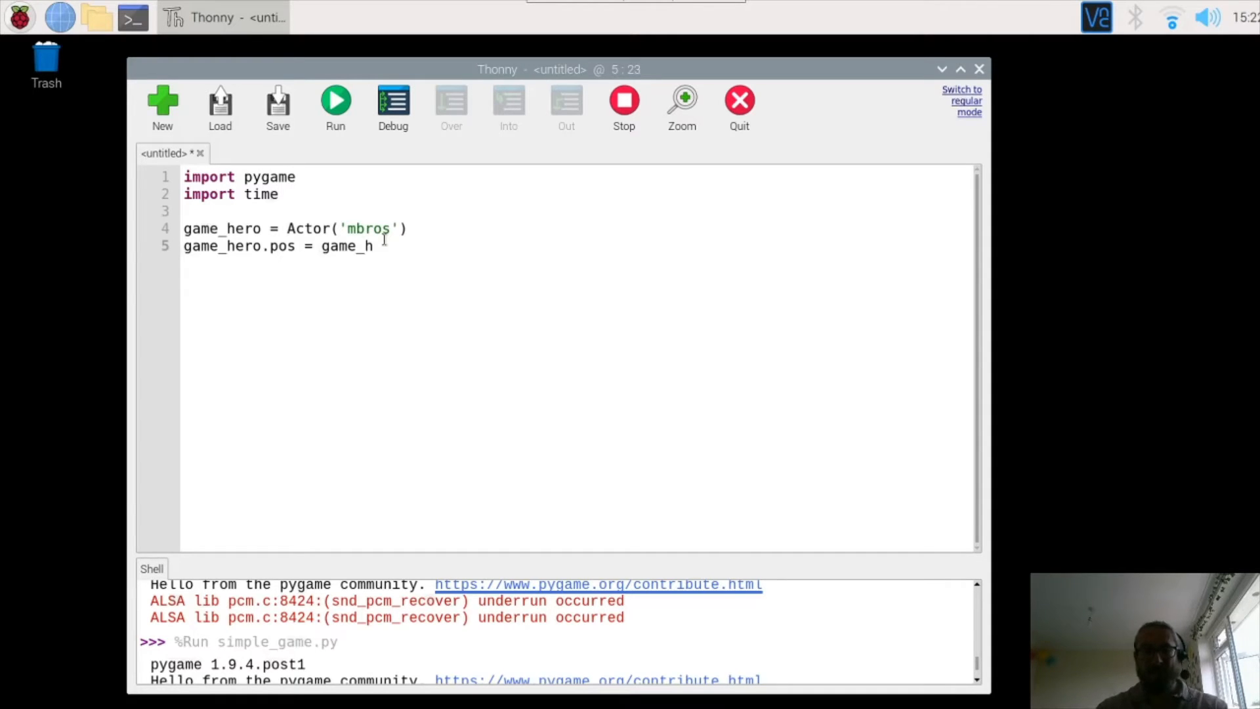
text(ero)
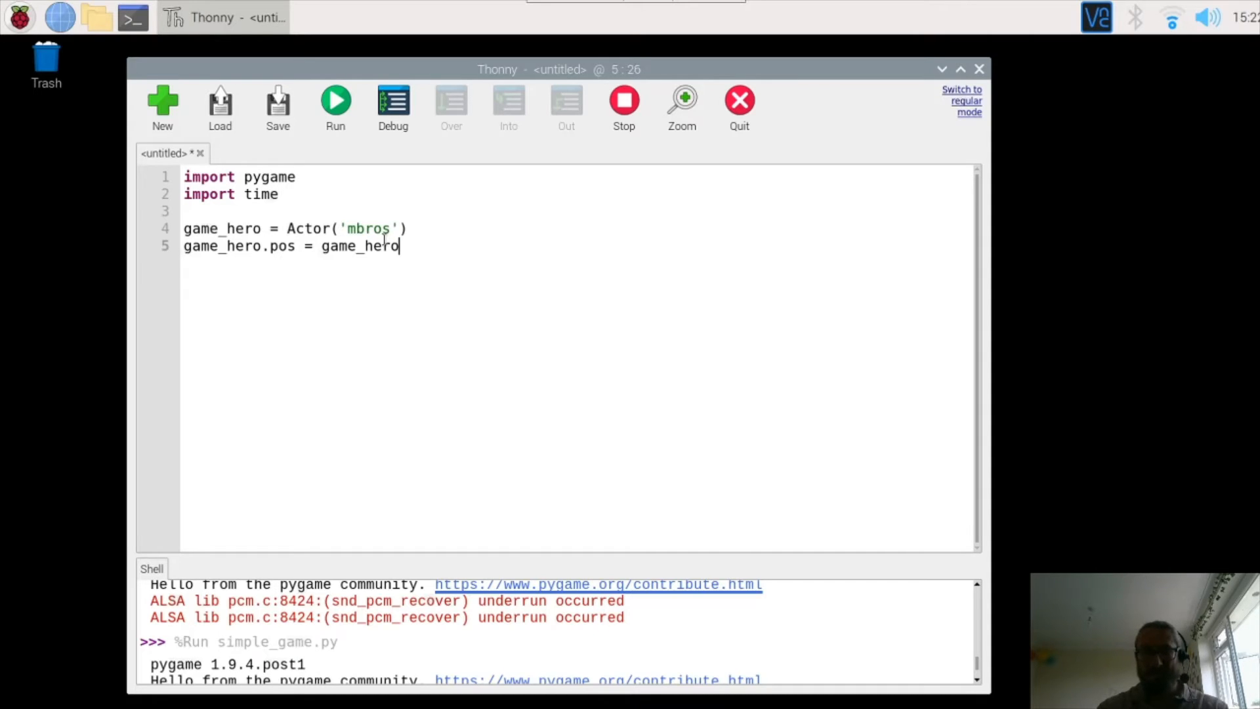
text(.he)
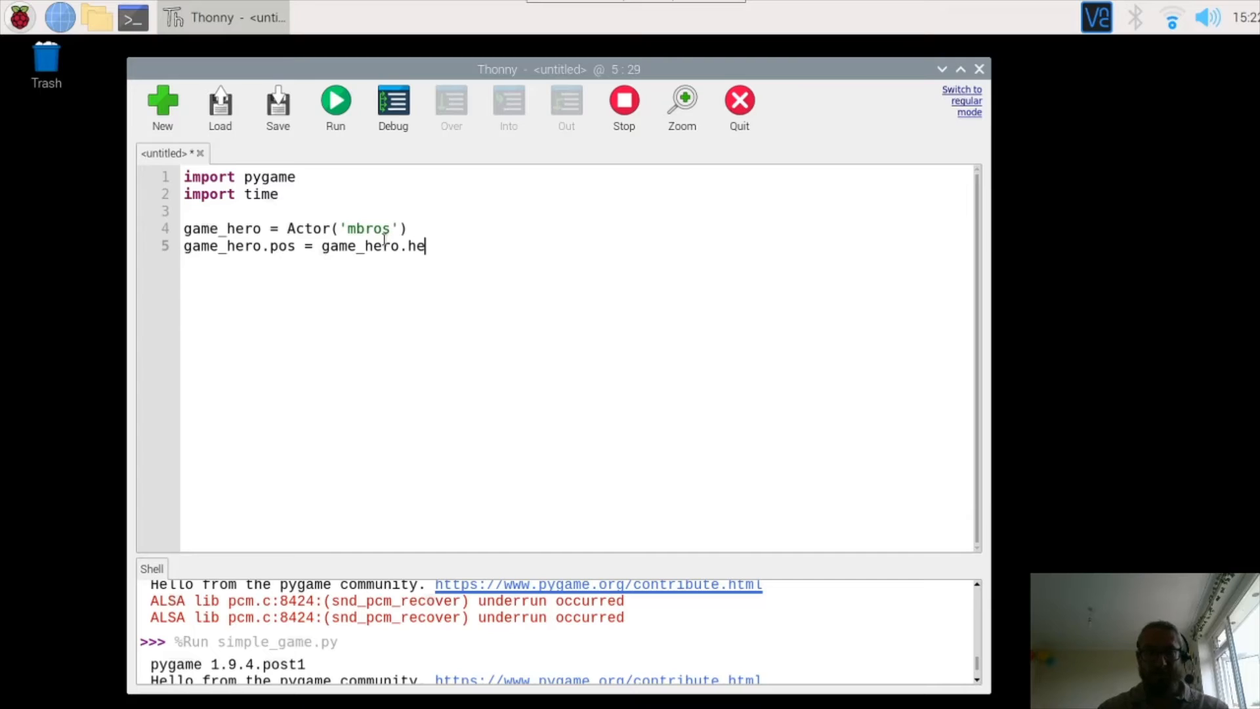
text(ight)
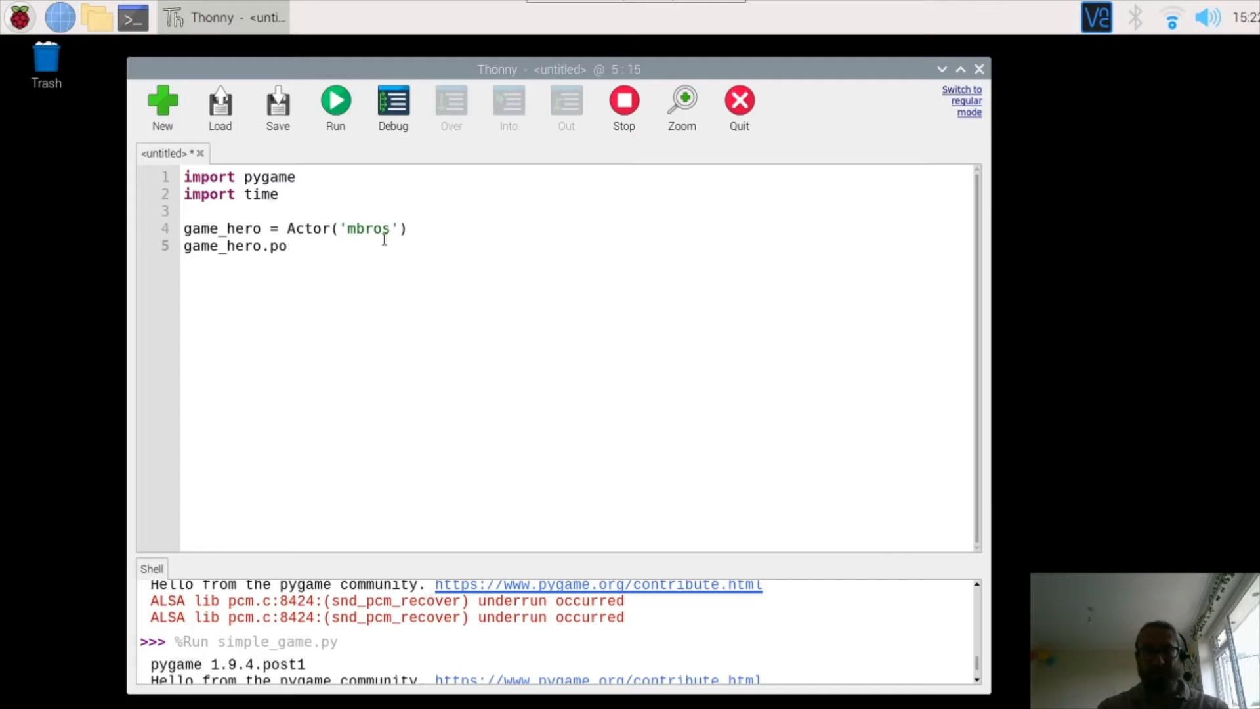
Erase the drafted position line, leaving line 5 blank.
key(BackSpace)
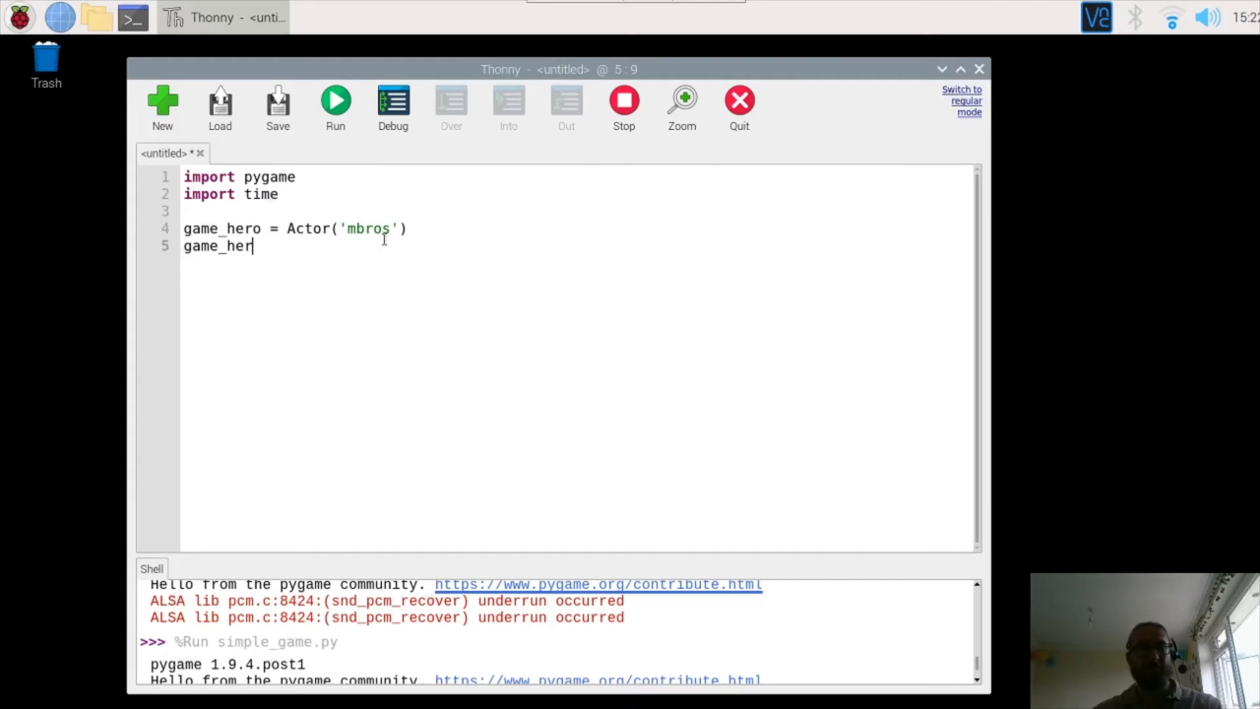
key(BackSpace)
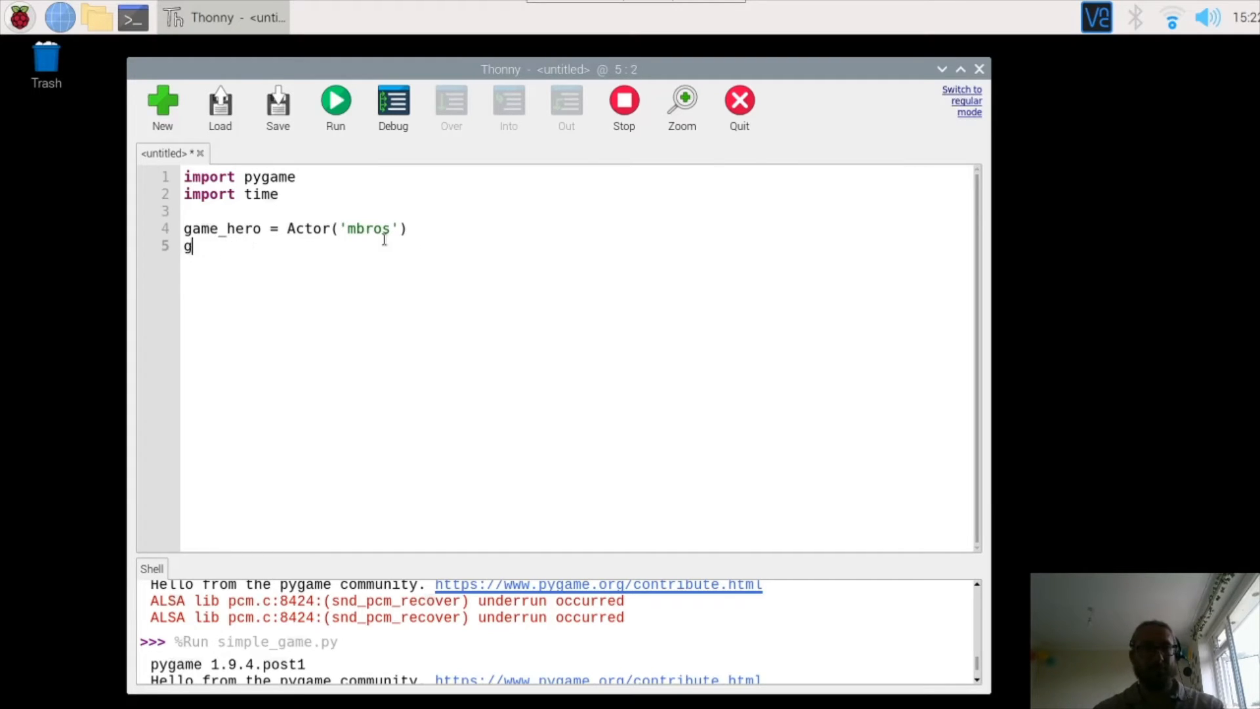
key(Backspace)
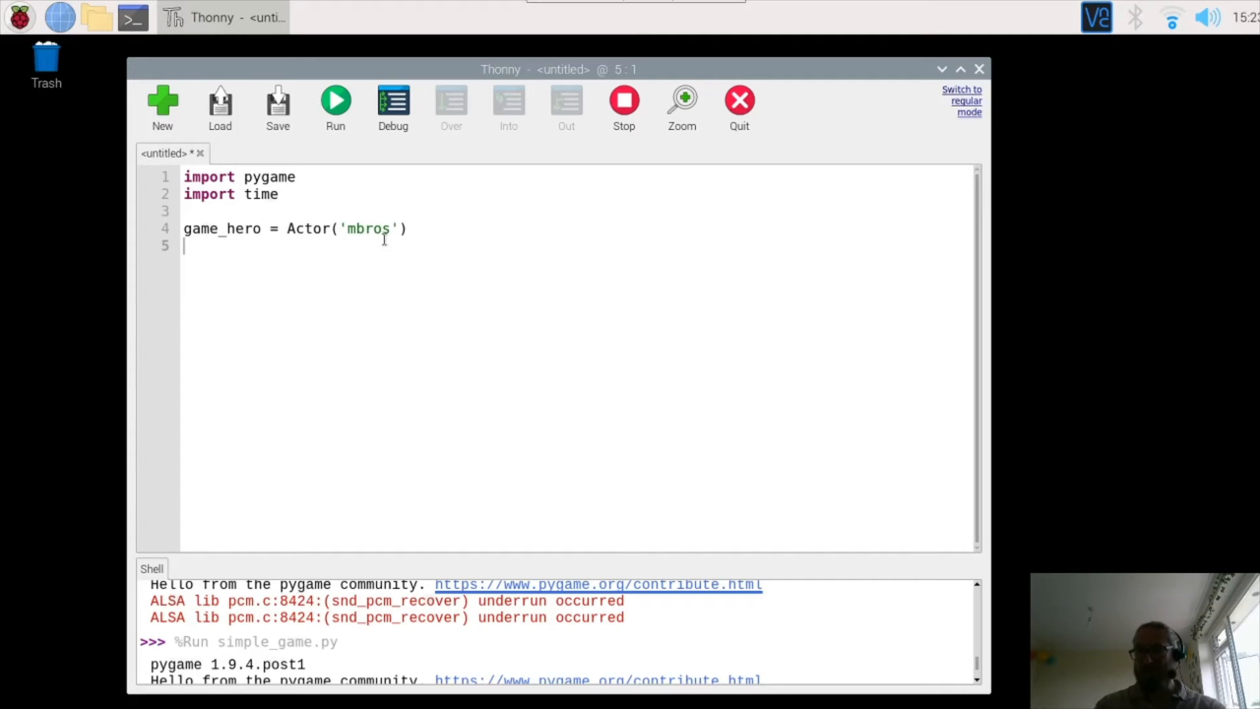
Write game_hero.pos = 400, 500 on line 5 to place the hero actor.
text(gam)
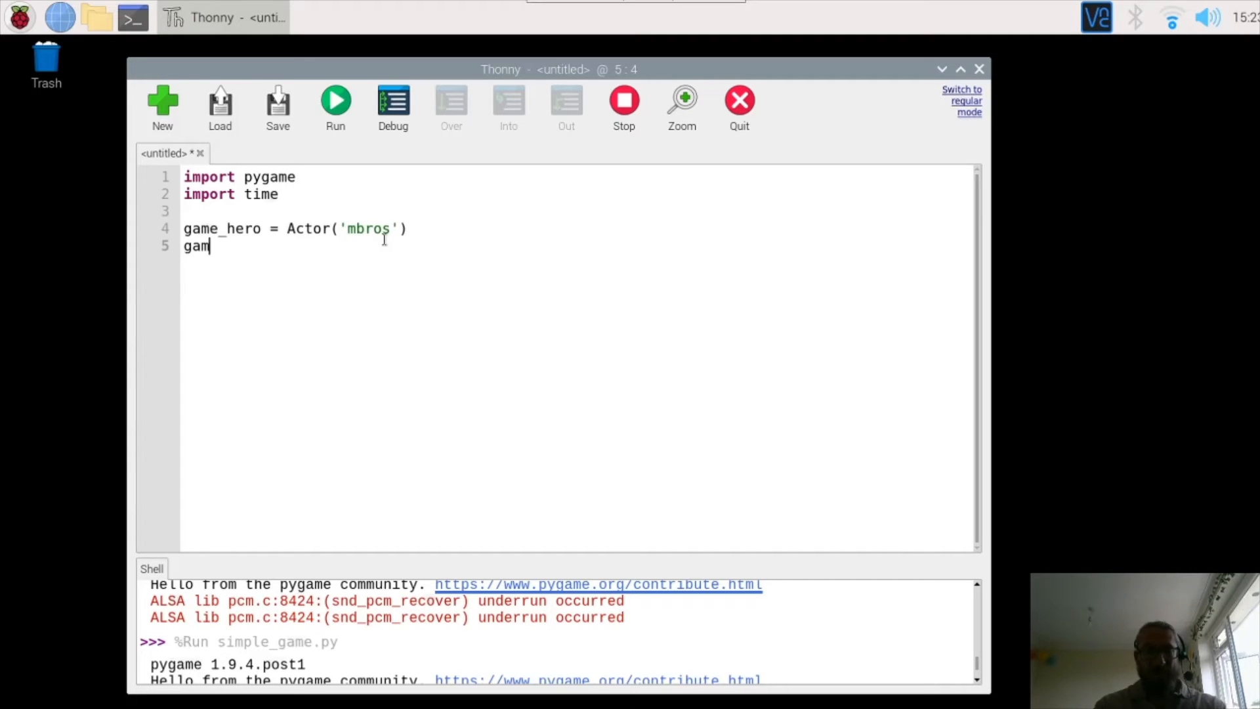
text(e_h)
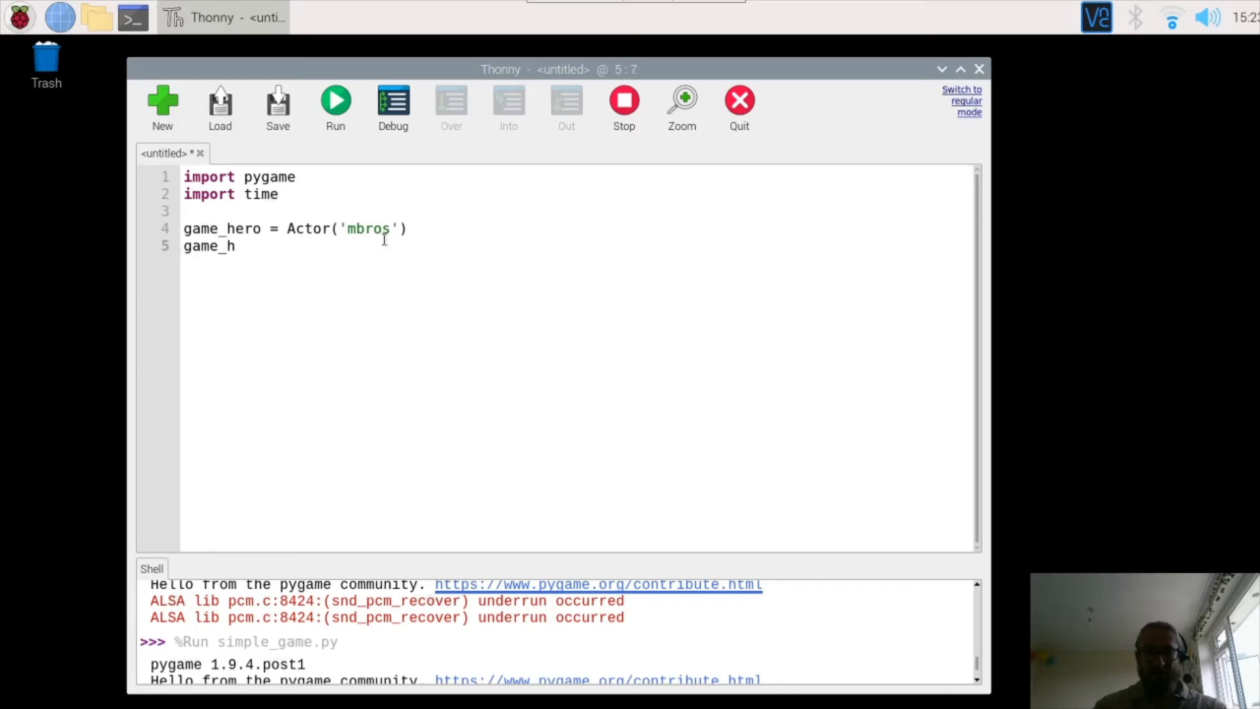
text(ero.)
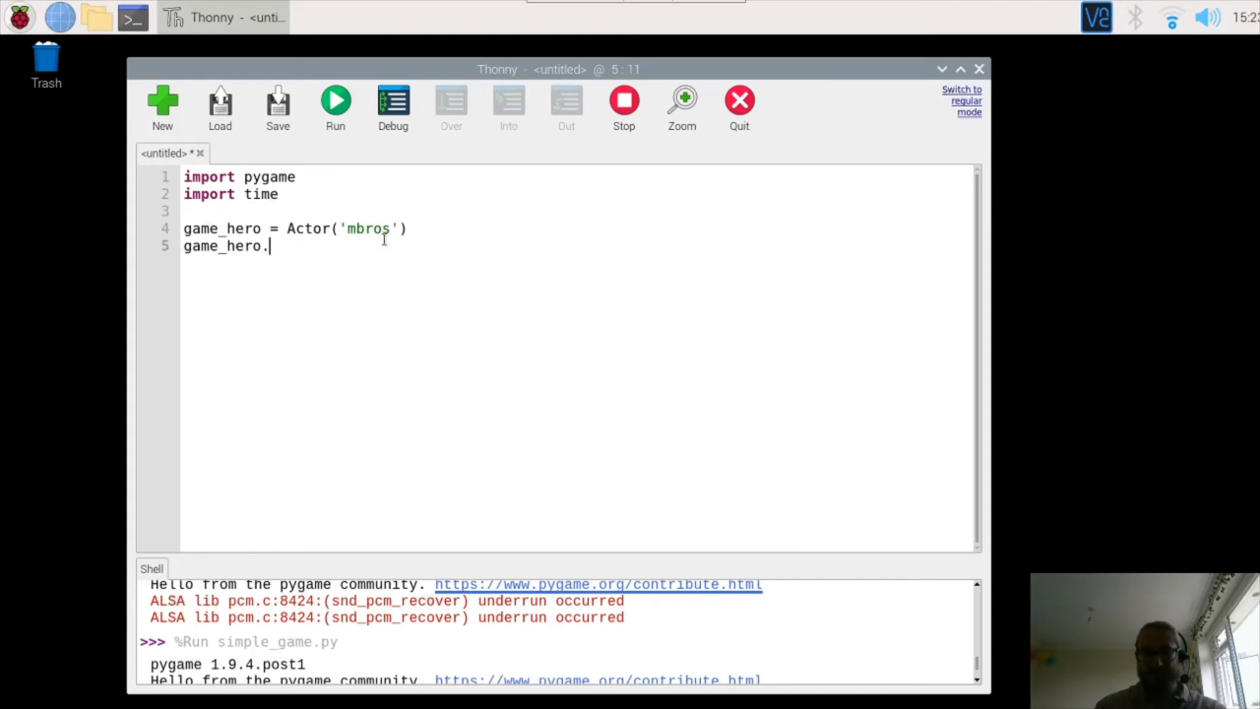
text(pos)
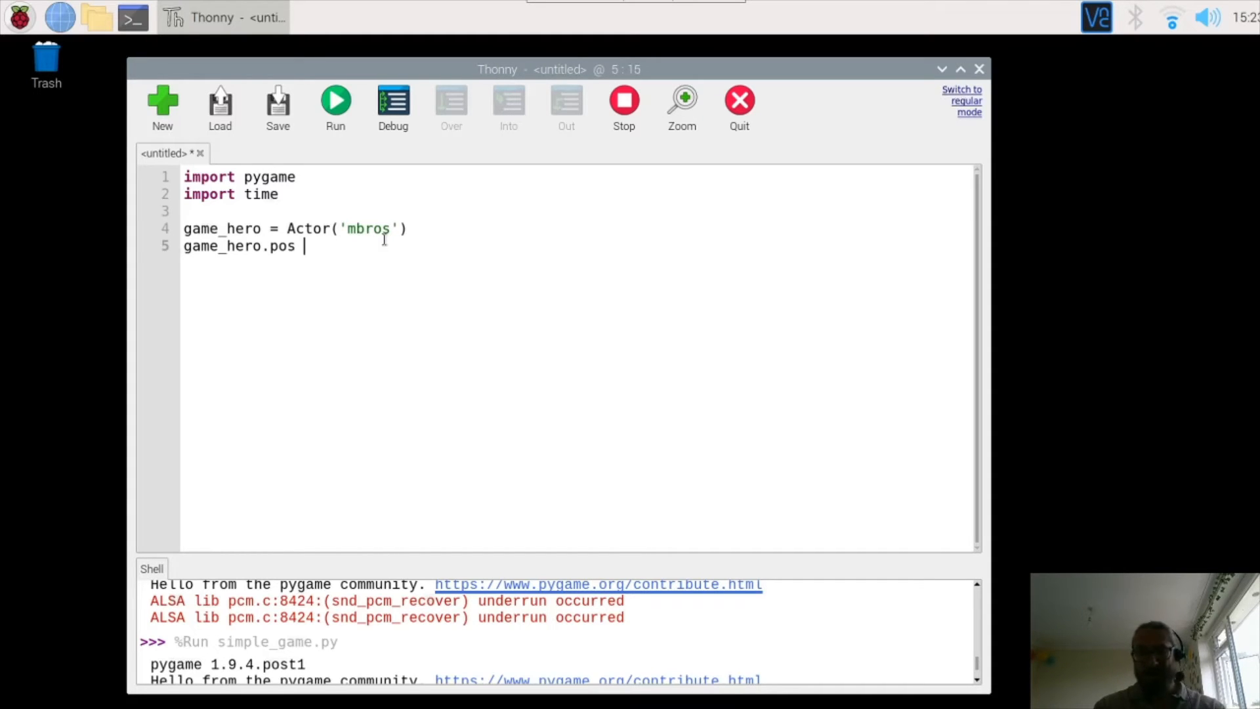
text(= 400)
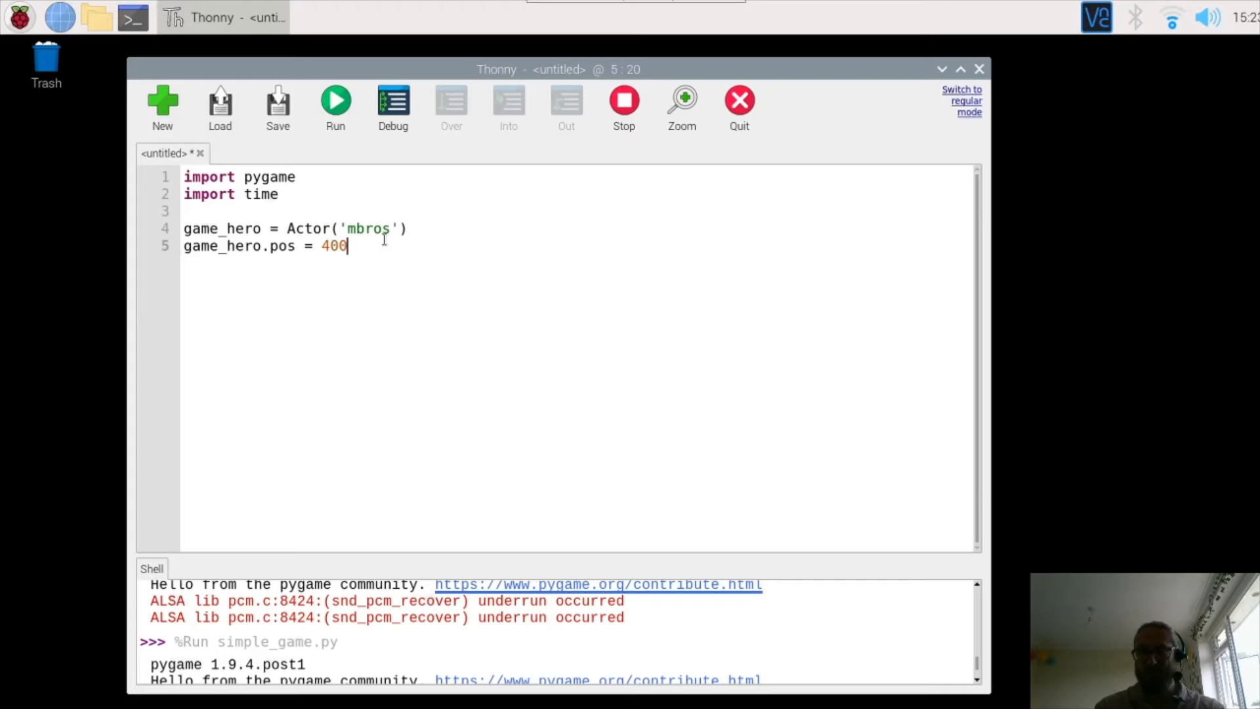
text(, 5)
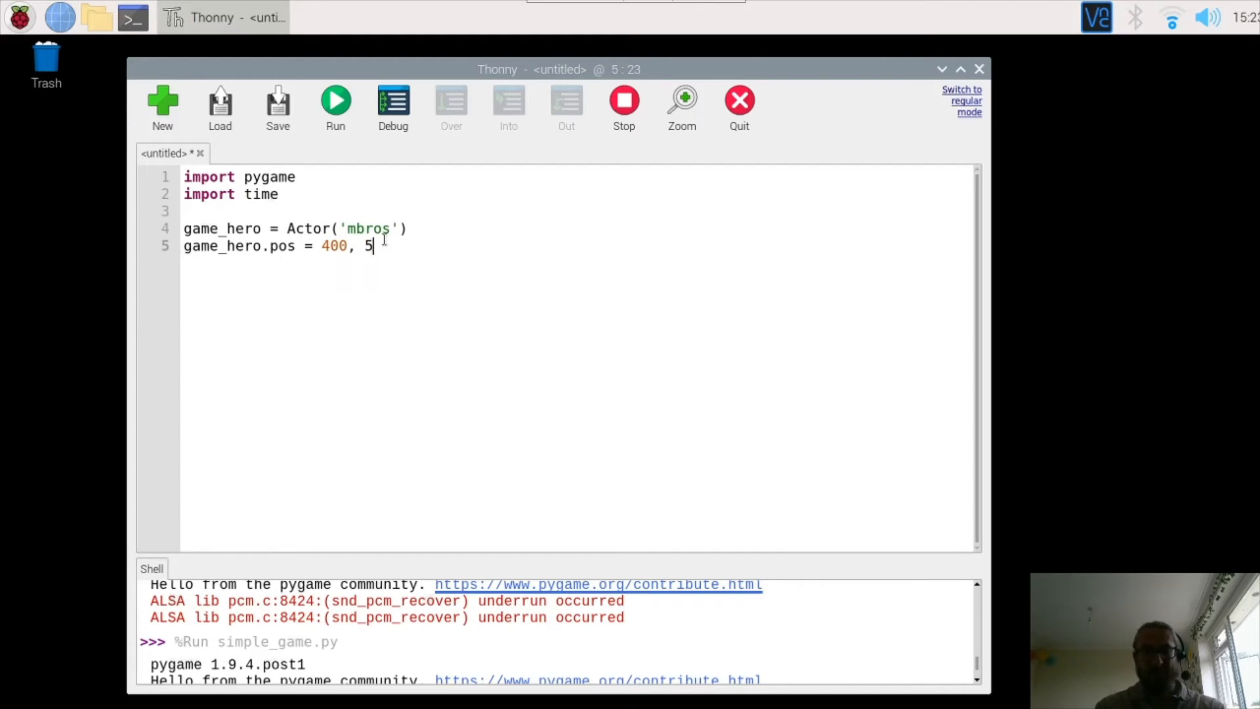
text(00)
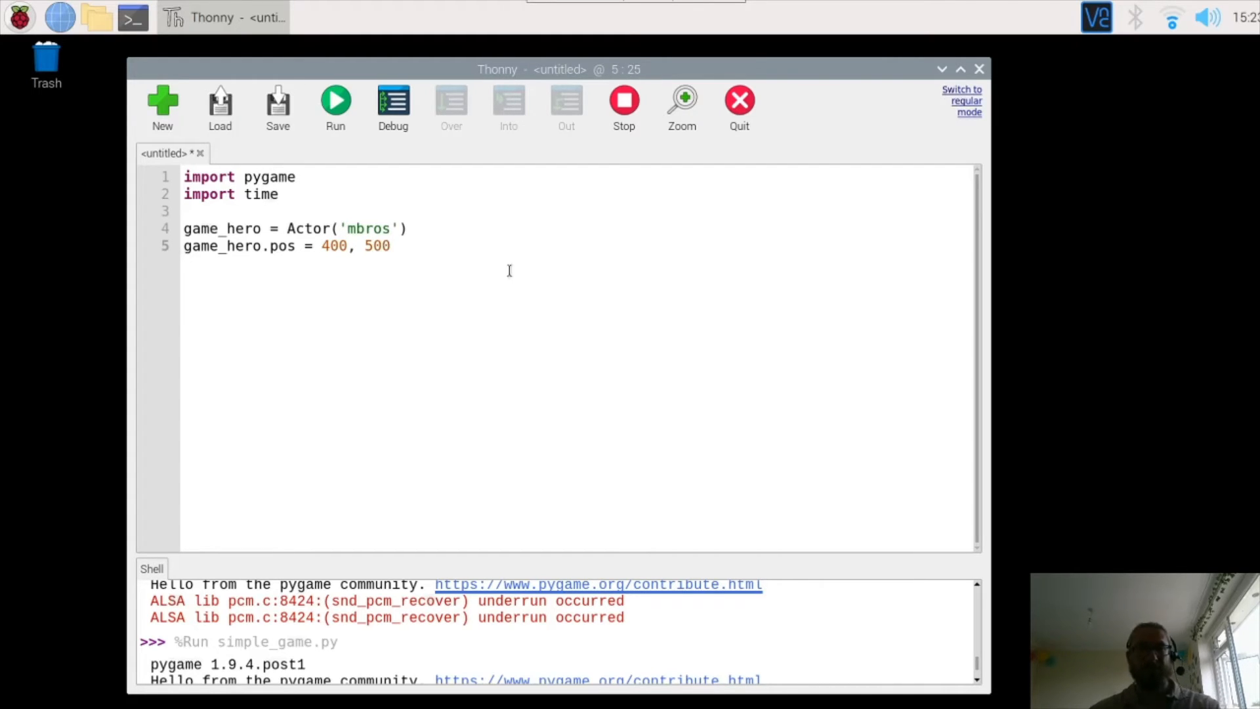
click(390, 246)
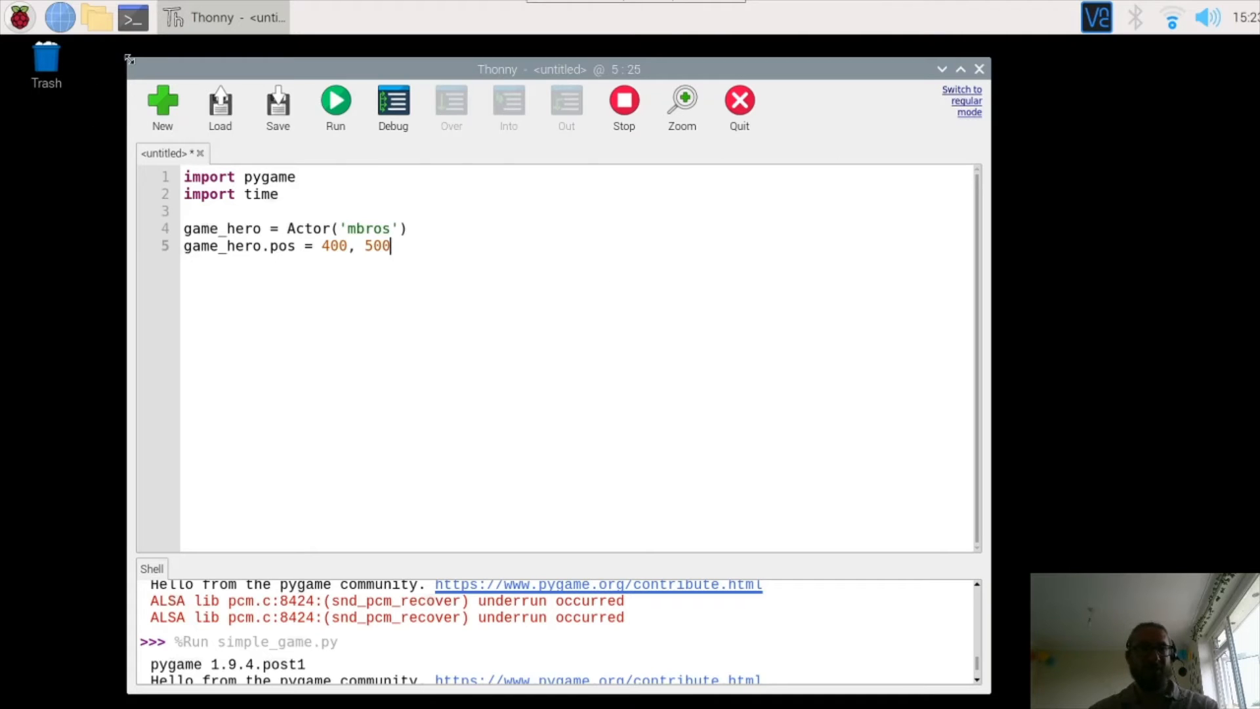
mouse_move(820, 149)
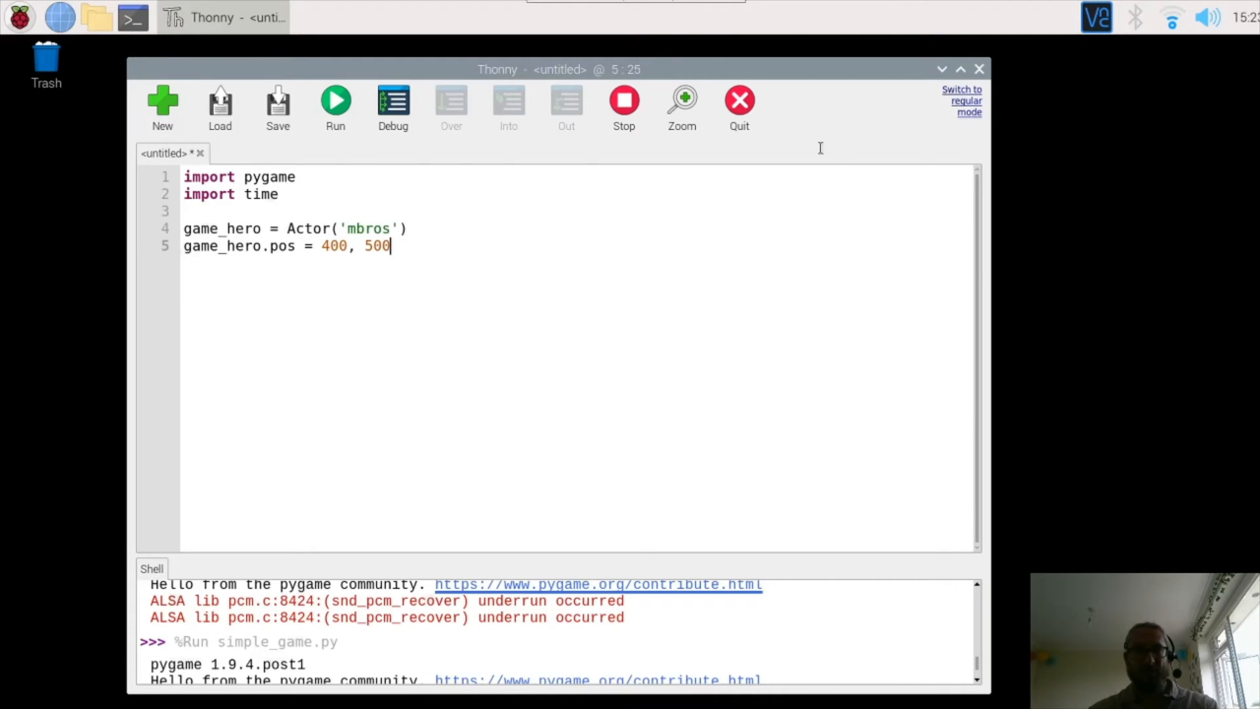
mouse_move(712, 411)
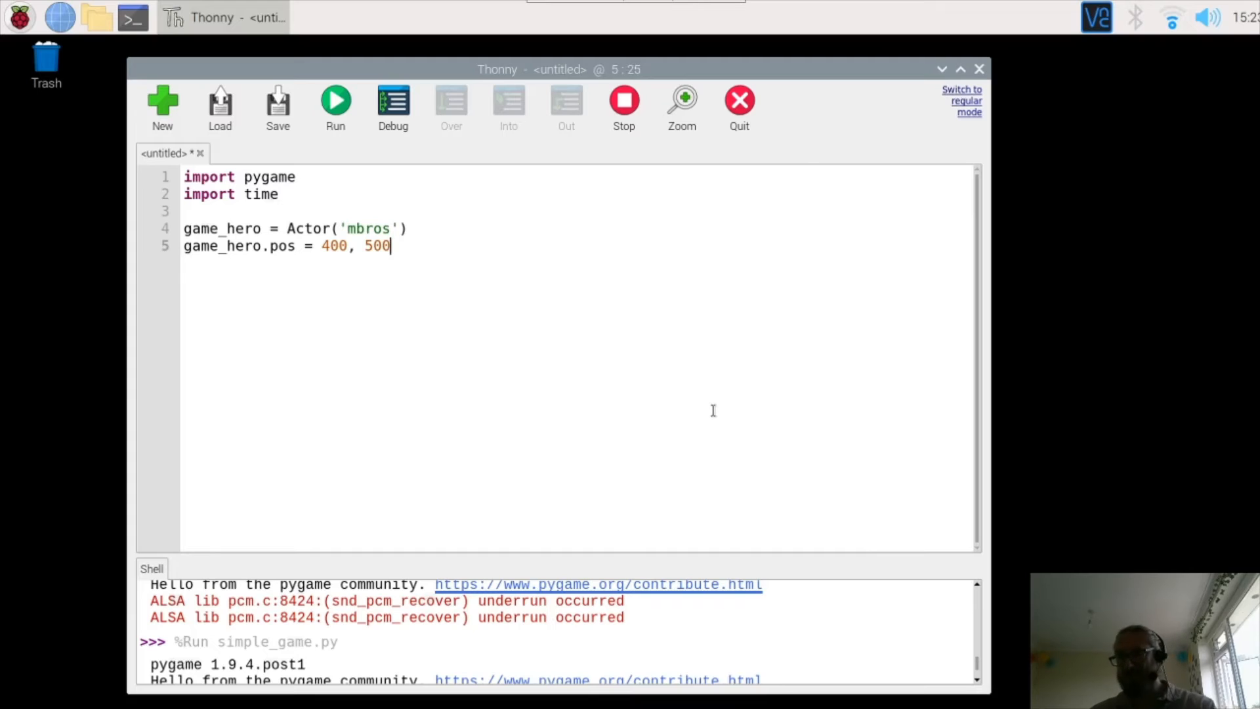
Add WIDTH = 1000 on line 7 and begin HEIGHT = on line 8.
key(Enter)
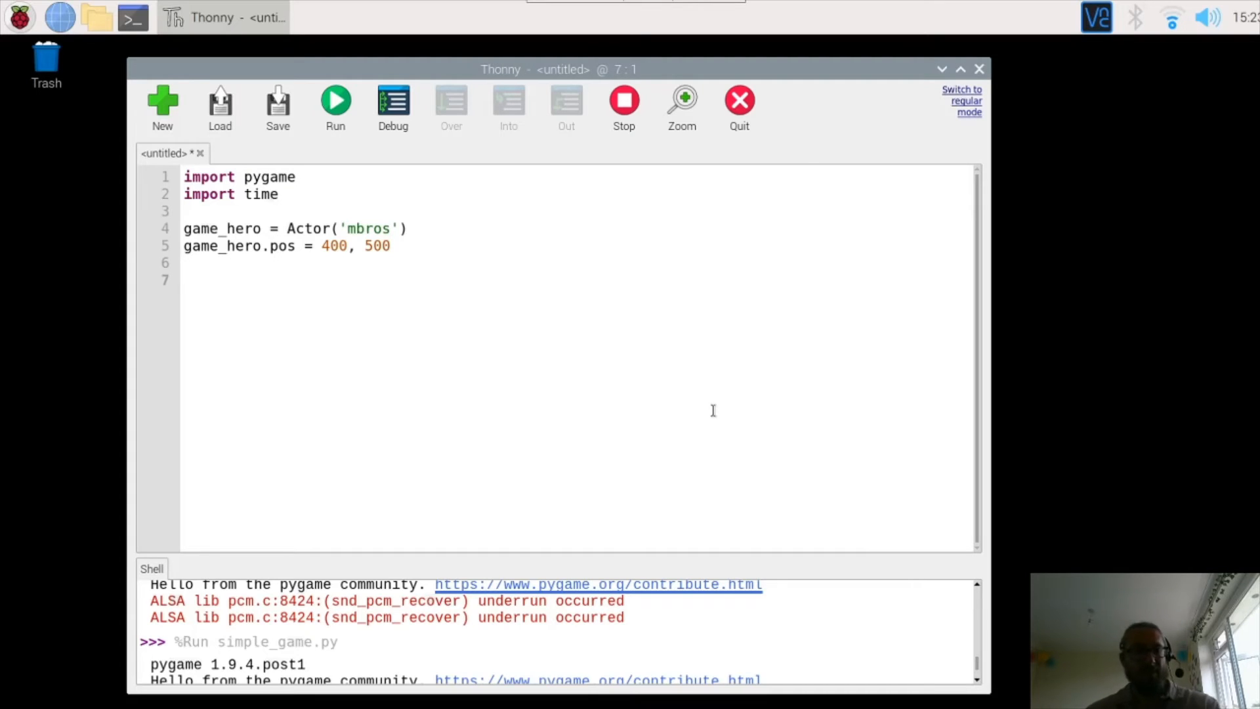
text(WIDTH)
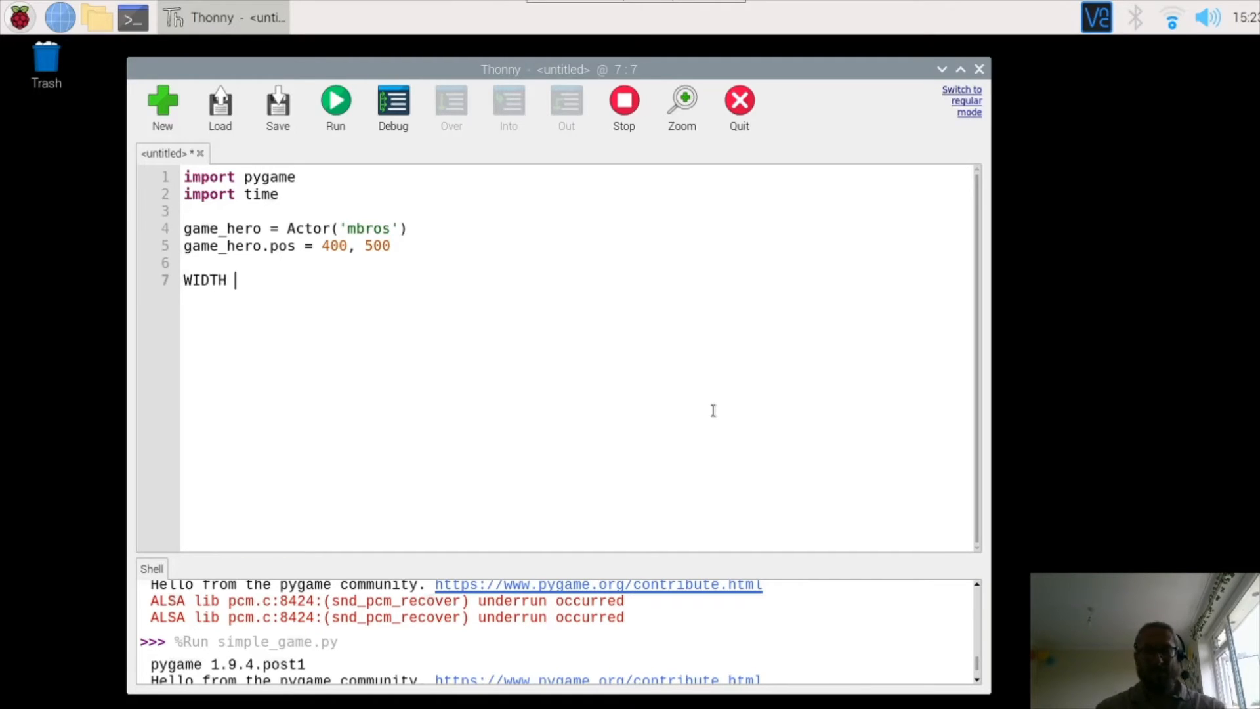
text(= 1000)
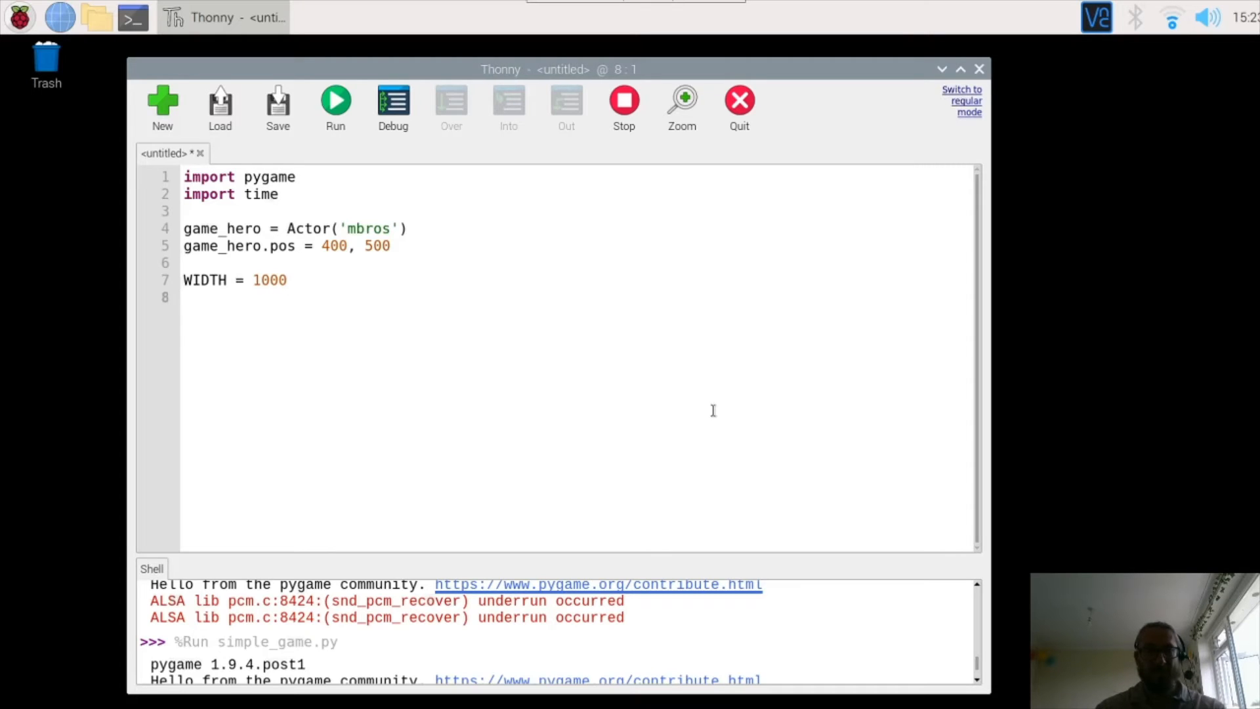
text(HEIGHT)
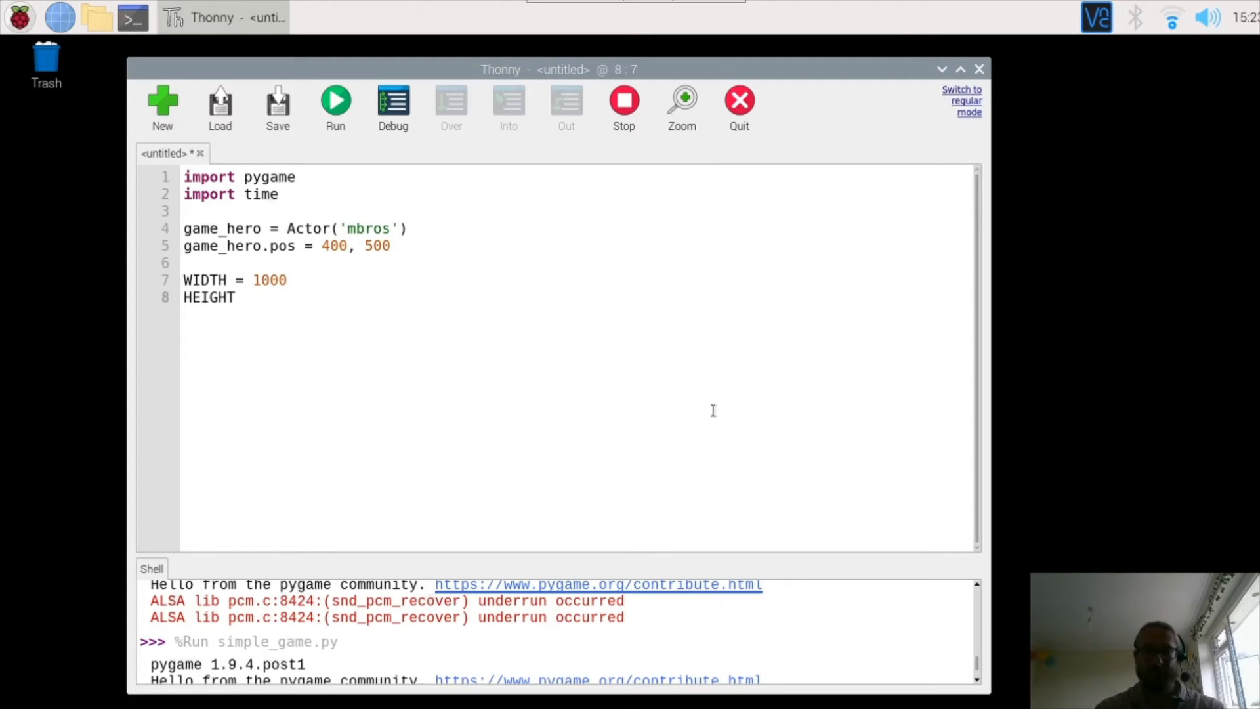
text(=)
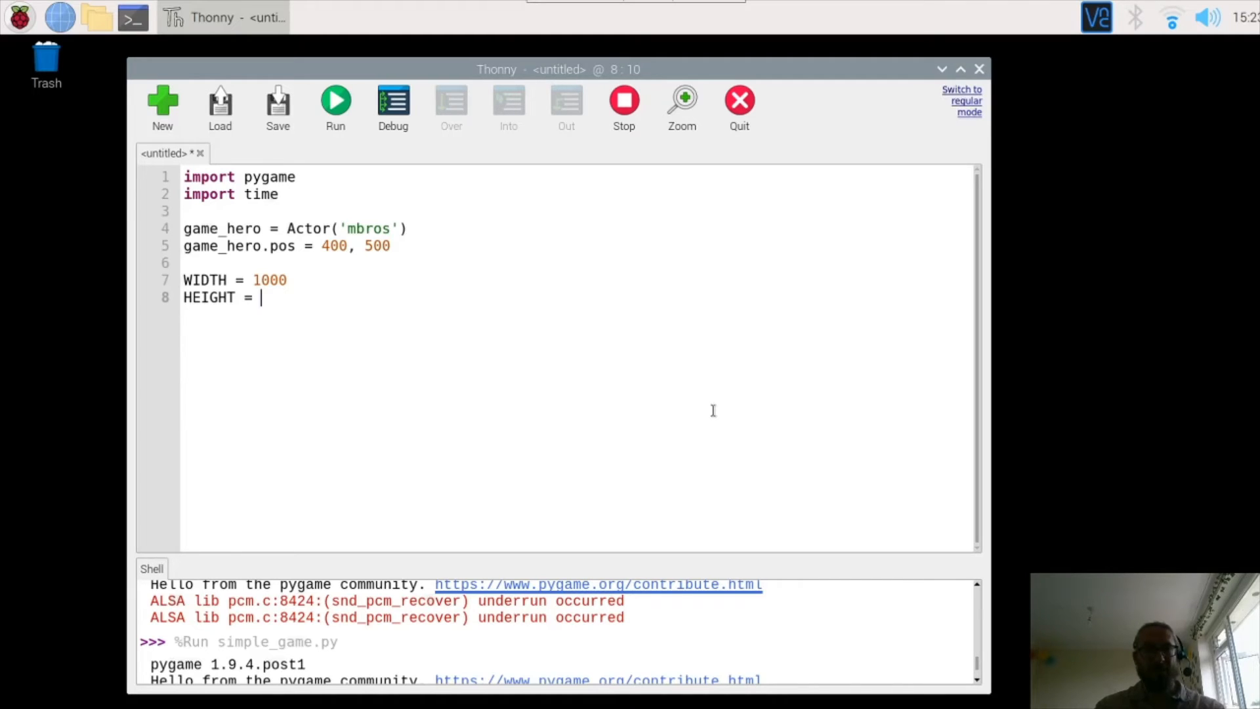
mouse_move(36, 44)
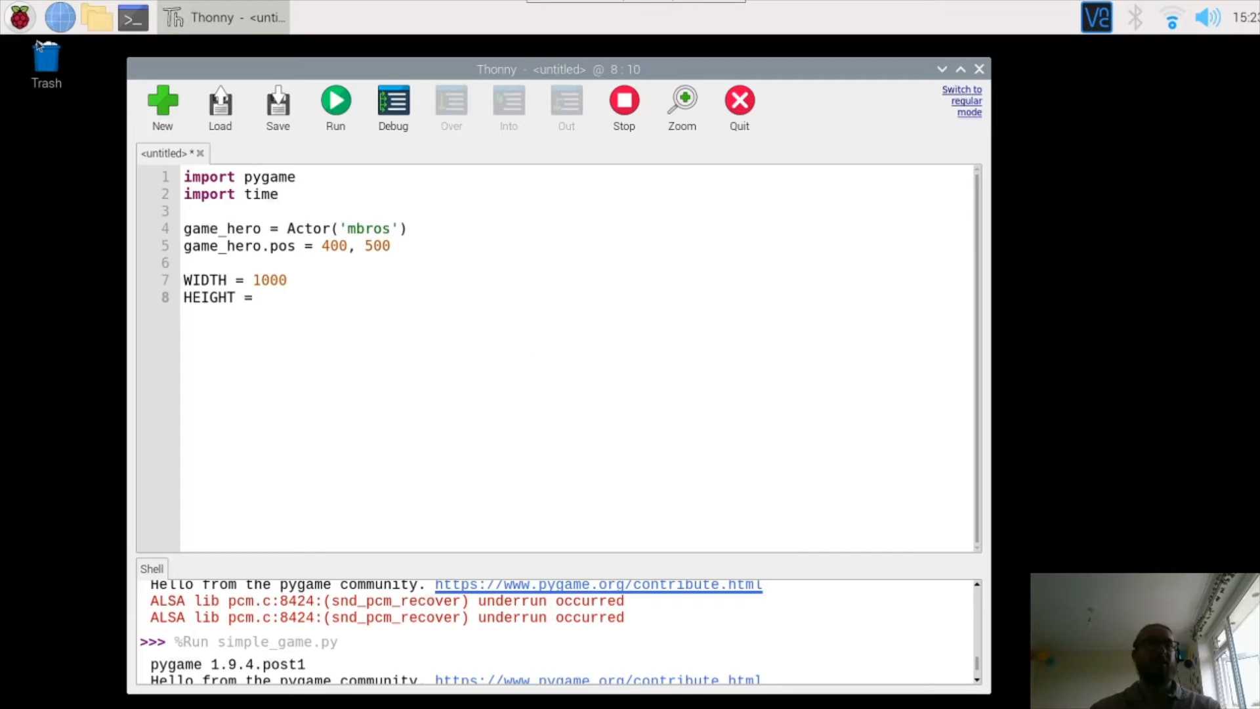
View mbros.png, the 400x300 Luigi picture, from the home images folder.
click(96, 17)
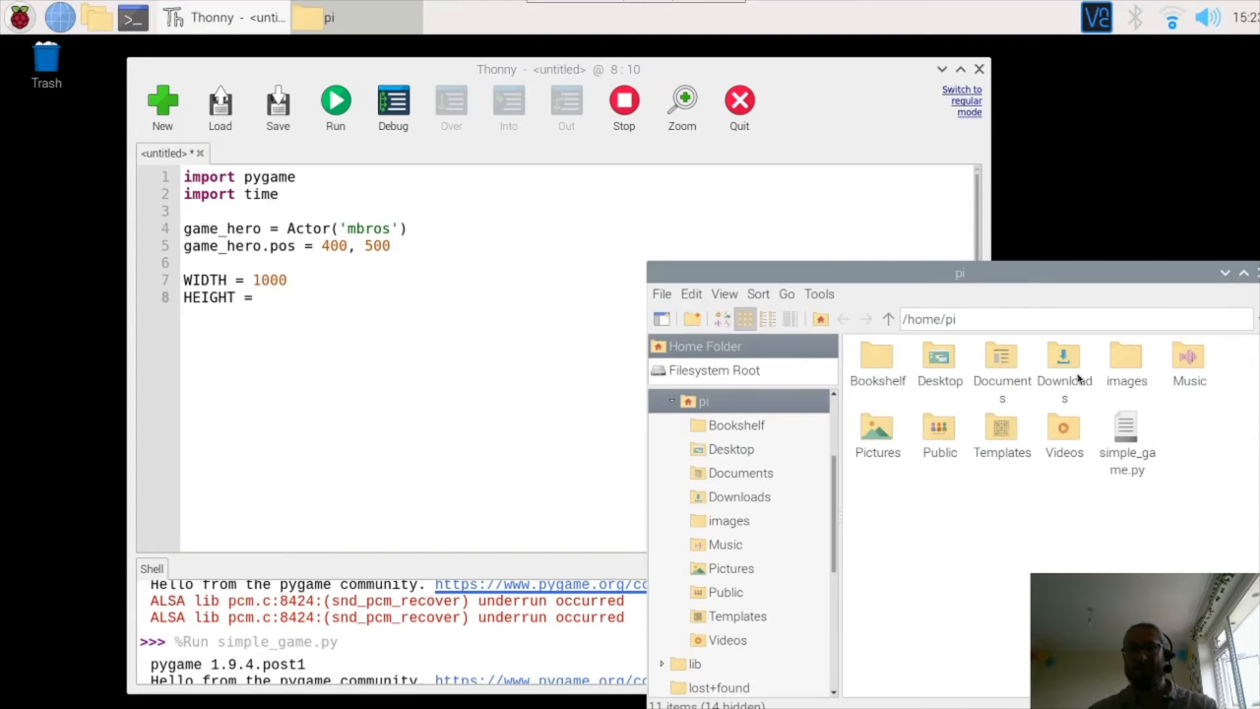
click(1125, 361)
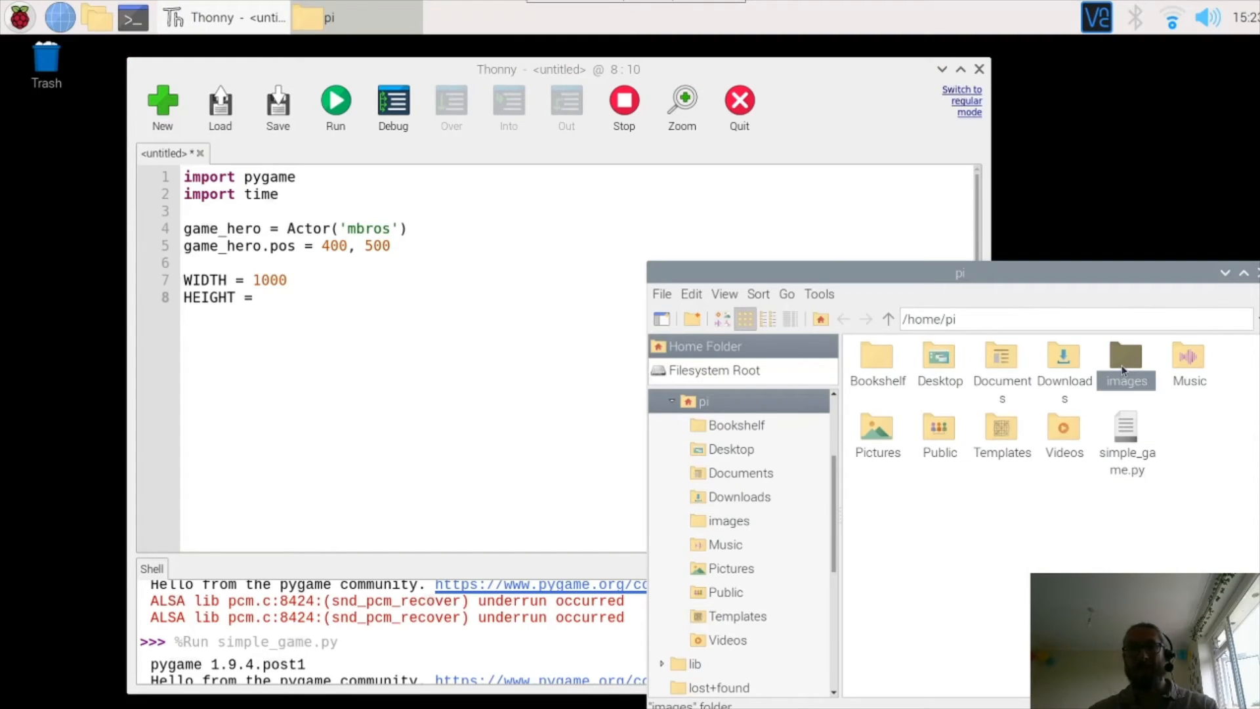
double_click(1125, 357)
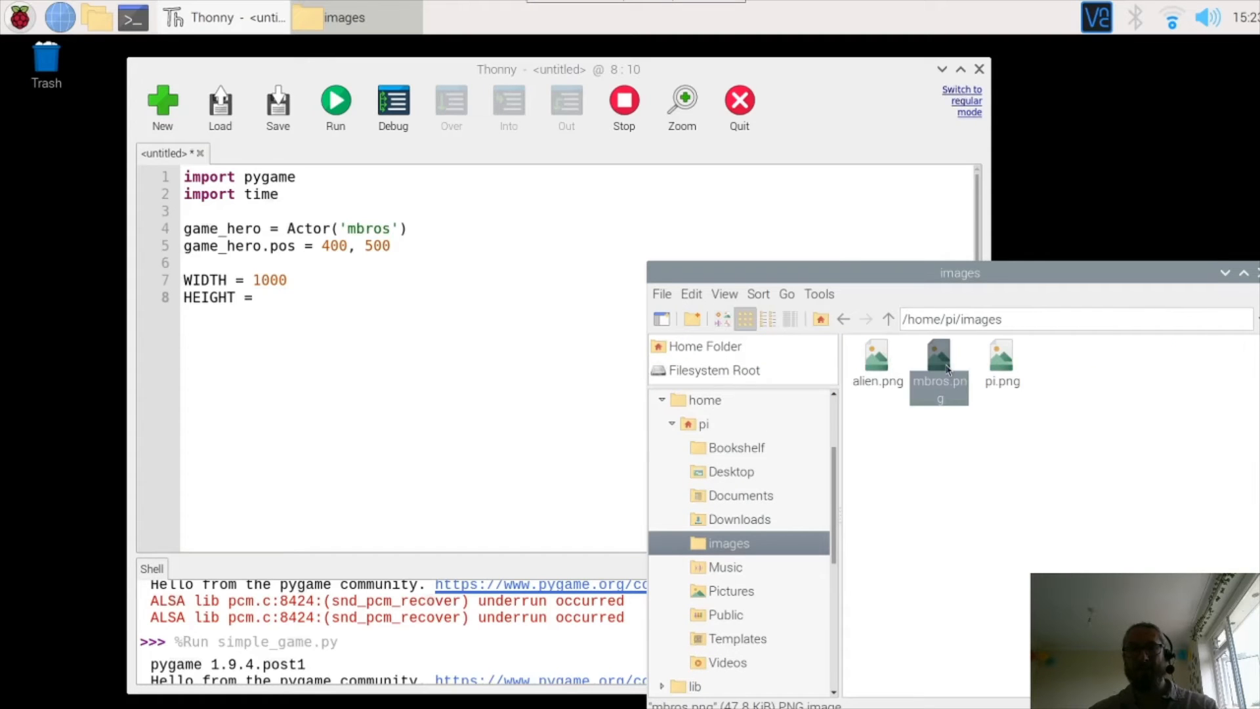
double_click(938, 368)
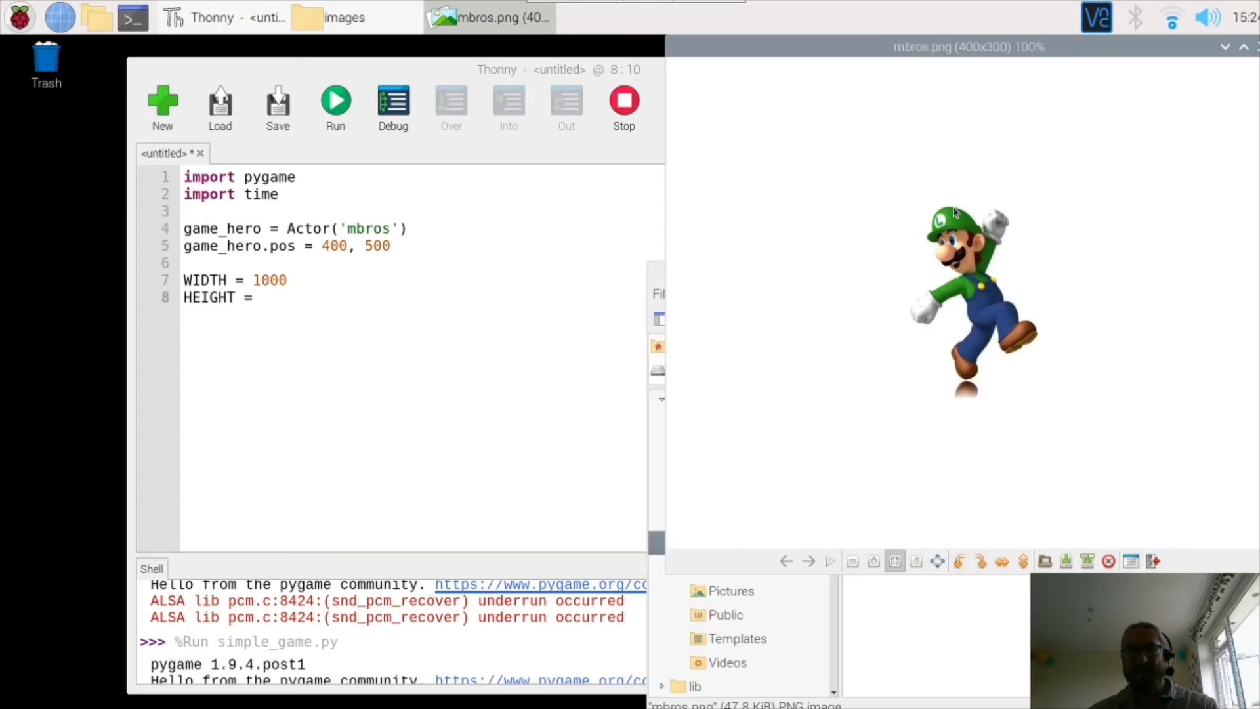
mouse_move(960, 215)
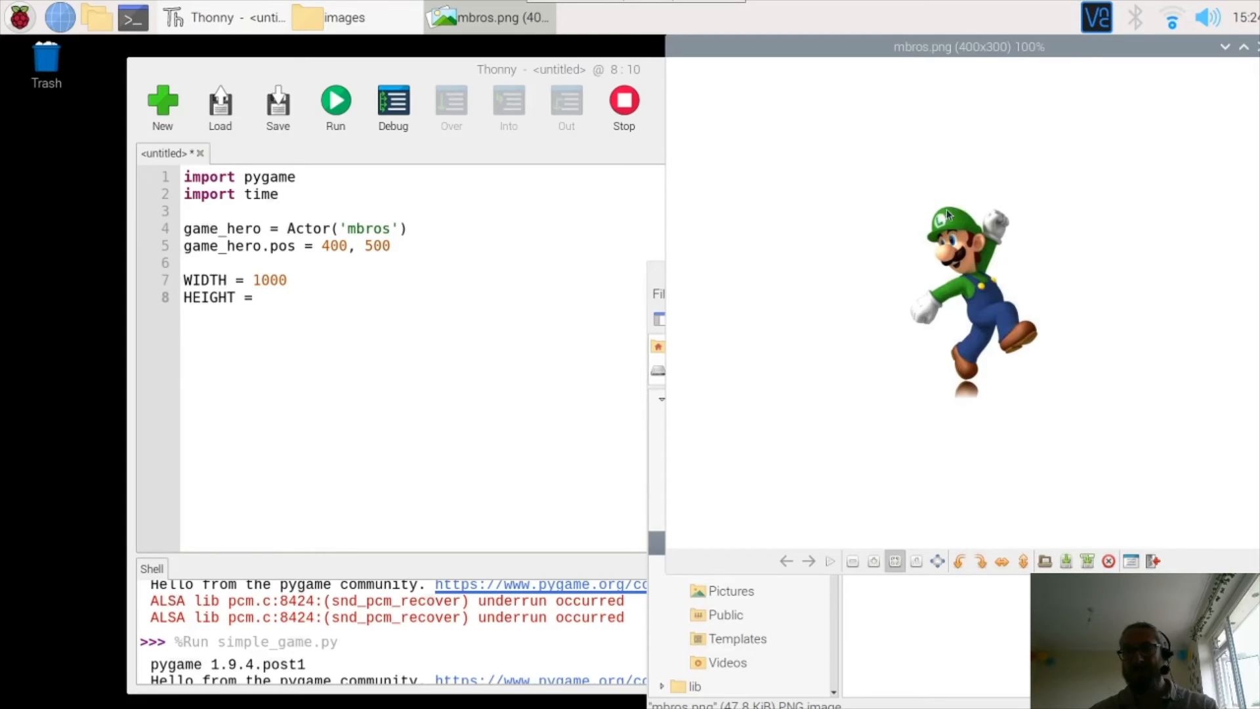
mouse_move(941, 112)
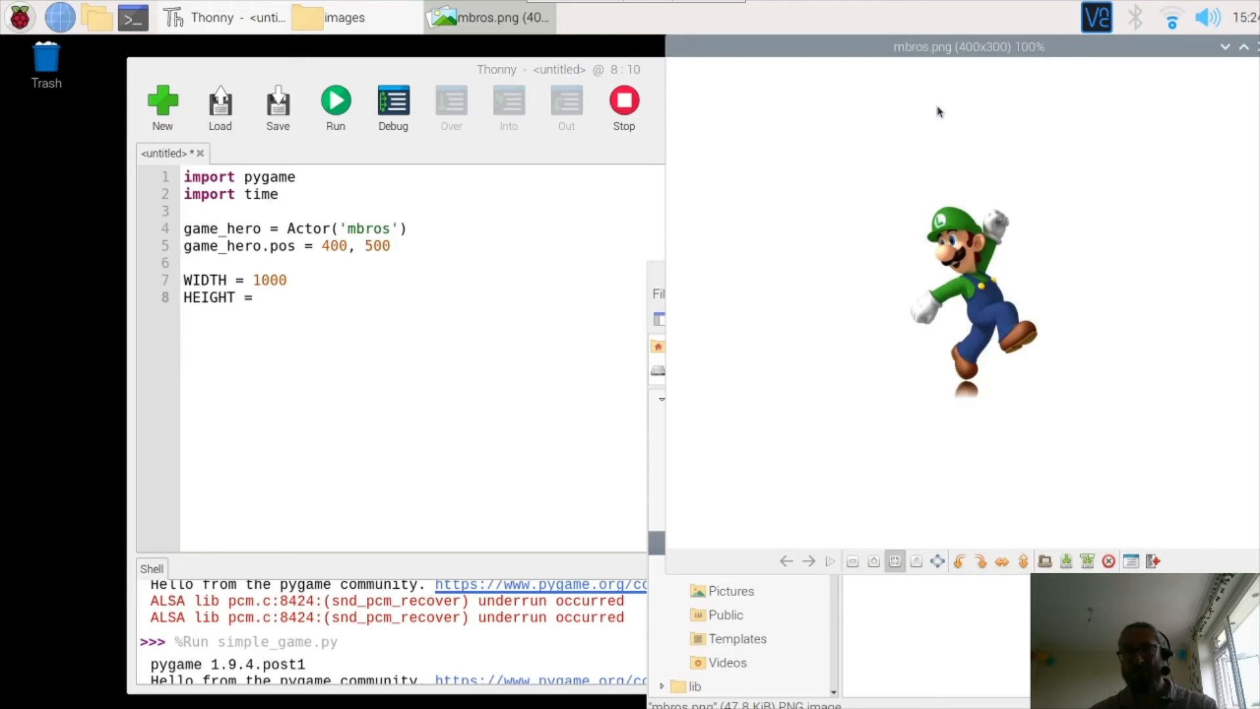
mouse_move(1014, 110)
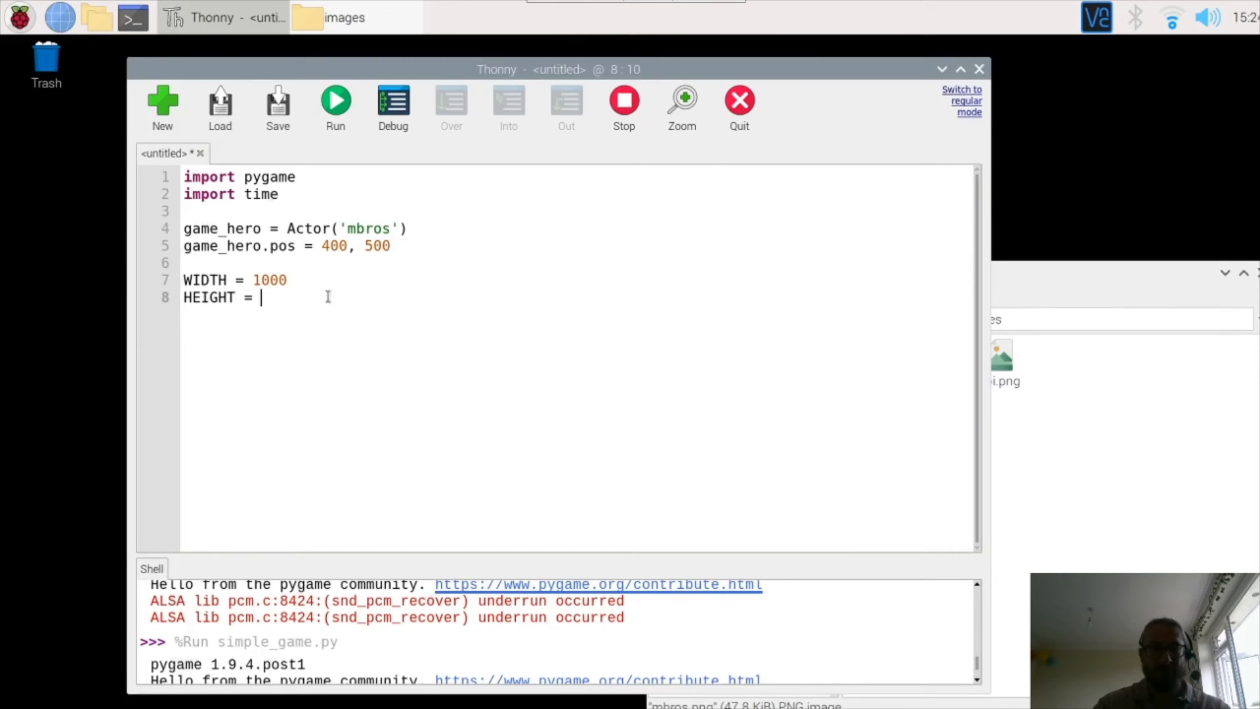
Complete line 8 as HEIGHT = game_hero.height + 500.
text(game)
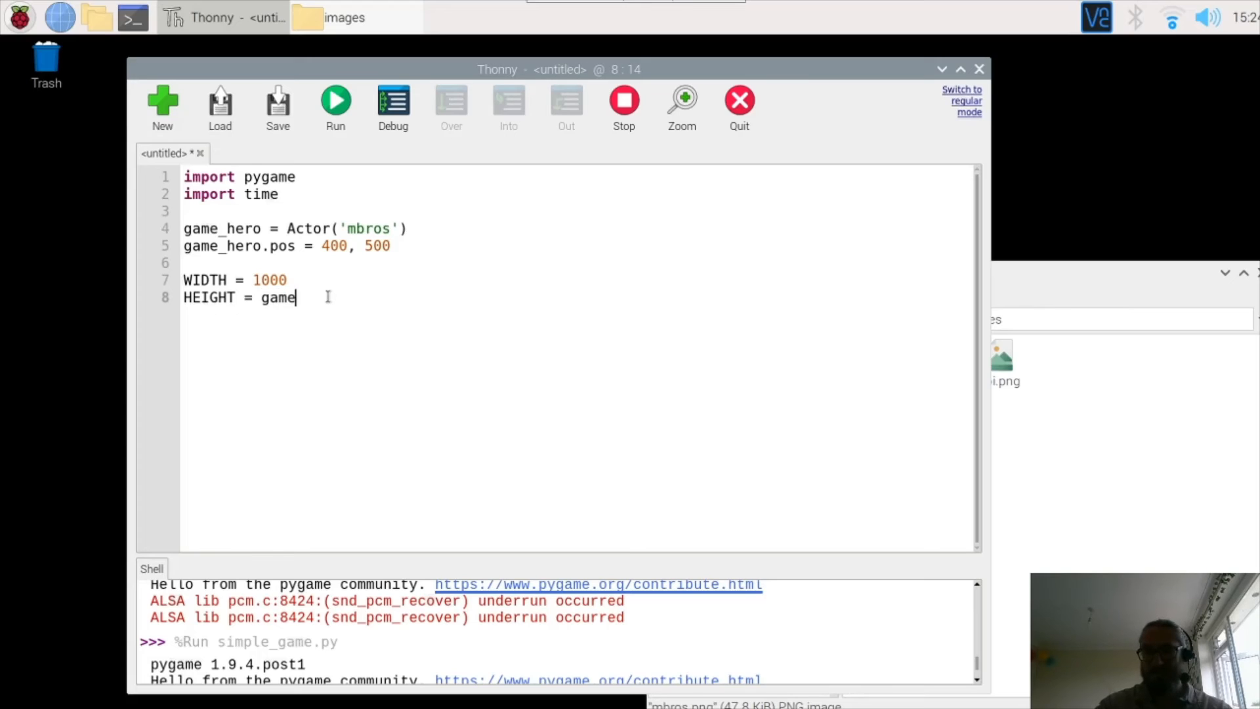
text(_her)
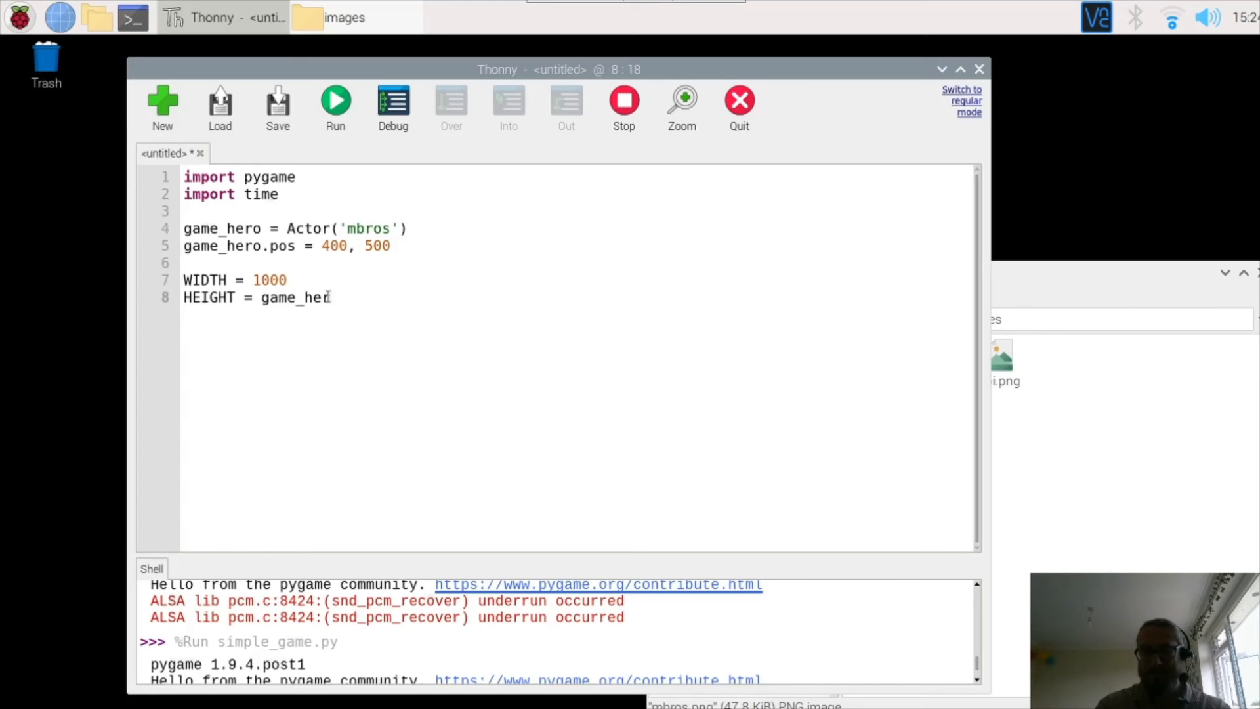
text(.heigh)
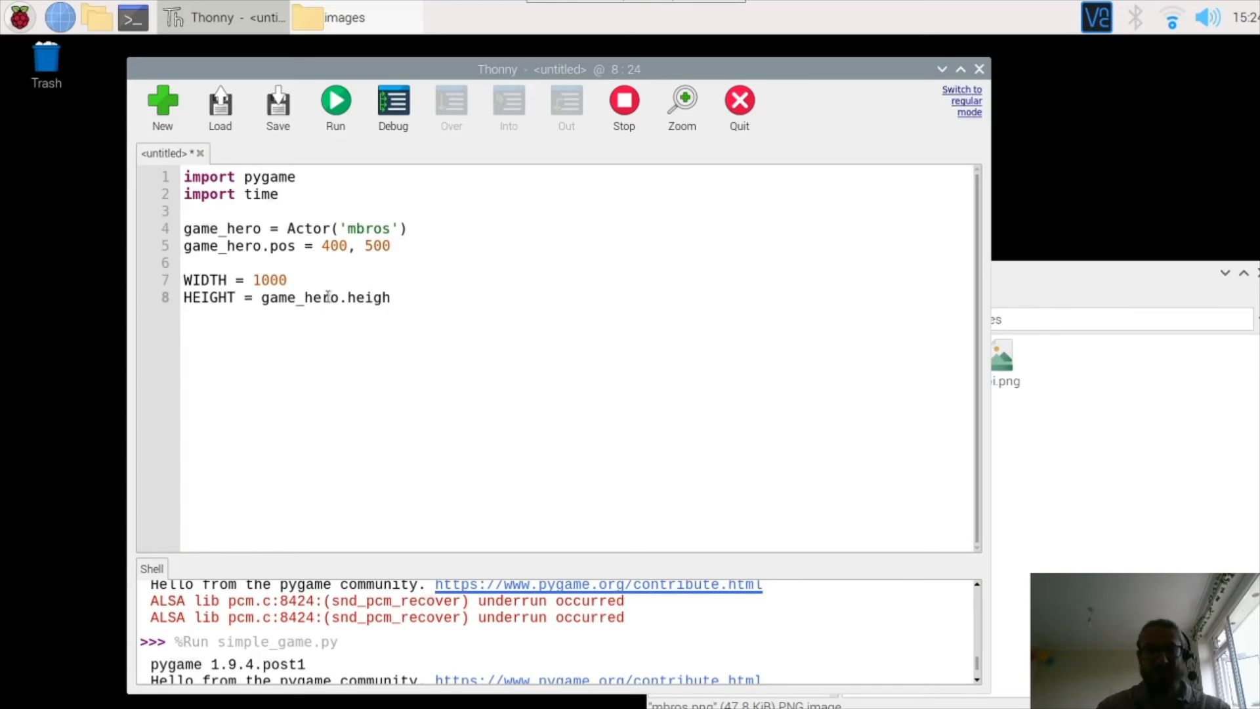
text(t)
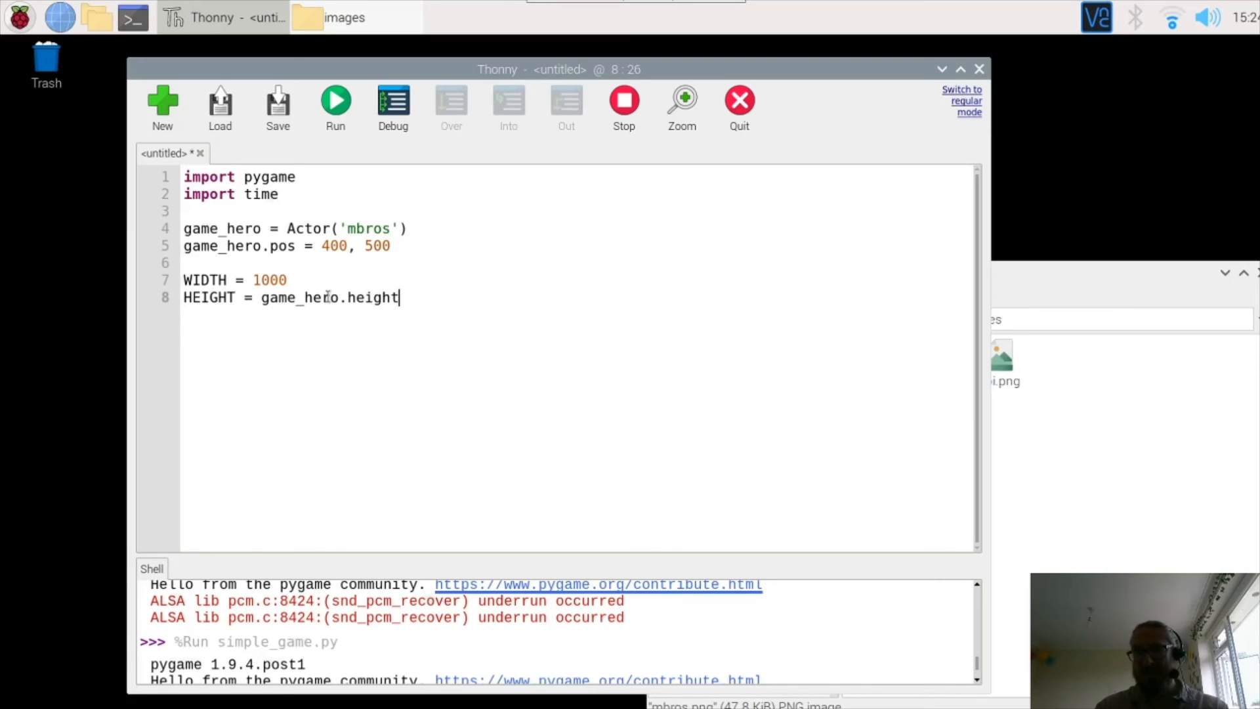
text(+ 50)
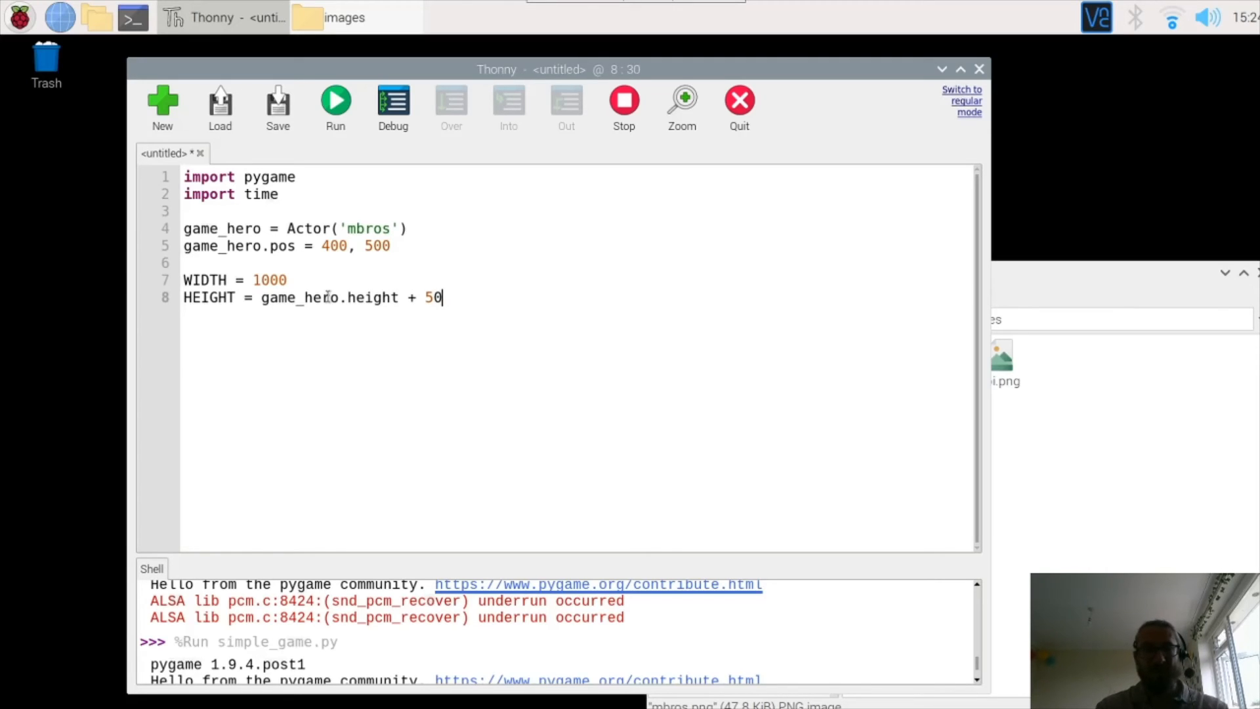
text(0)
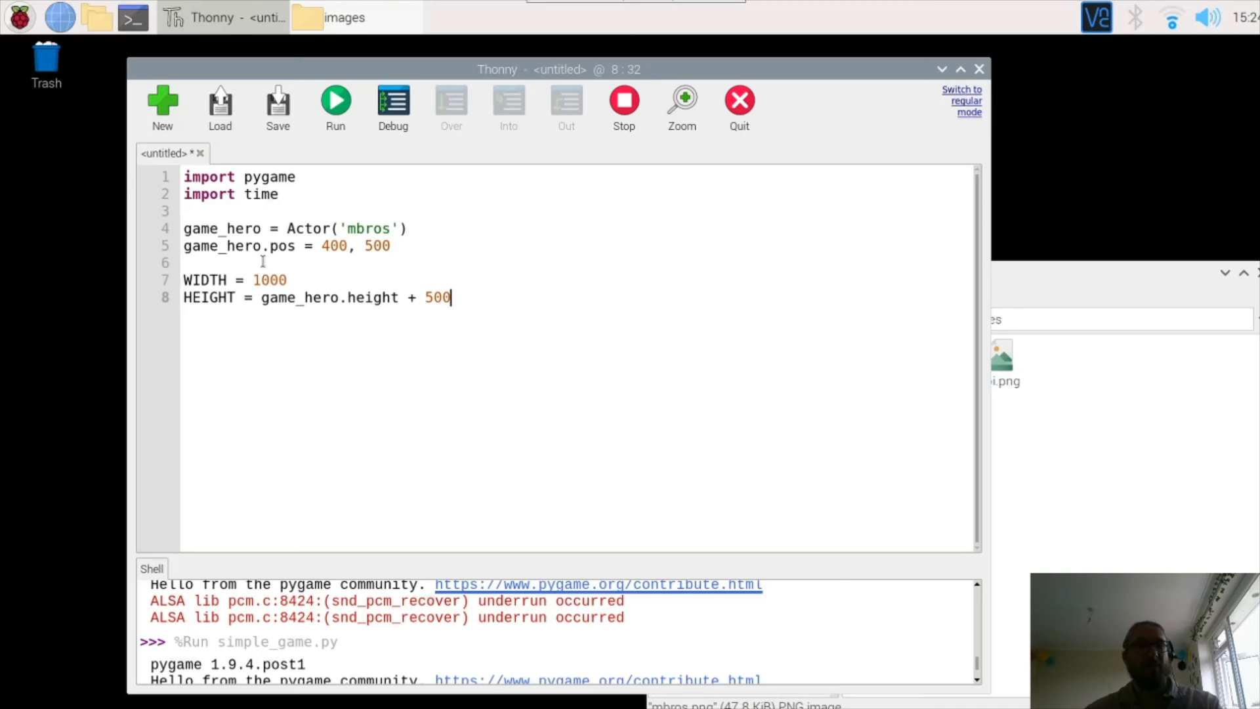
mouse_move(948, 137)
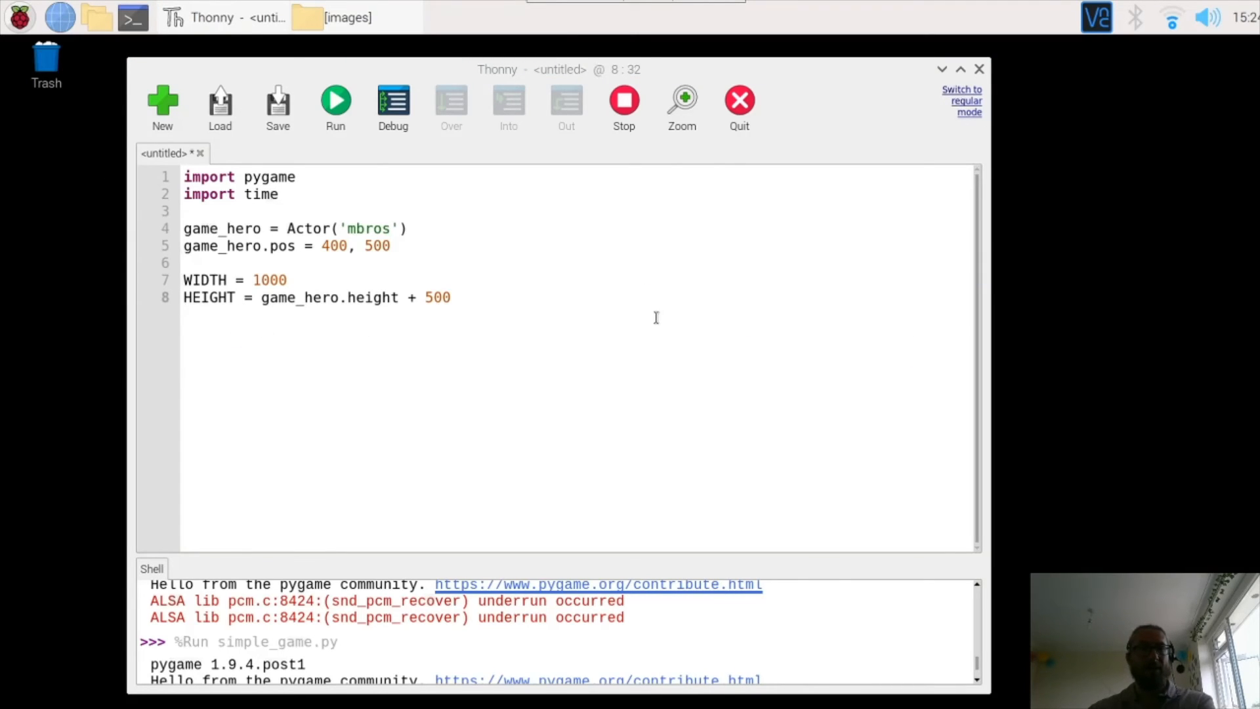
mouse_move(488, 309)
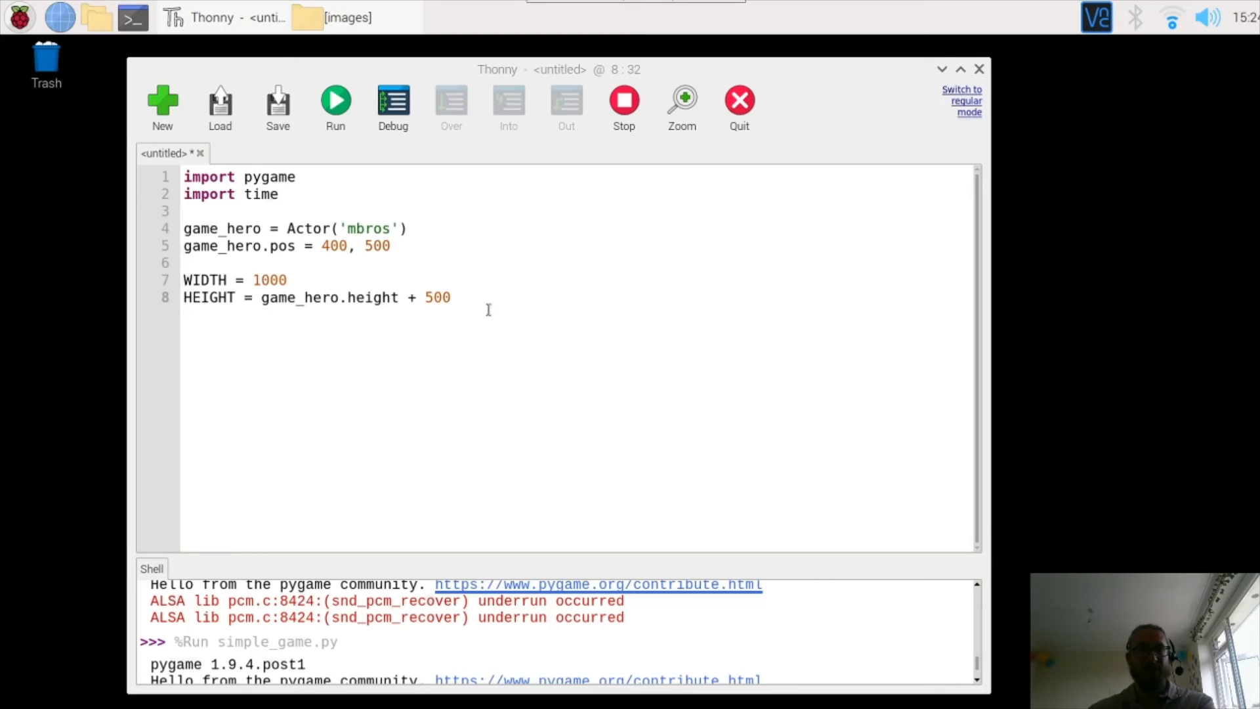
mouse_move(515, 280)
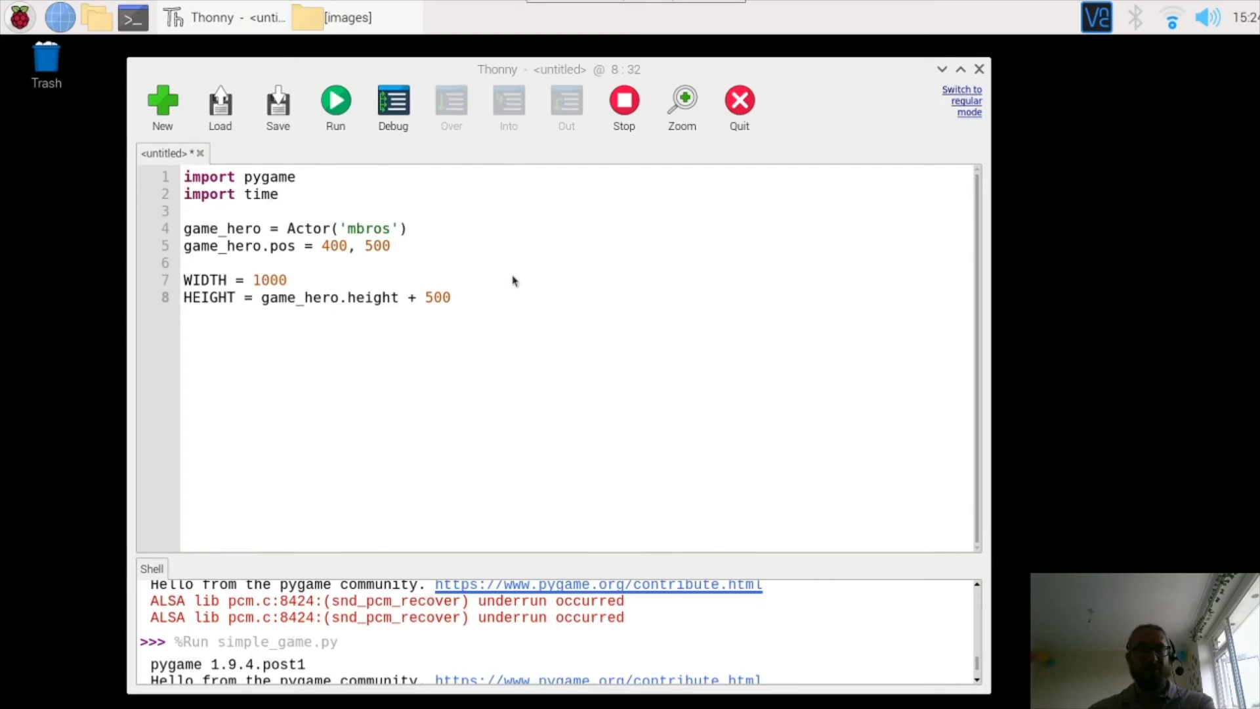
mouse_move(552, 183)
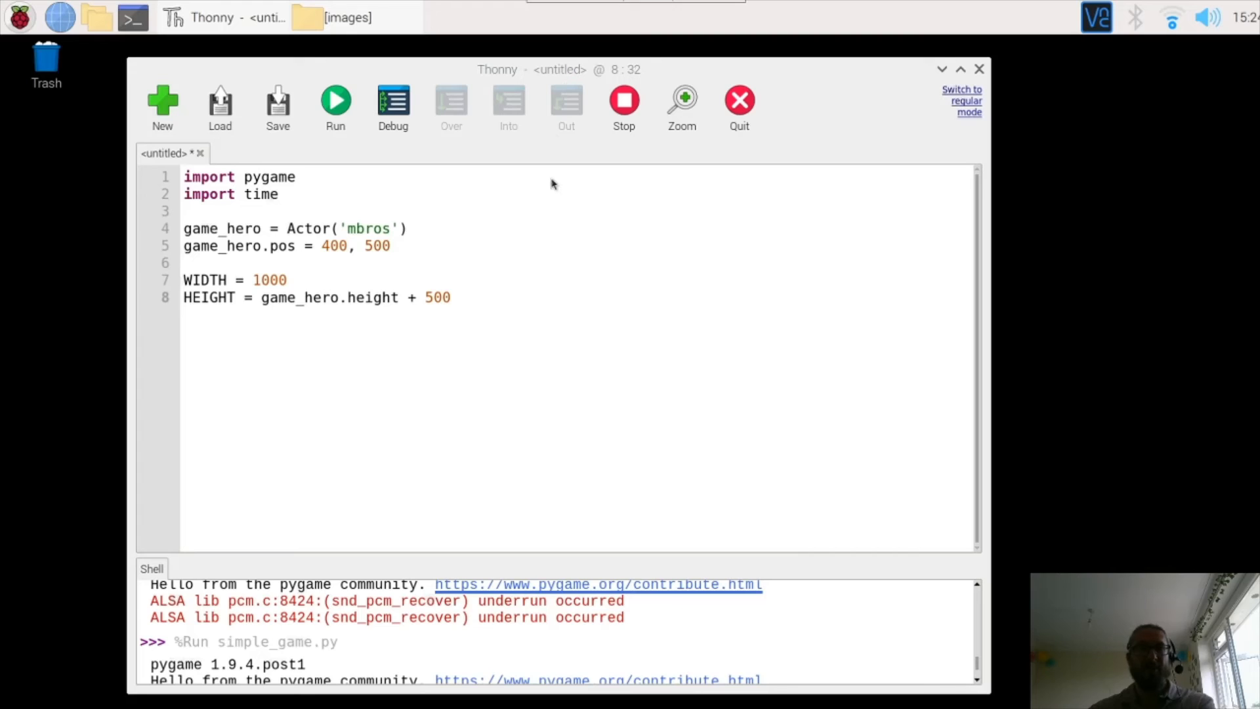
mouse_move(534, 250)
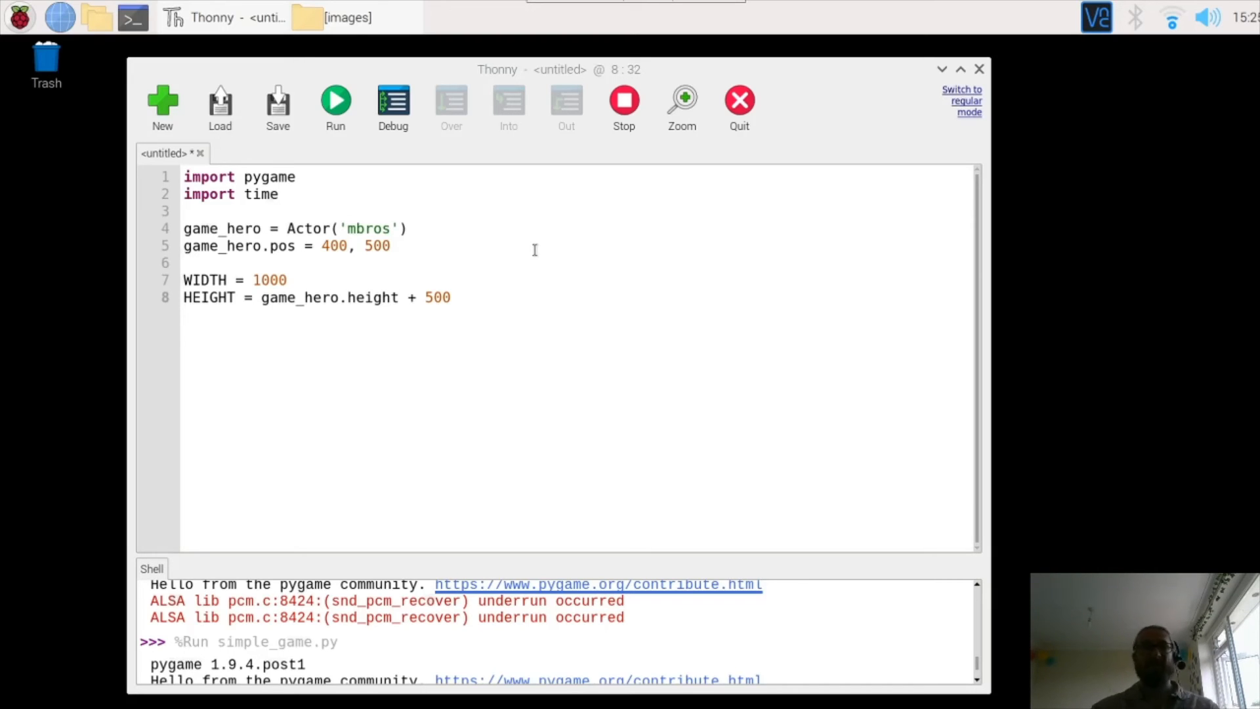
mouse_move(530, 265)
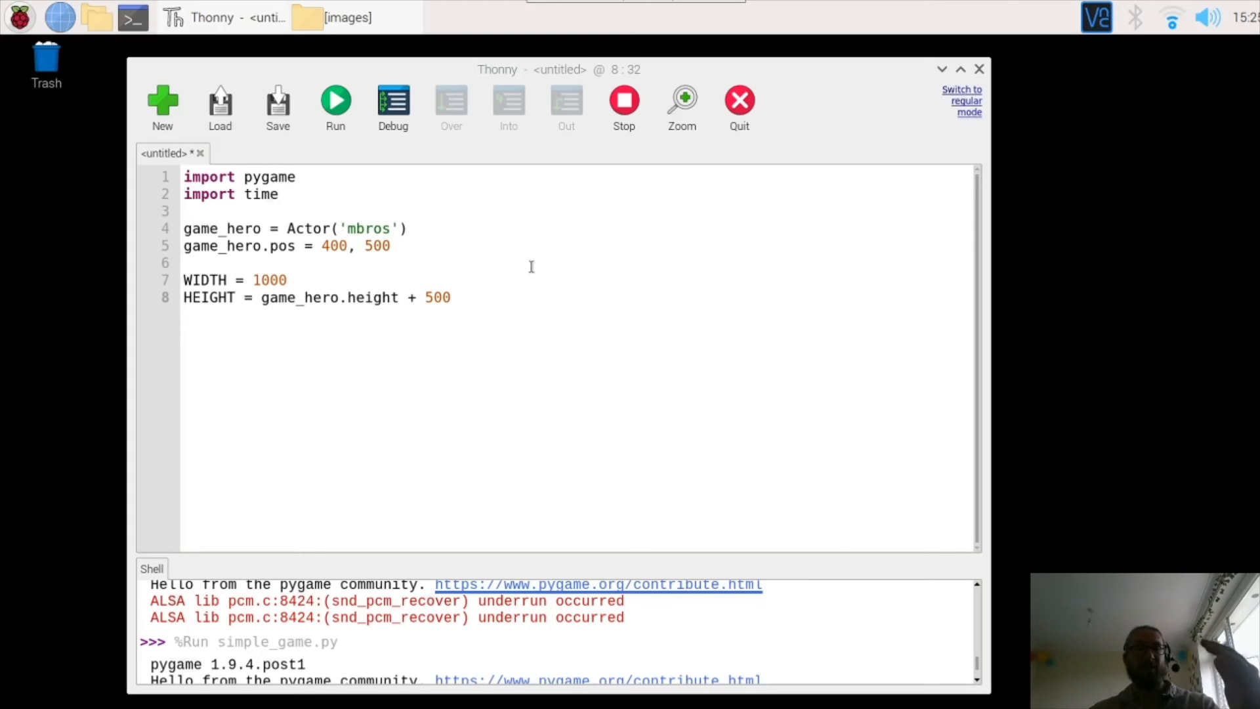
mouse_move(582, 210)
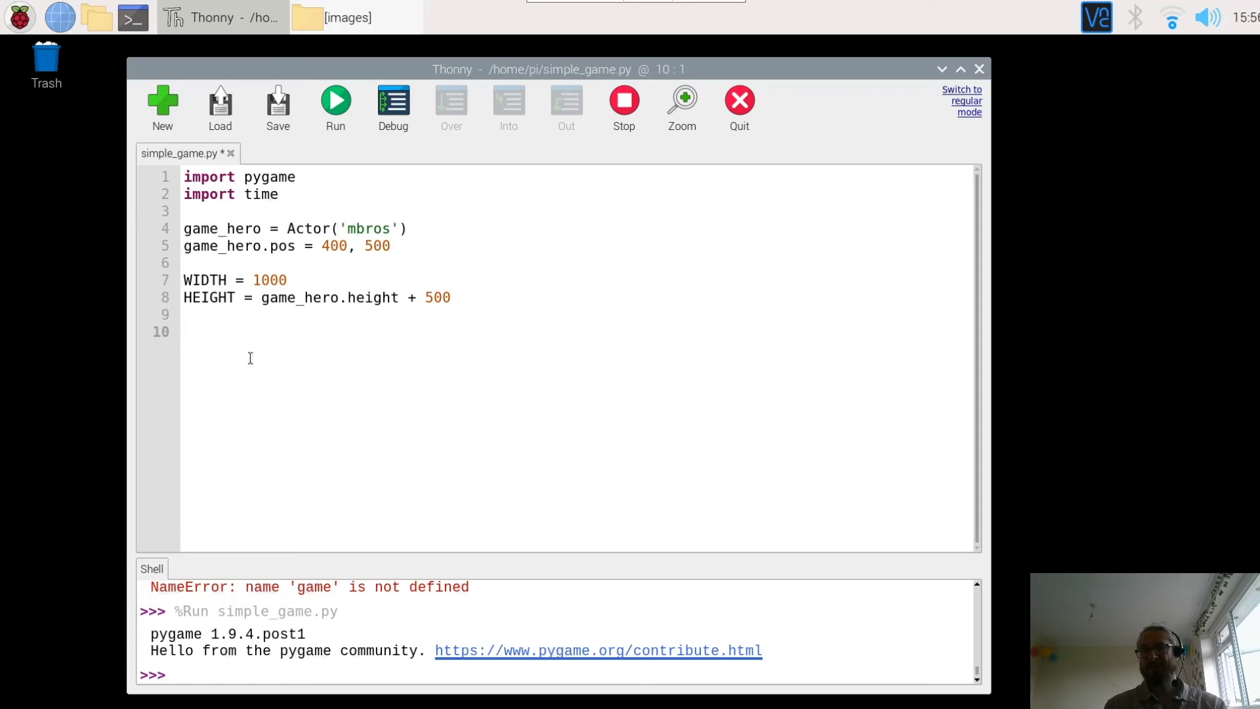
Define a draw() function whose first statement is screen.clear().
click(186, 331)
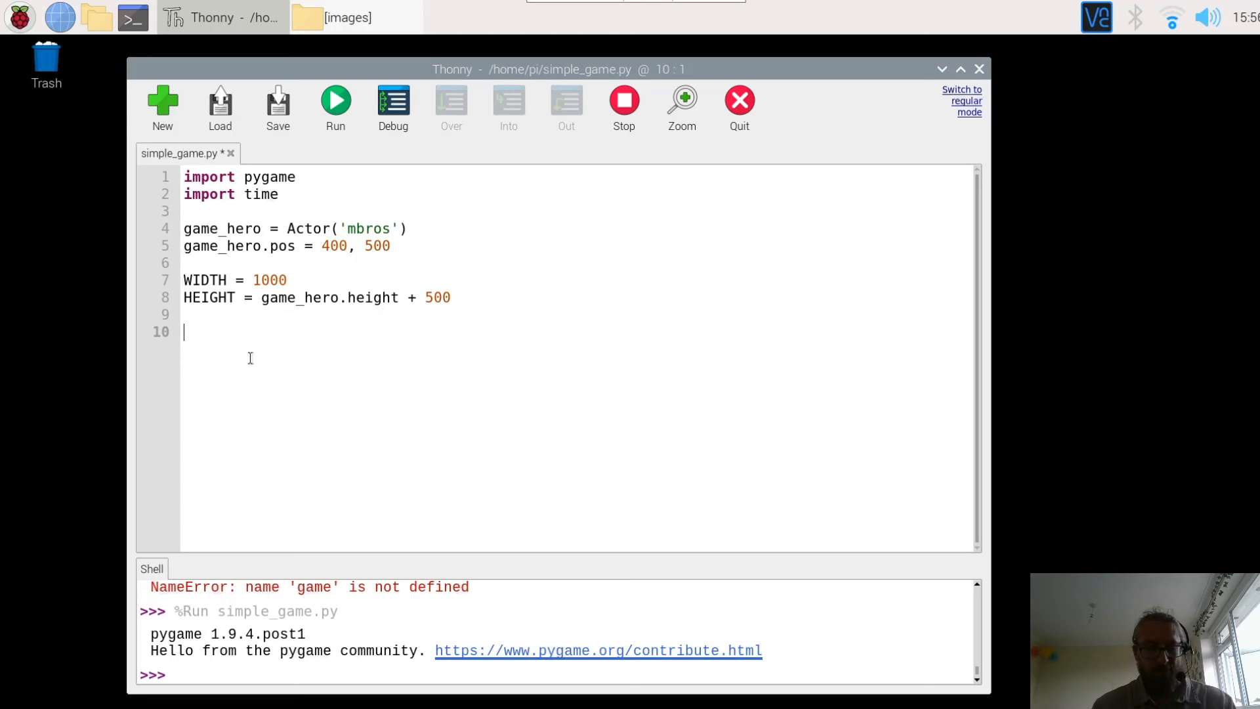
text(de)
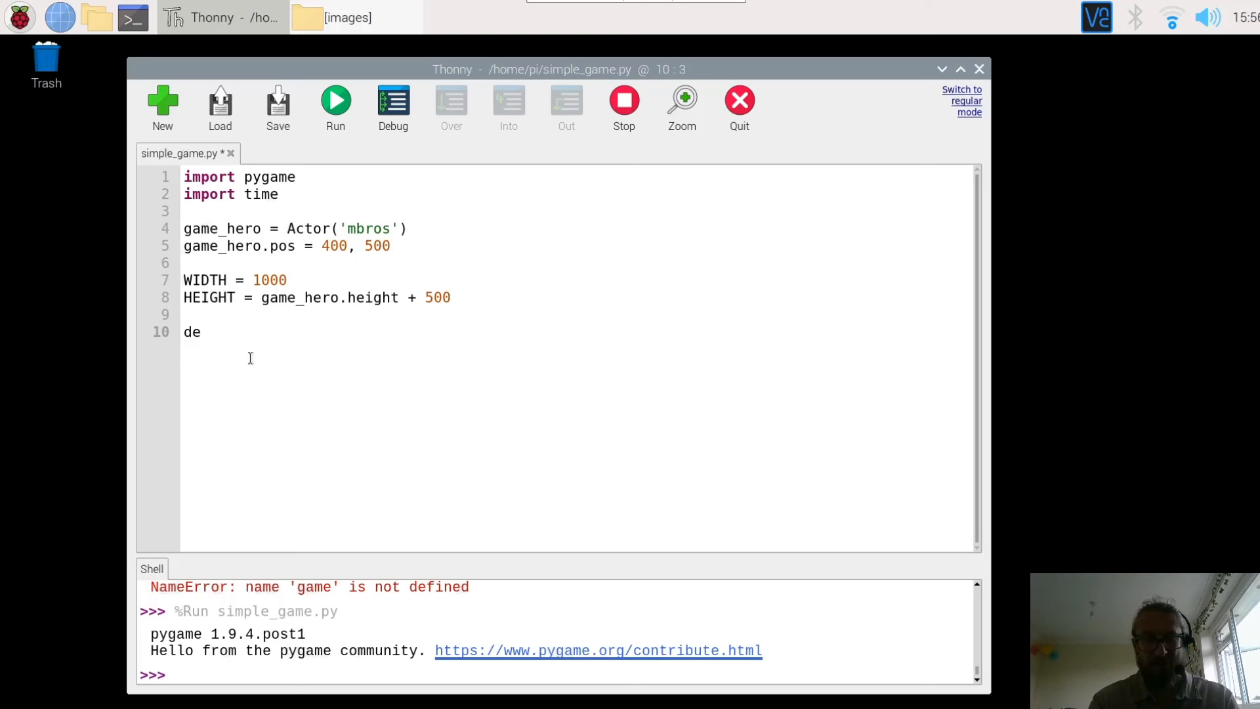
text(f)
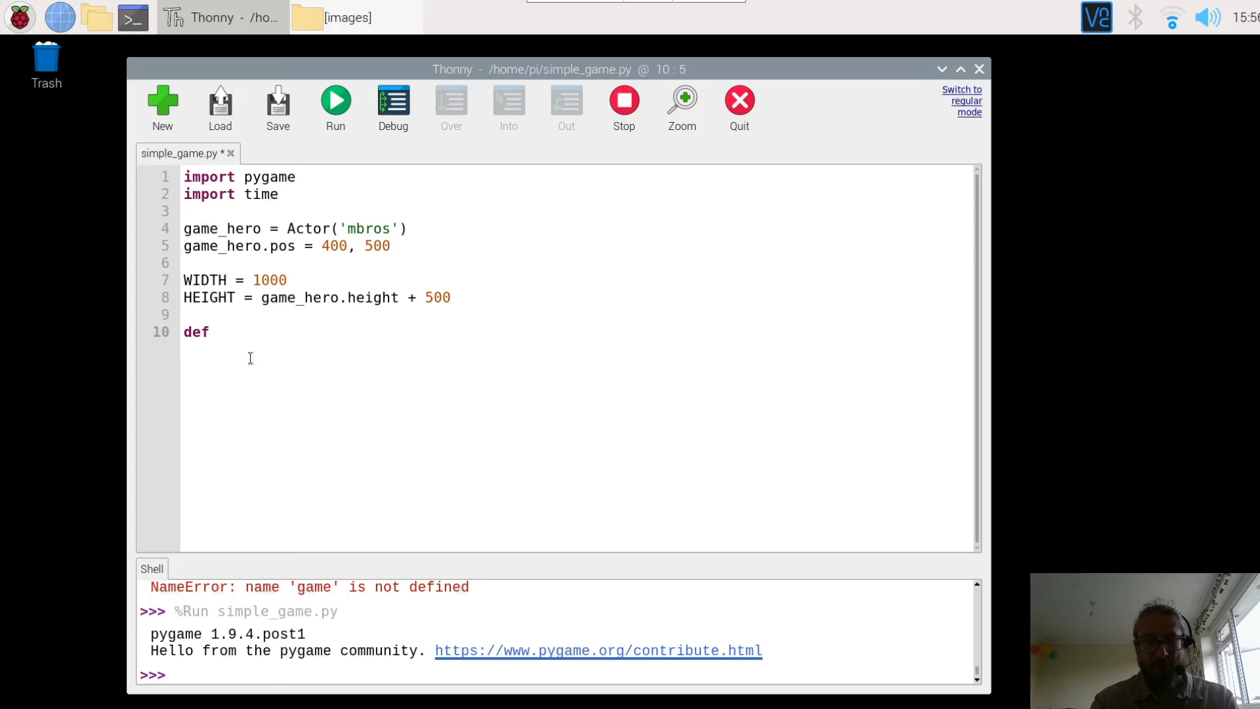
text(draw)
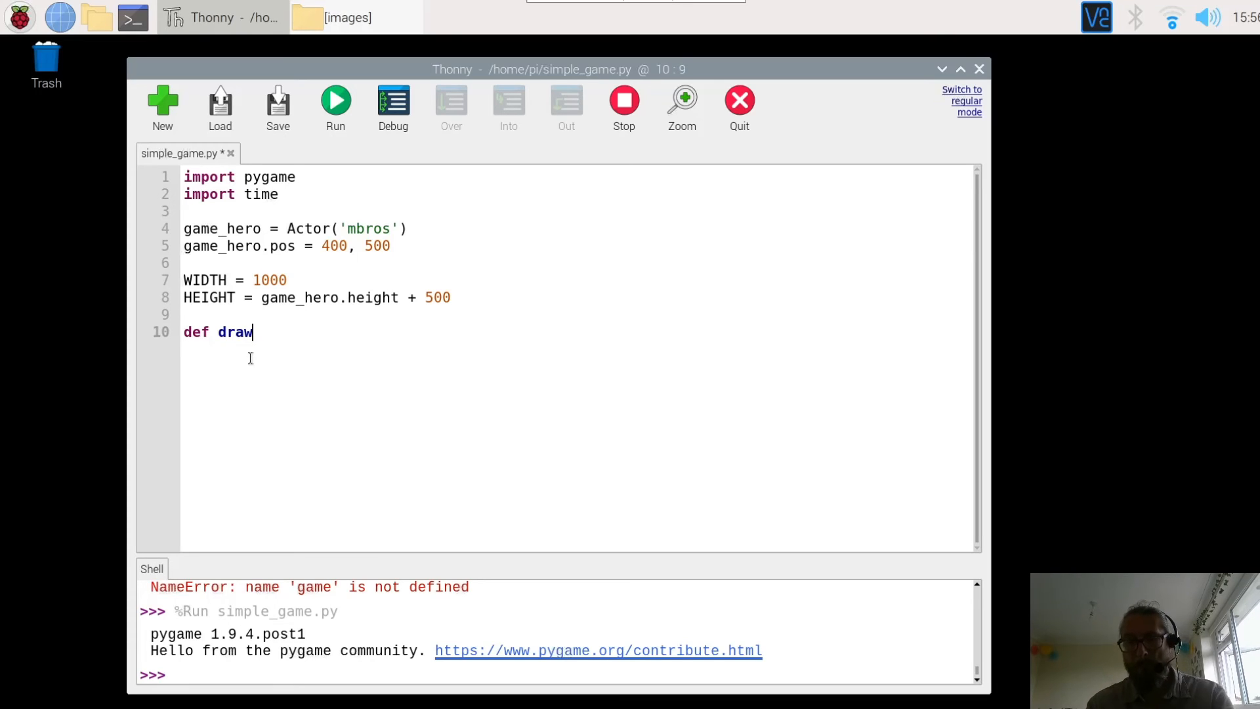
text(())
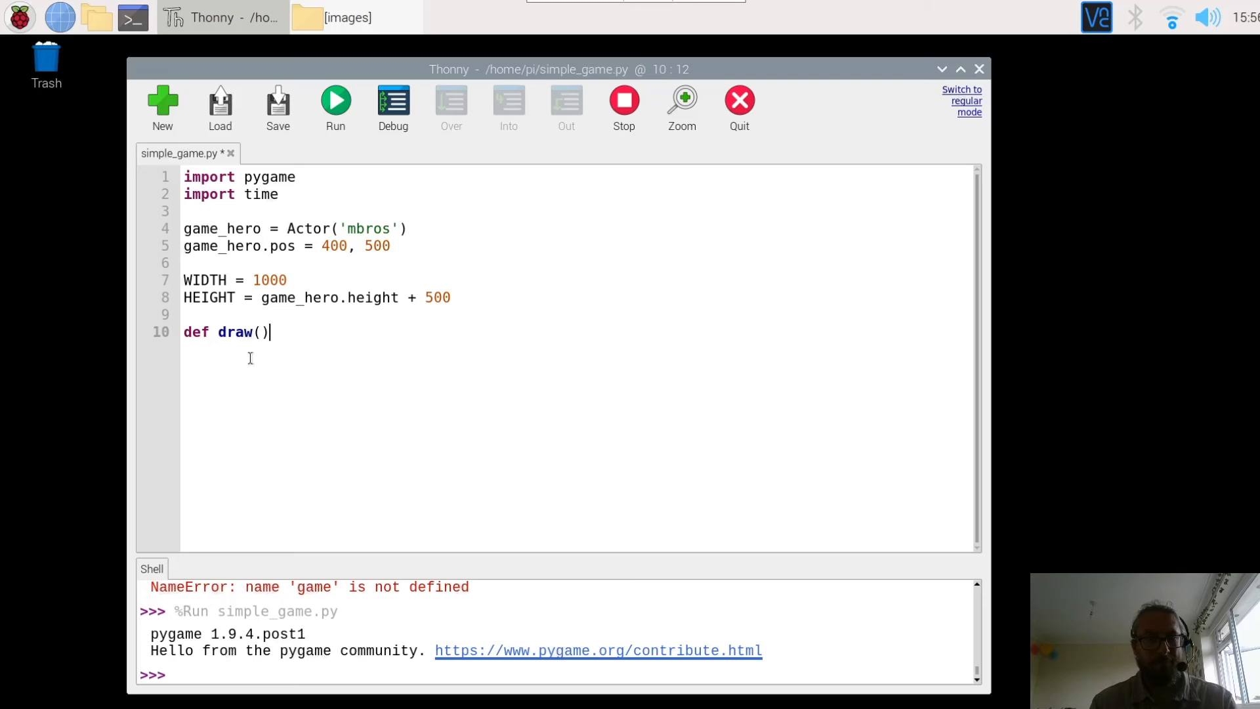
key(Return)
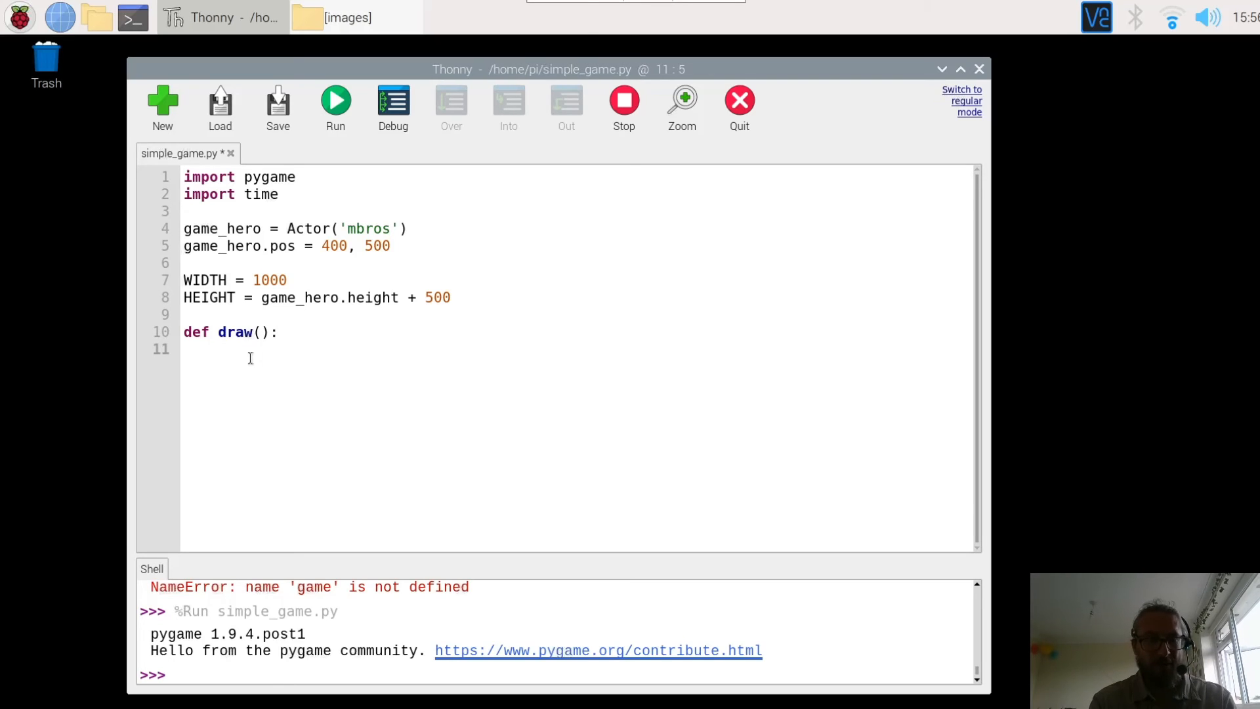
text(sc)
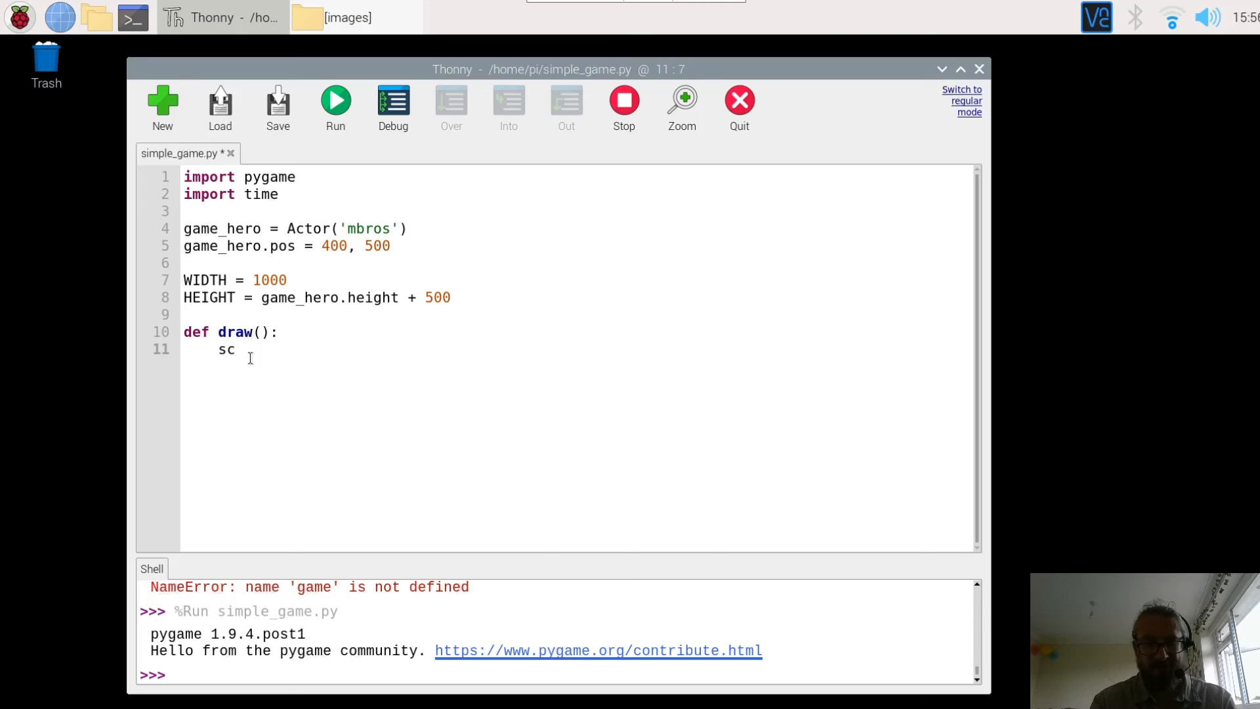
text(ree)
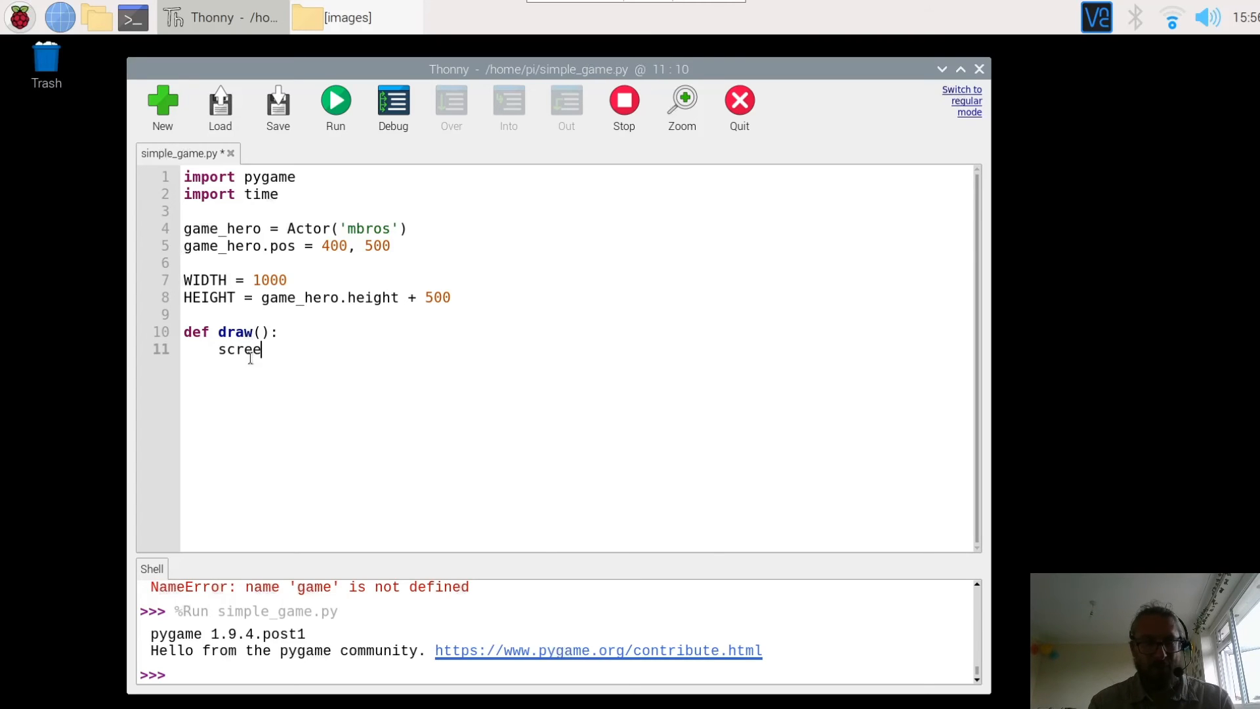
text(n)
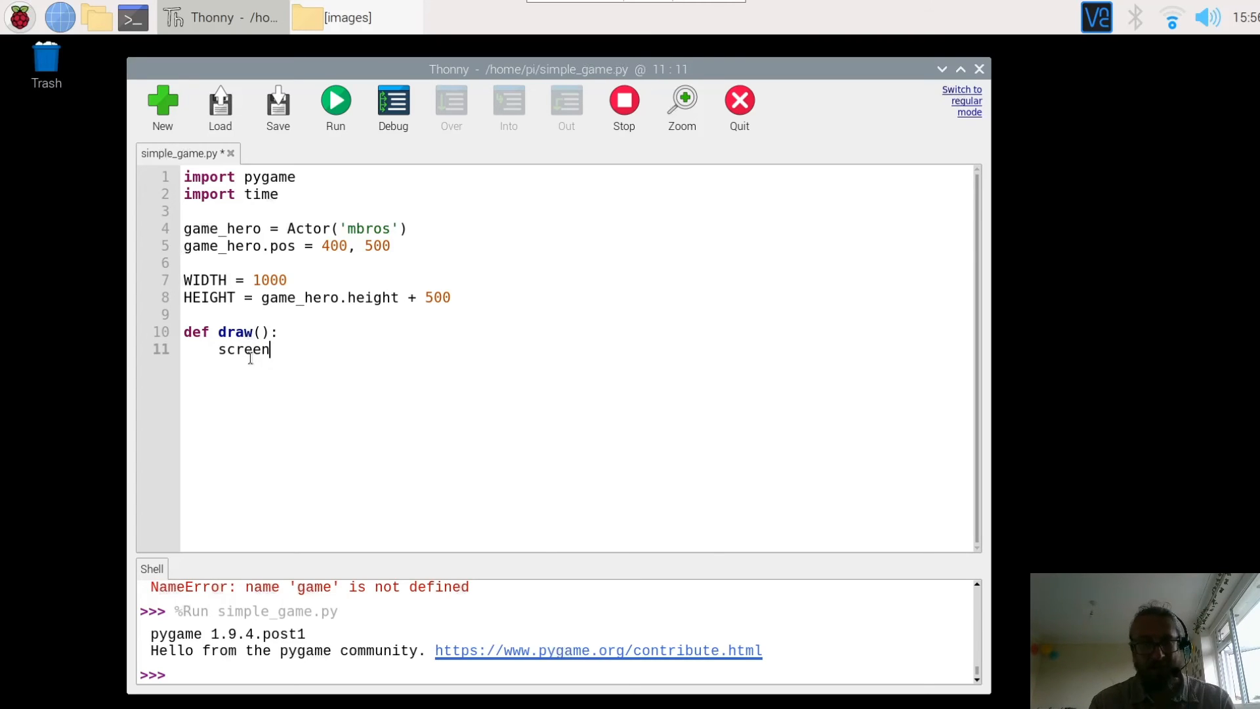
text(.cle)
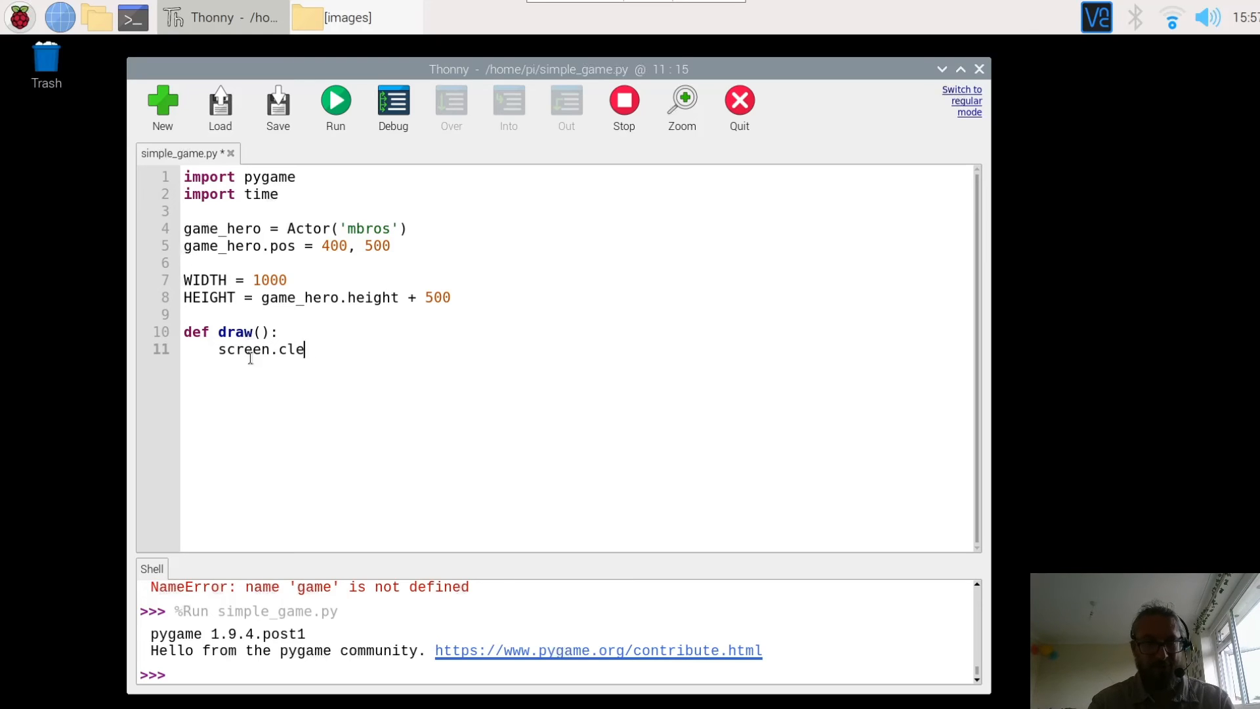
text(ar)
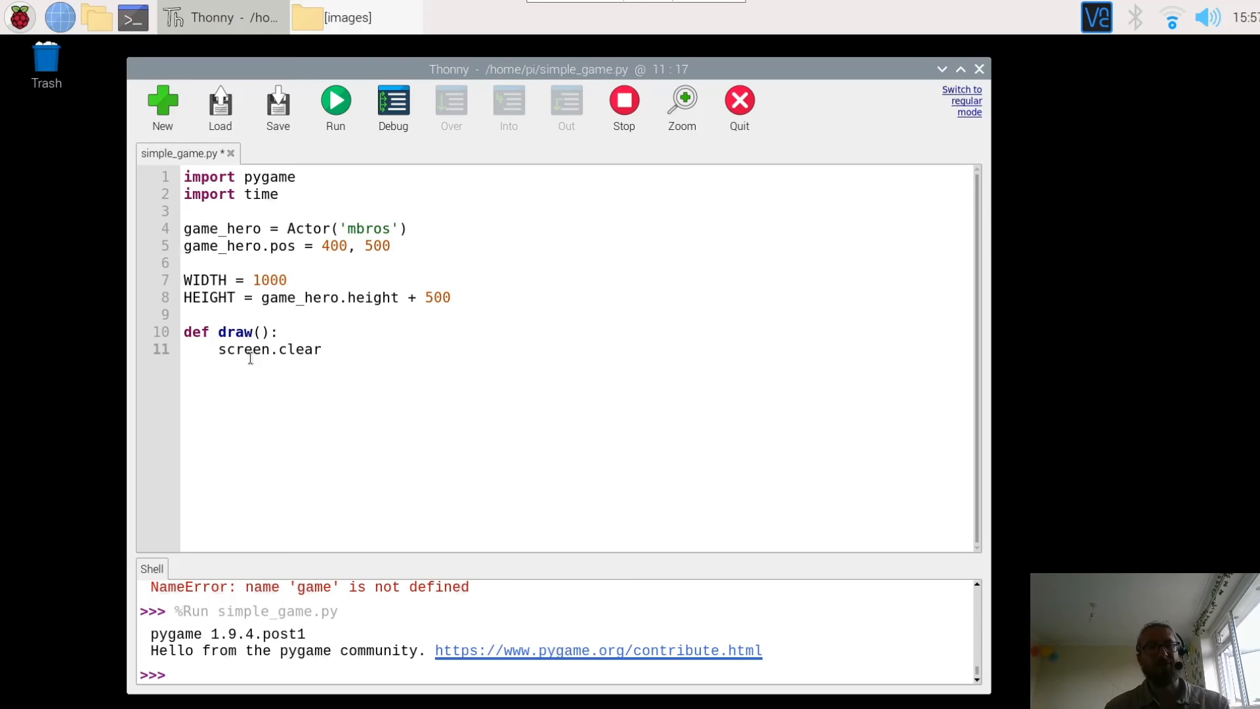
mouse_move(163, 329)
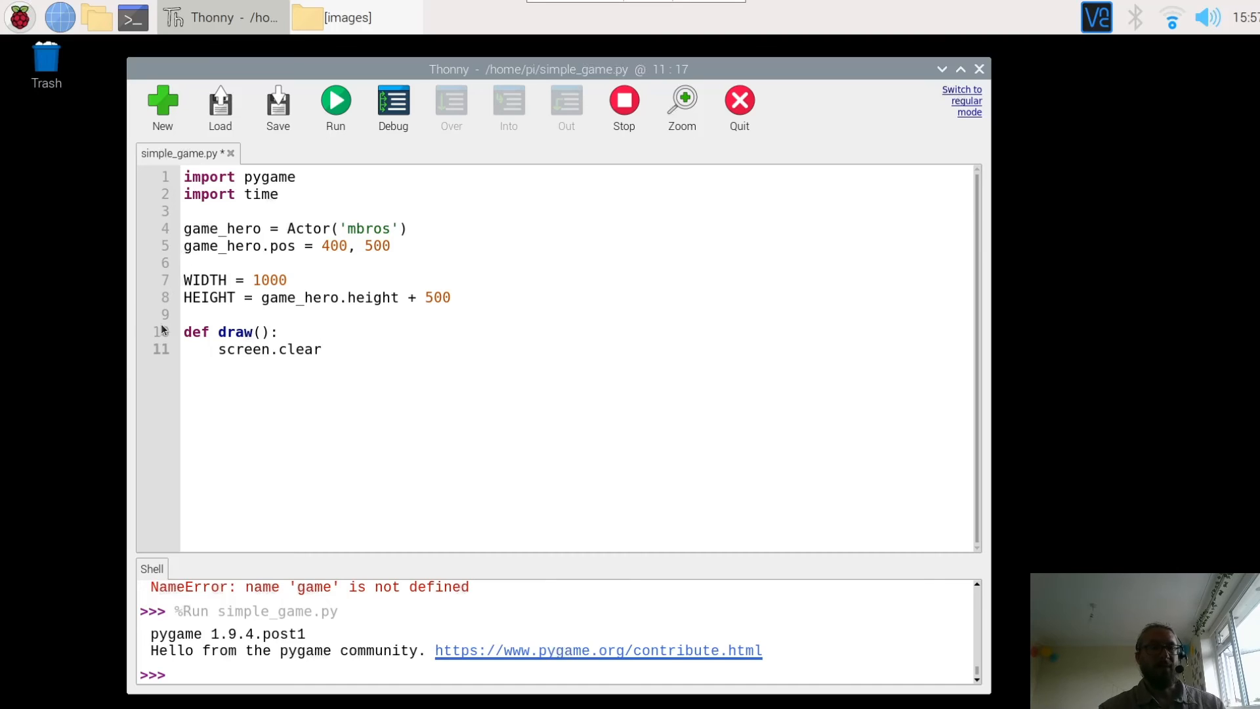
click(323, 349)
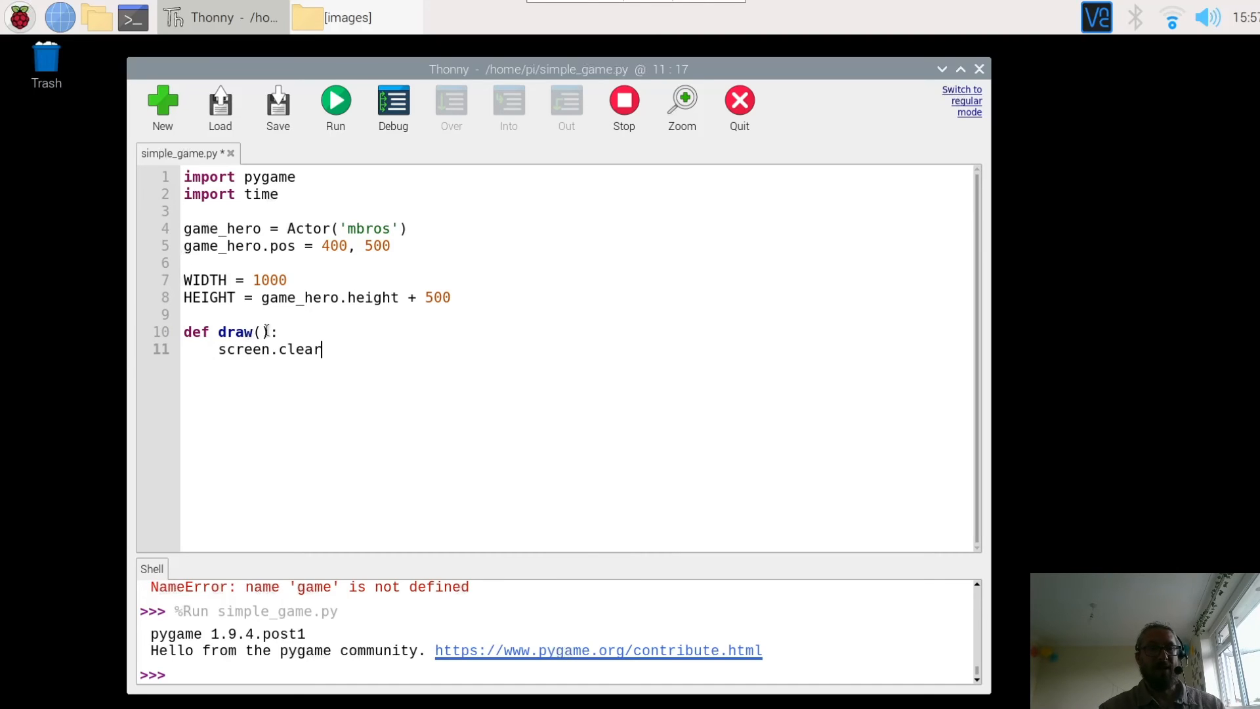
mouse_move(638, 282)
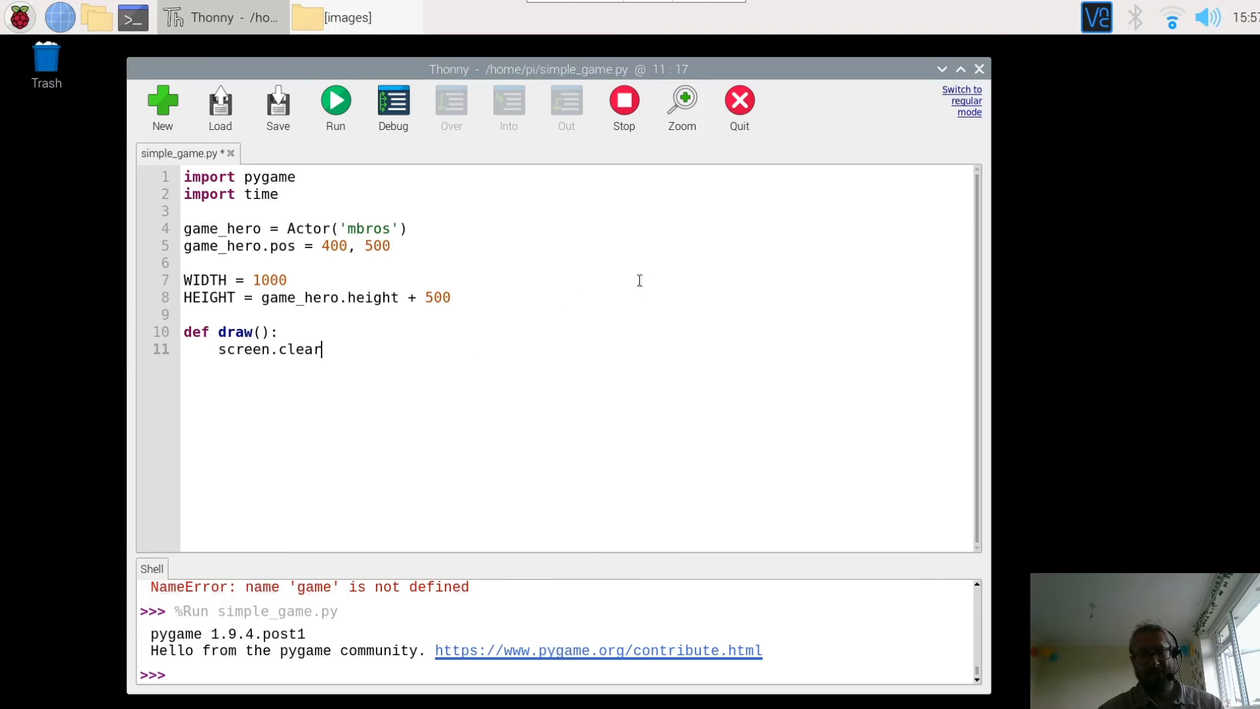
mouse_move(461, 297)
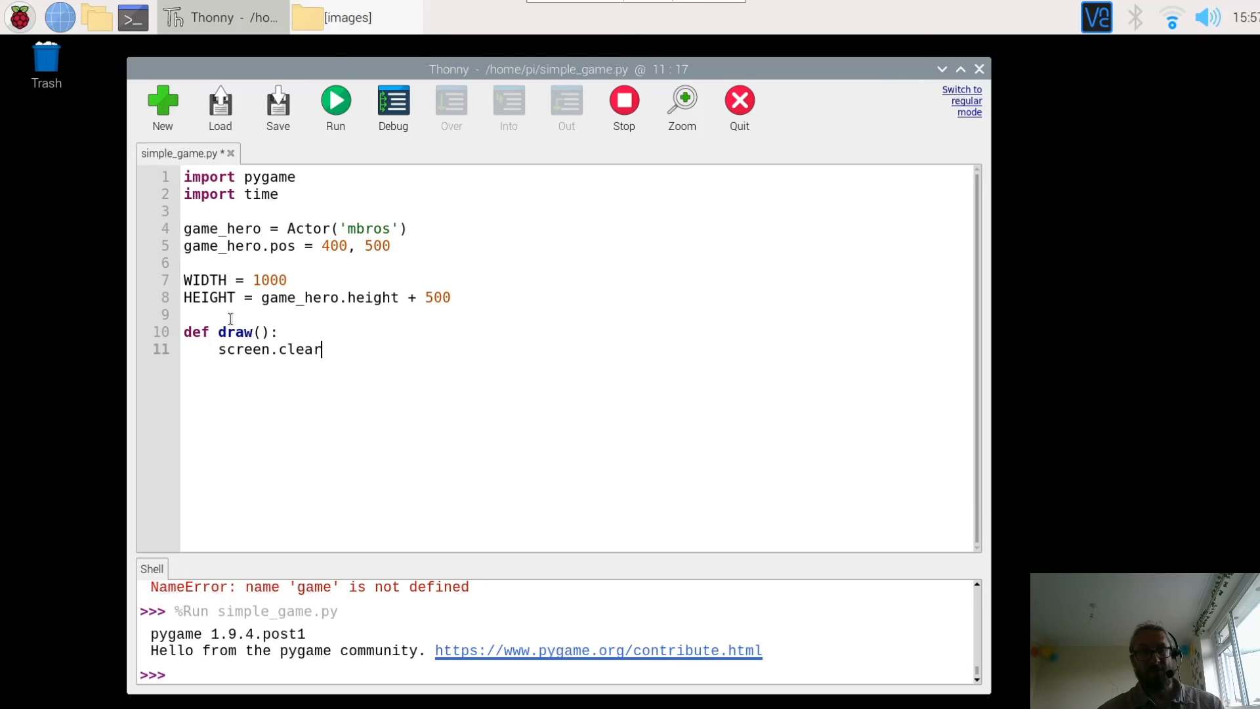
mouse_move(358, 364)
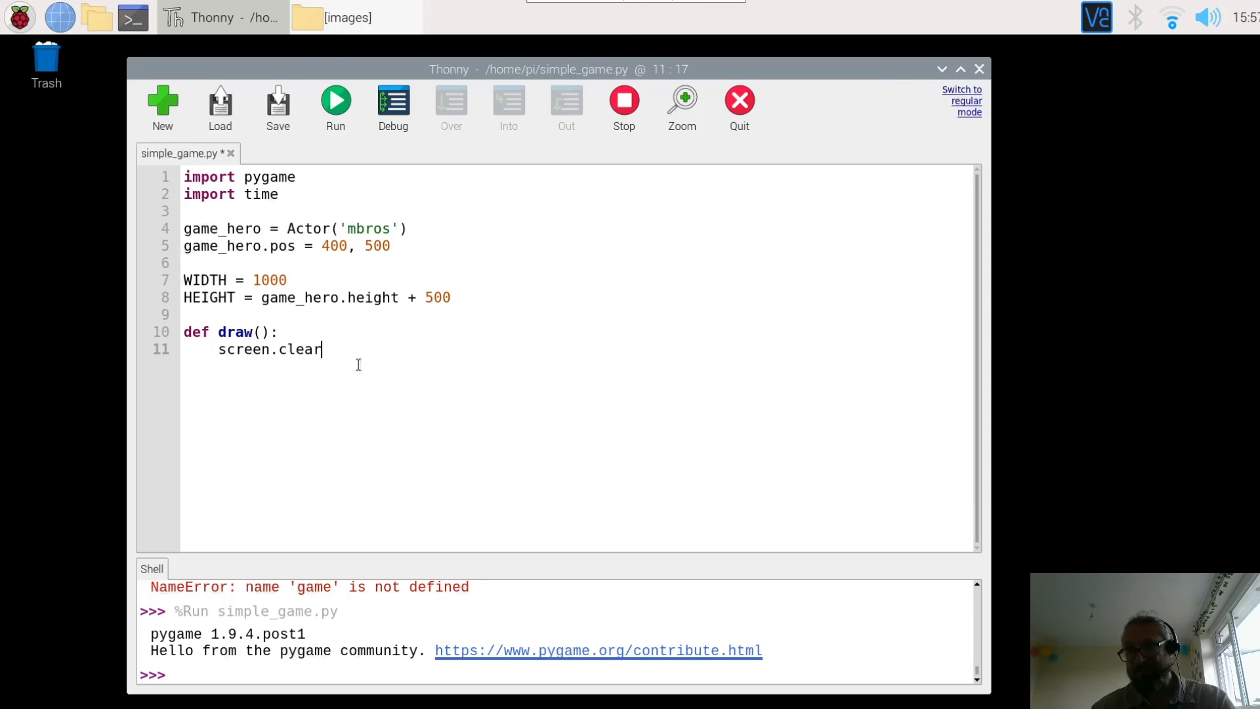
text(())
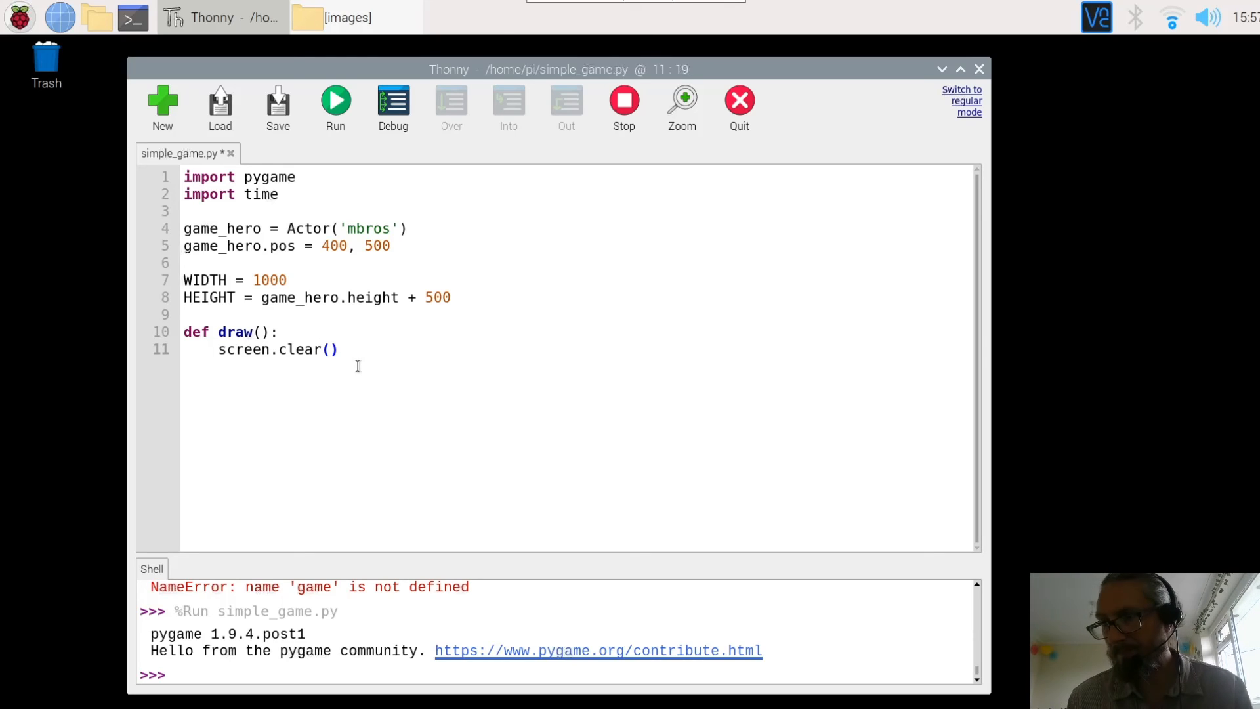
Add game.hero.draw() as the second statement inside draw().
key(Return)
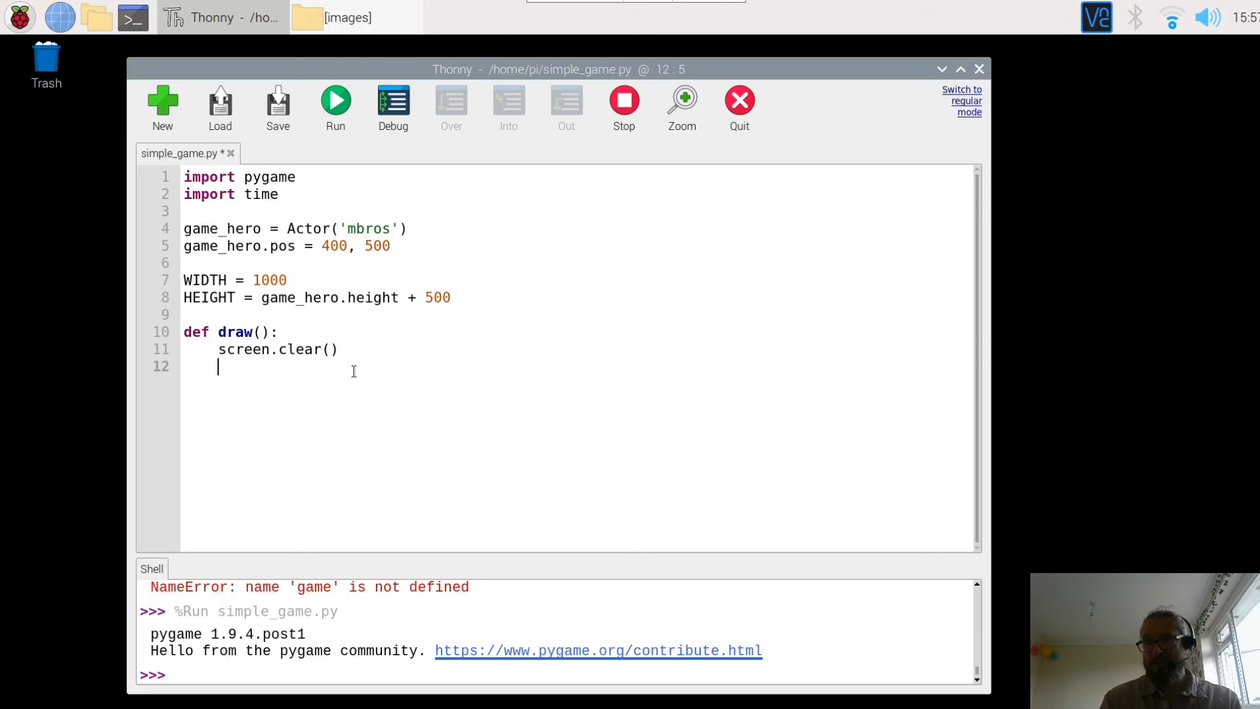
mouse_move(304, 311)
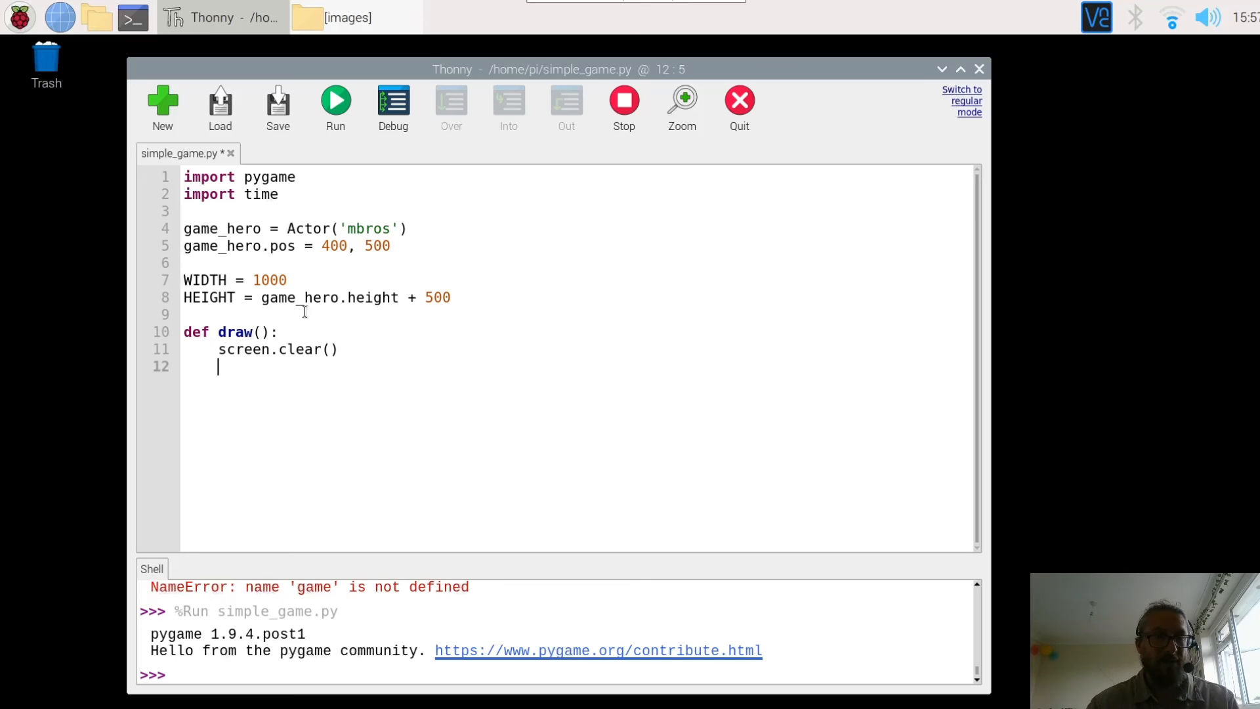
text(g)
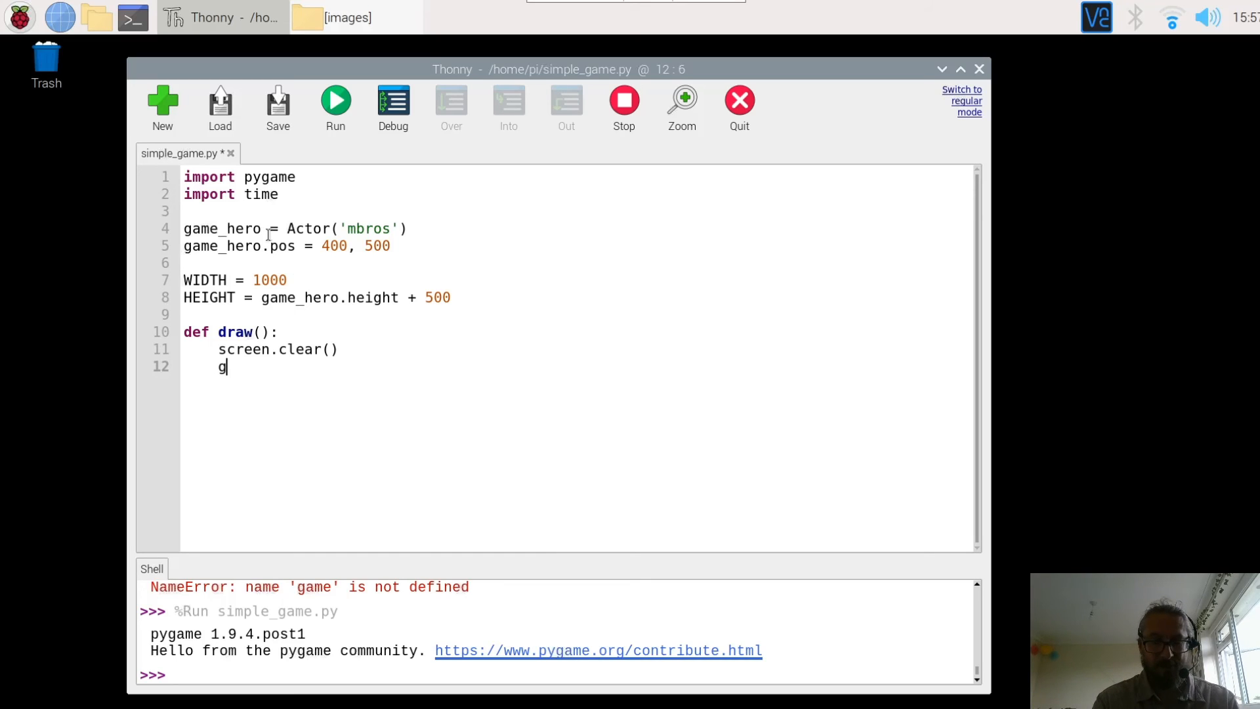
text(ame)
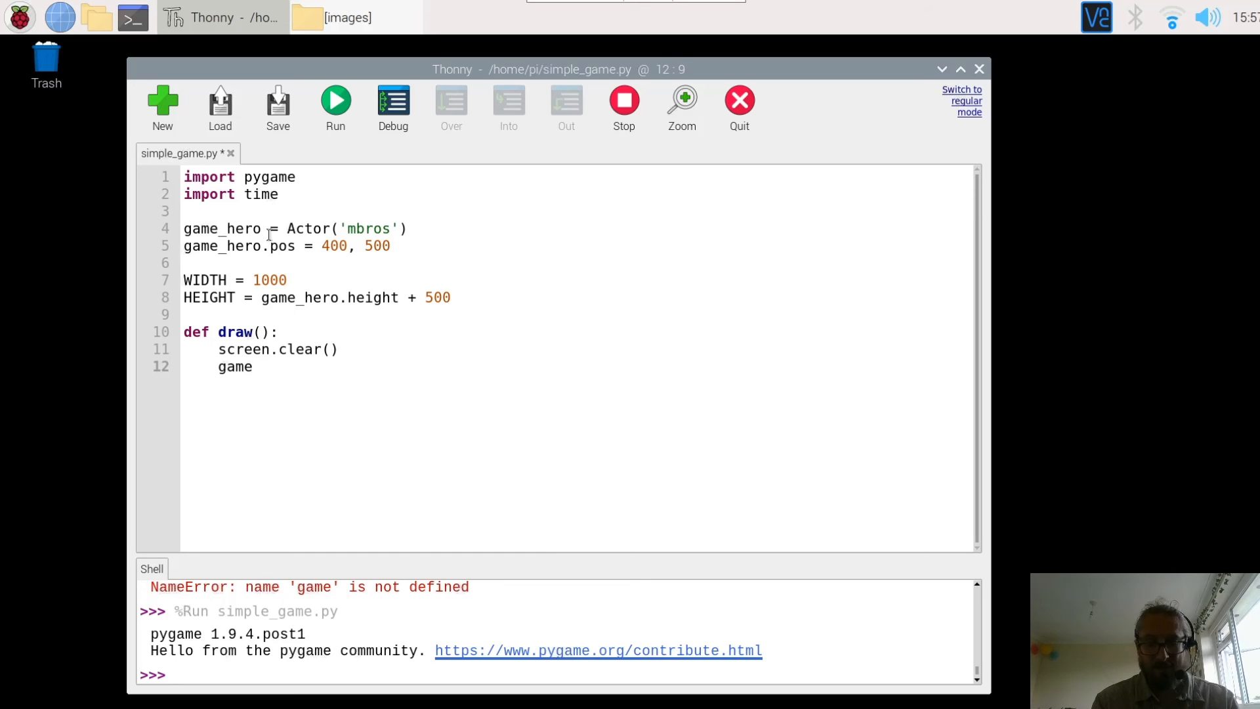
text(.hero)
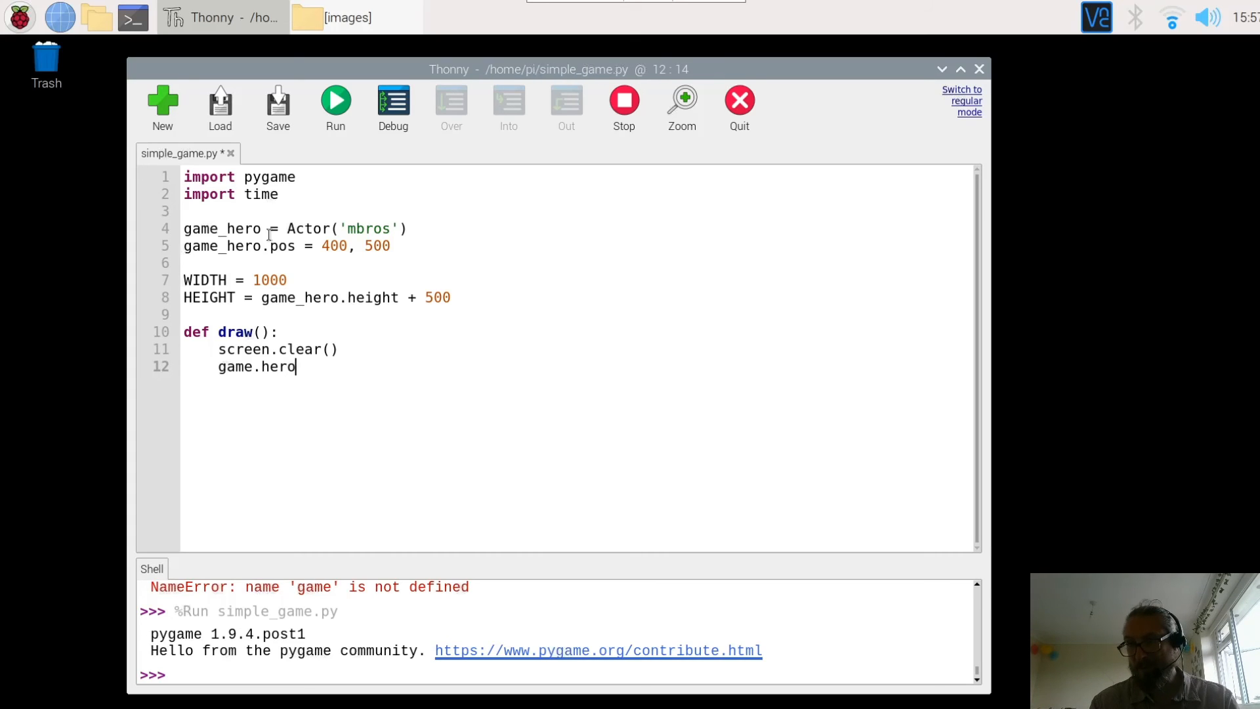
text(.)
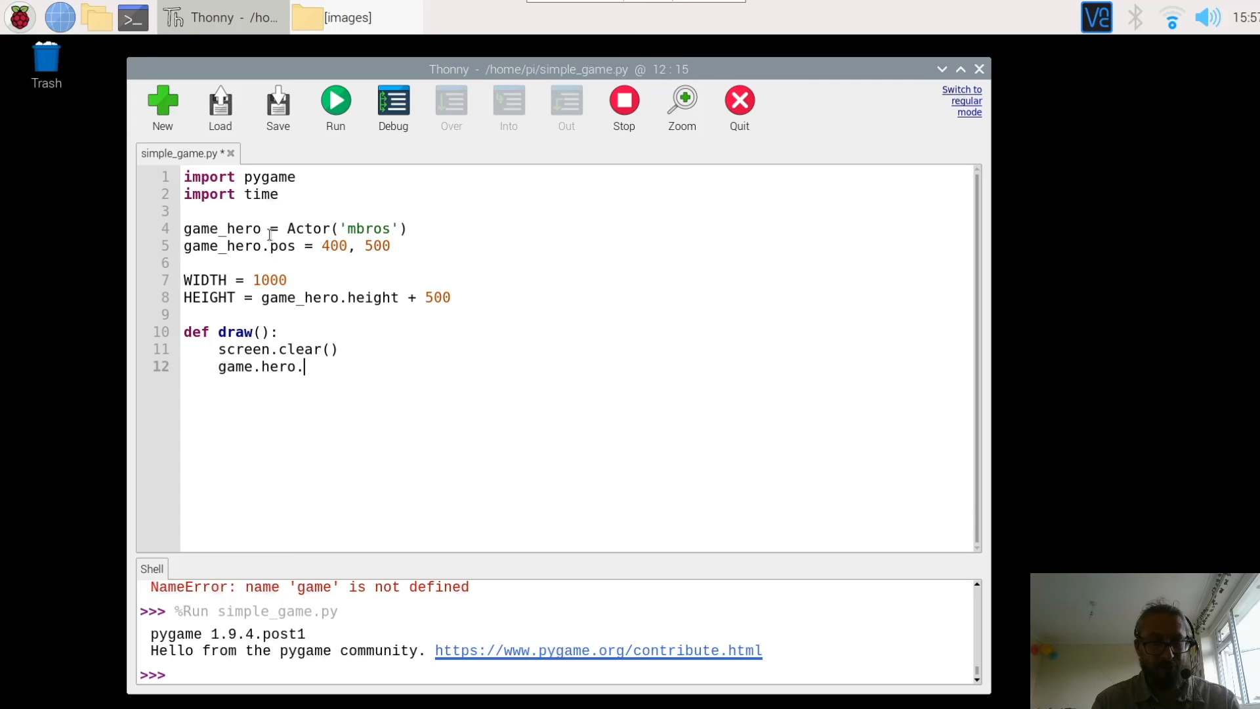
text(draw)
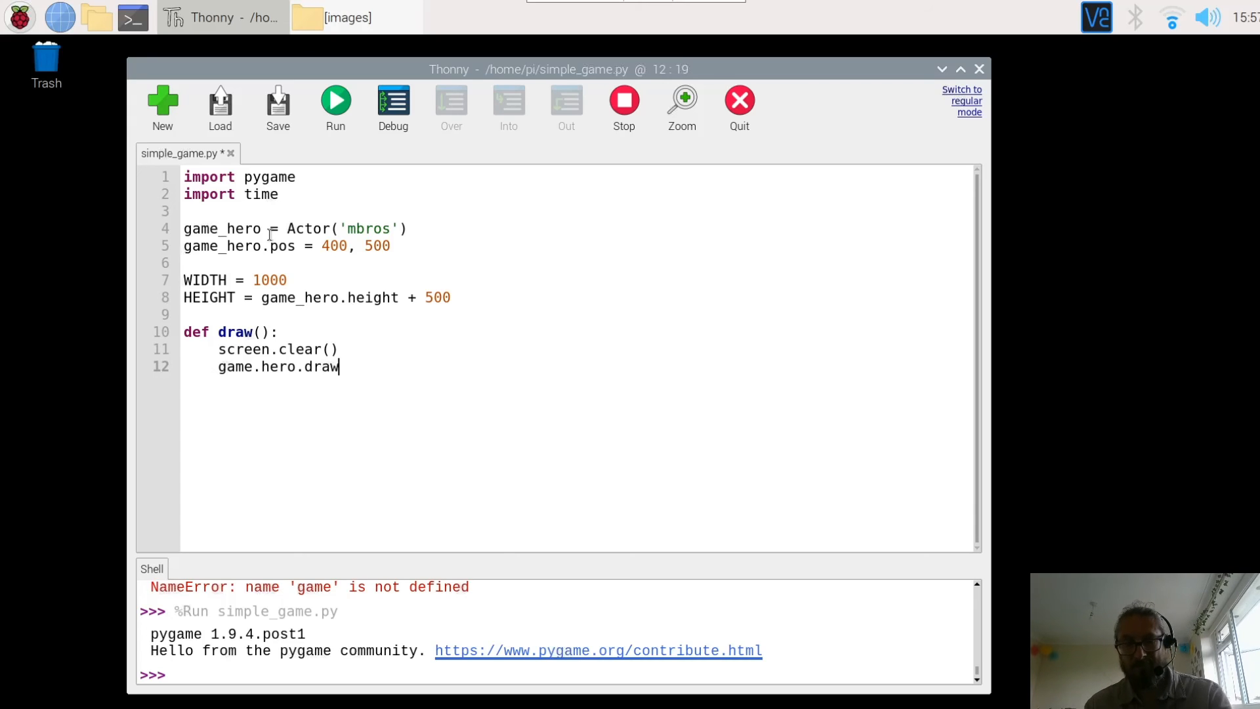
text(())
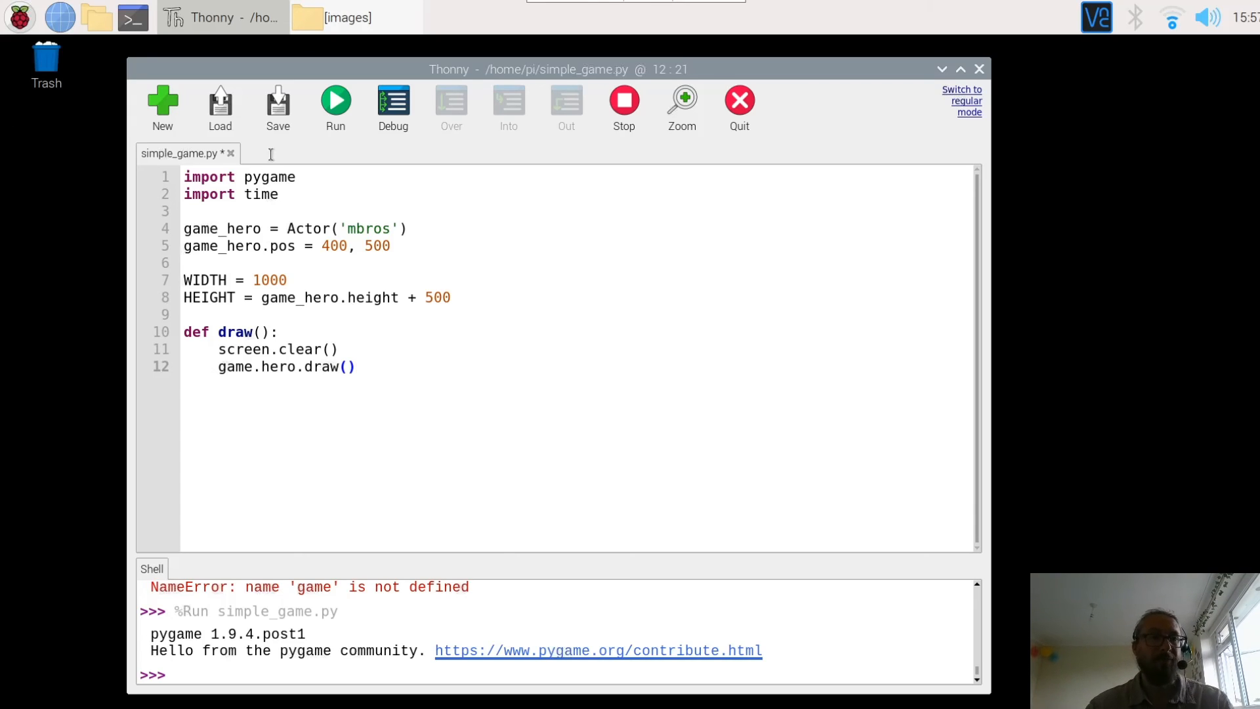
mouse_move(277, 107)
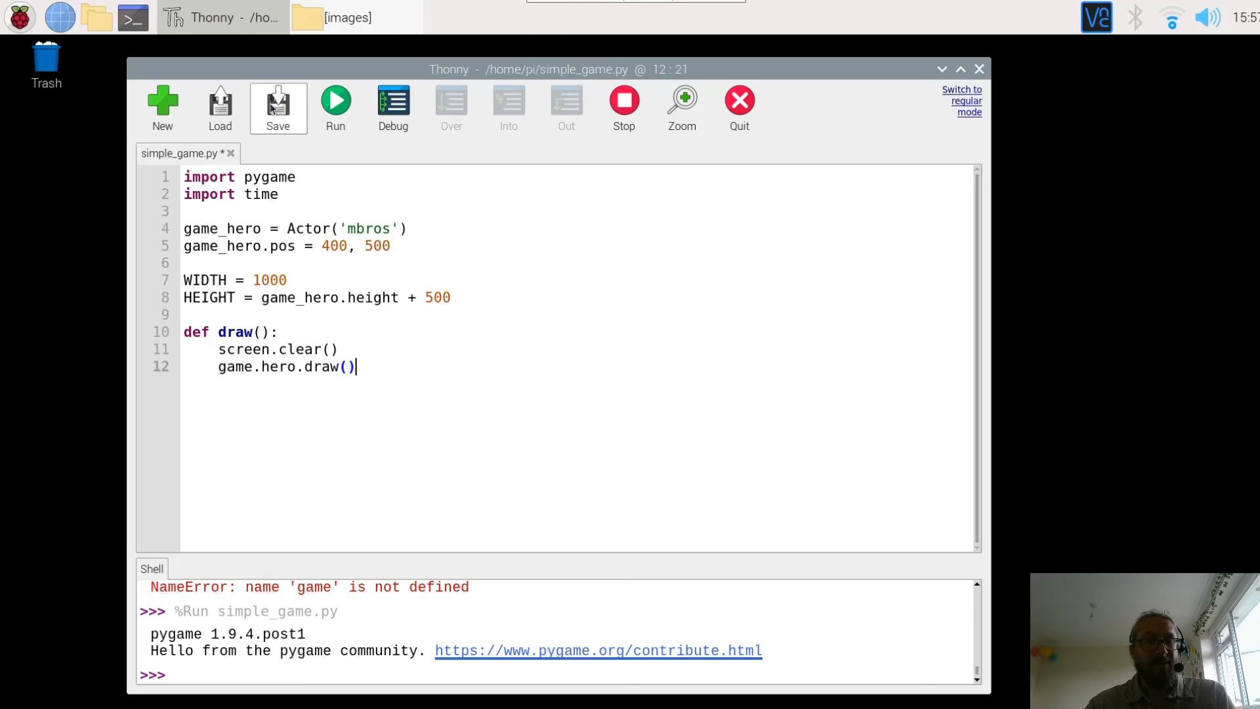
Save and run the script, hit the NameError on 'game', and fix line 12 to game_hero.draw().
click(276, 107)
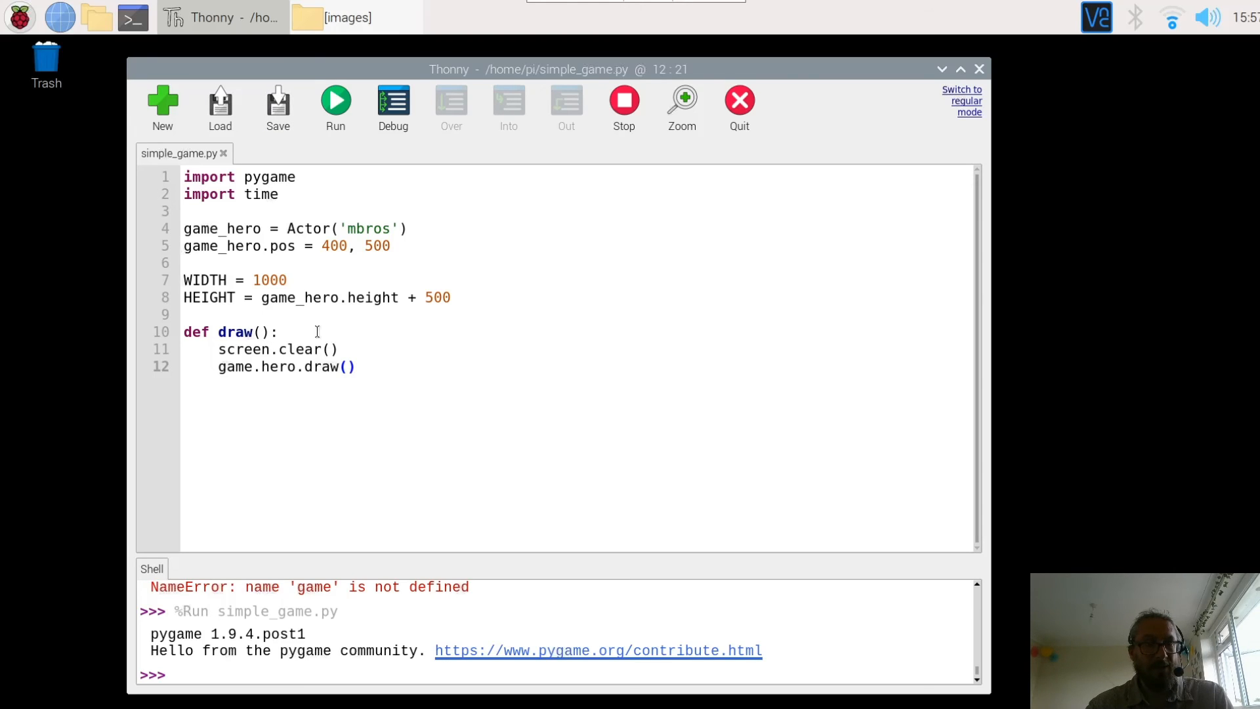
mouse_move(337, 288)
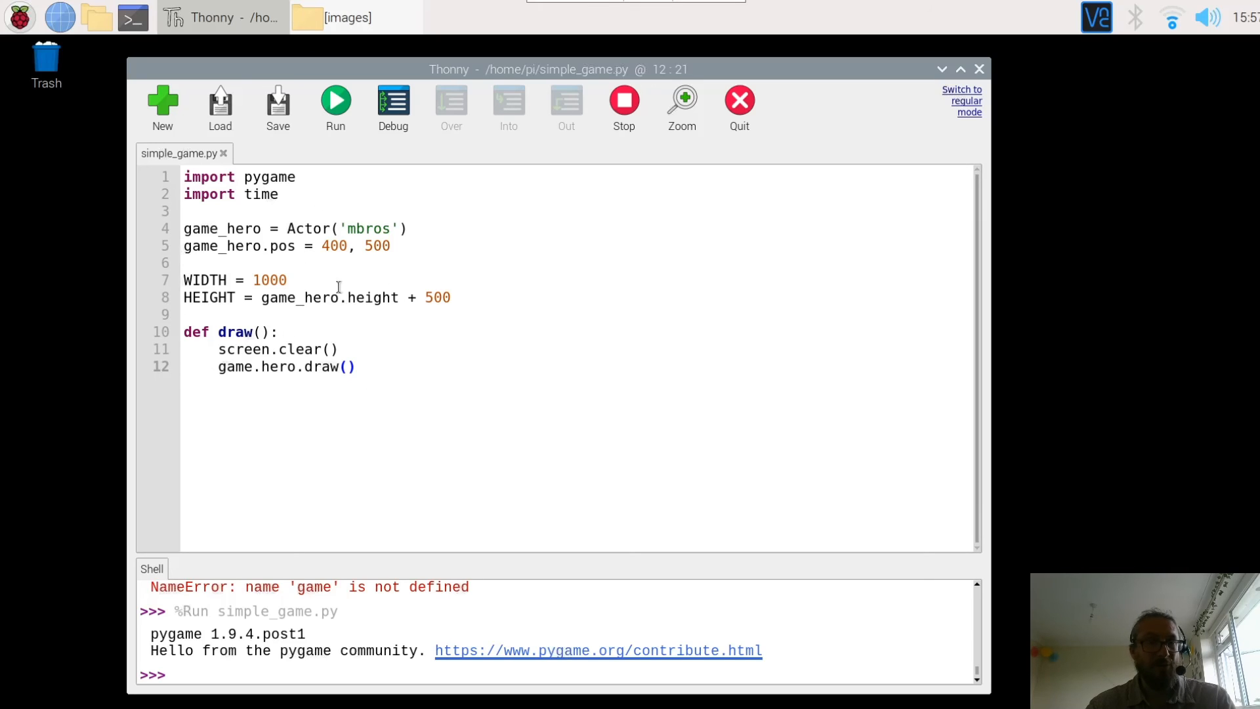
mouse_move(337, 118)
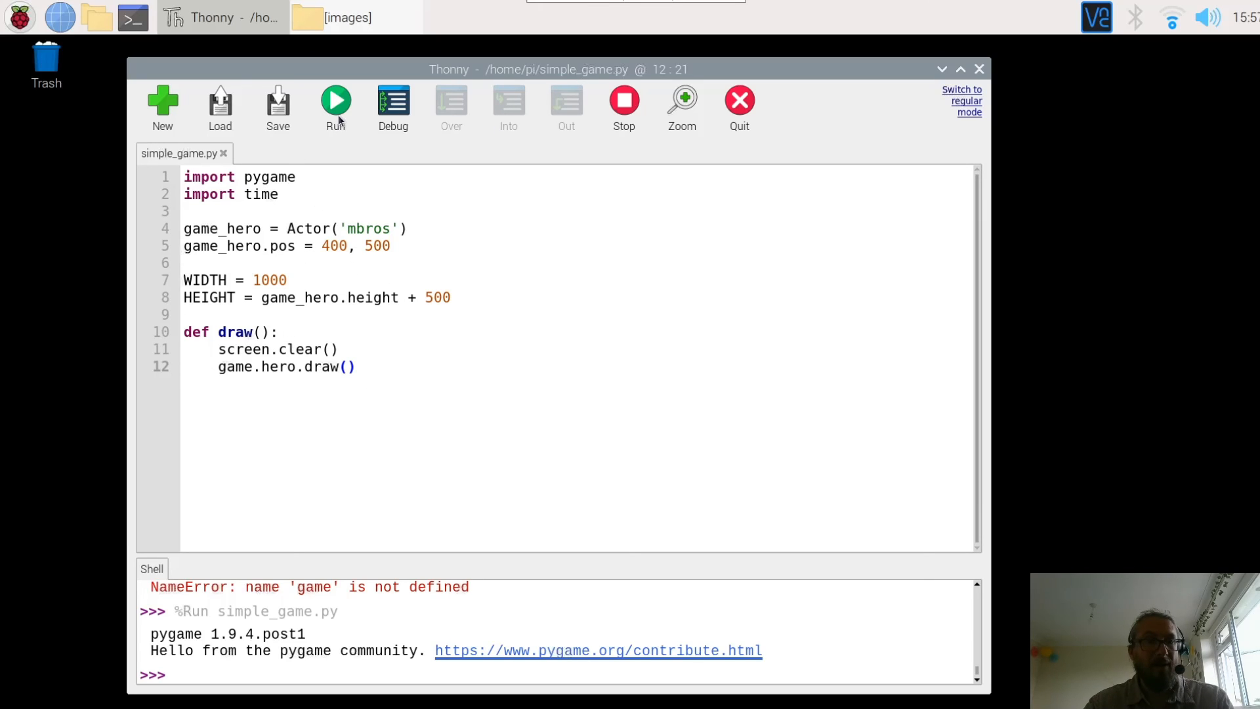
click(335, 104)
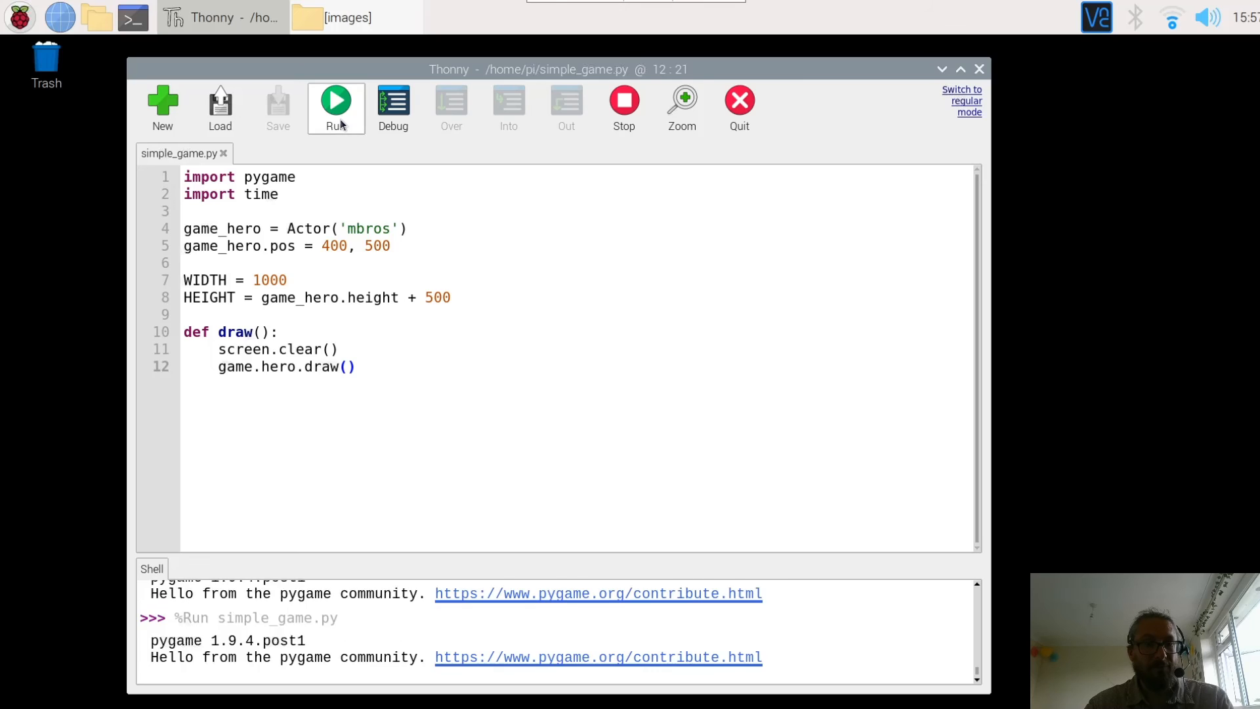
click(336, 105)
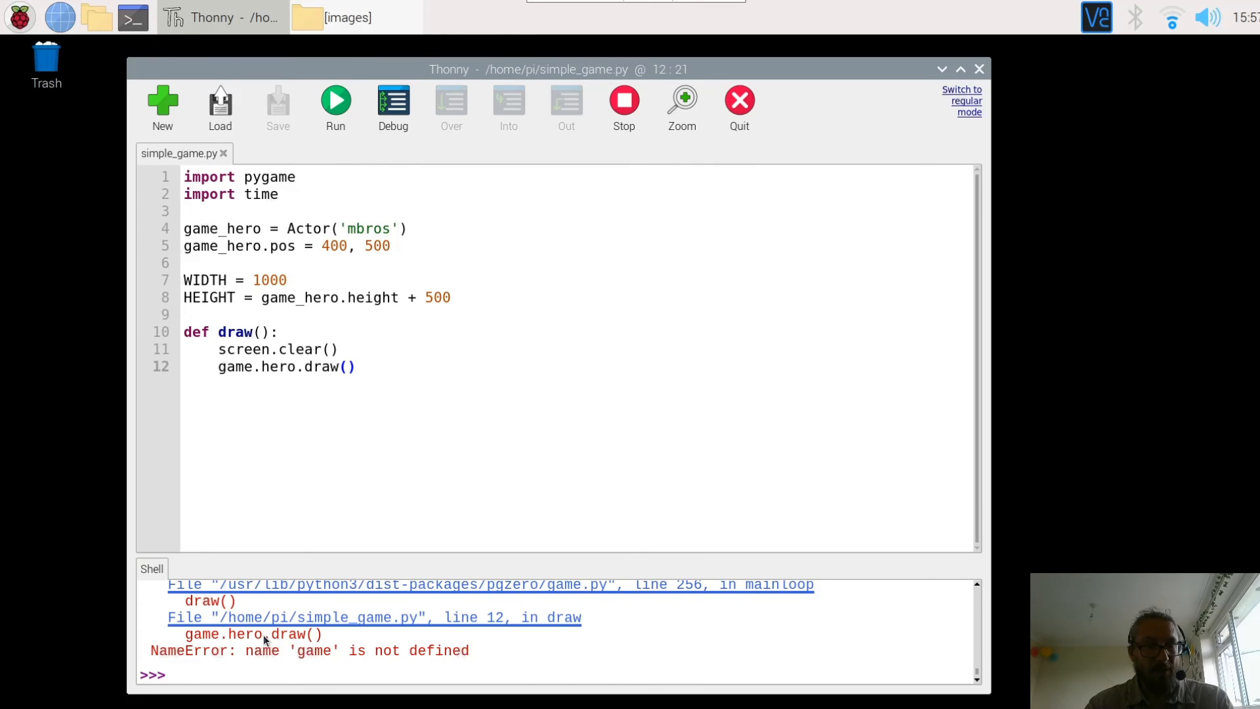
mouse_move(169, 426)
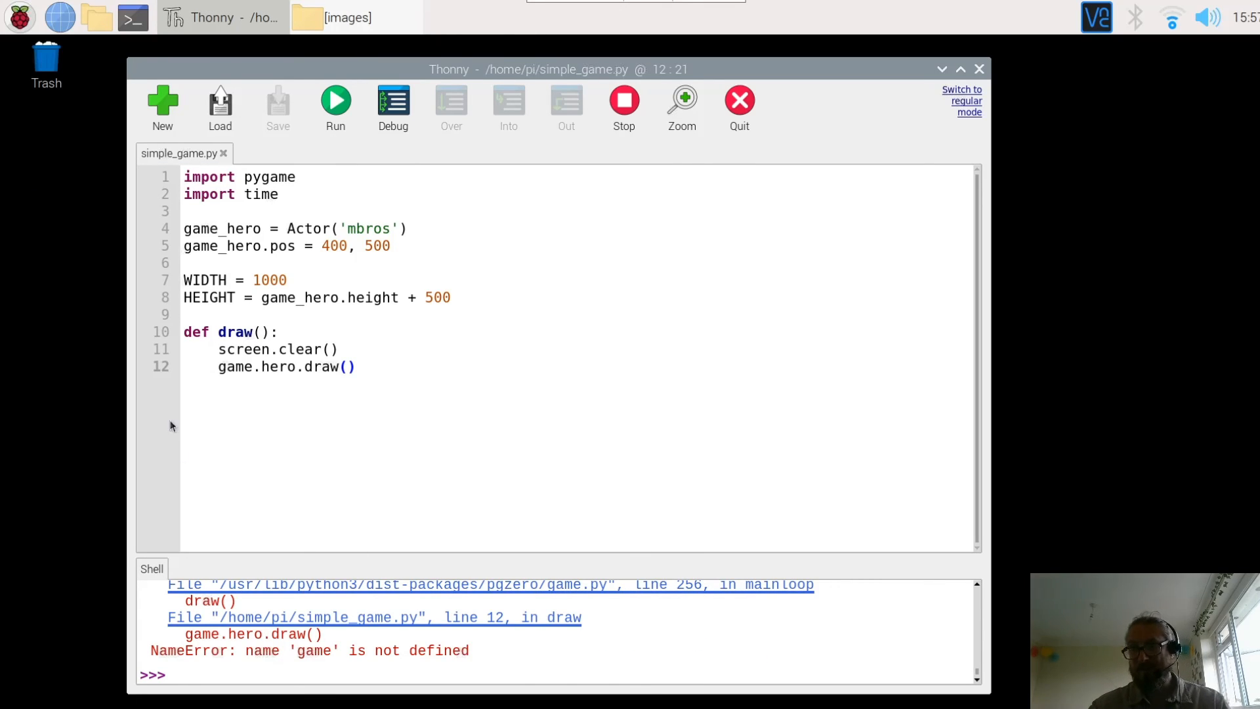
click(259, 372)
text(_)
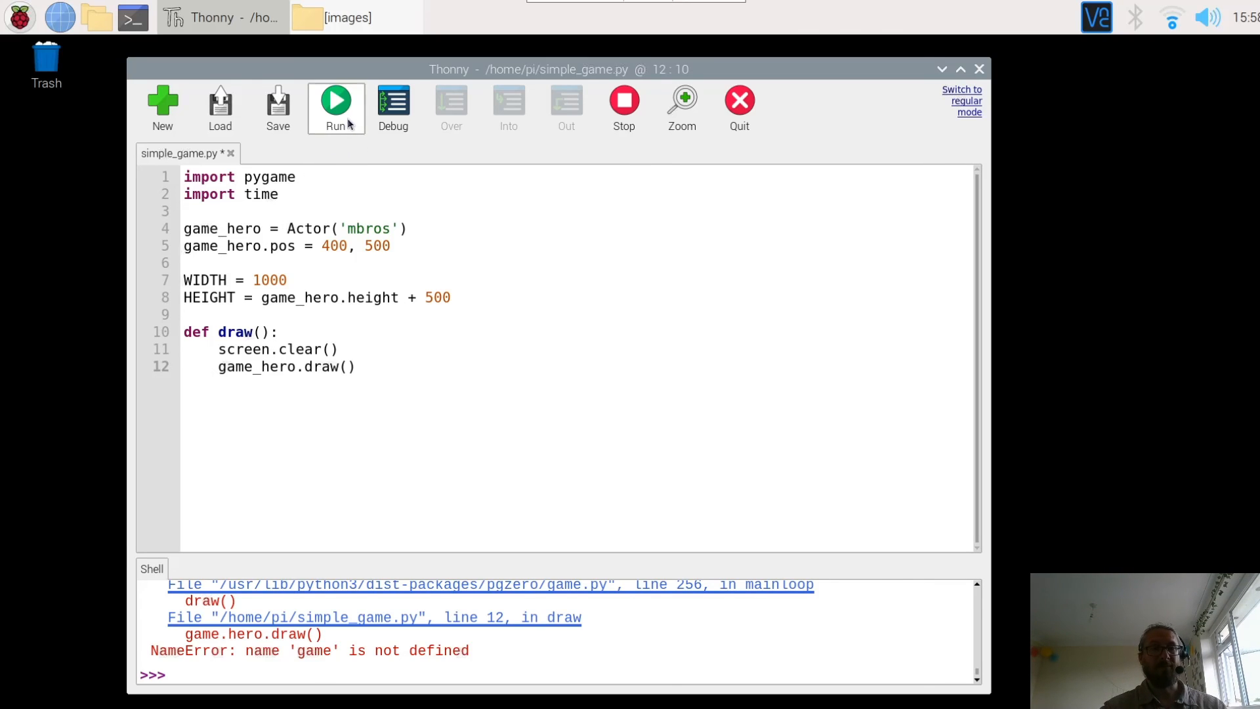
Run the corrected script so the Pygame Zero window shows Luigi on black.
click(336, 104)
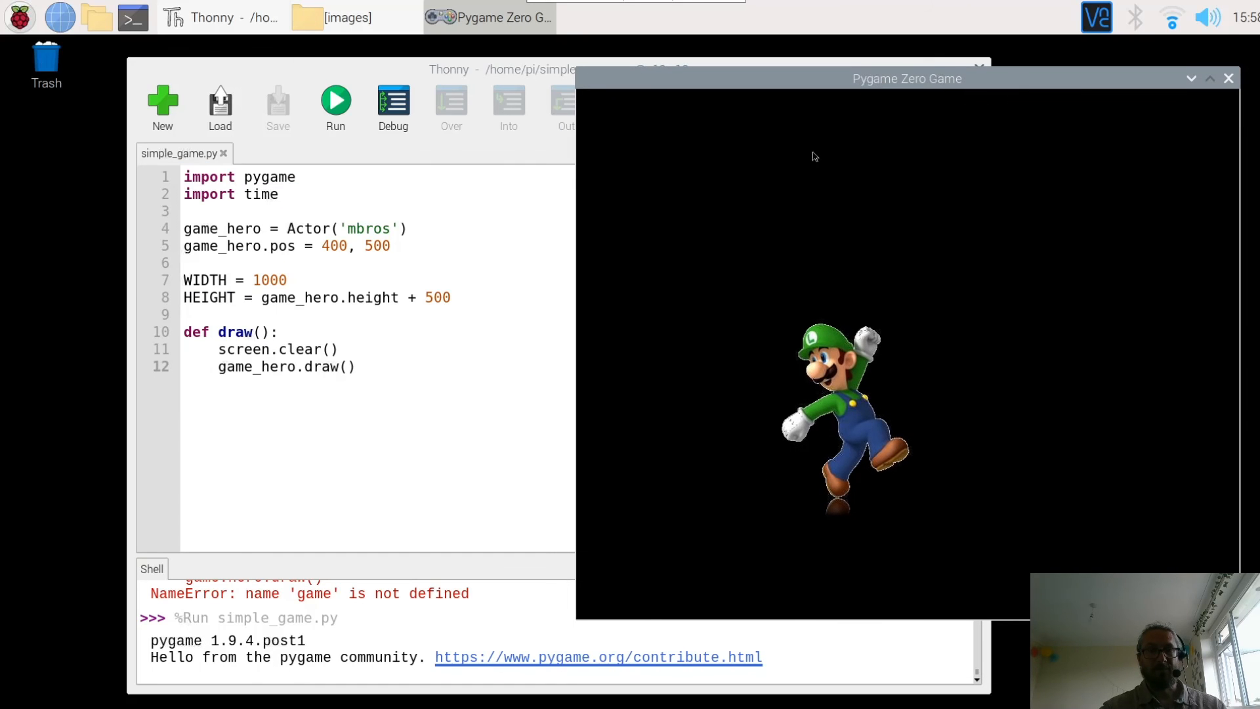
mouse_move(618, 368)
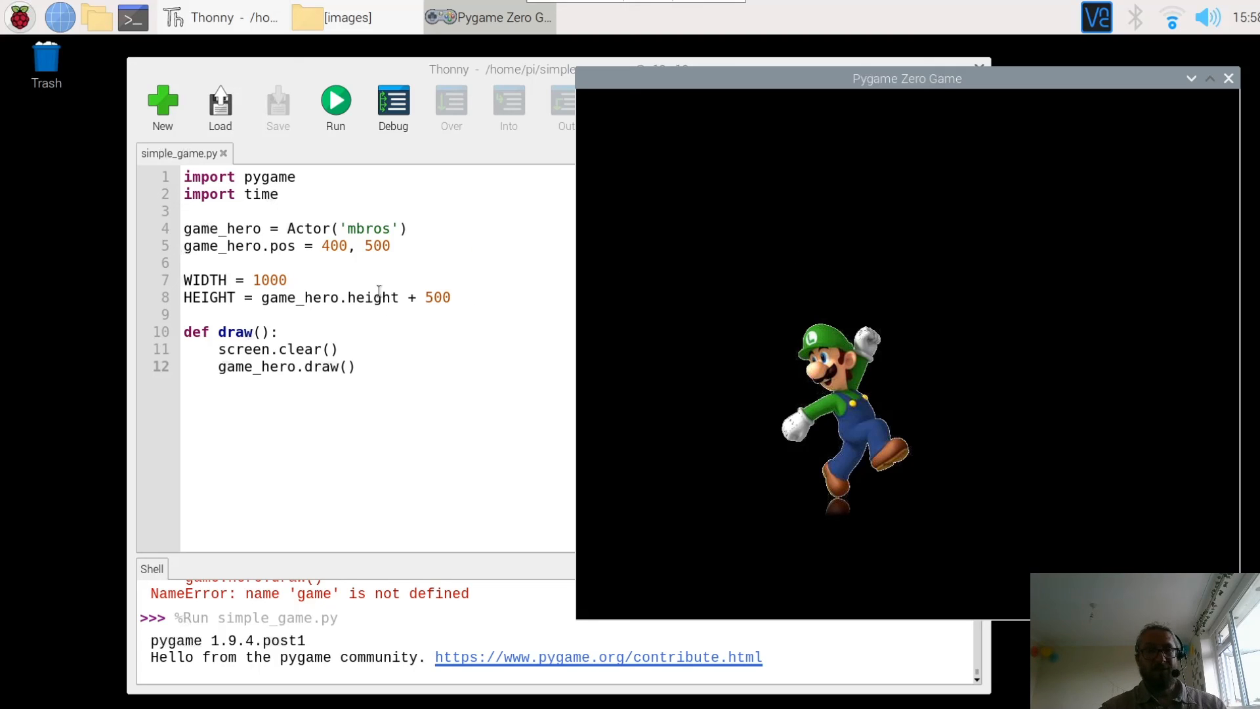
mouse_move(1174, 252)
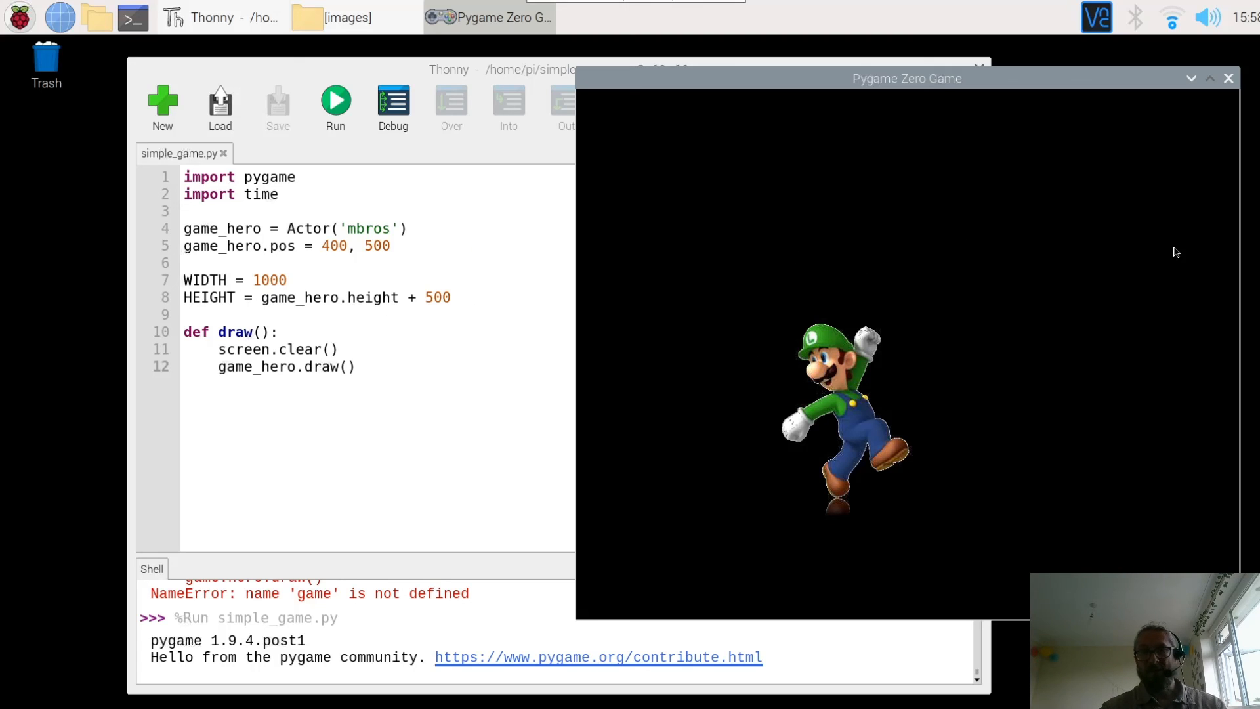
mouse_move(635, 318)
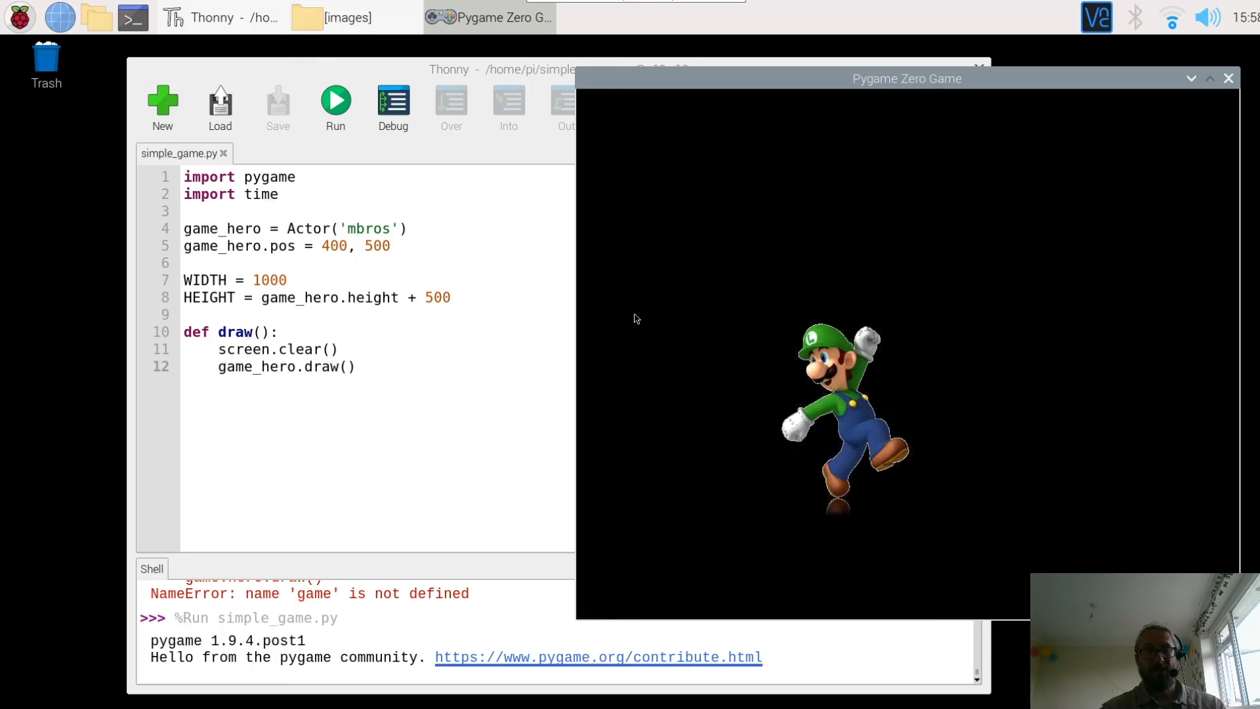
mouse_move(767, 319)
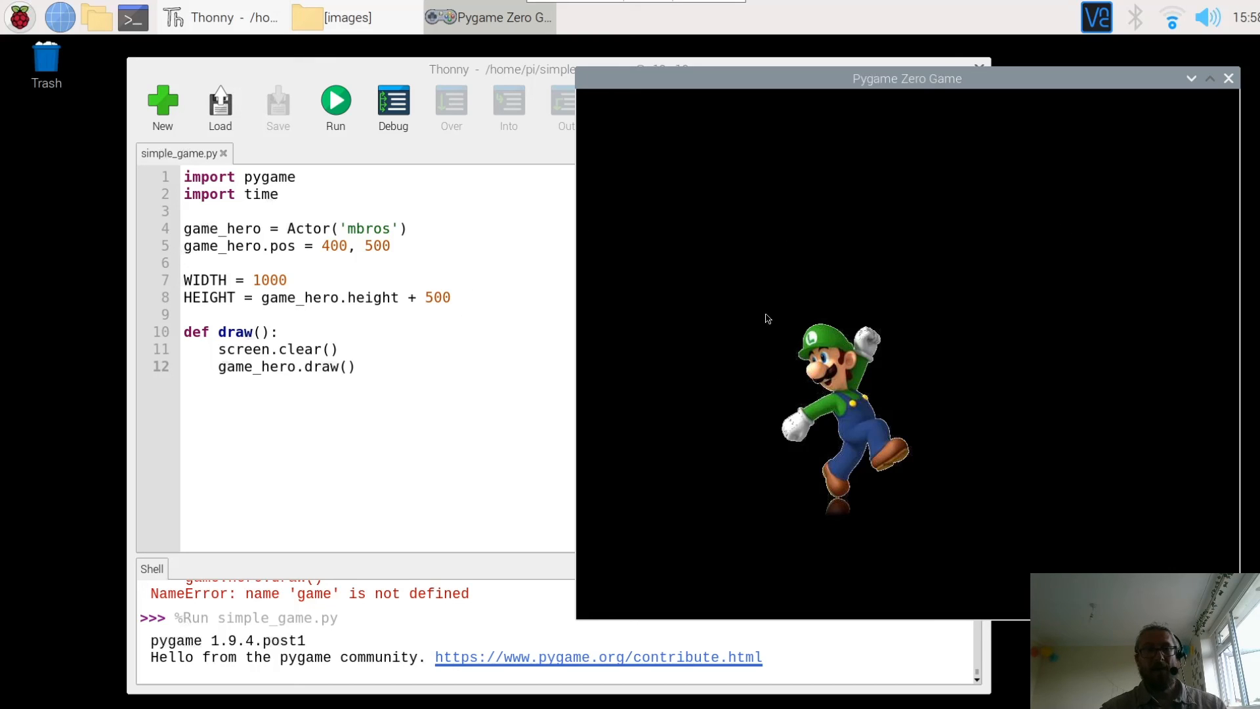
mouse_move(935, 487)
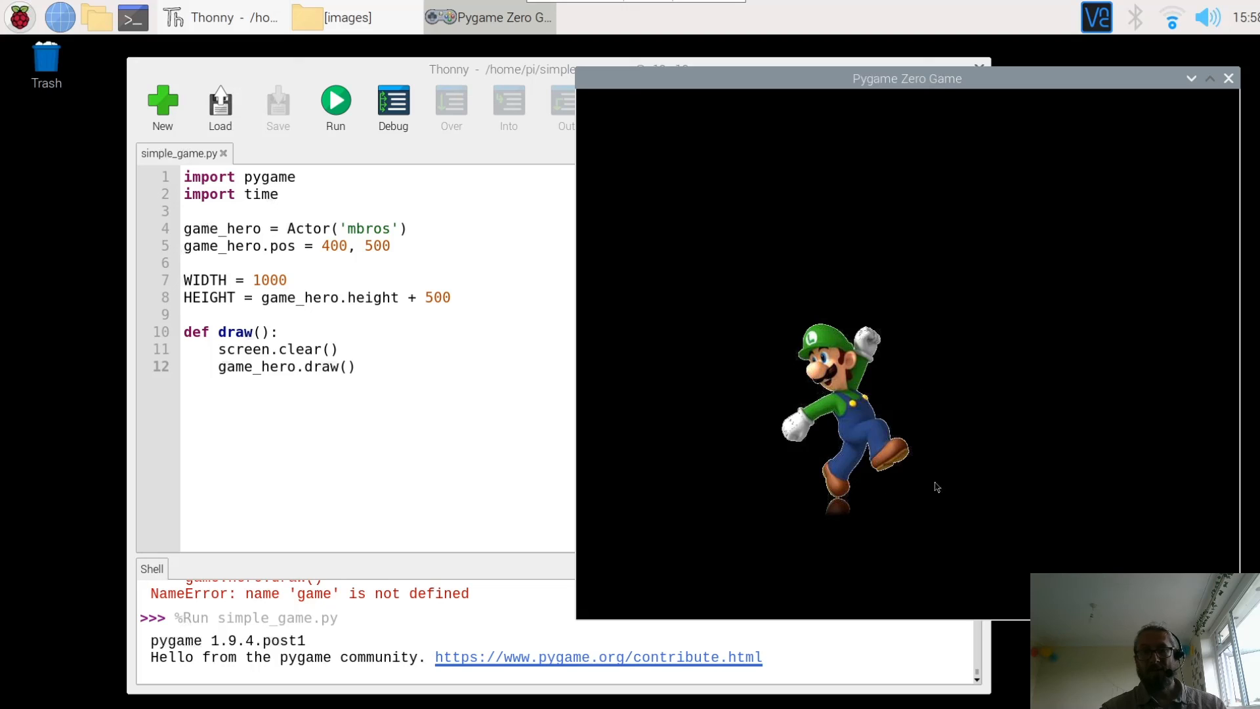
mouse_move(801, 309)
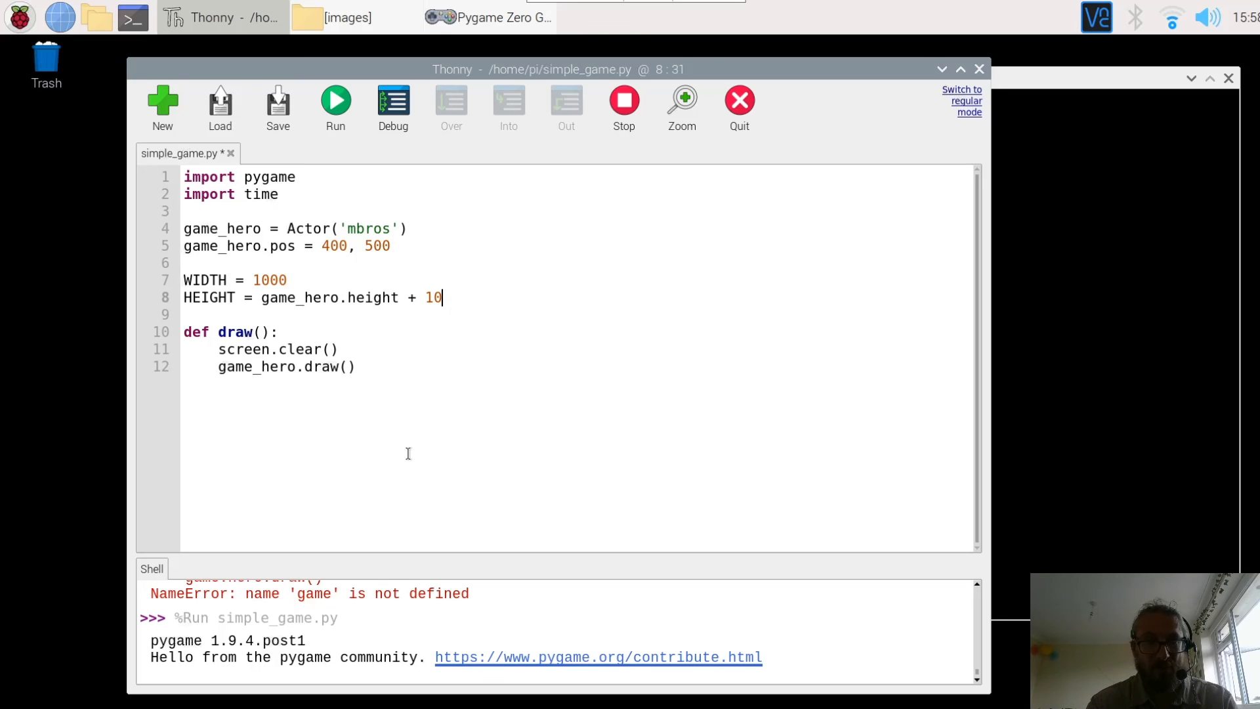
Run with HEIGHT = game_hero.height + 100 and see Luigi cropped in a shorter window.
click(336, 103)
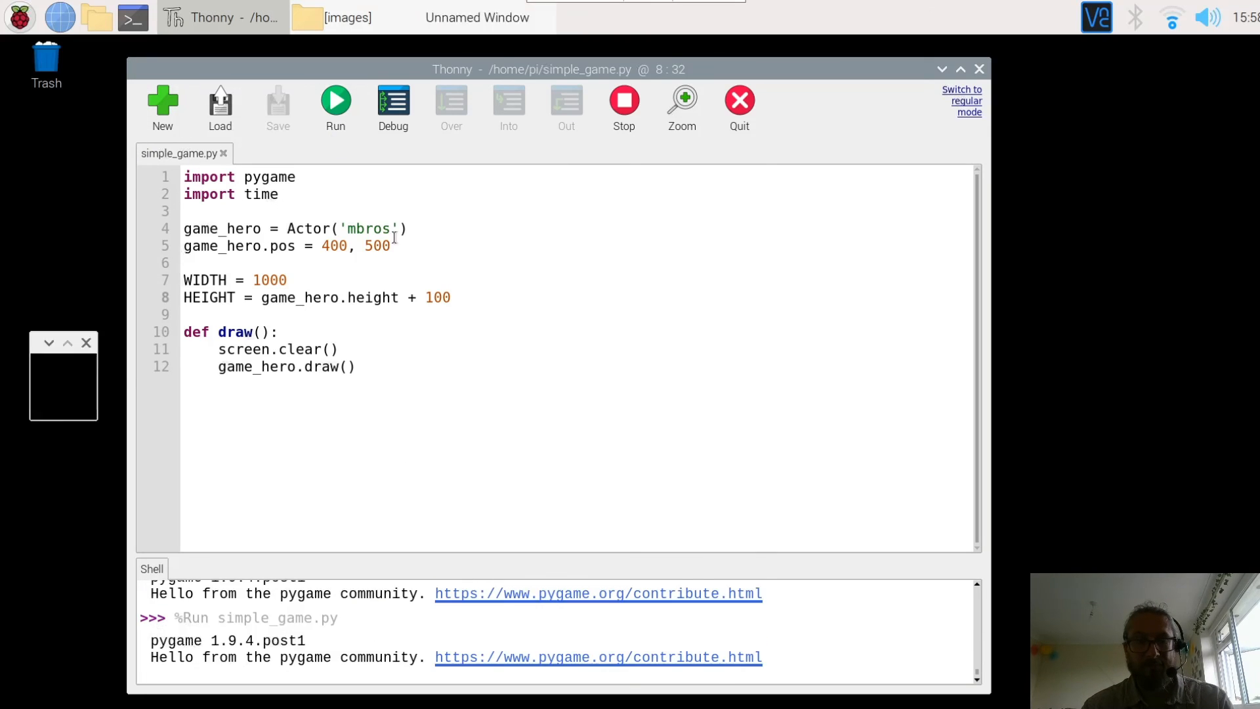
click(335, 104)
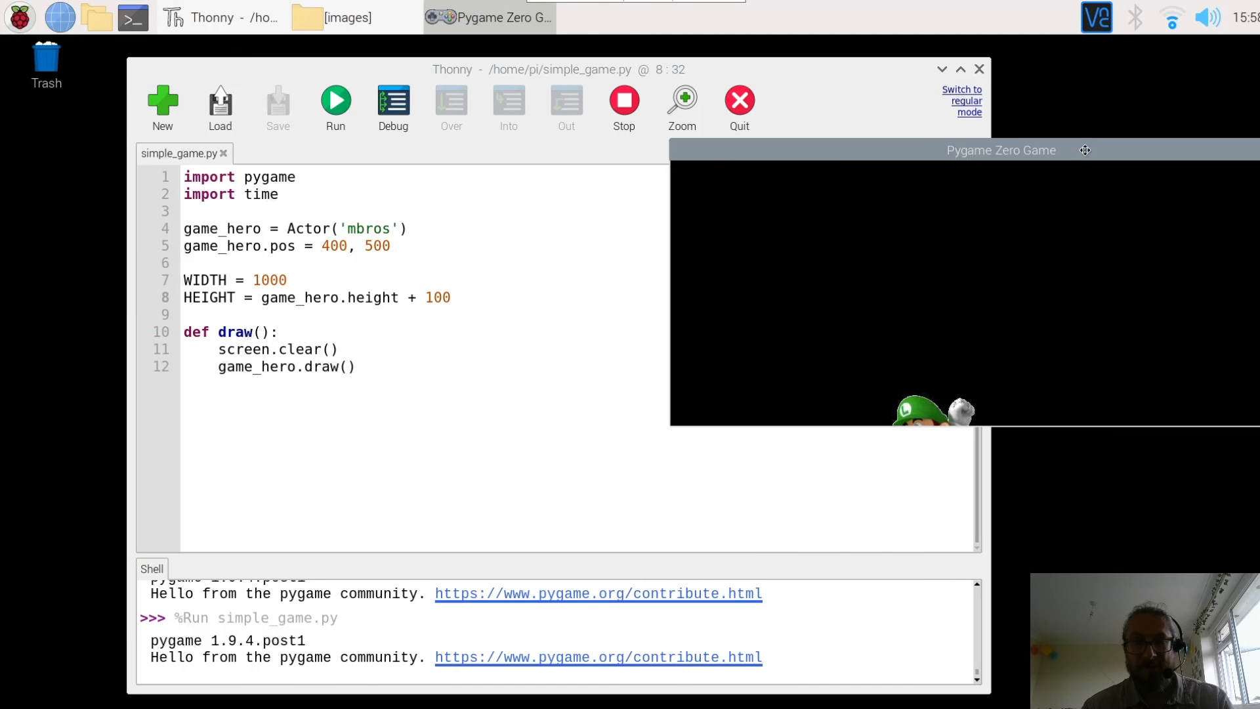
mouse_move(962, 158)
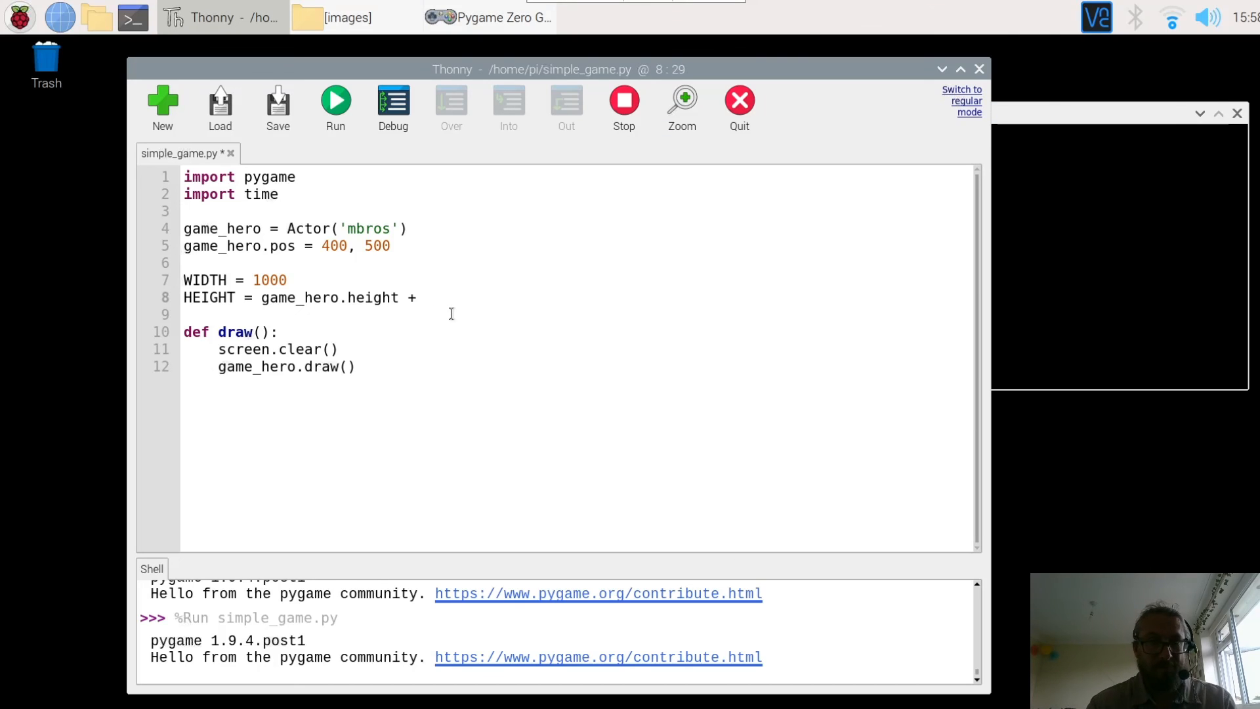
Restore HEIGHT = game_hero.height + 500 and run so Luigi shows in full.
text(500)
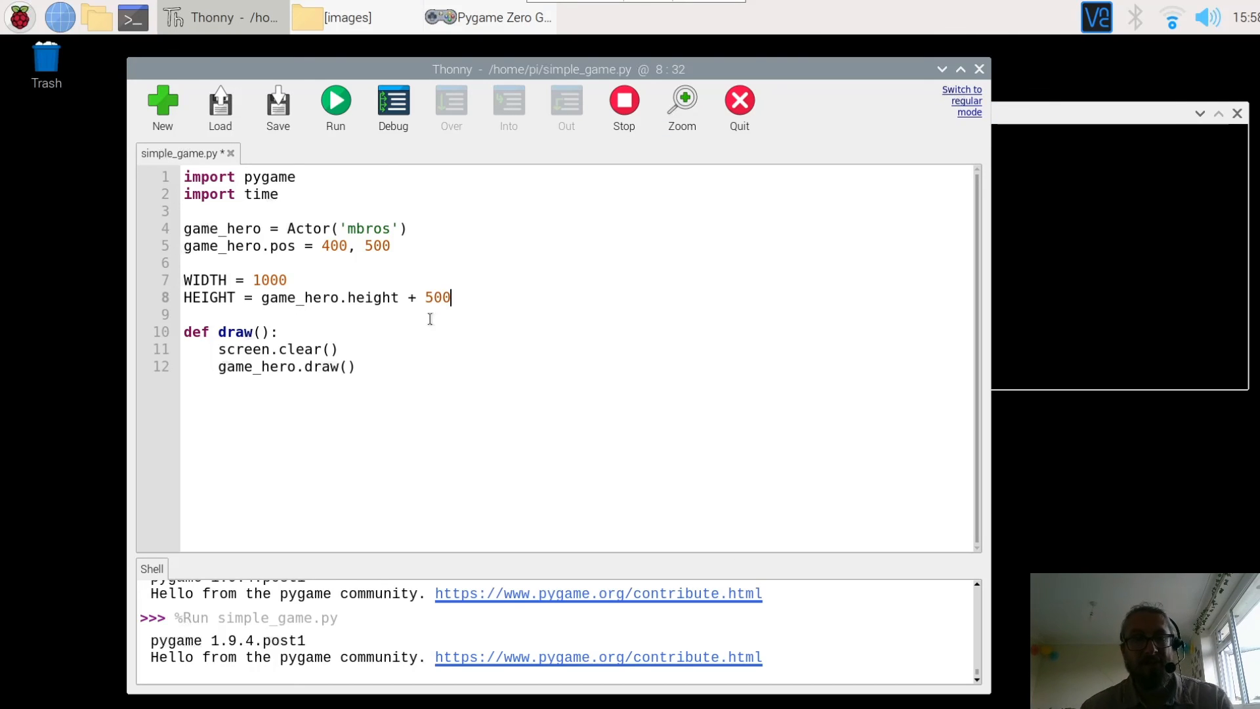
mouse_move(1113, 125)
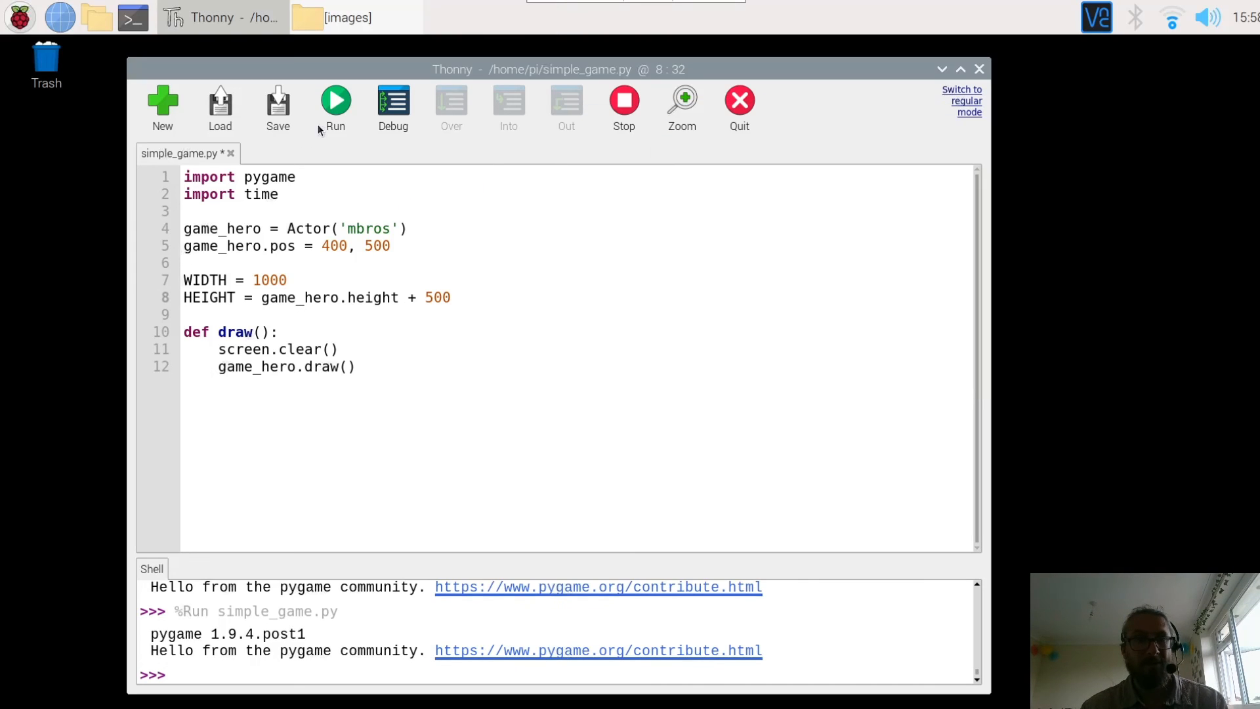
click(336, 103)
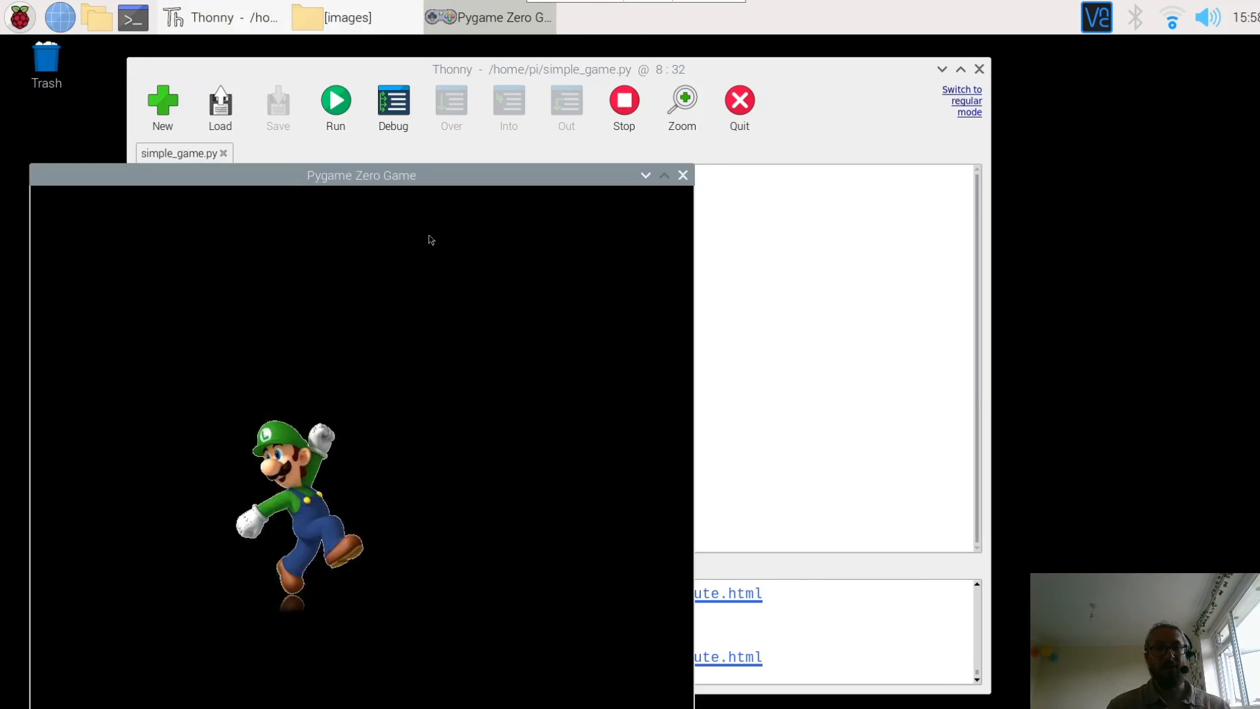
mouse_move(375, 170)
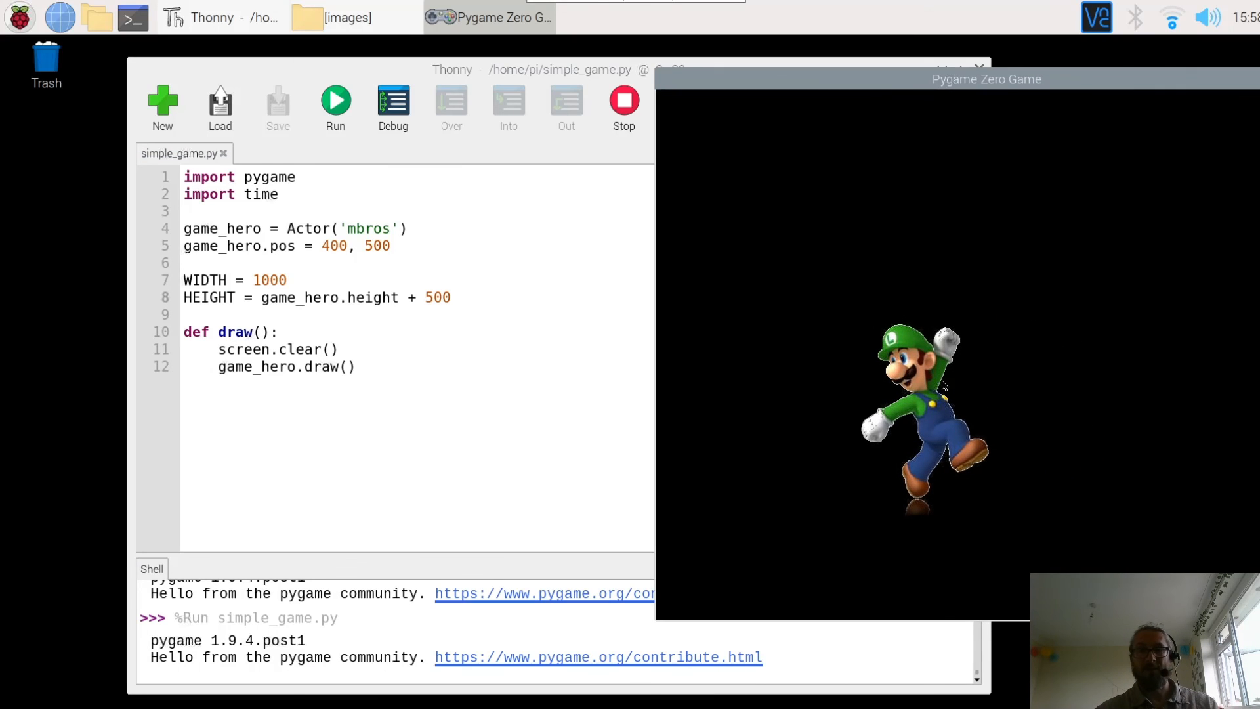
mouse_move(487, 388)
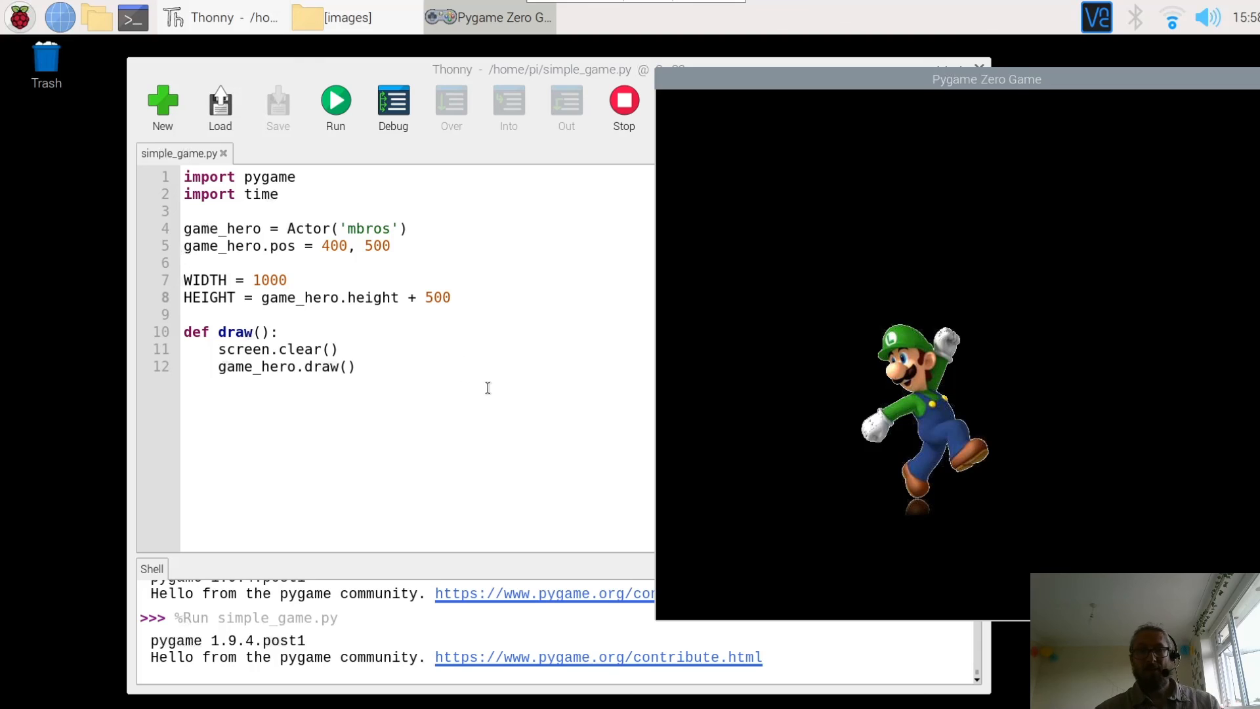